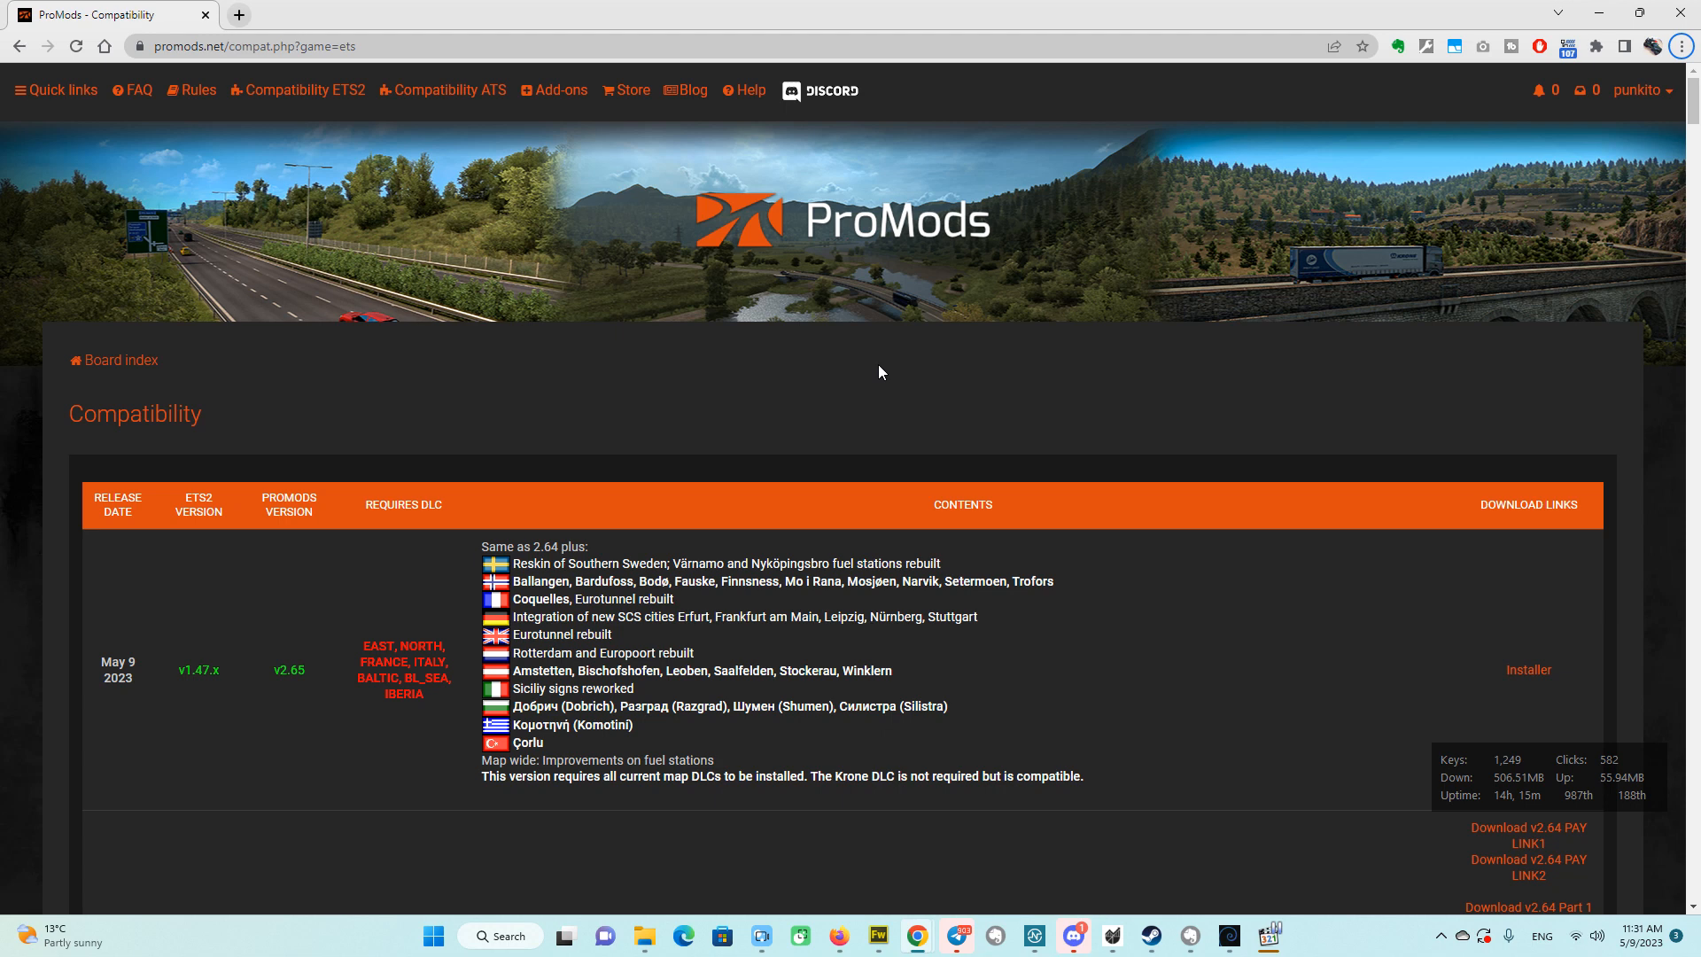
pyautogui.moveTo(540, 367)
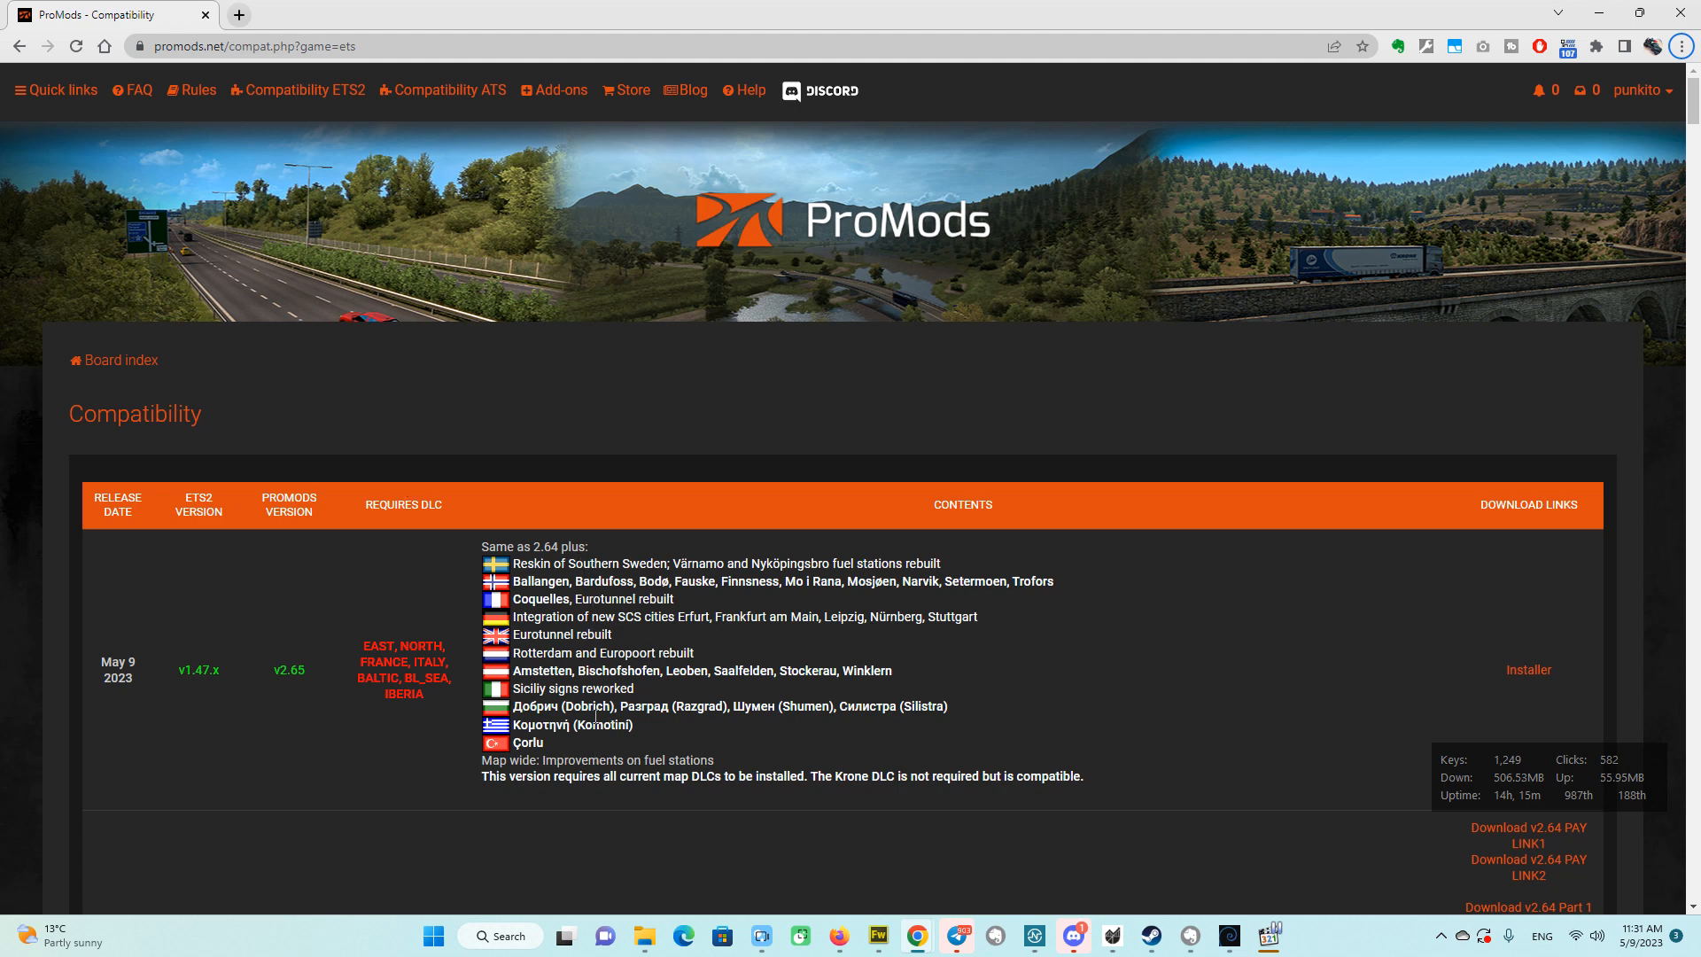
pyautogui.moveTo(605, 647)
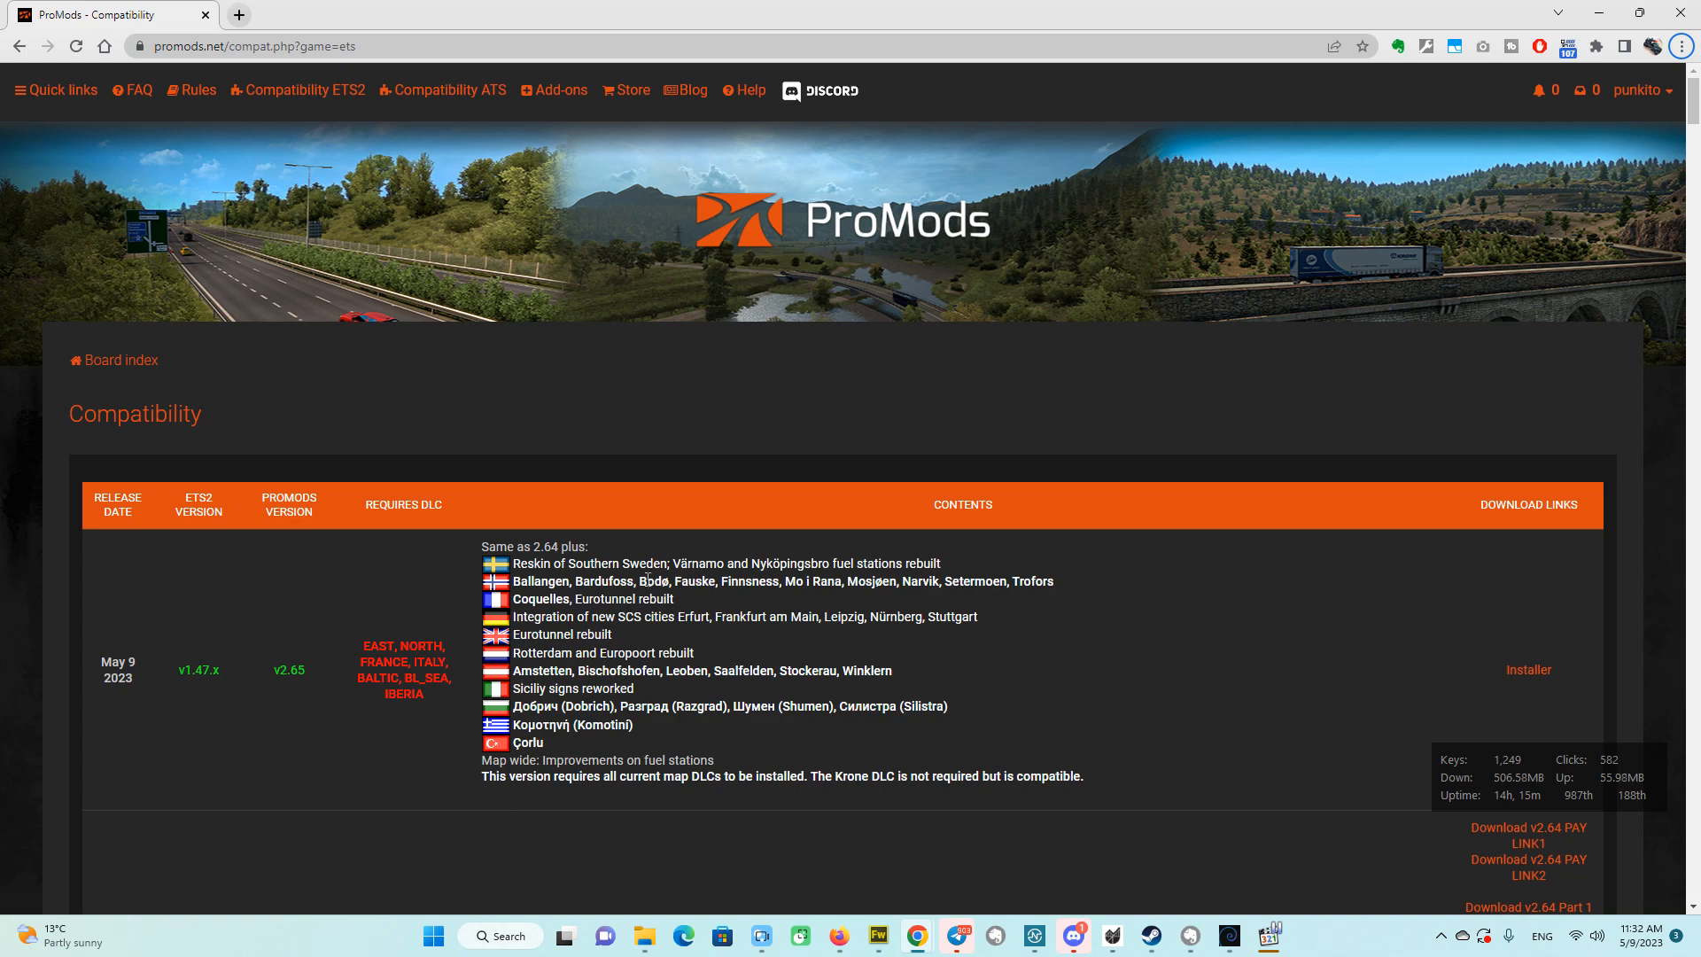
# Browse the ETS2 and ATS compatibility tables, ending on the ETS2 table.
pyautogui.scroll(-3)
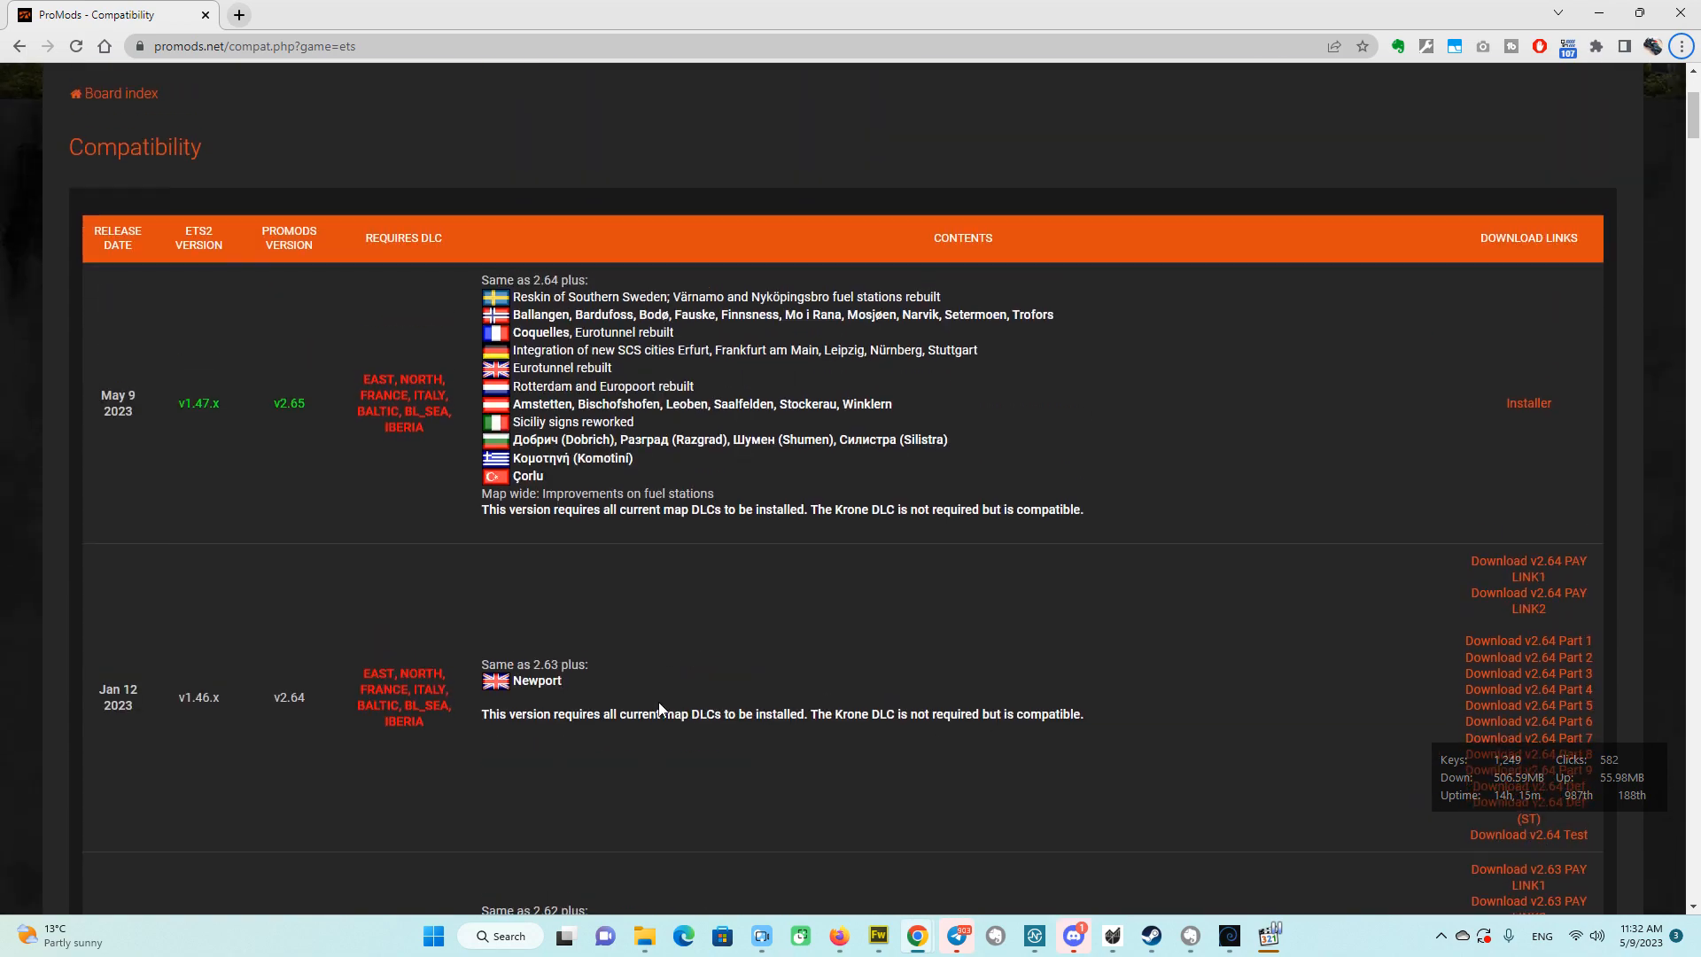
pyautogui.scroll(-3)
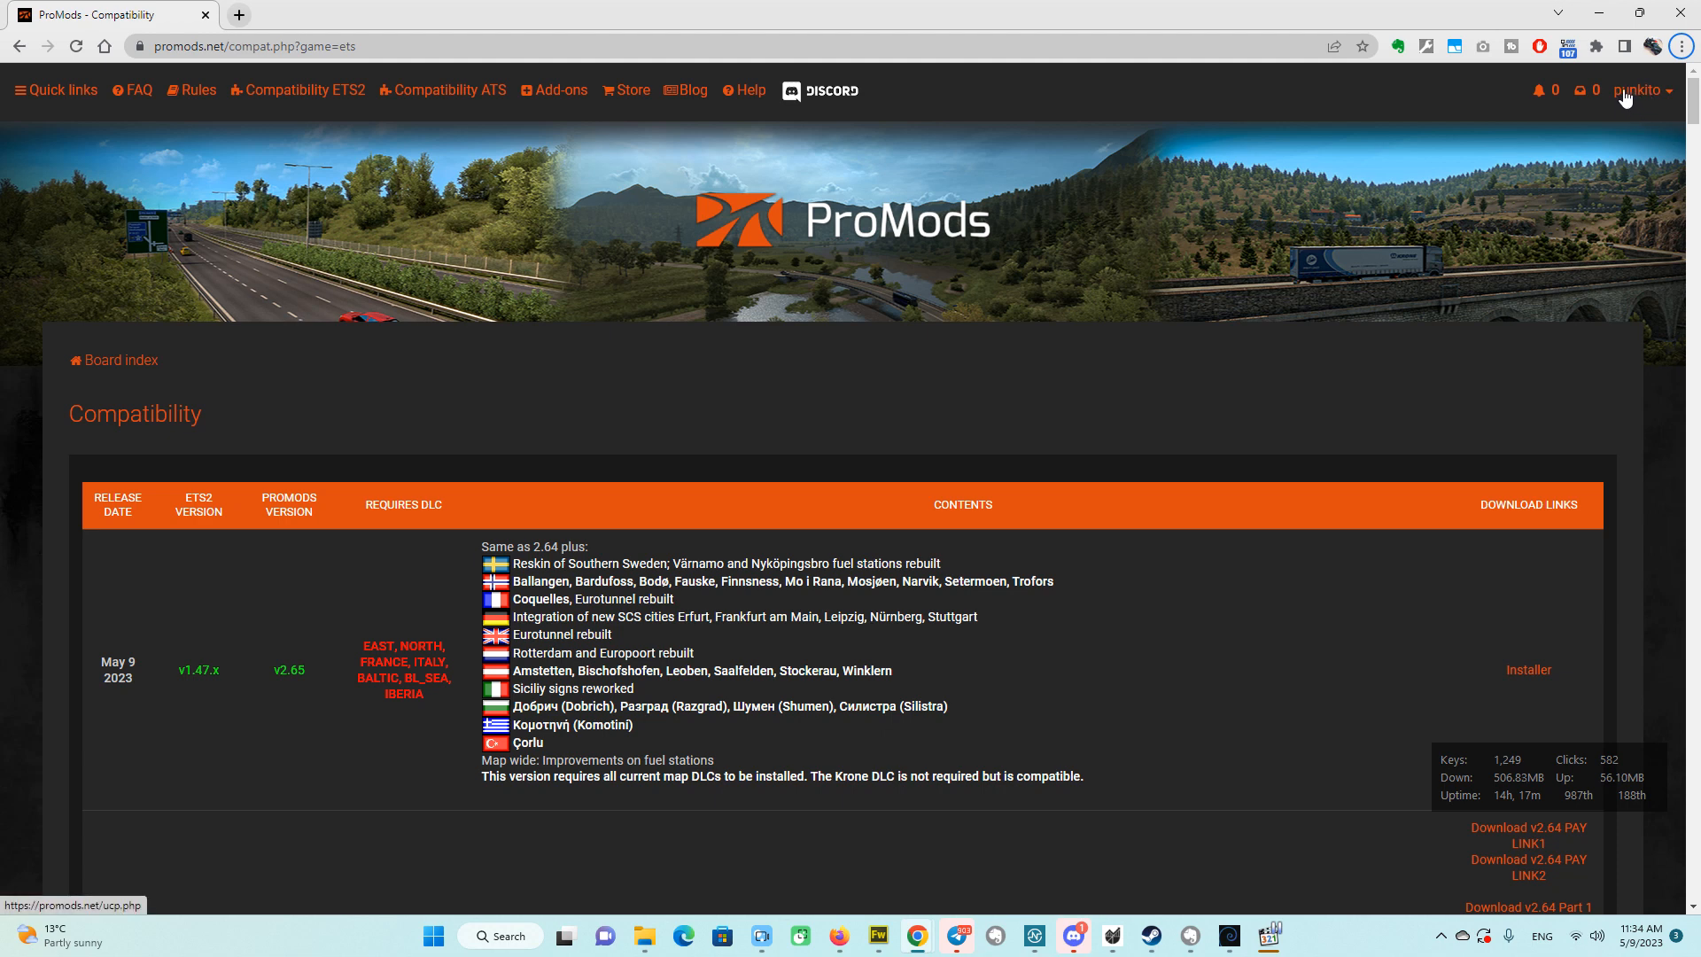
pyautogui.moveTo(1213, 279)
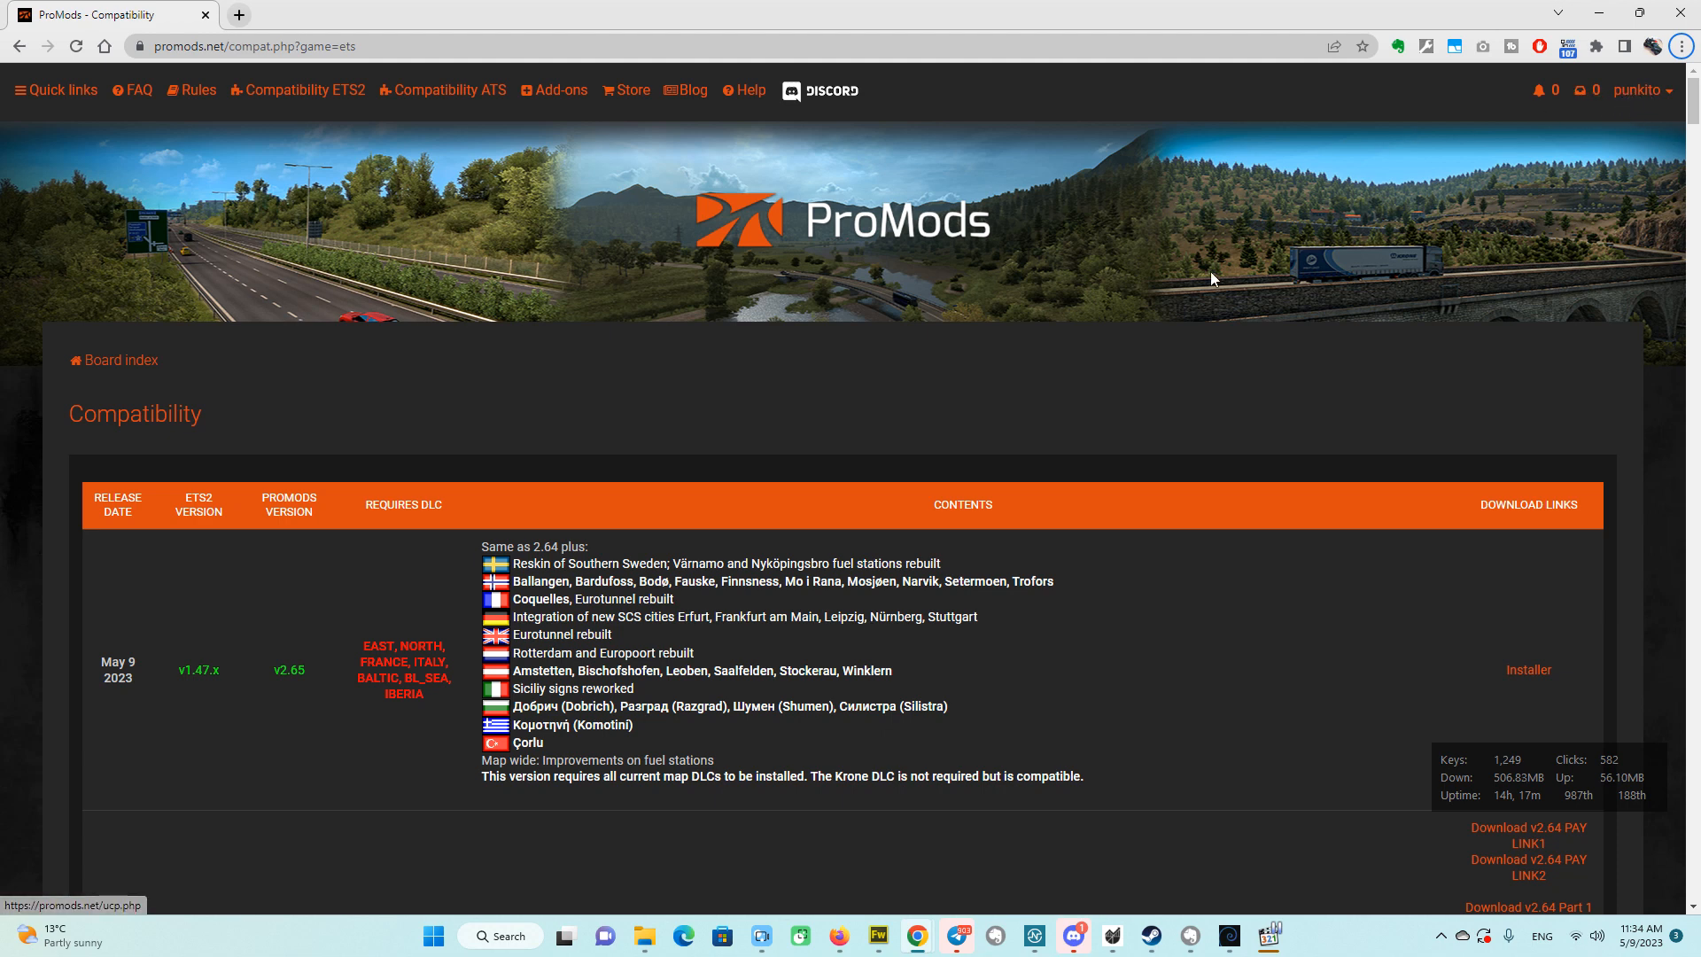
pyautogui.moveTo(1137, 562)
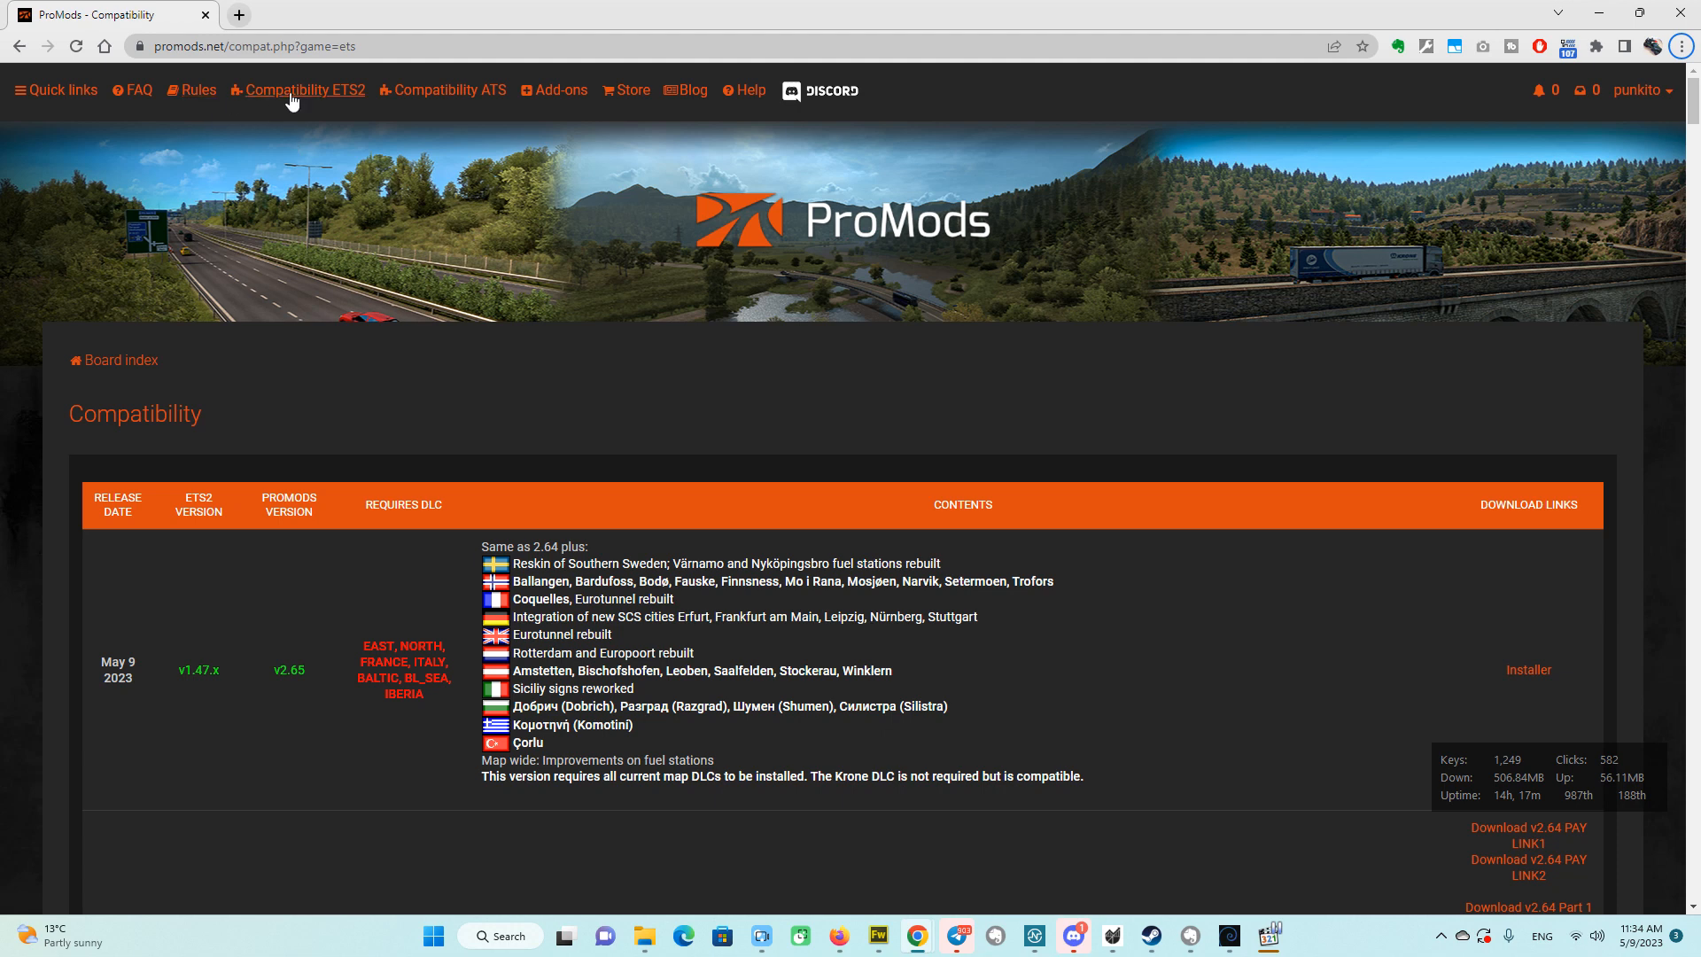
pyautogui.moveTo(342, 95)
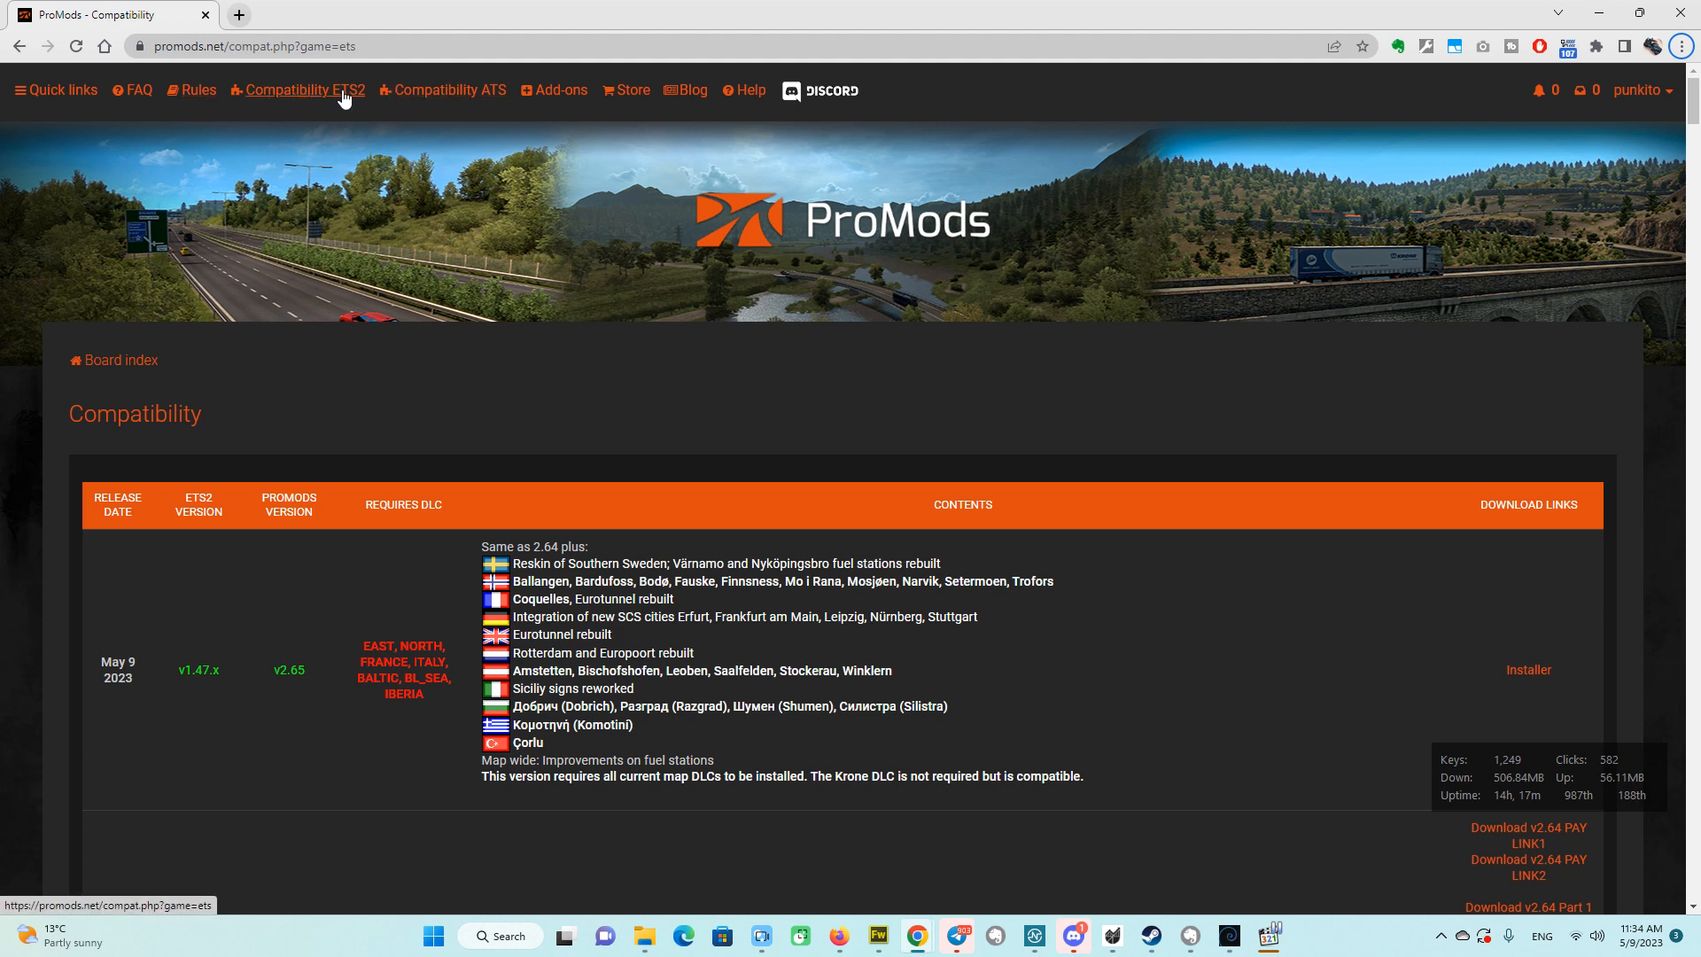
pyautogui.click(449, 90)
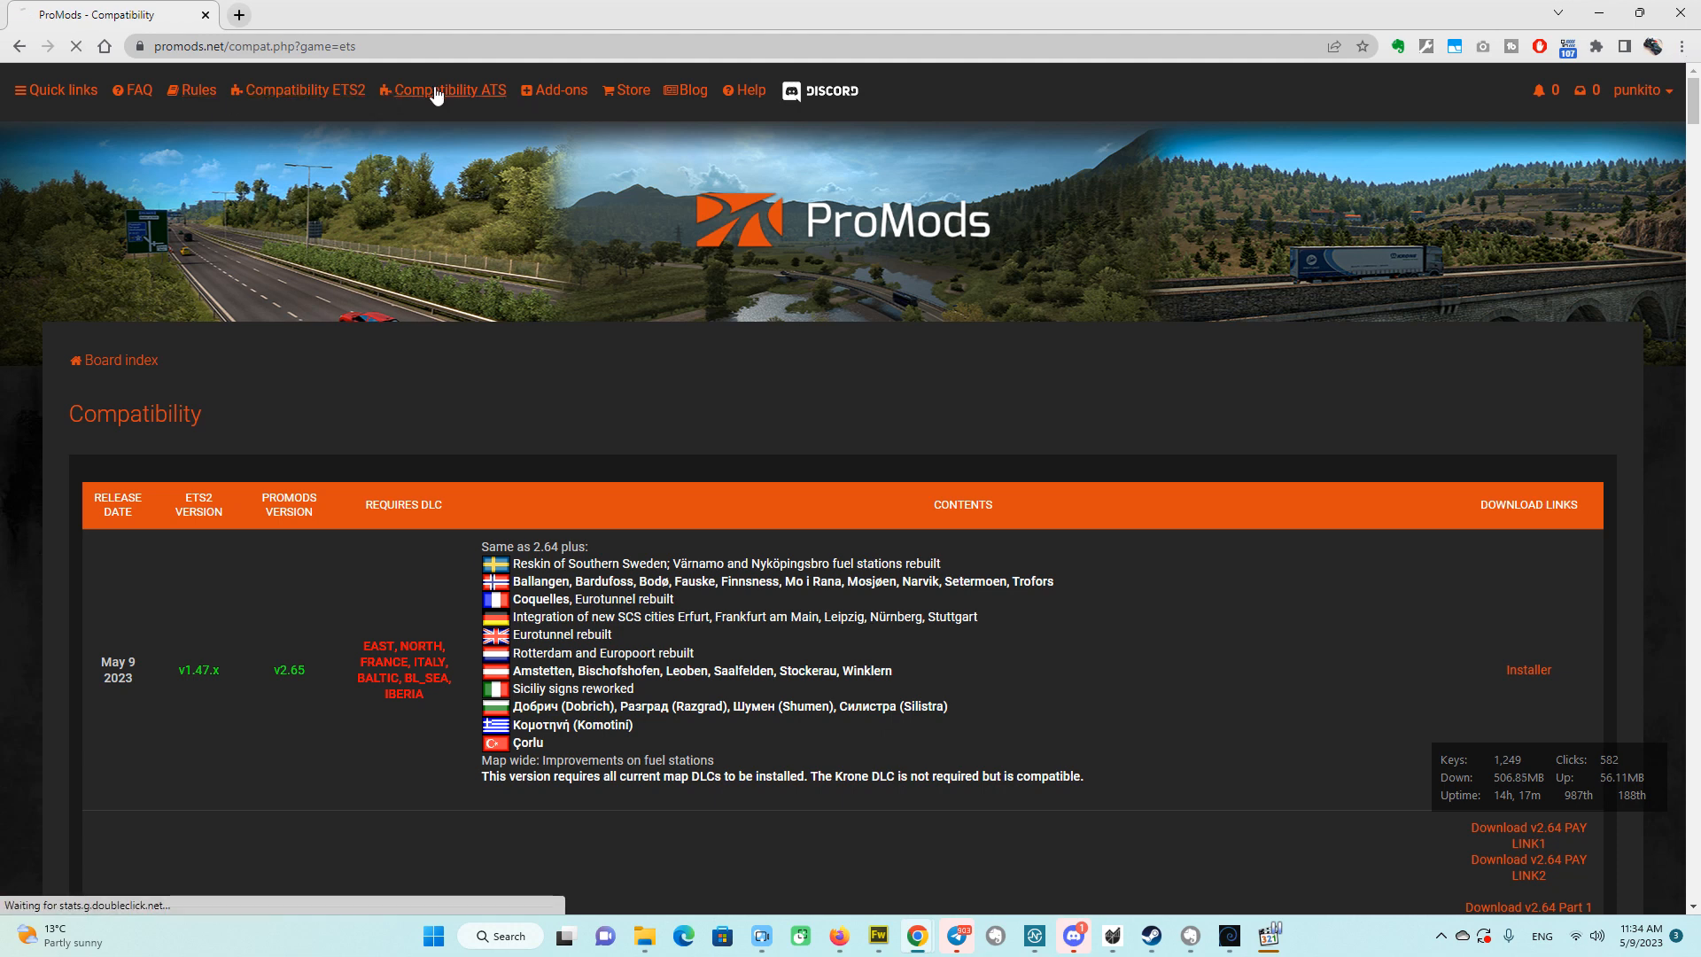
pyautogui.click(449, 90)
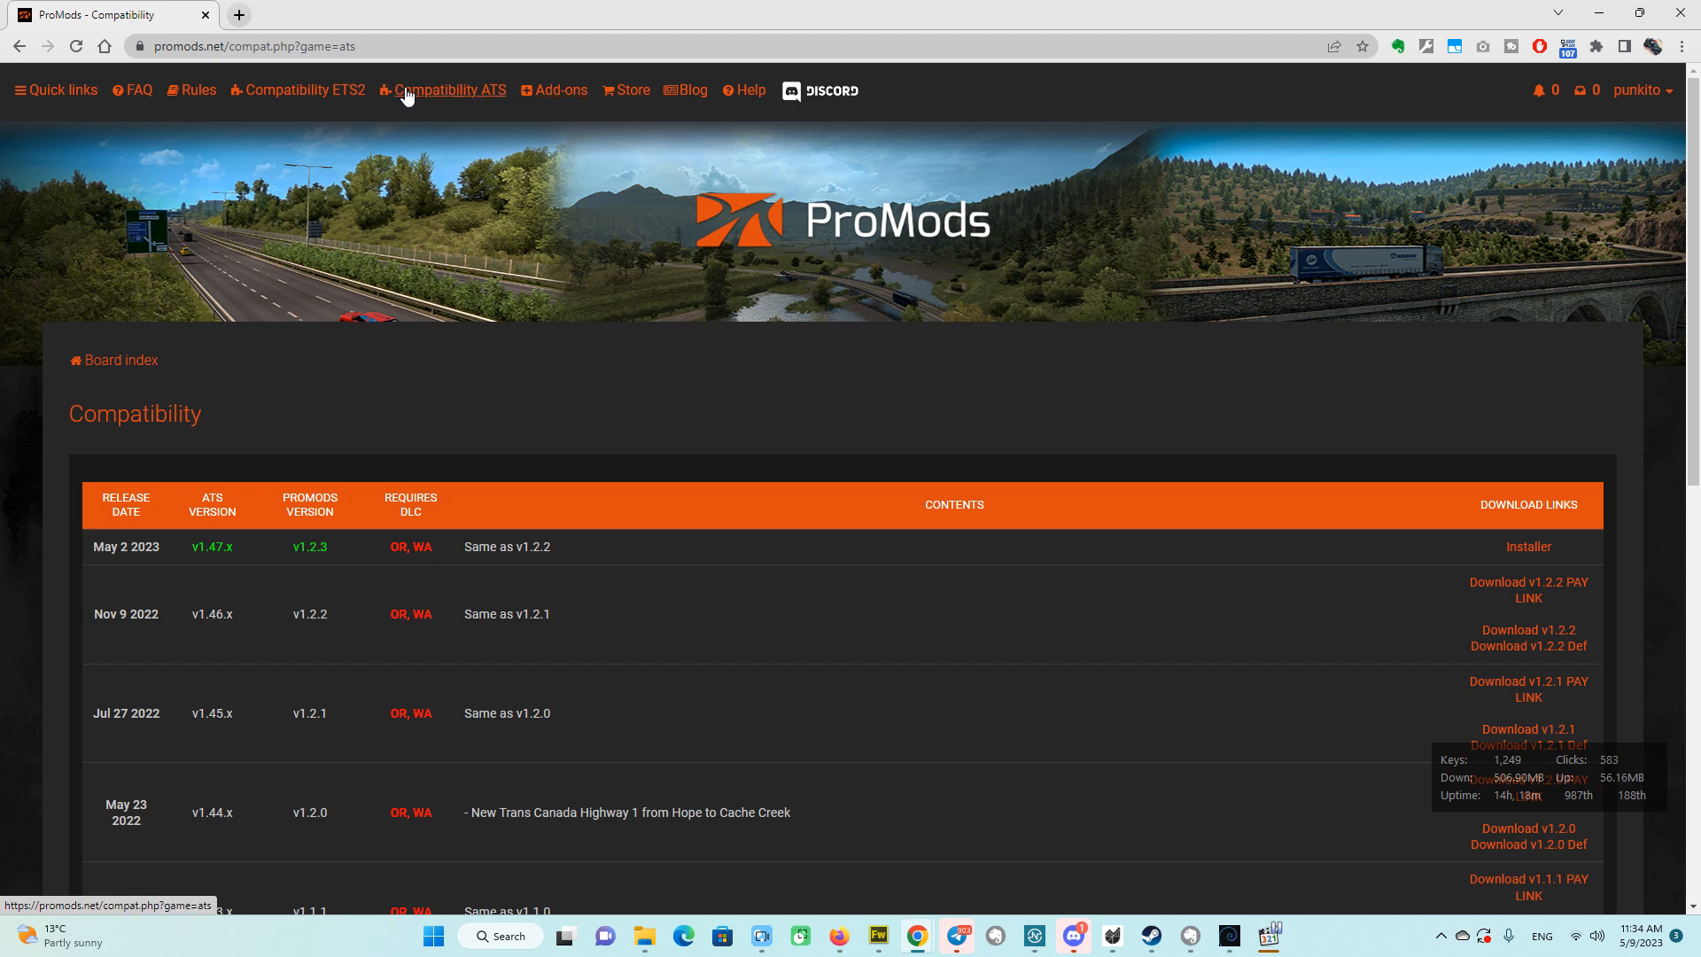
pyautogui.moveTo(298, 91)
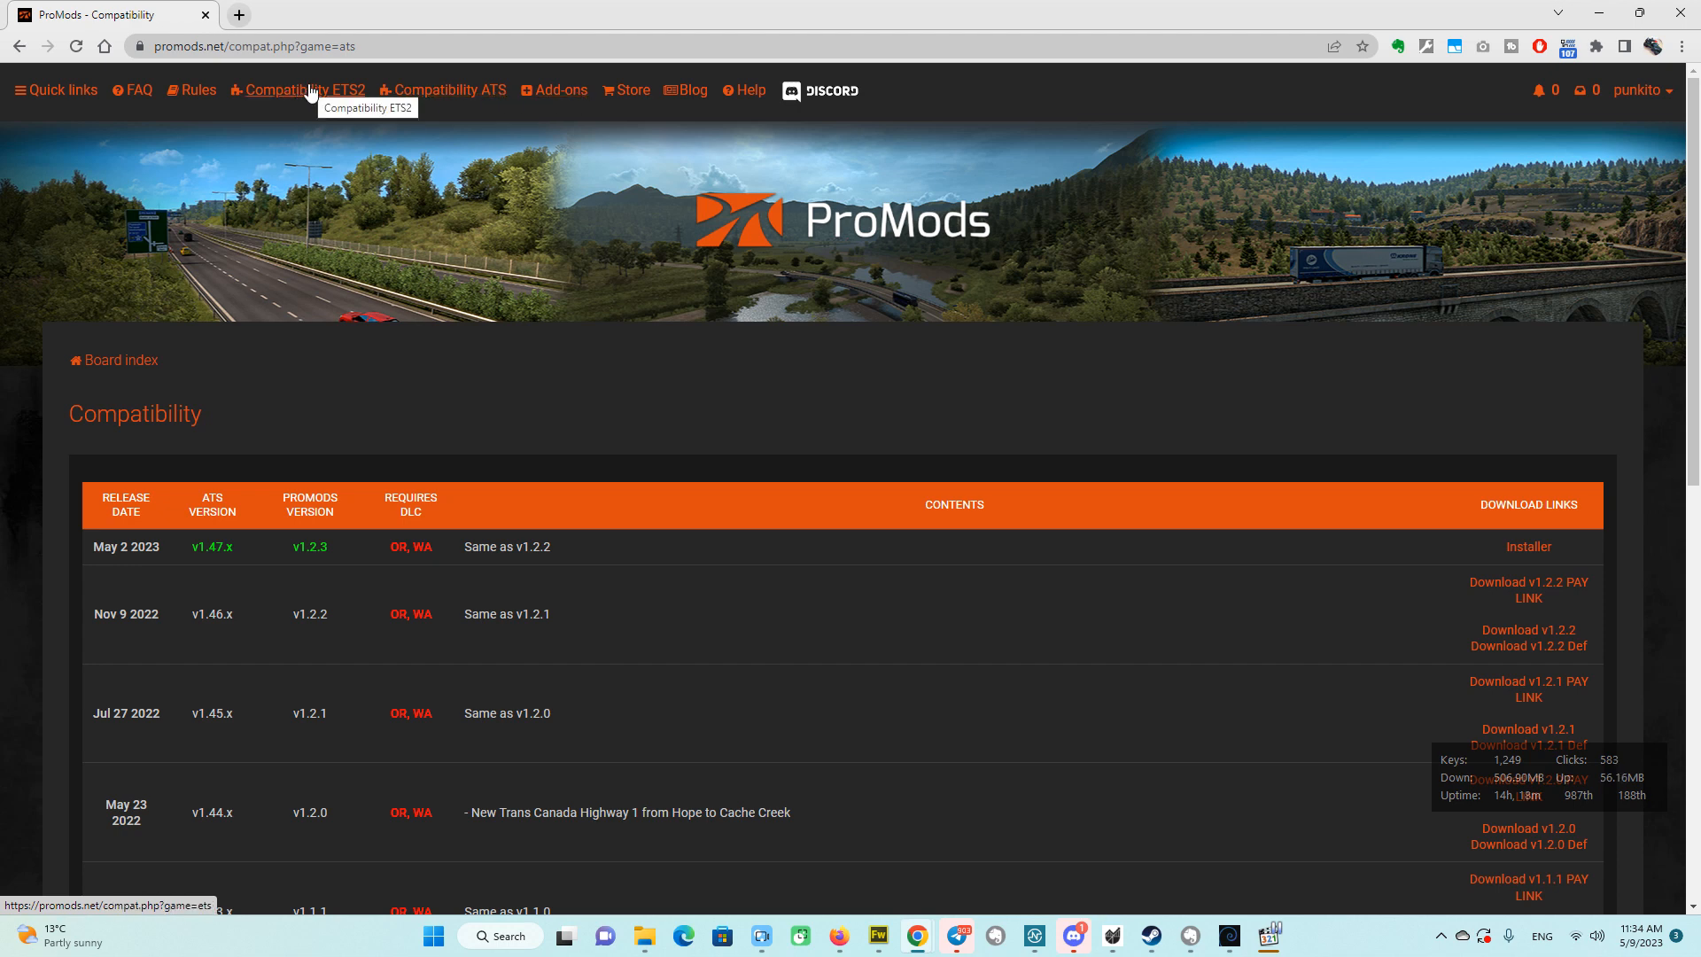
pyautogui.click(304, 91)
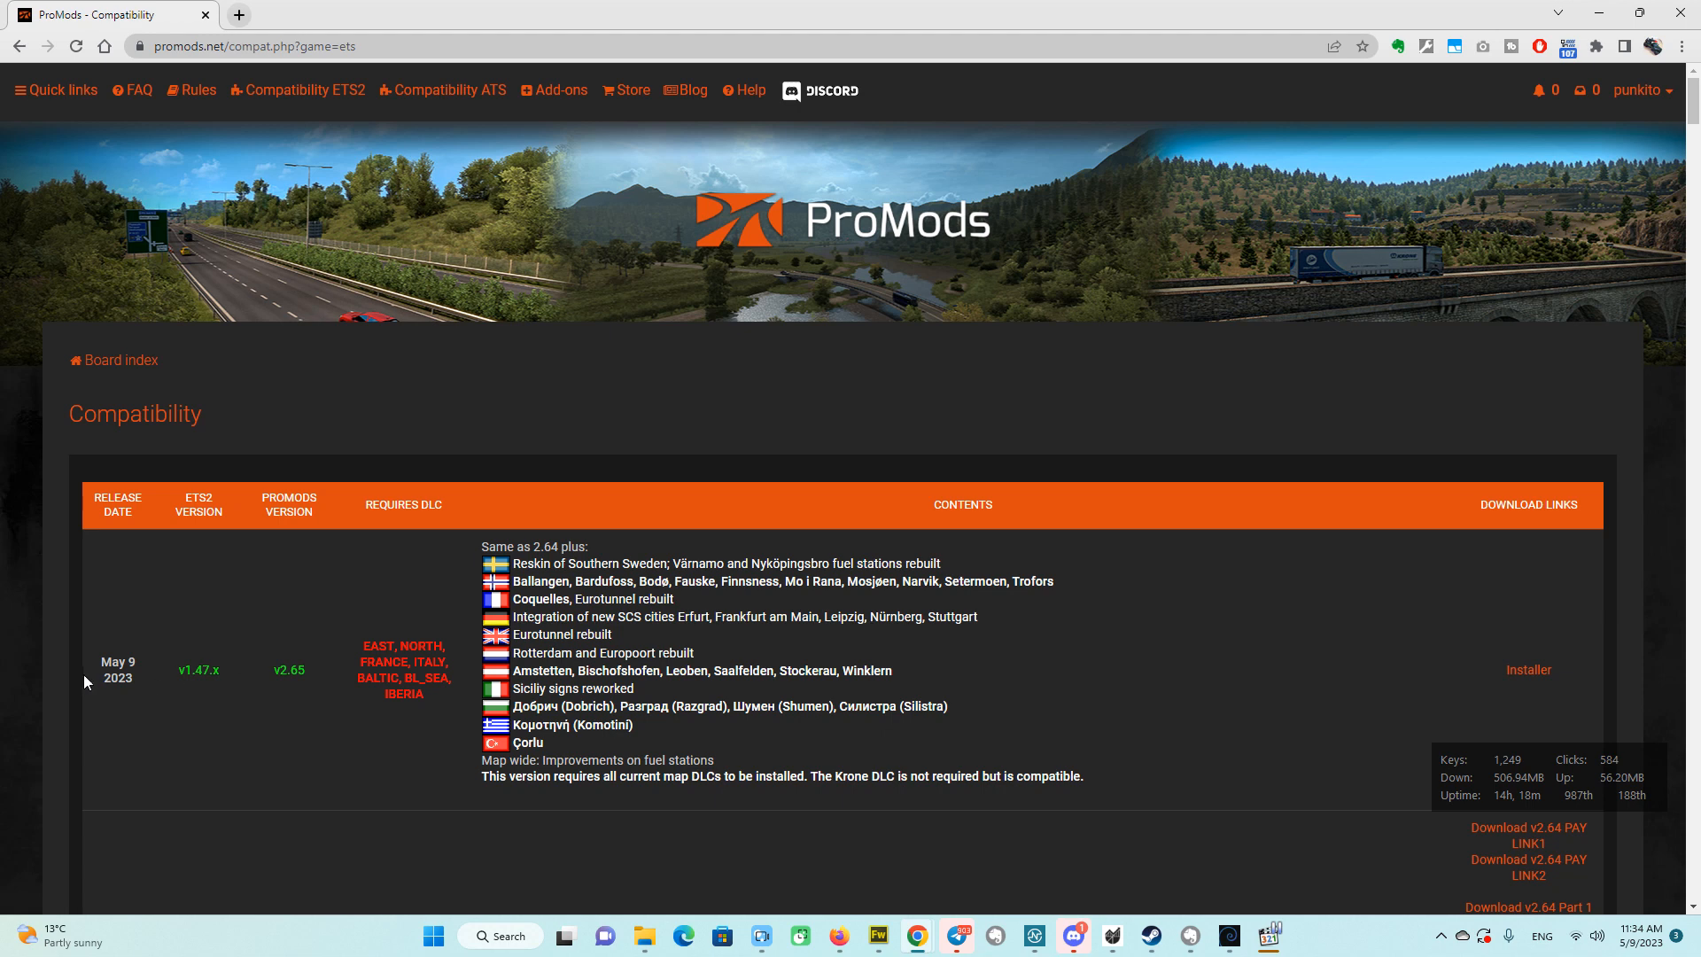
pyautogui.moveTo(1091, 638)
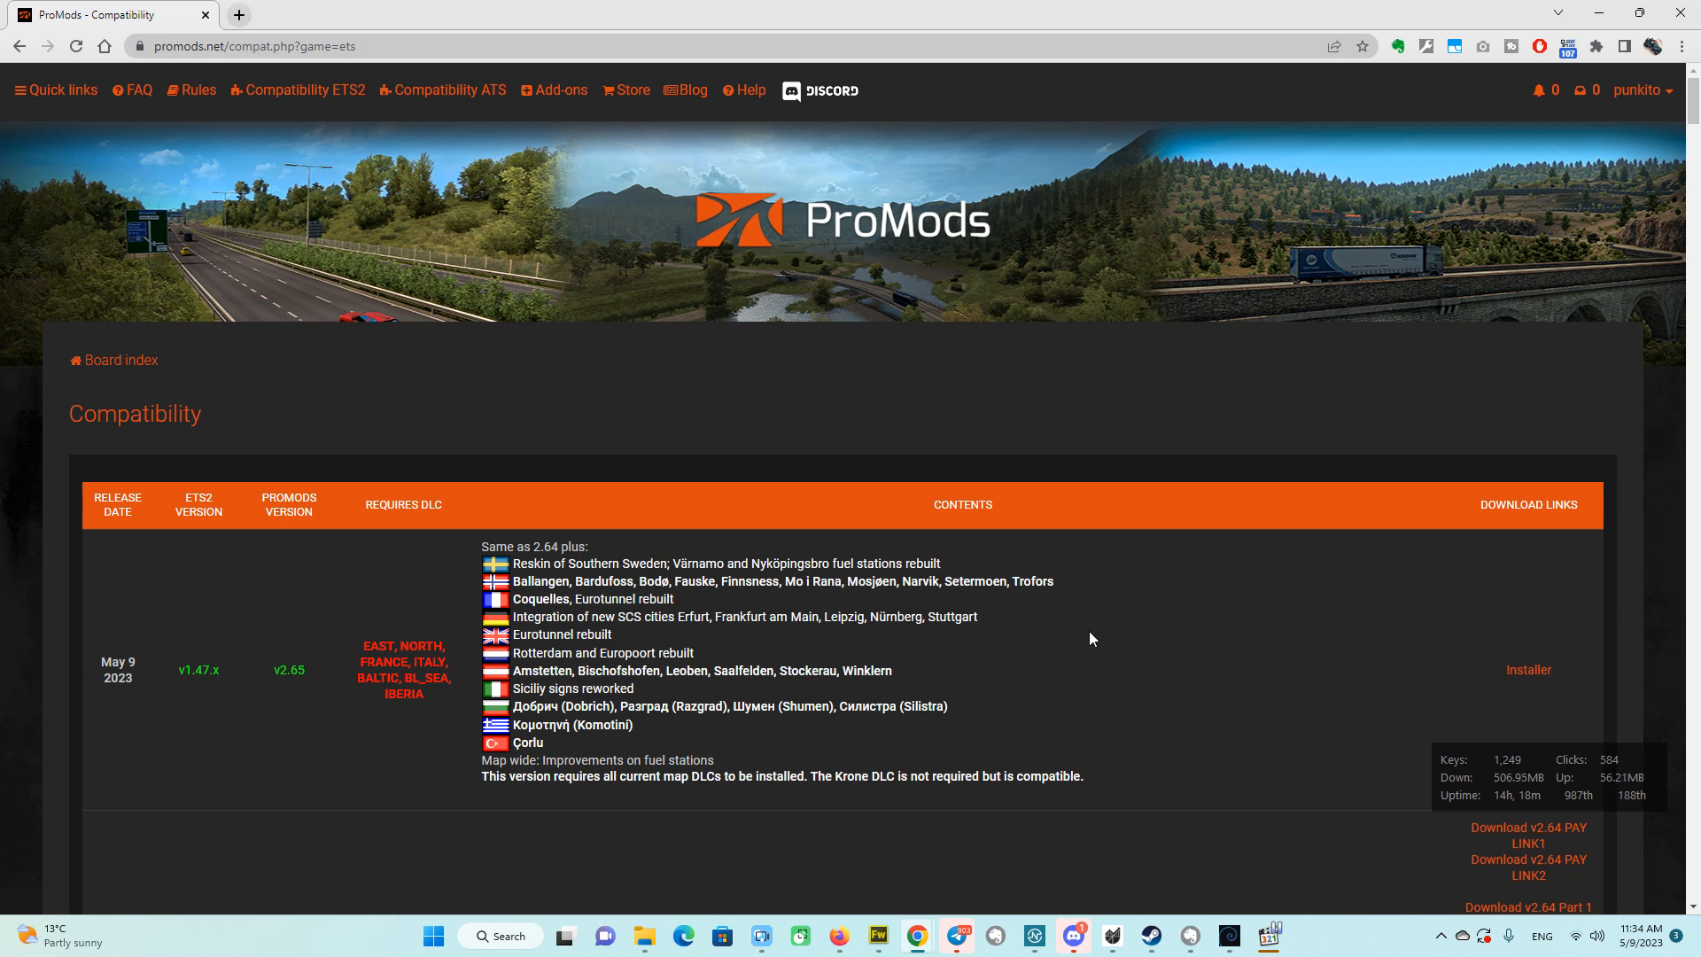
pyautogui.moveTo(1086, 659)
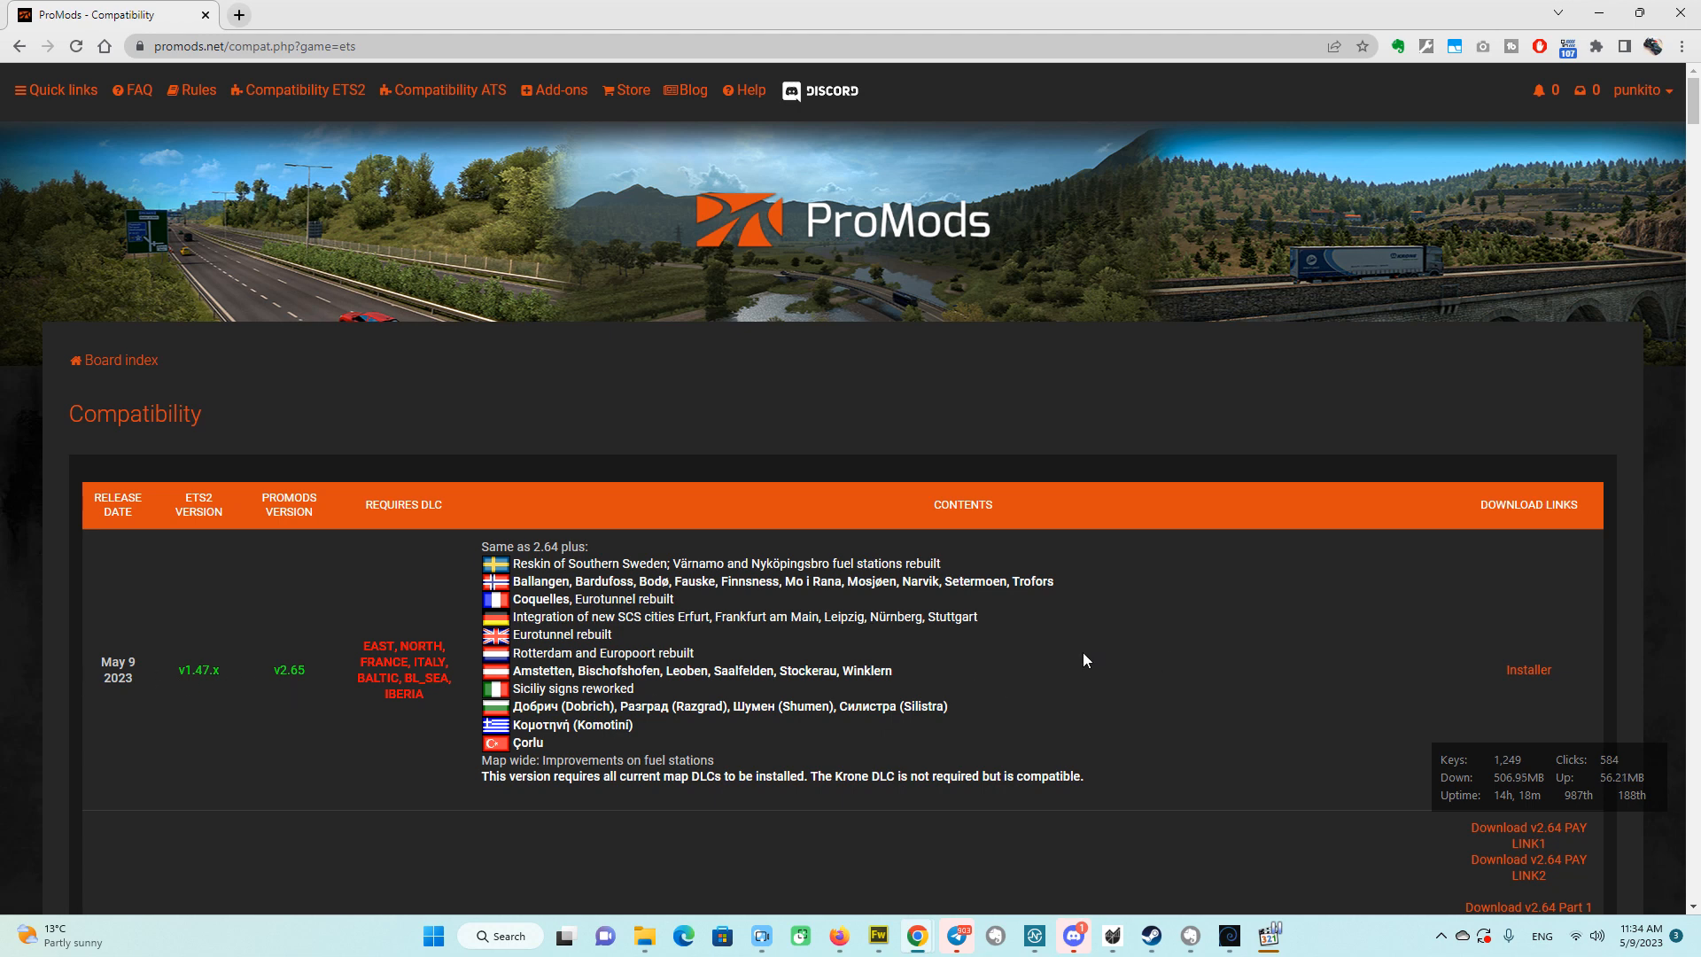
# Open the Installer page for the ProMods v2.65 row in a new tab.
pyautogui.scroll(-3)
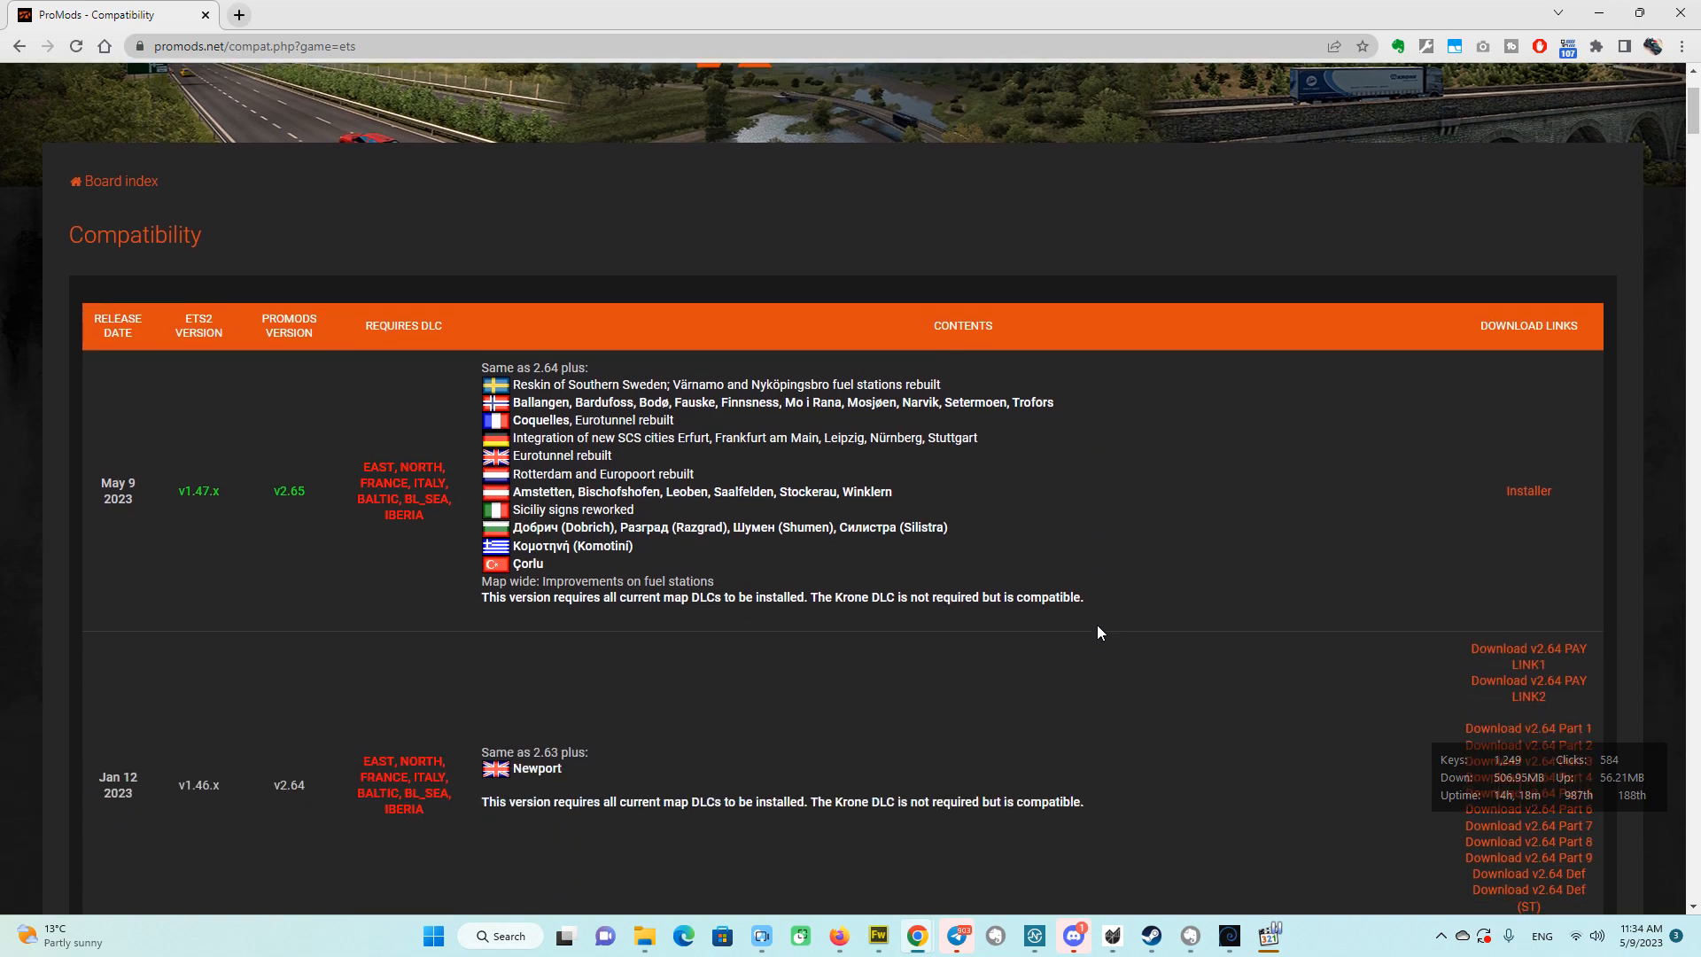
pyautogui.click(1528, 490)
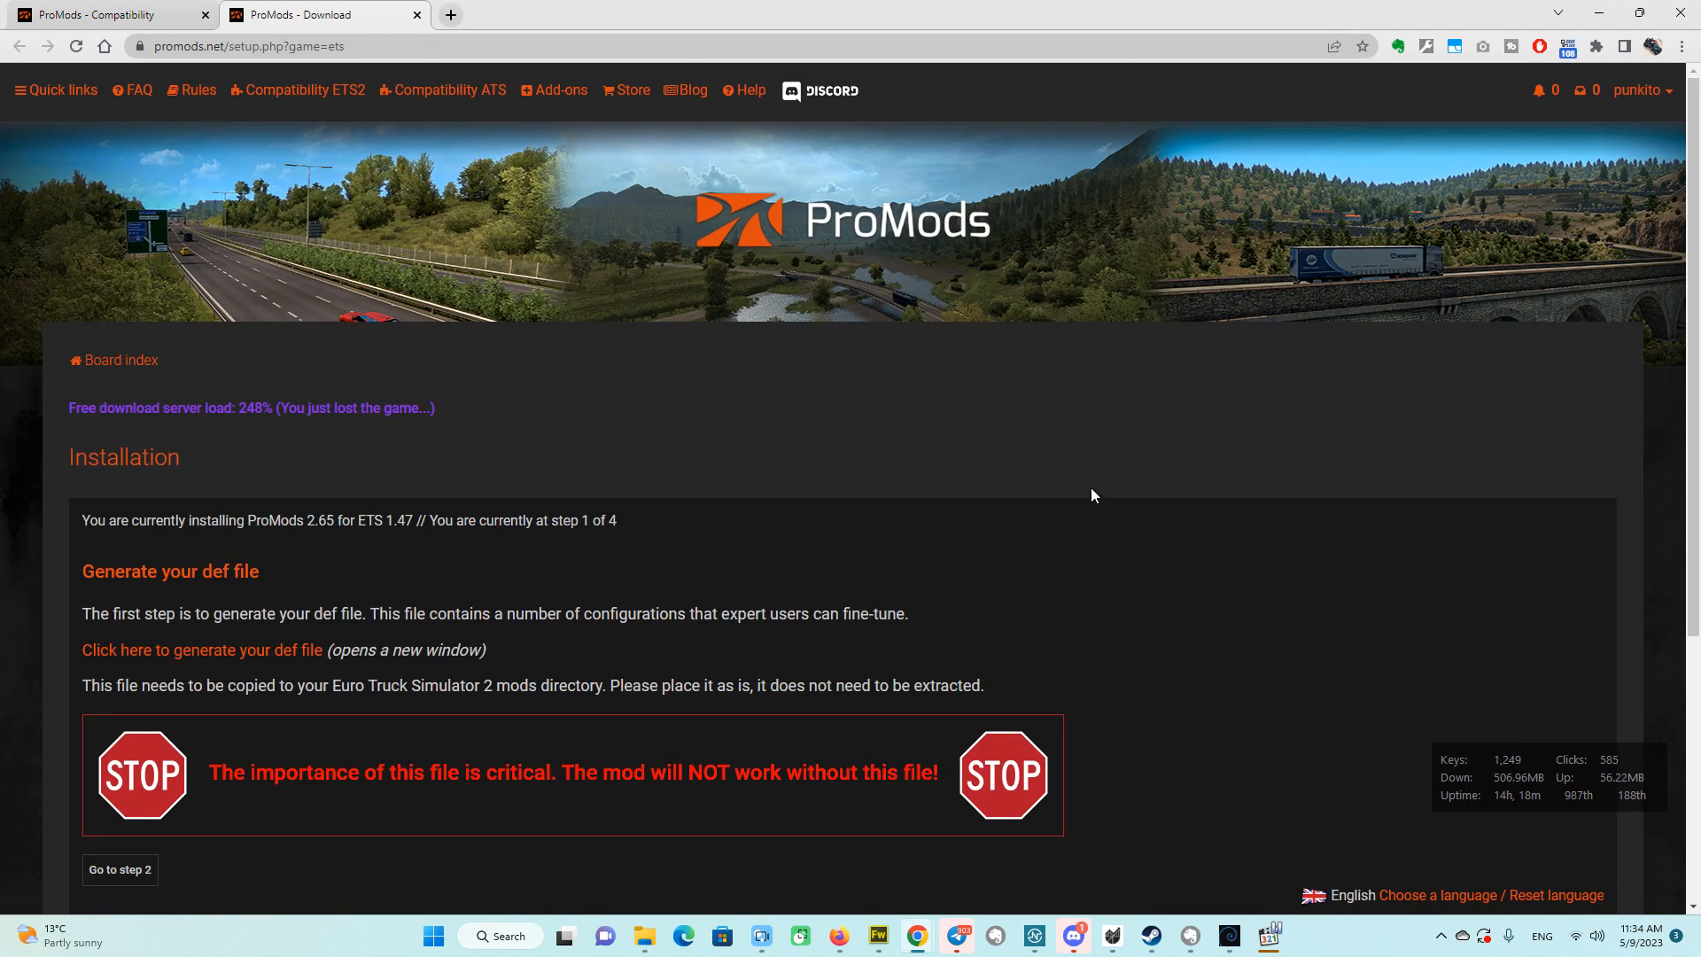
pyautogui.scroll(-3)
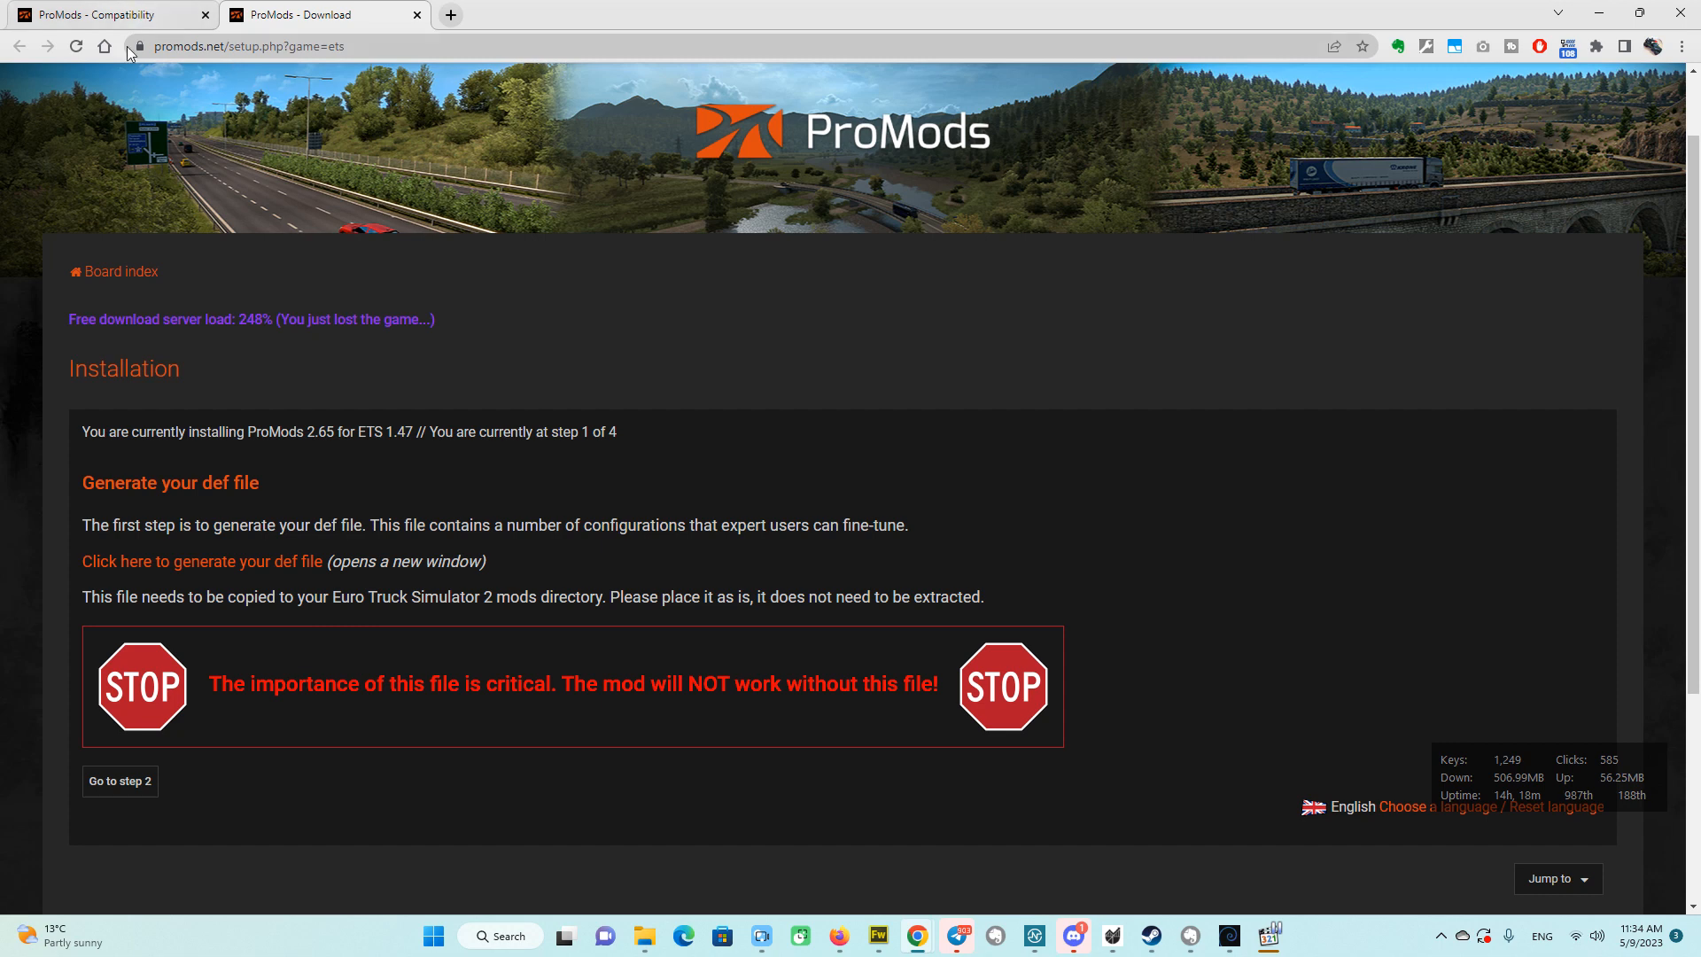
pyautogui.click(102, 14)
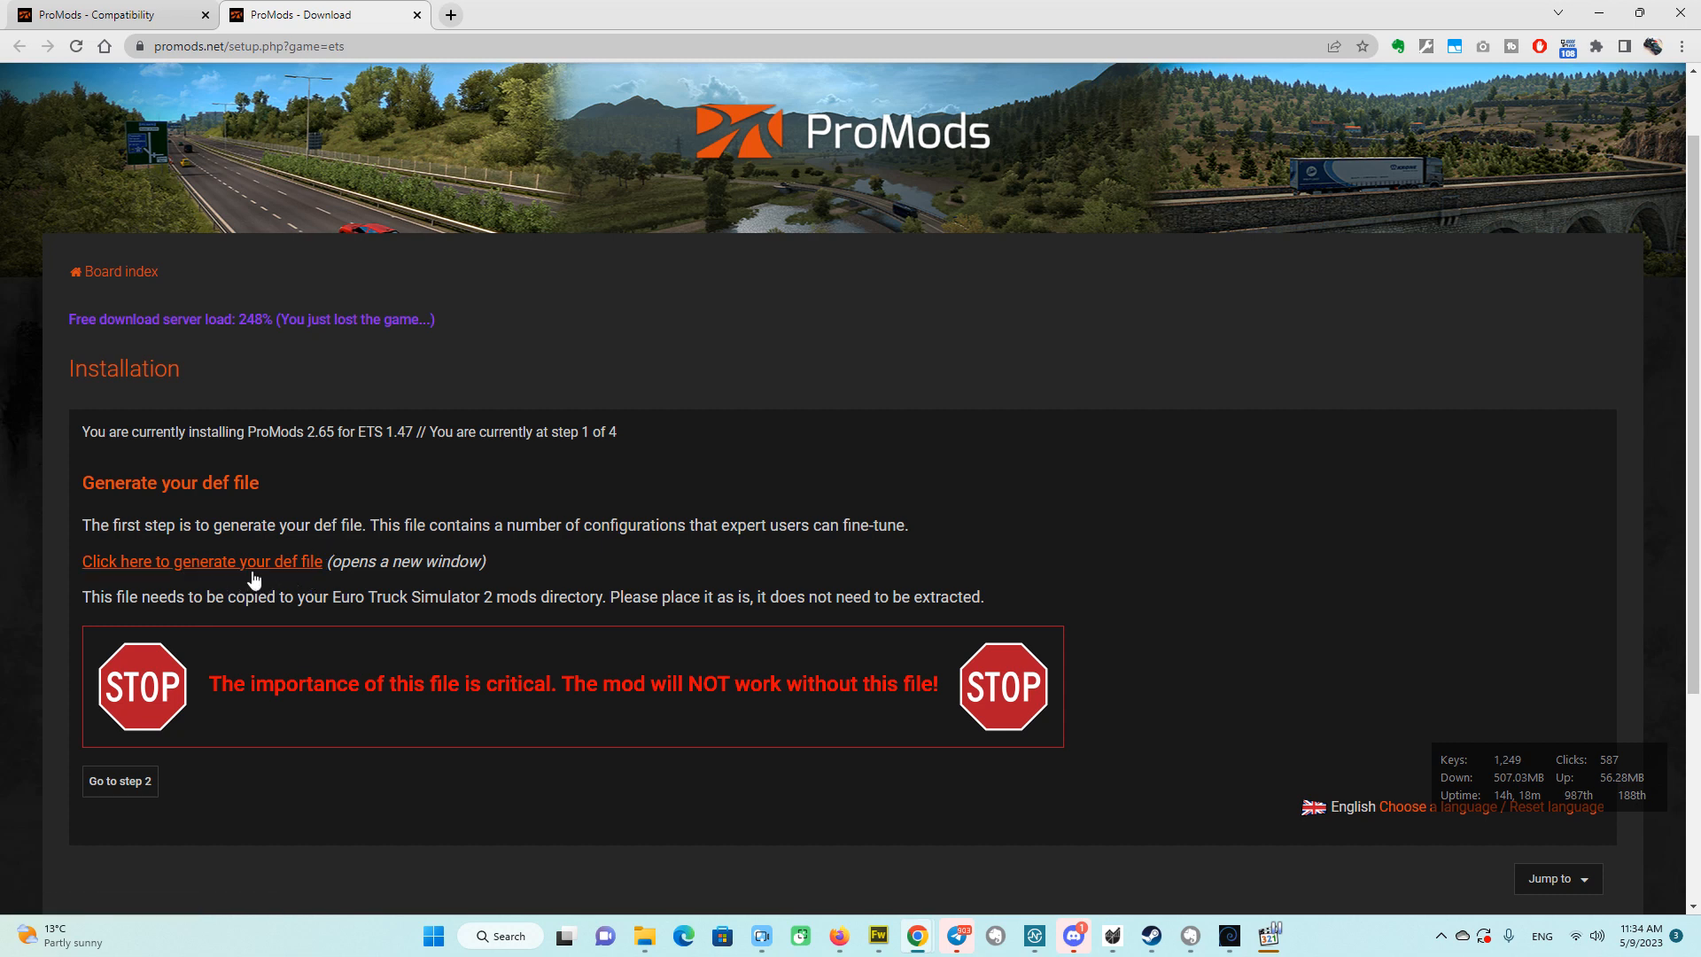
# Keep default colours; enable Map zoom compatibility and Special Transport DLC in the def generator.
pyautogui.click(202, 561)
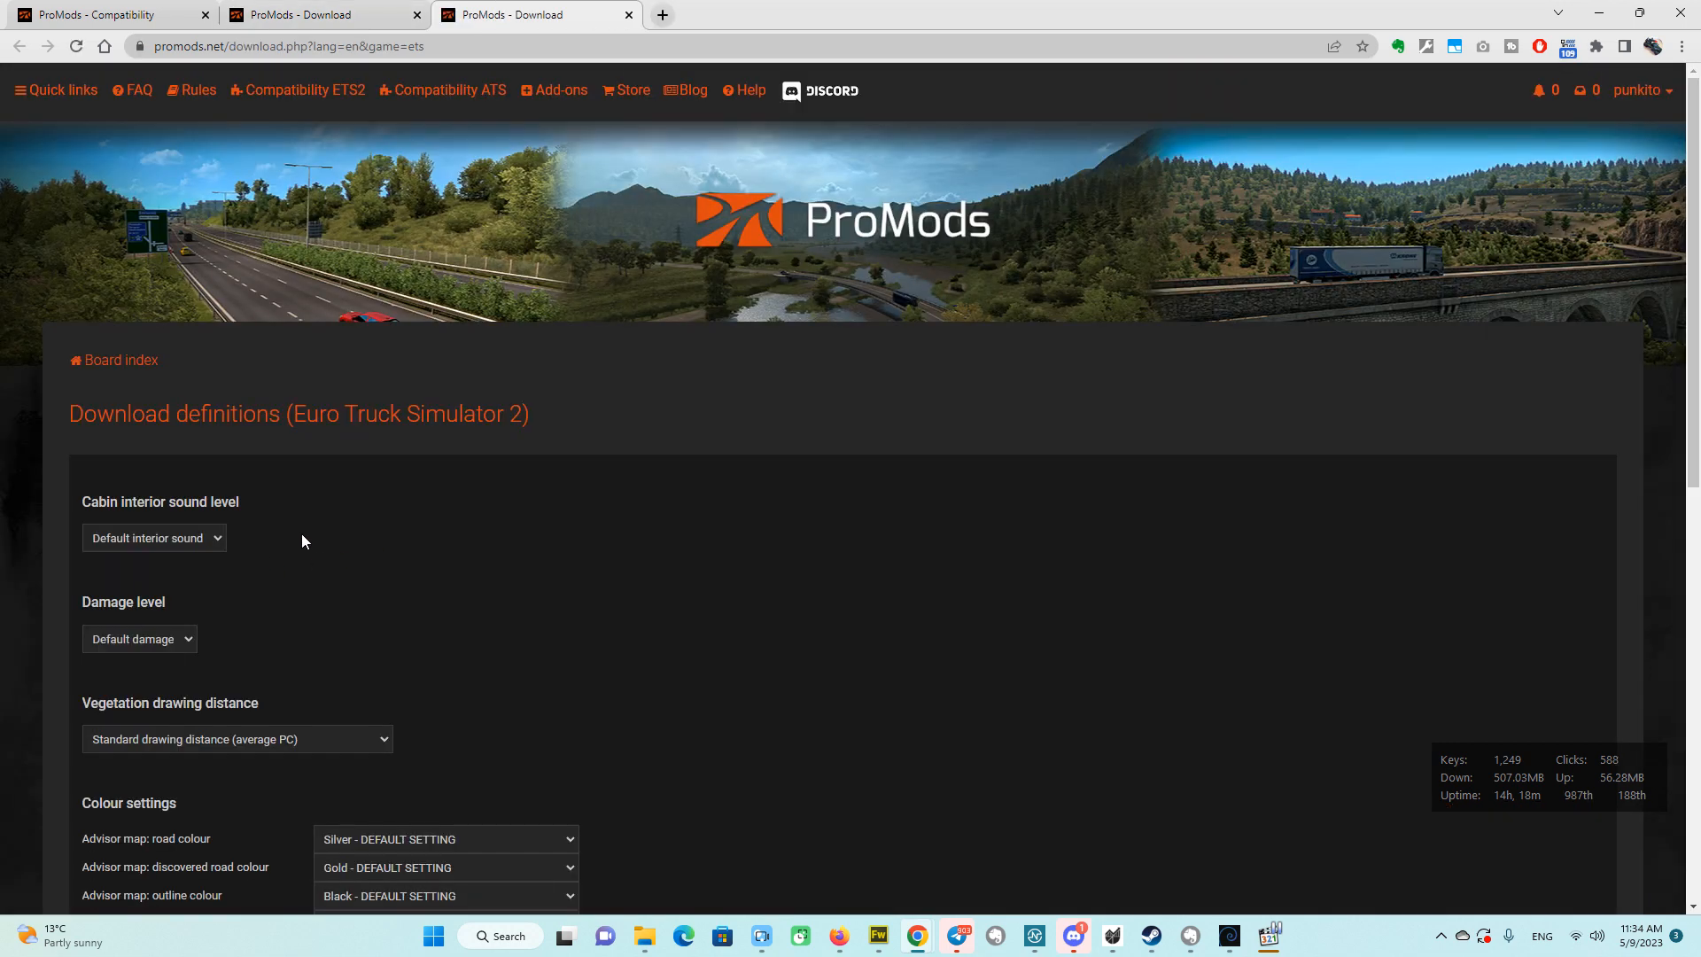
pyautogui.scroll(-3)
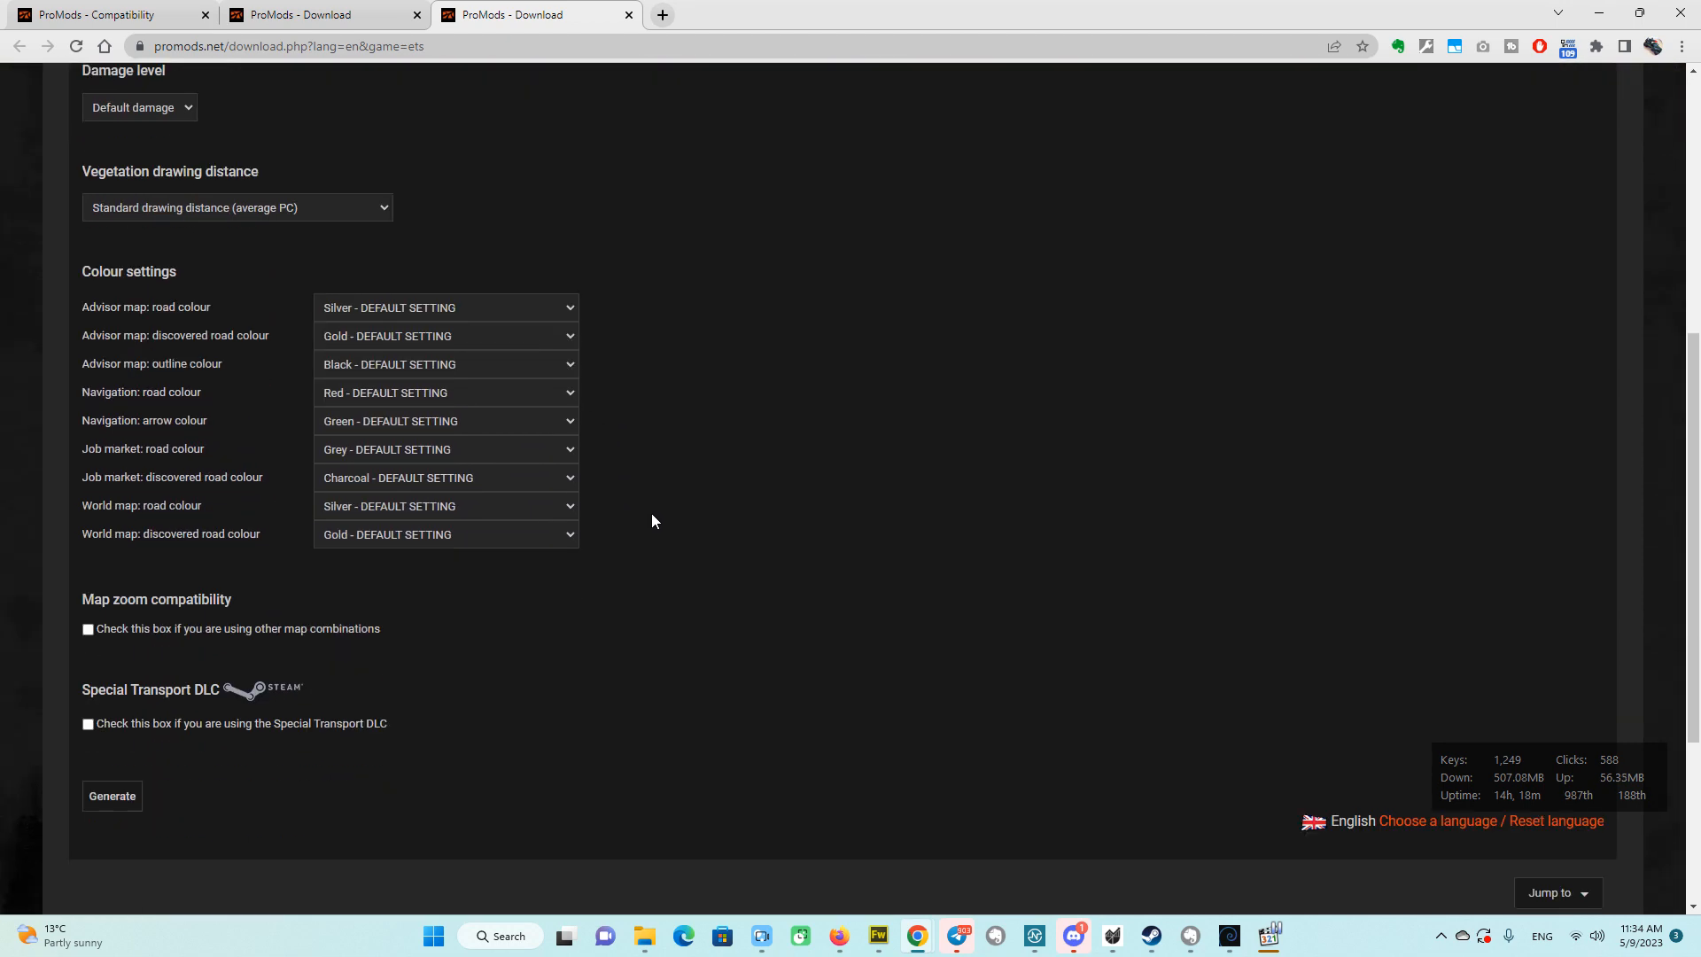
pyautogui.moveTo(565, 653)
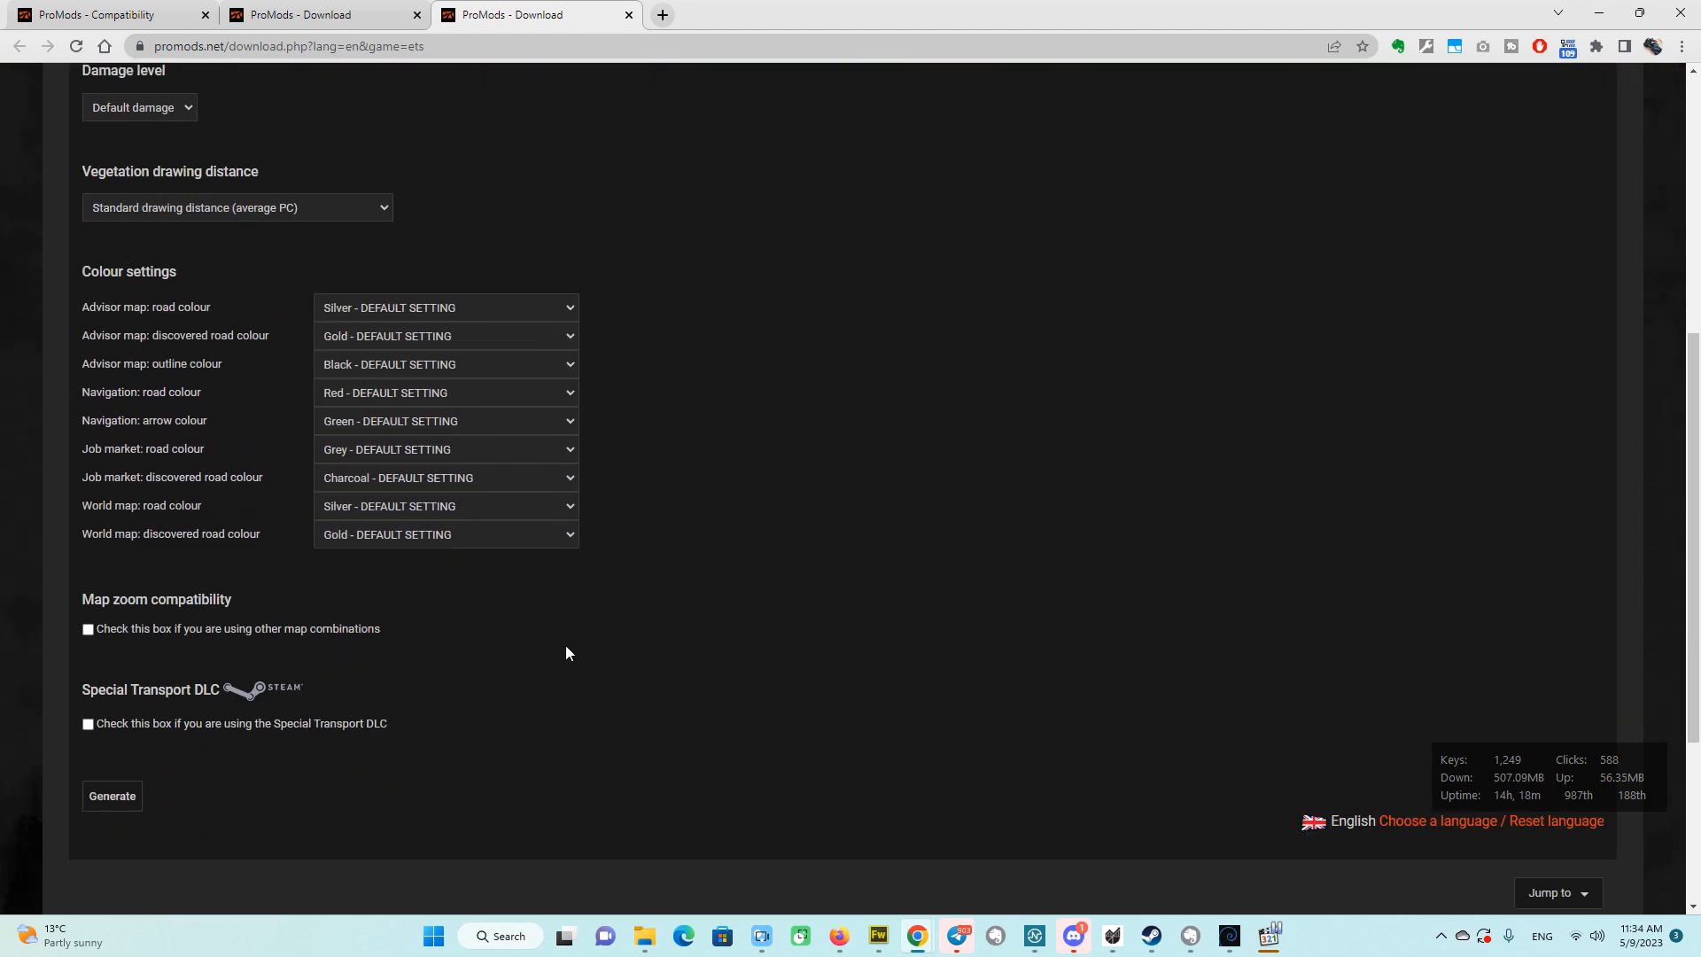
pyautogui.moveTo(435, 409)
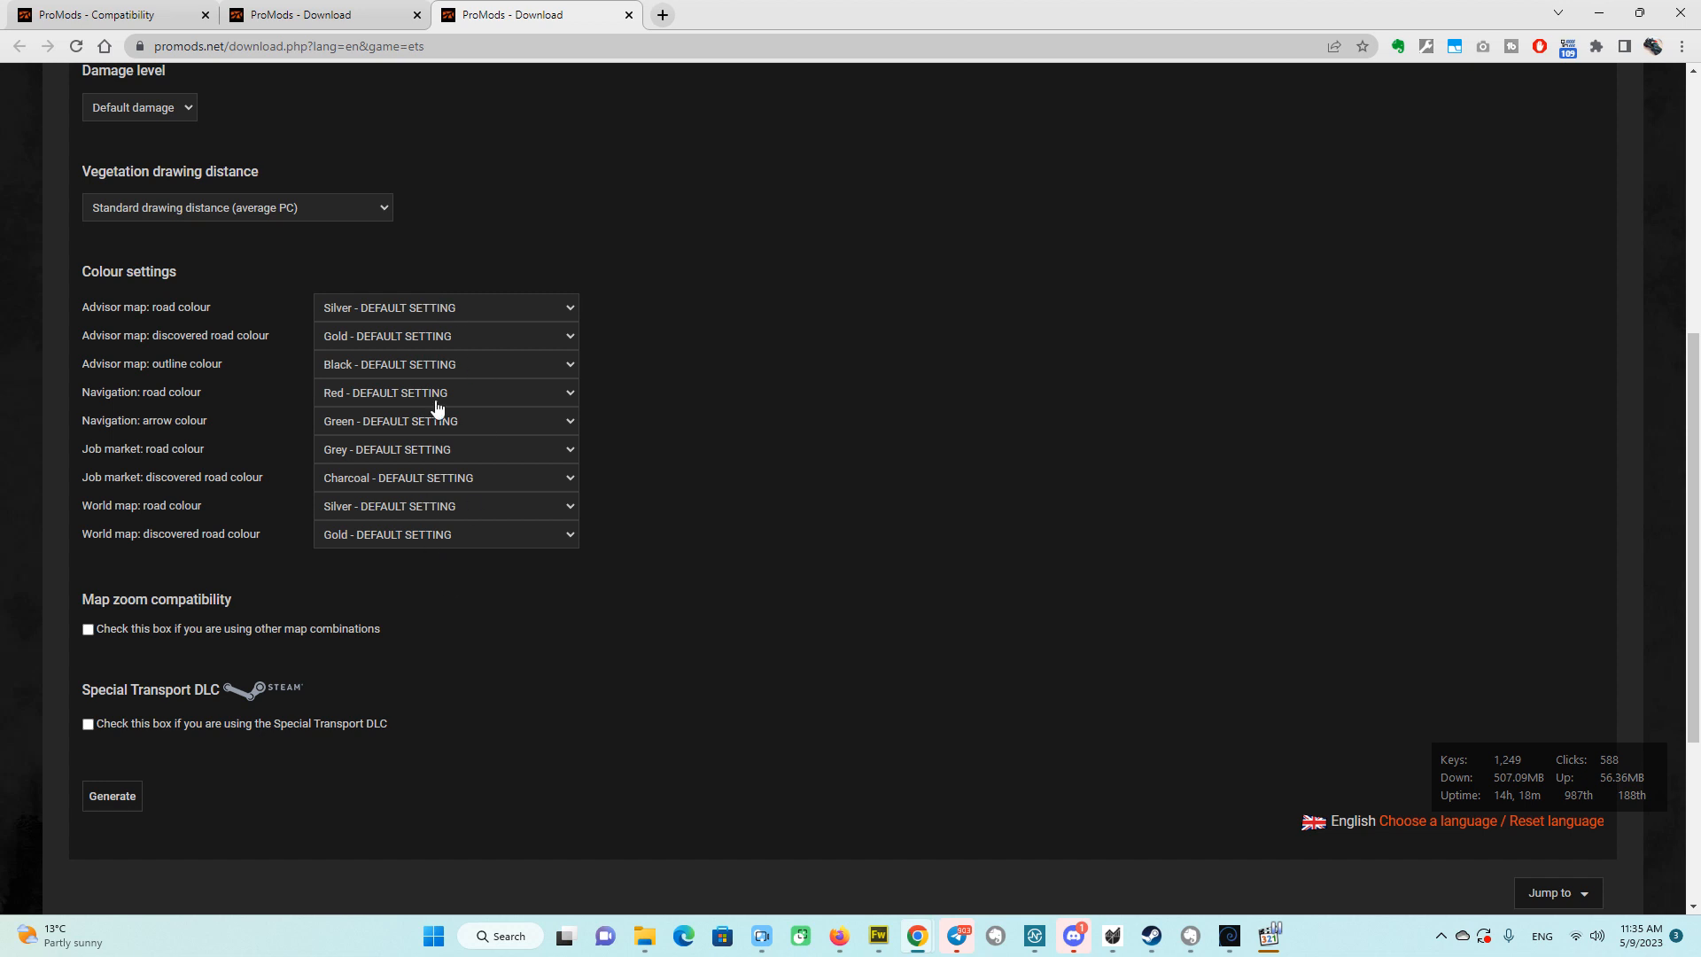
pyautogui.moveTo(451, 380)
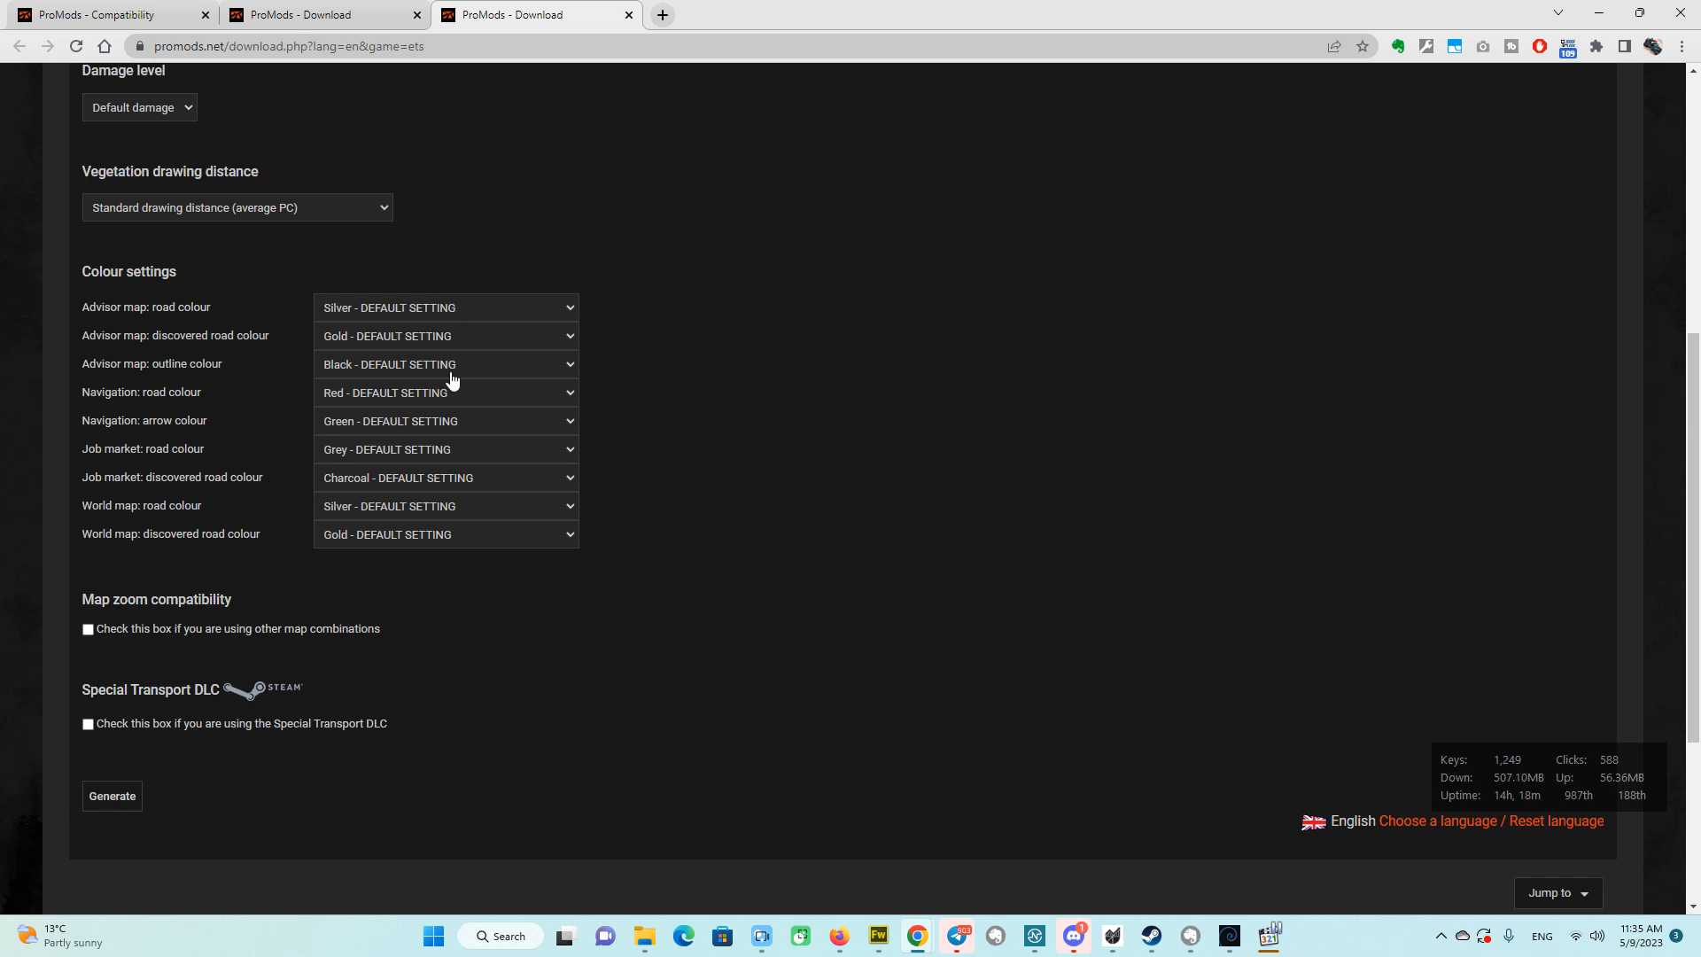
pyautogui.moveTo(169, 293)
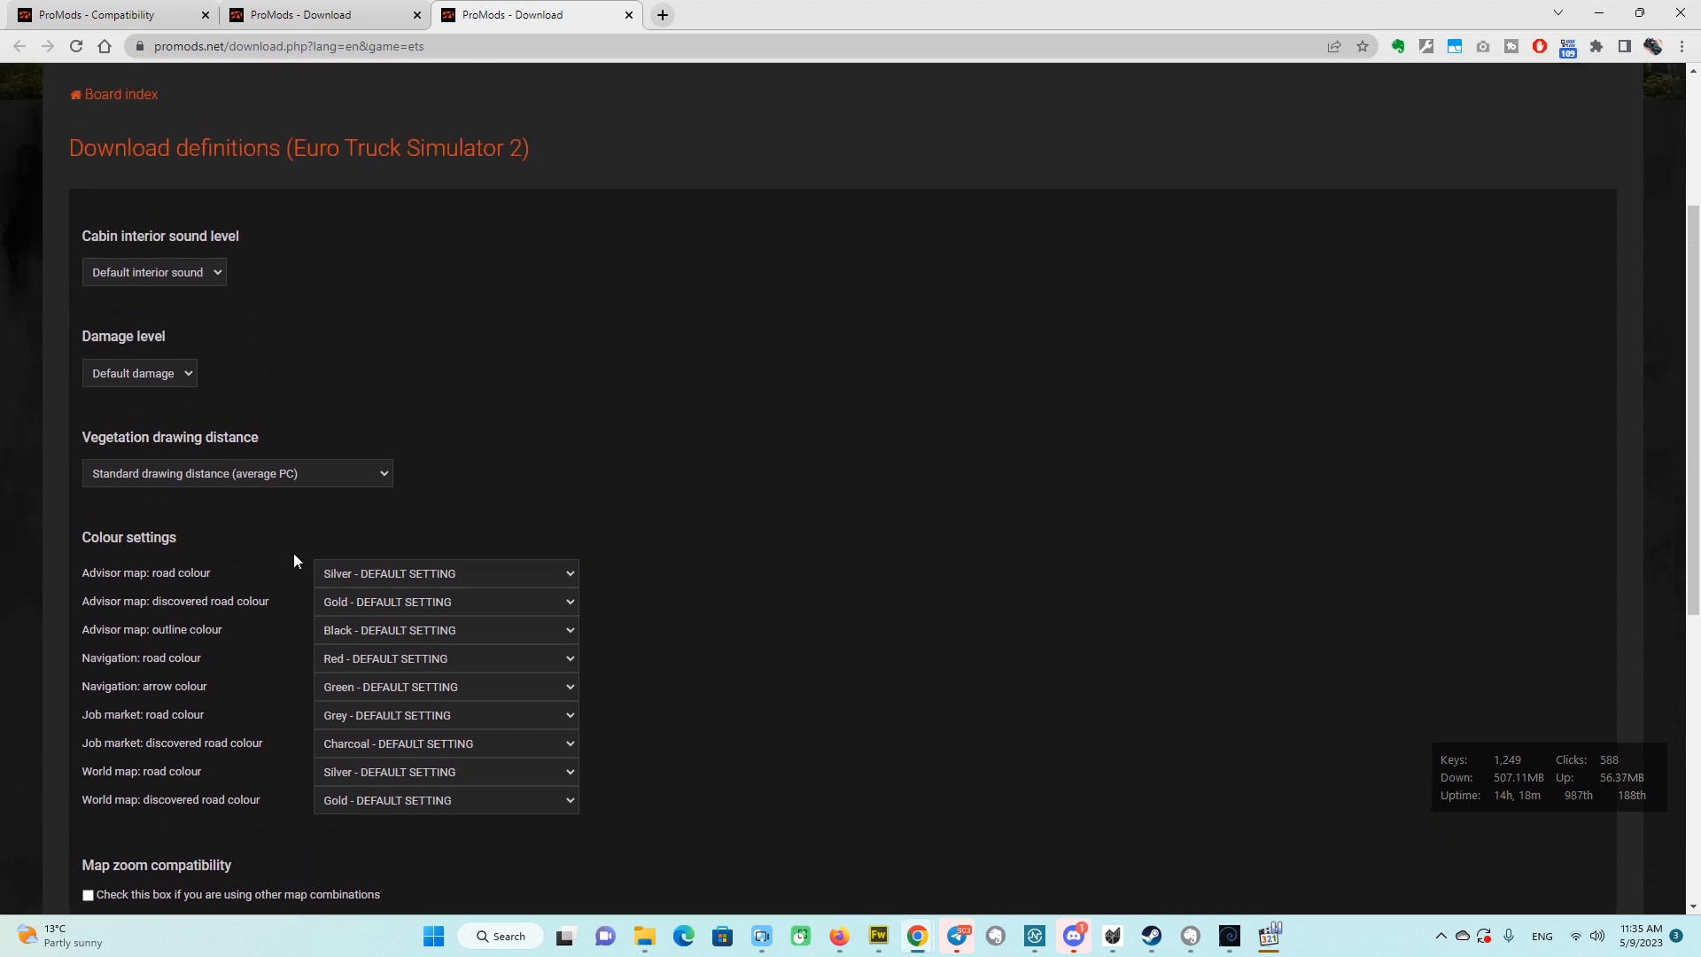
pyautogui.scroll(-3)
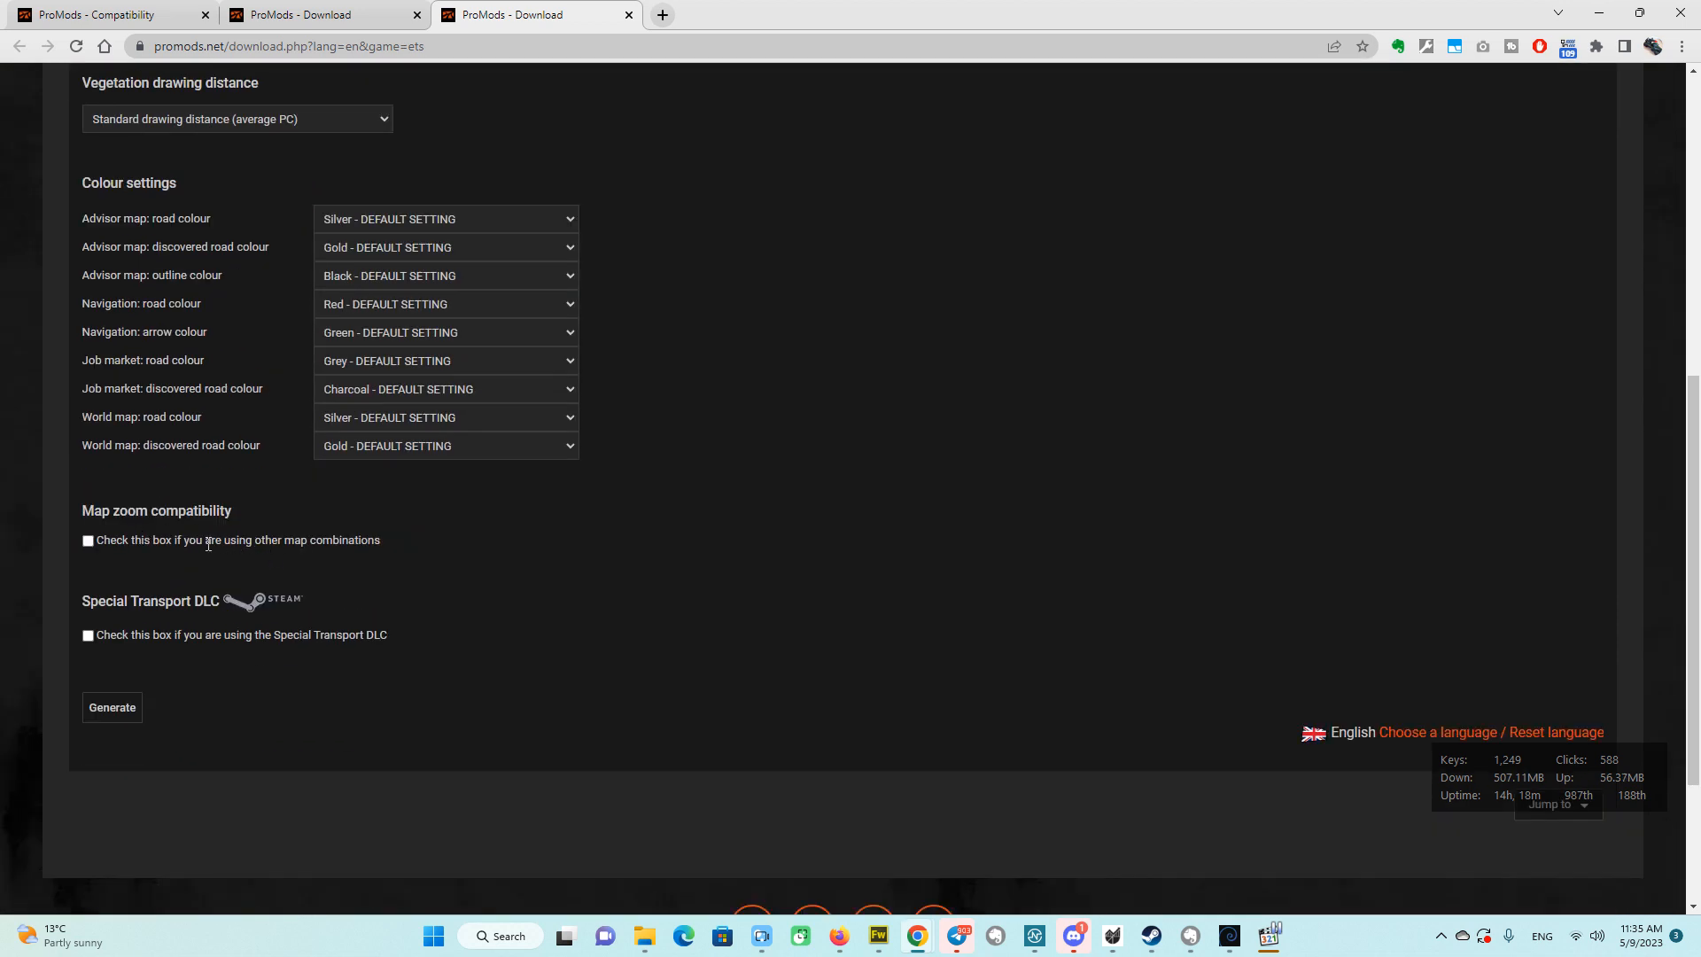
pyautogui.click(88, 540)
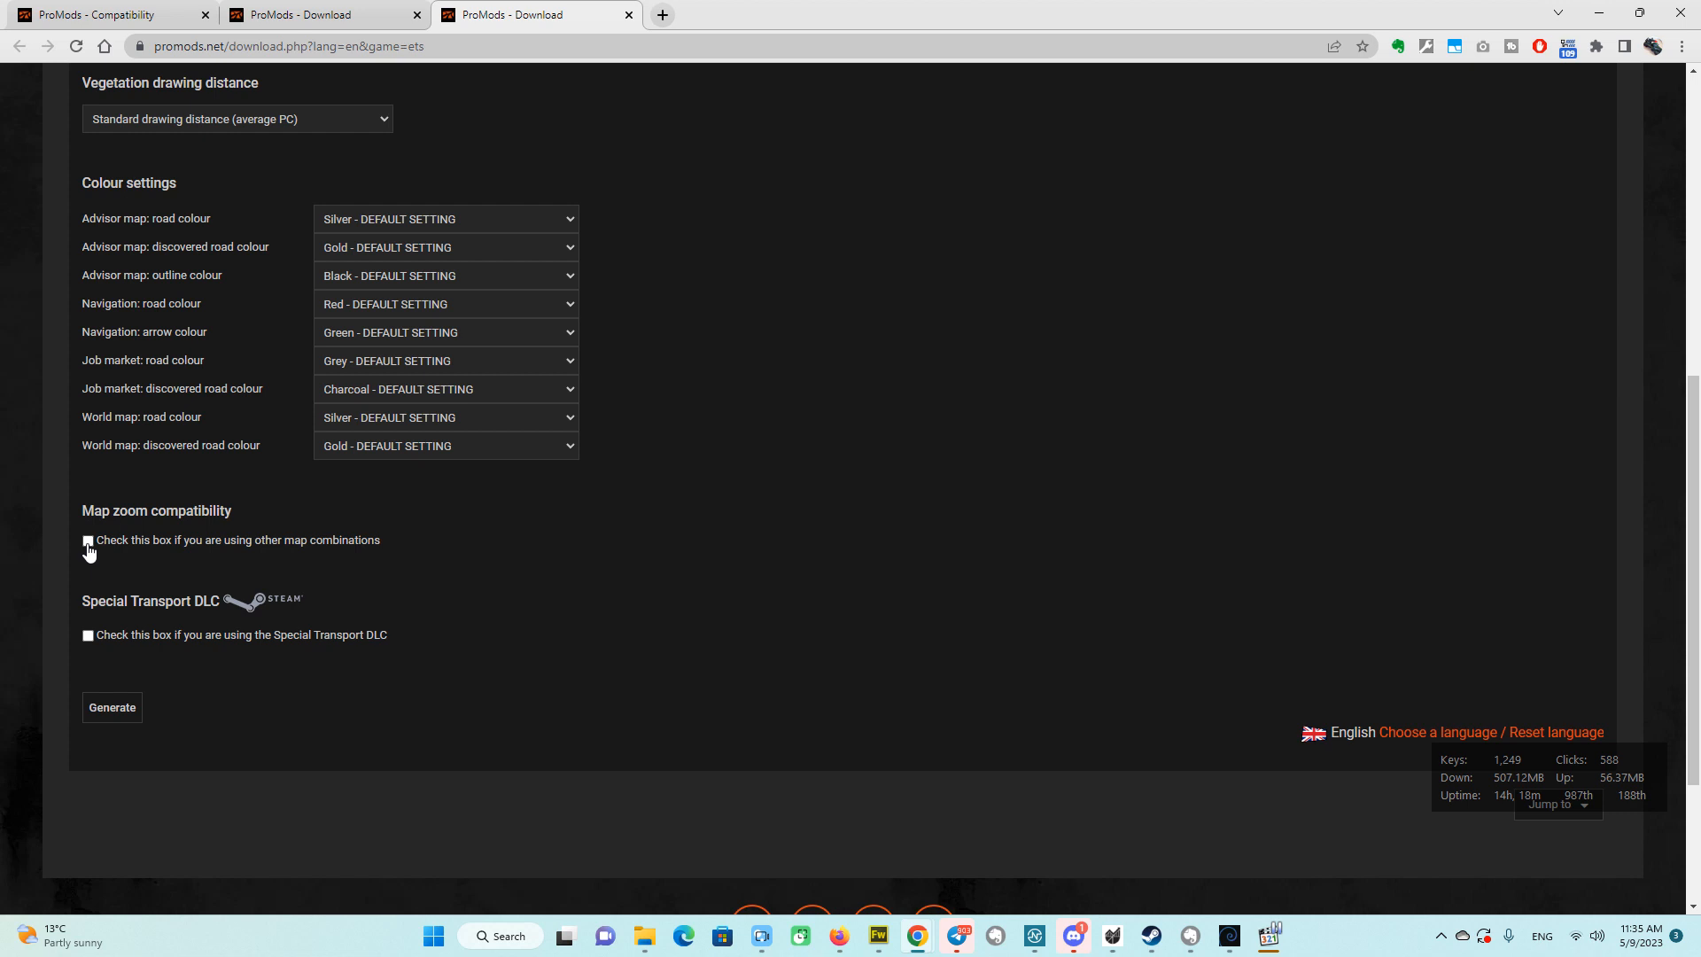
pyautogui.click(87, 542)
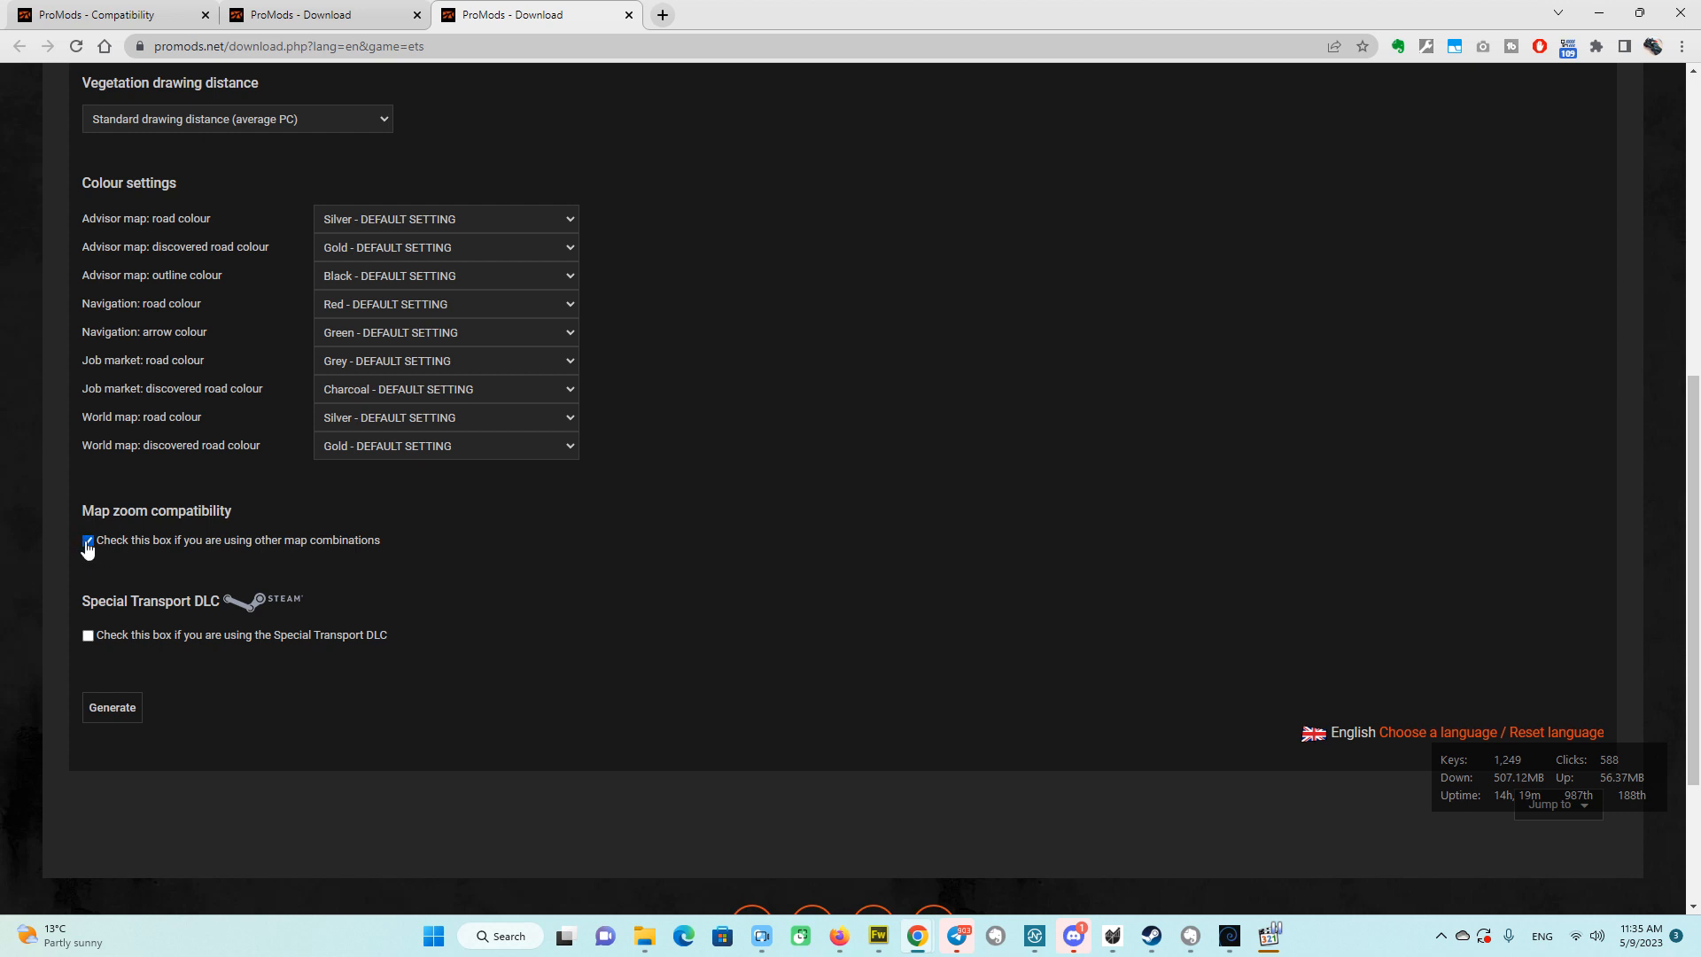
pyautogui.click(87, 539)
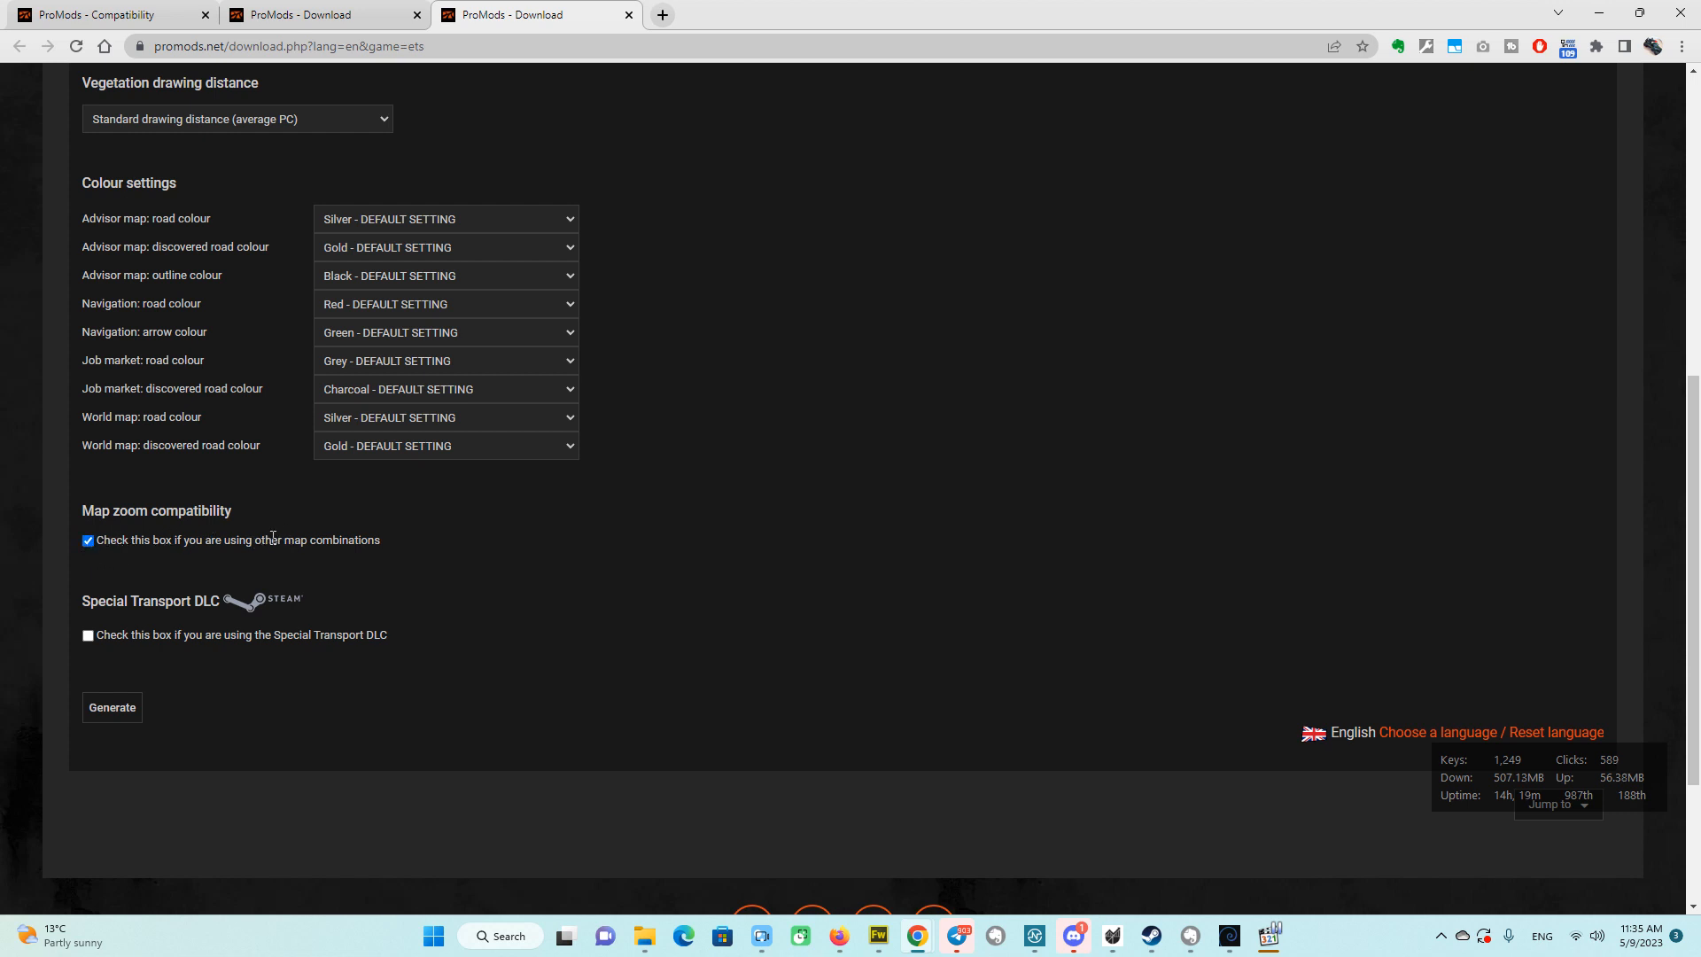
pyautogui.moveTo(160, 545)
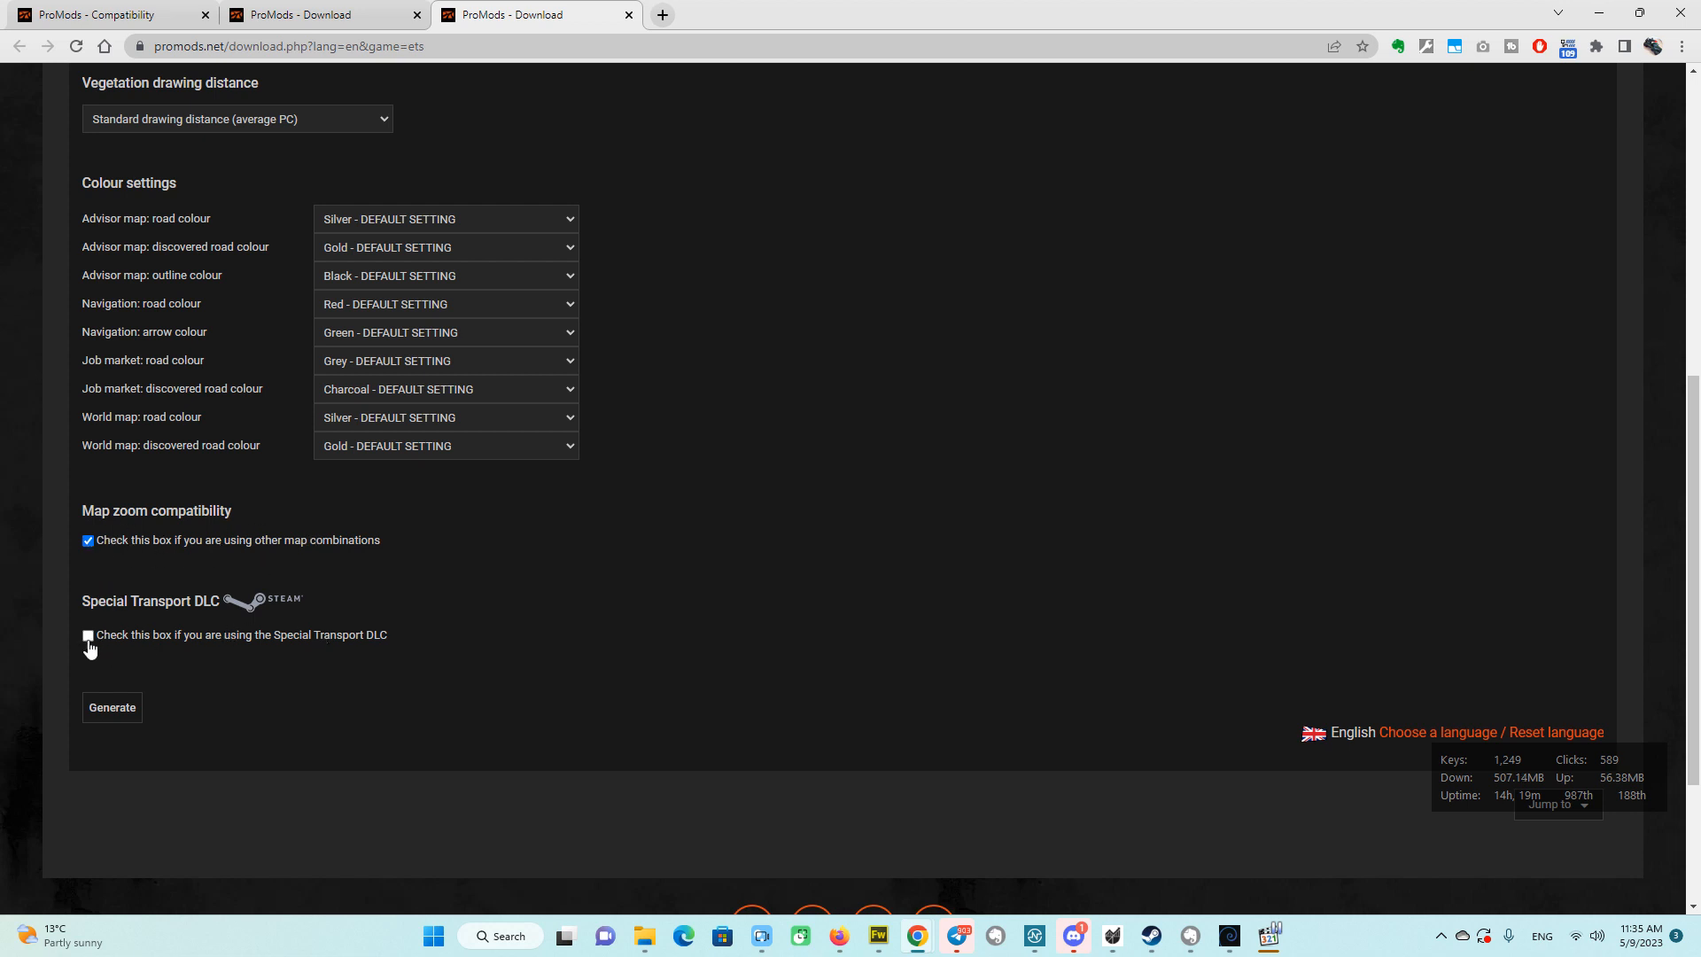
pyautogui.click(87, 635)
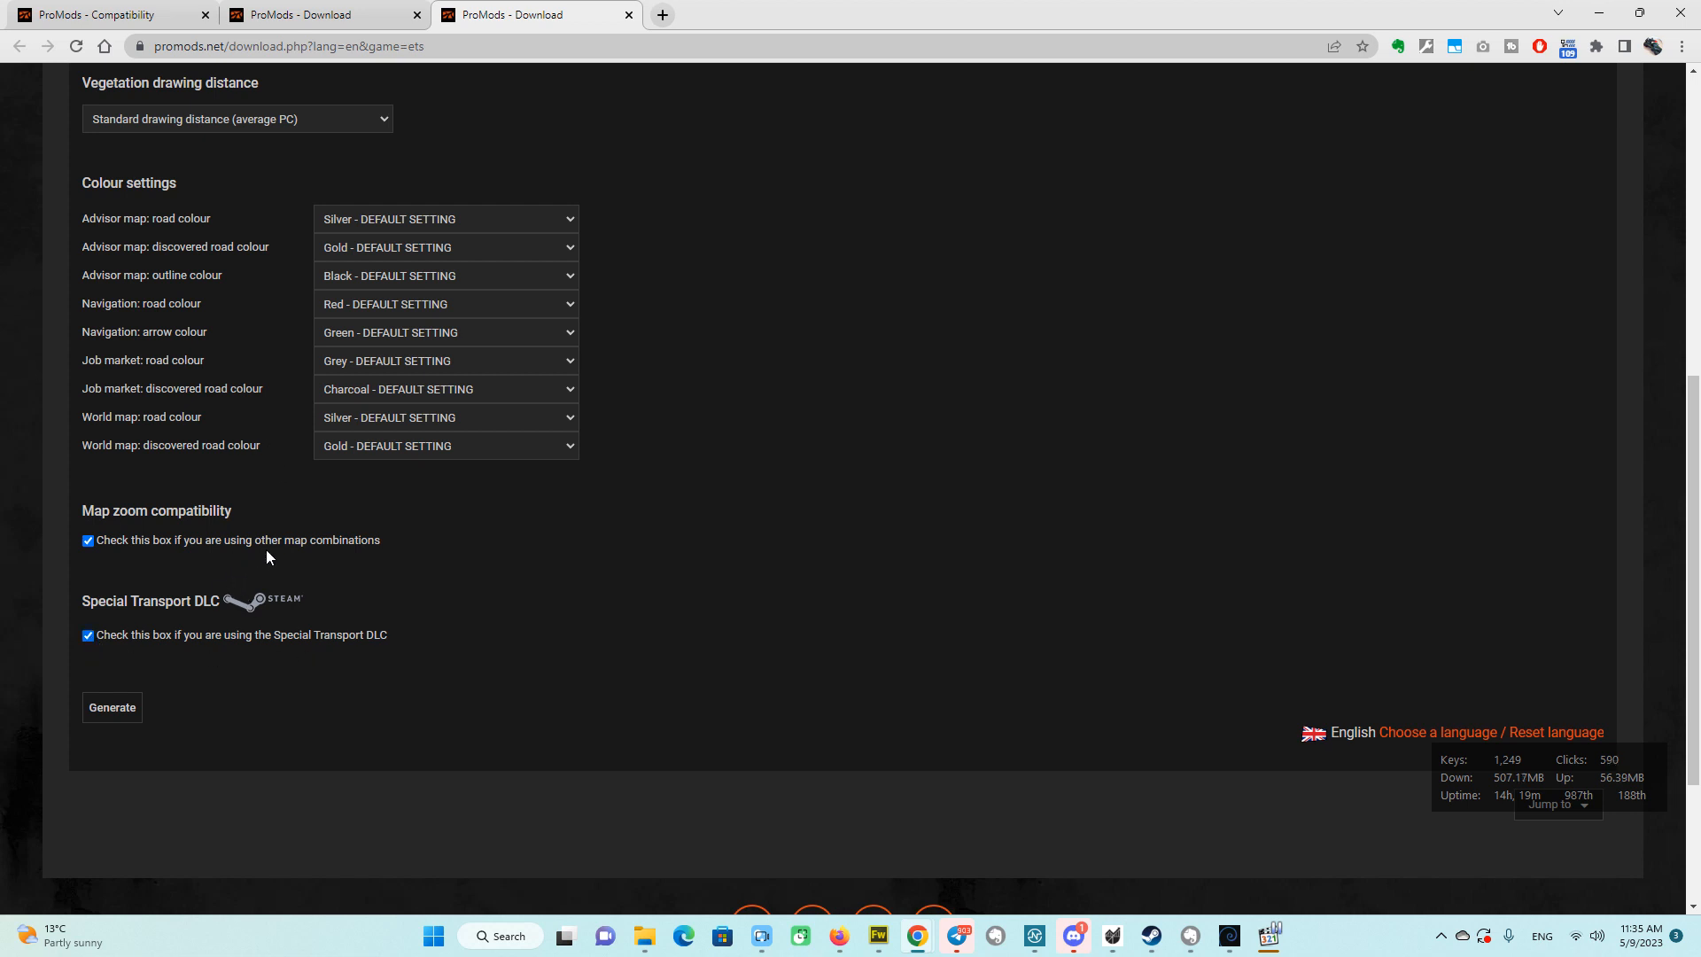
pyautogui.moveTo(366, 583)
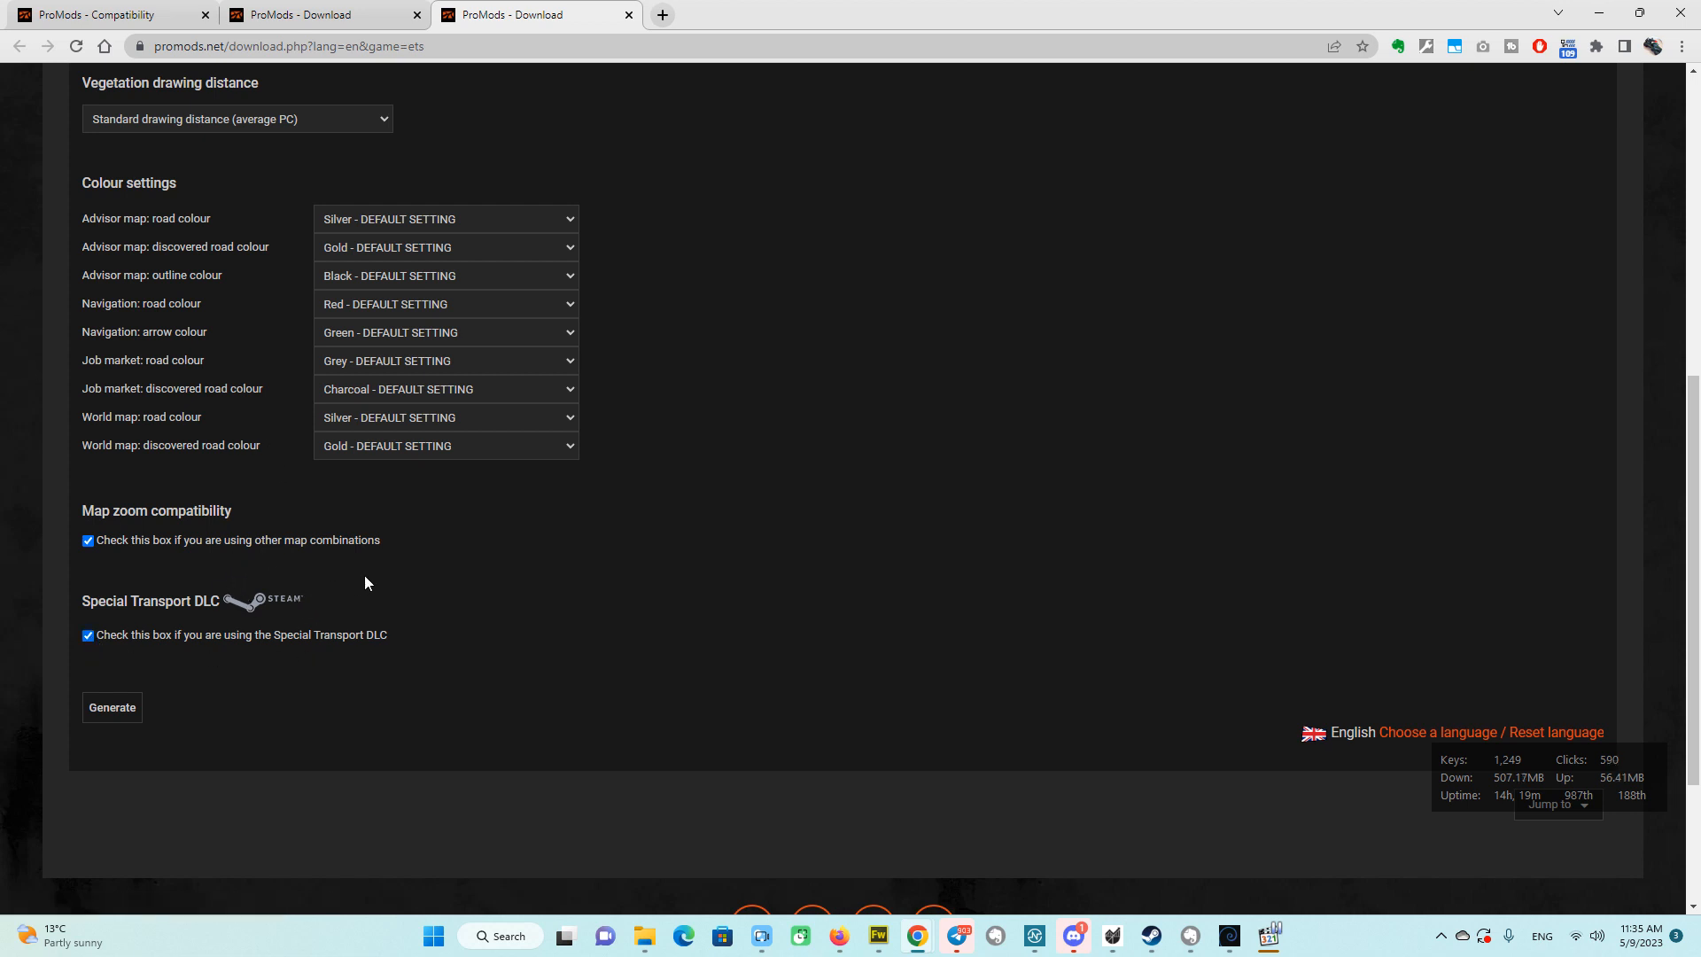
pyautogui.moveTo(360, 354)
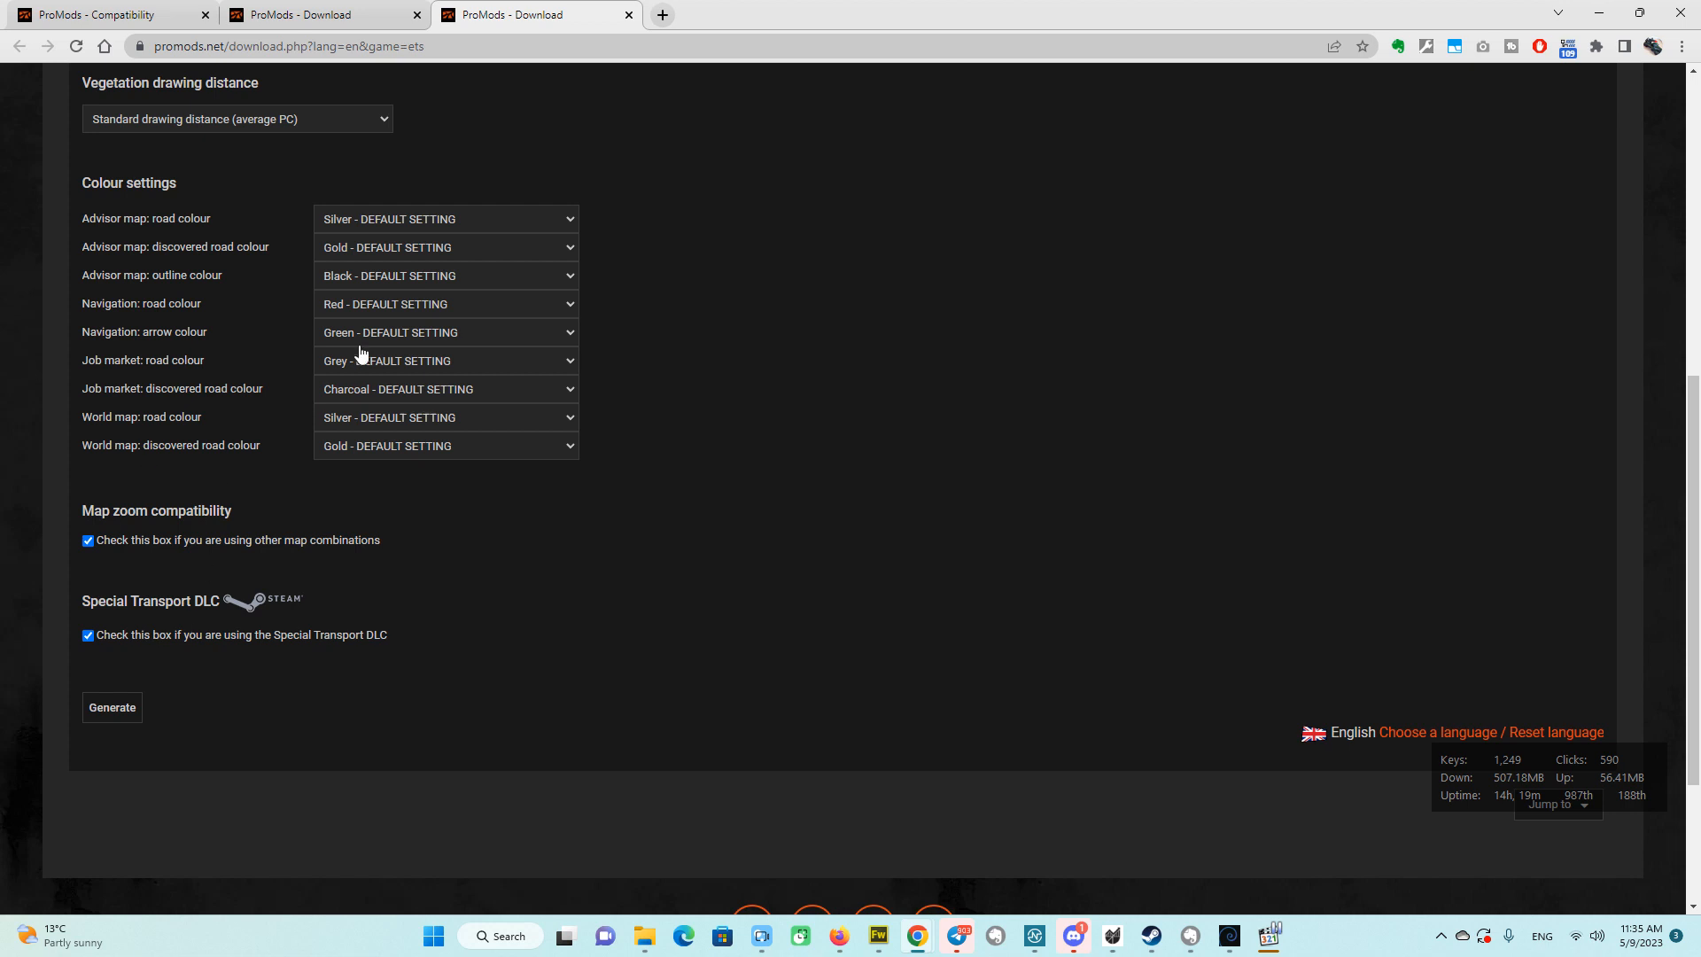
pyautogui.moveTo(566, 426)
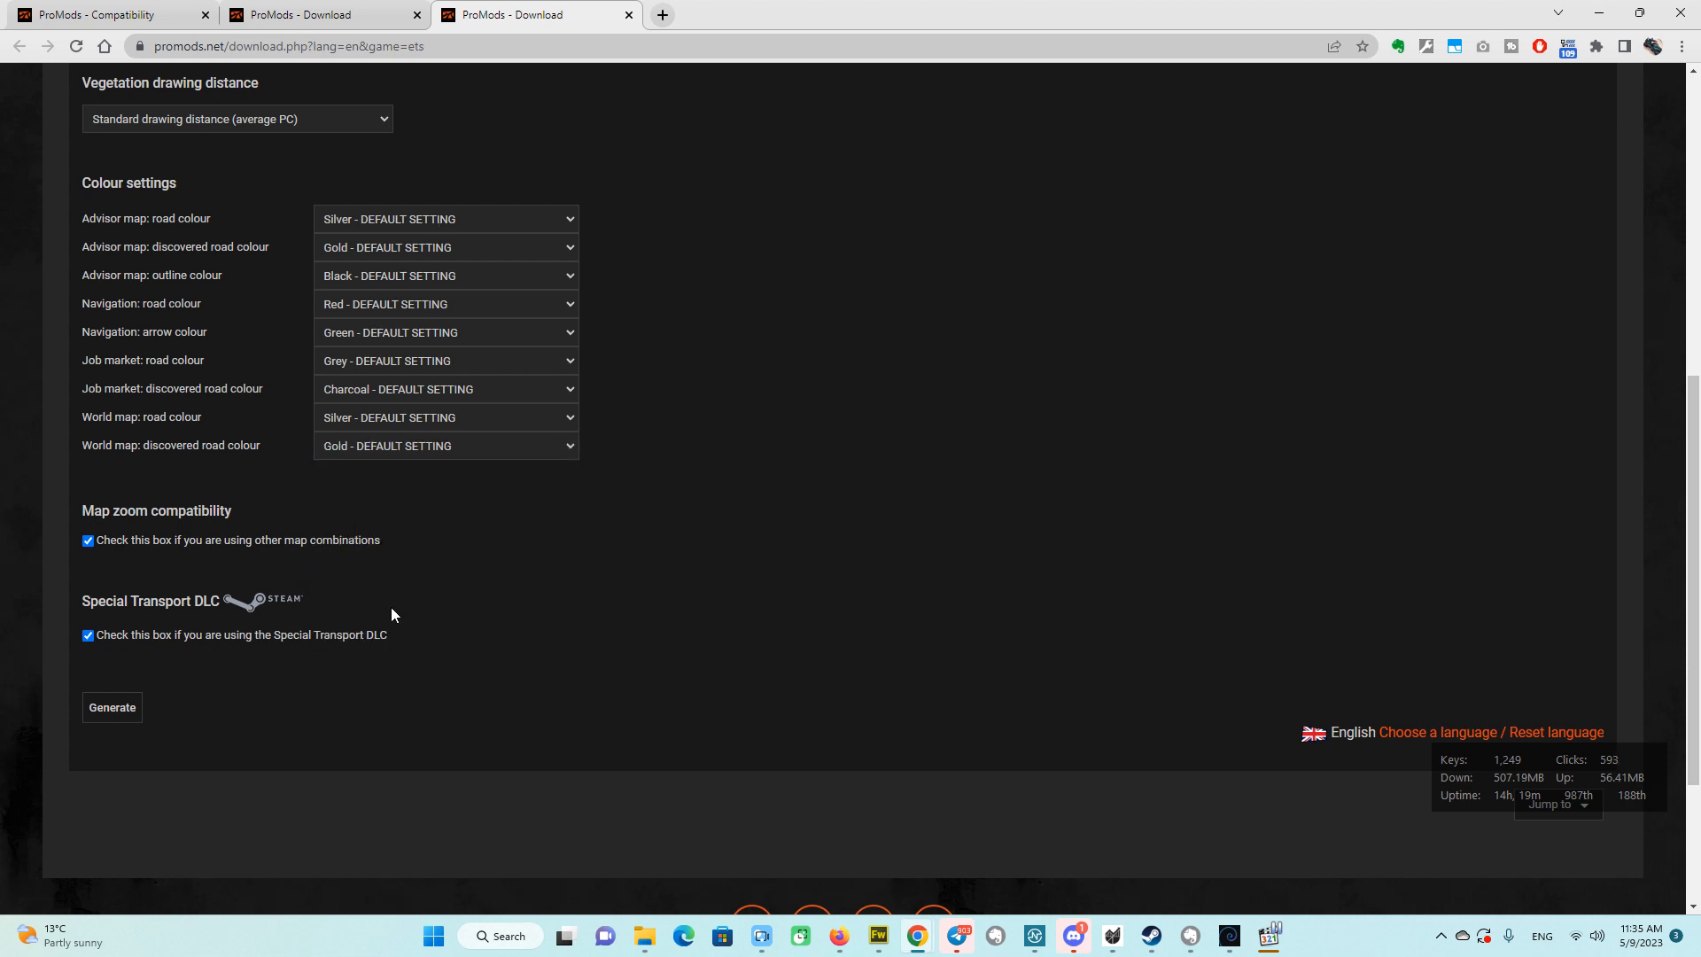
pyautogui.moveTo(374, 608)
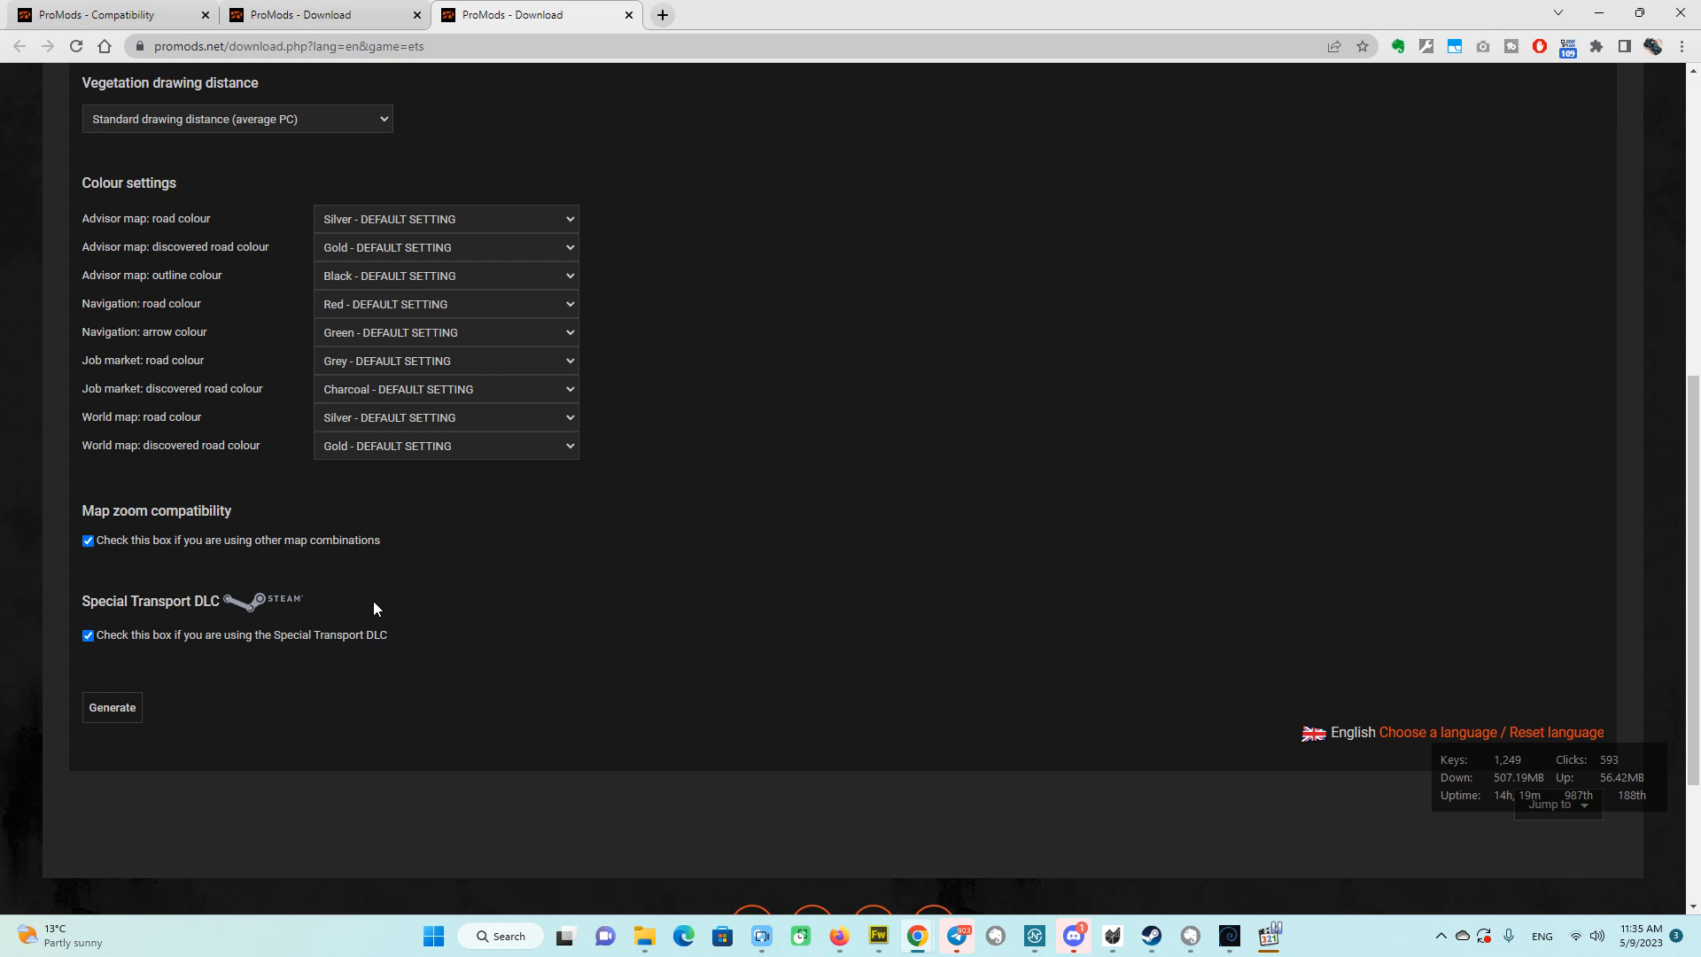
pyautogui.moveTo(313, 692)
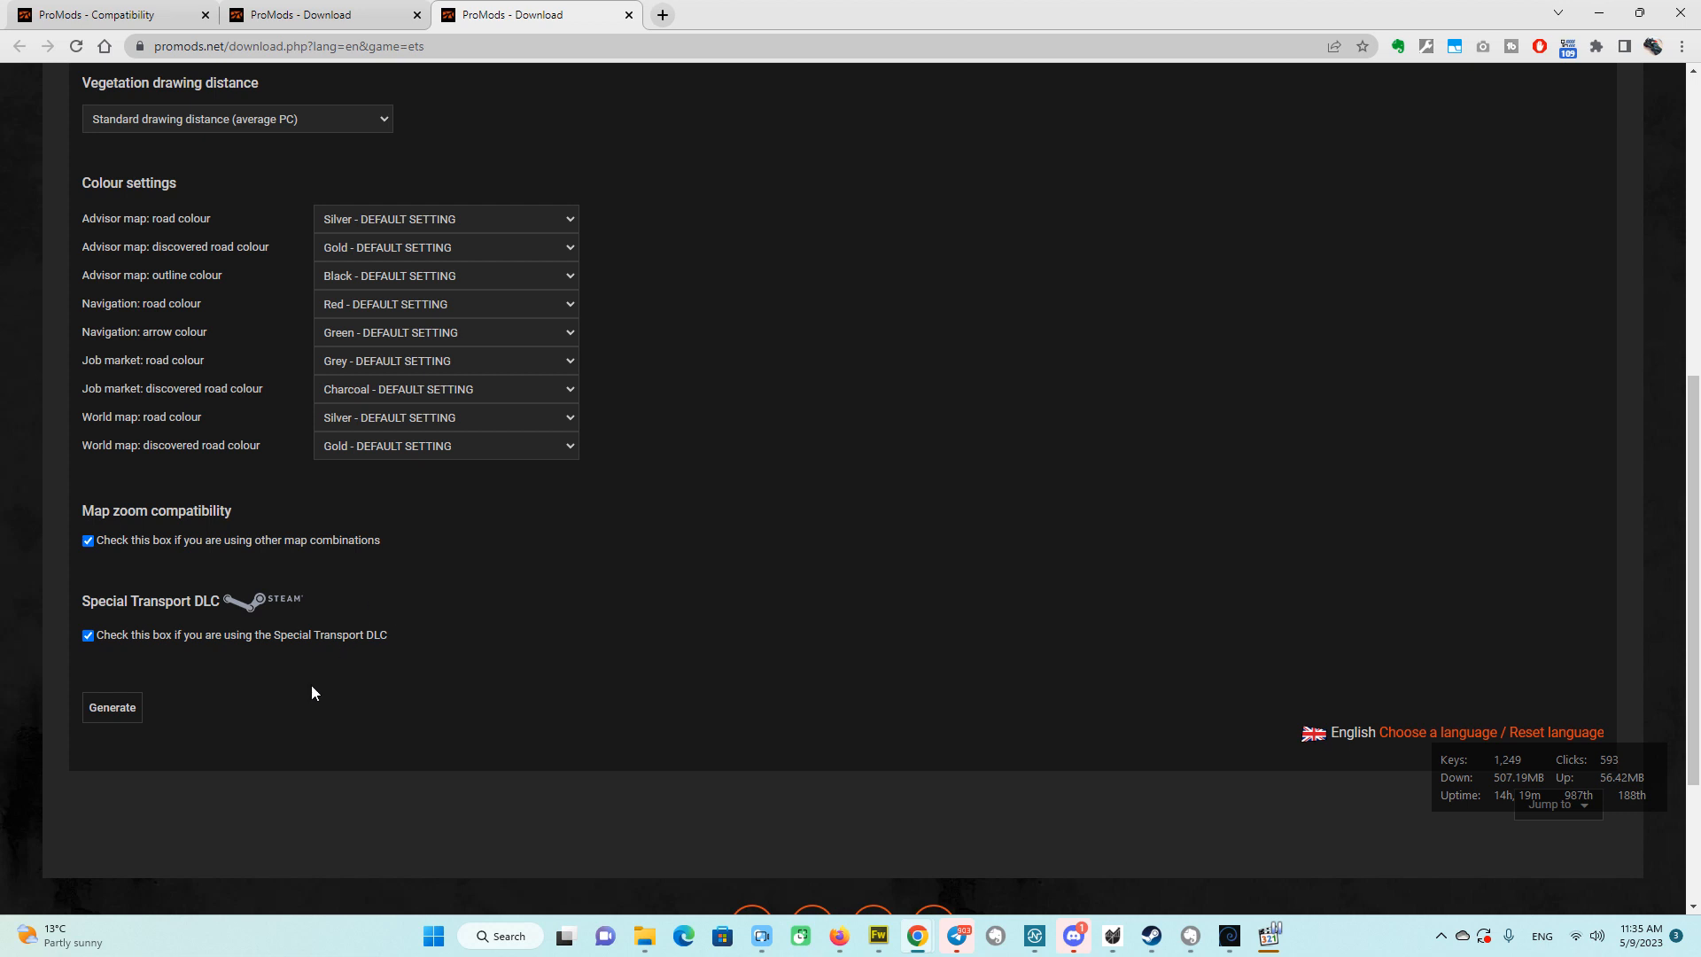
# Generate the def file and download promods-def-st-v2 .scs.
pyautogui.click(112, 706)
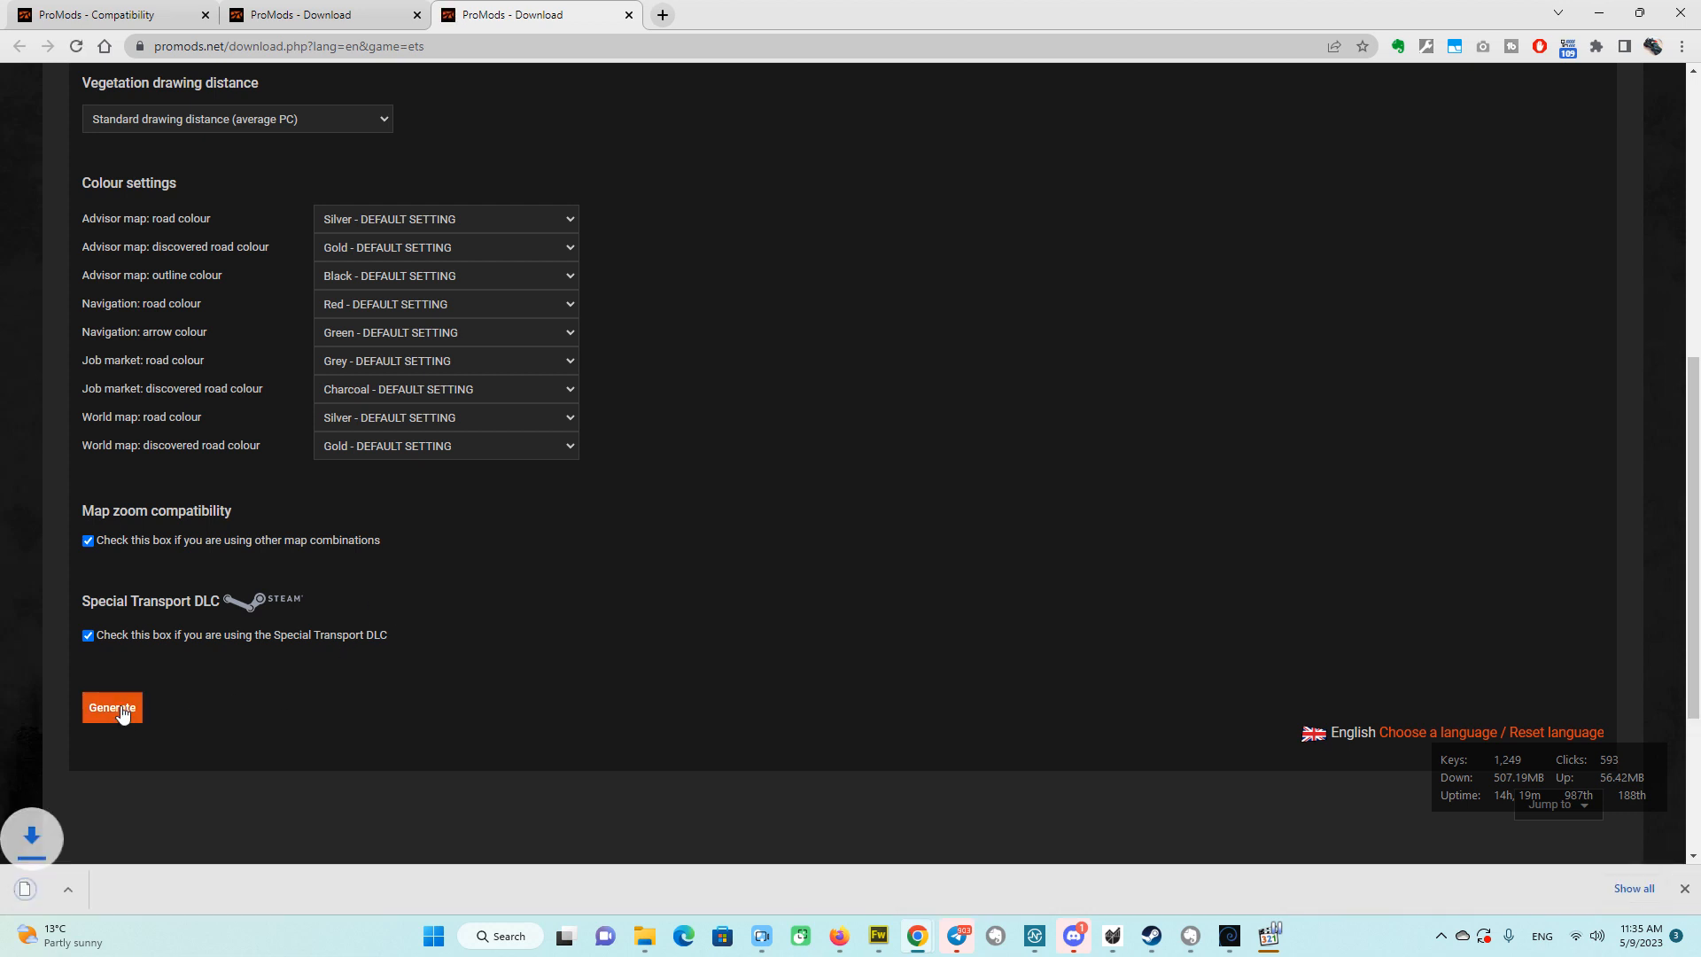
pyautogui.click(111, 707)
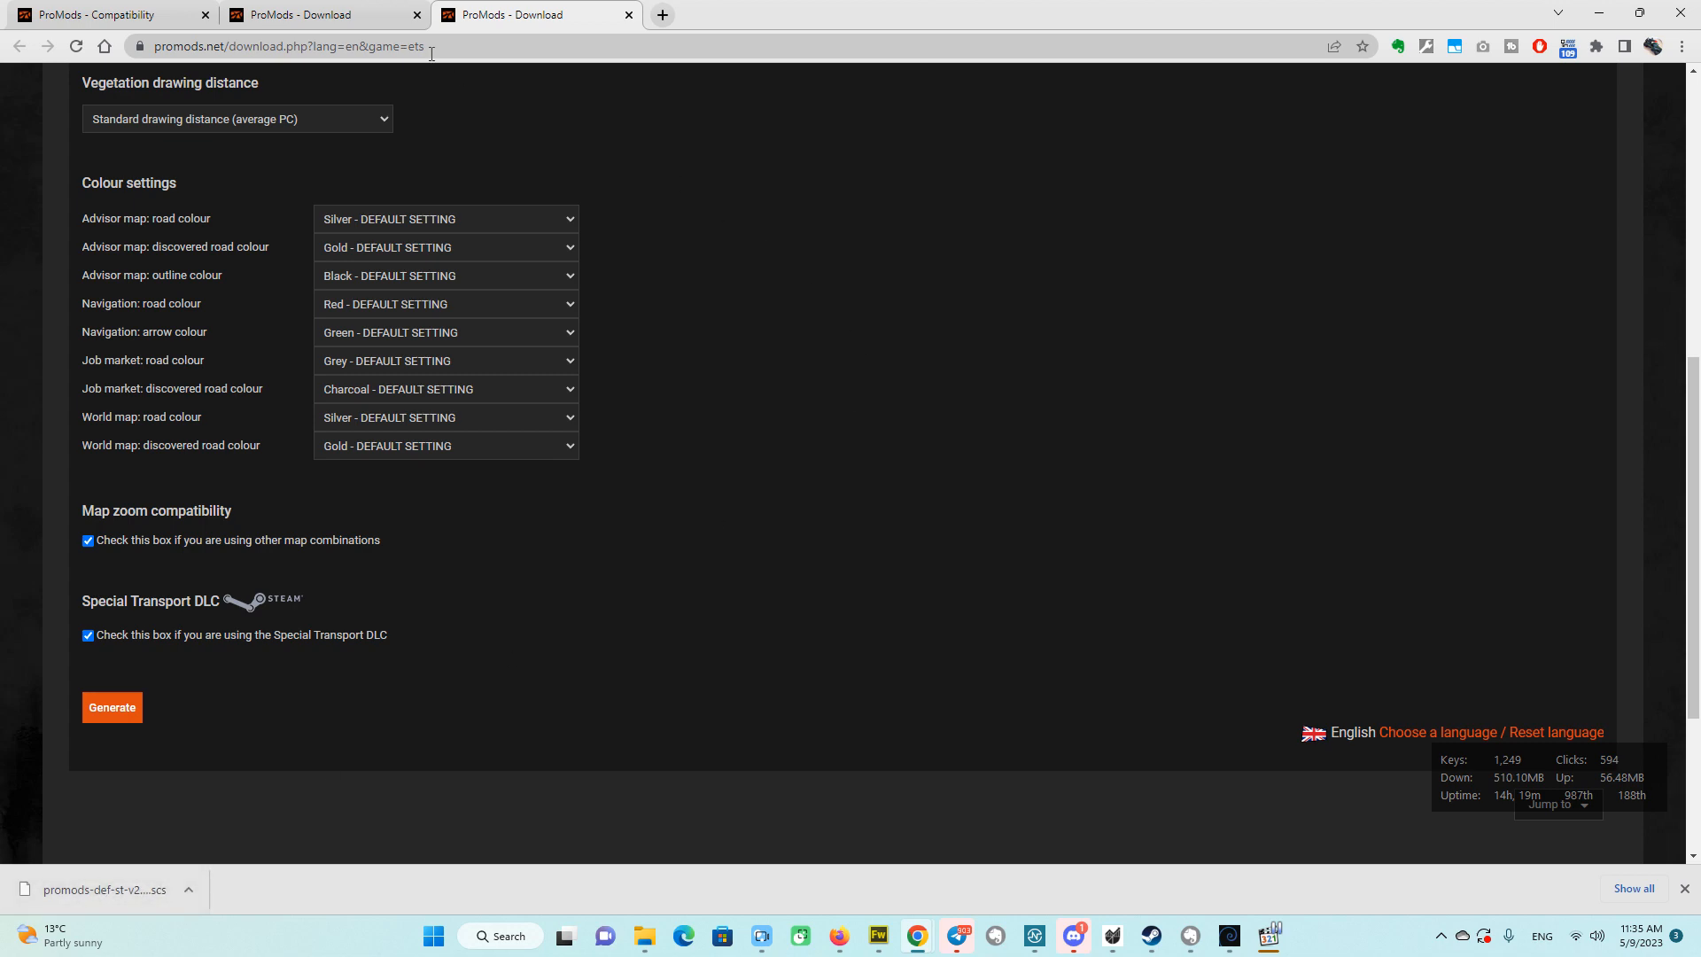
# Return to the installation guide tab and advance to step 2 of 4.
pyautogui.click(110, 706)
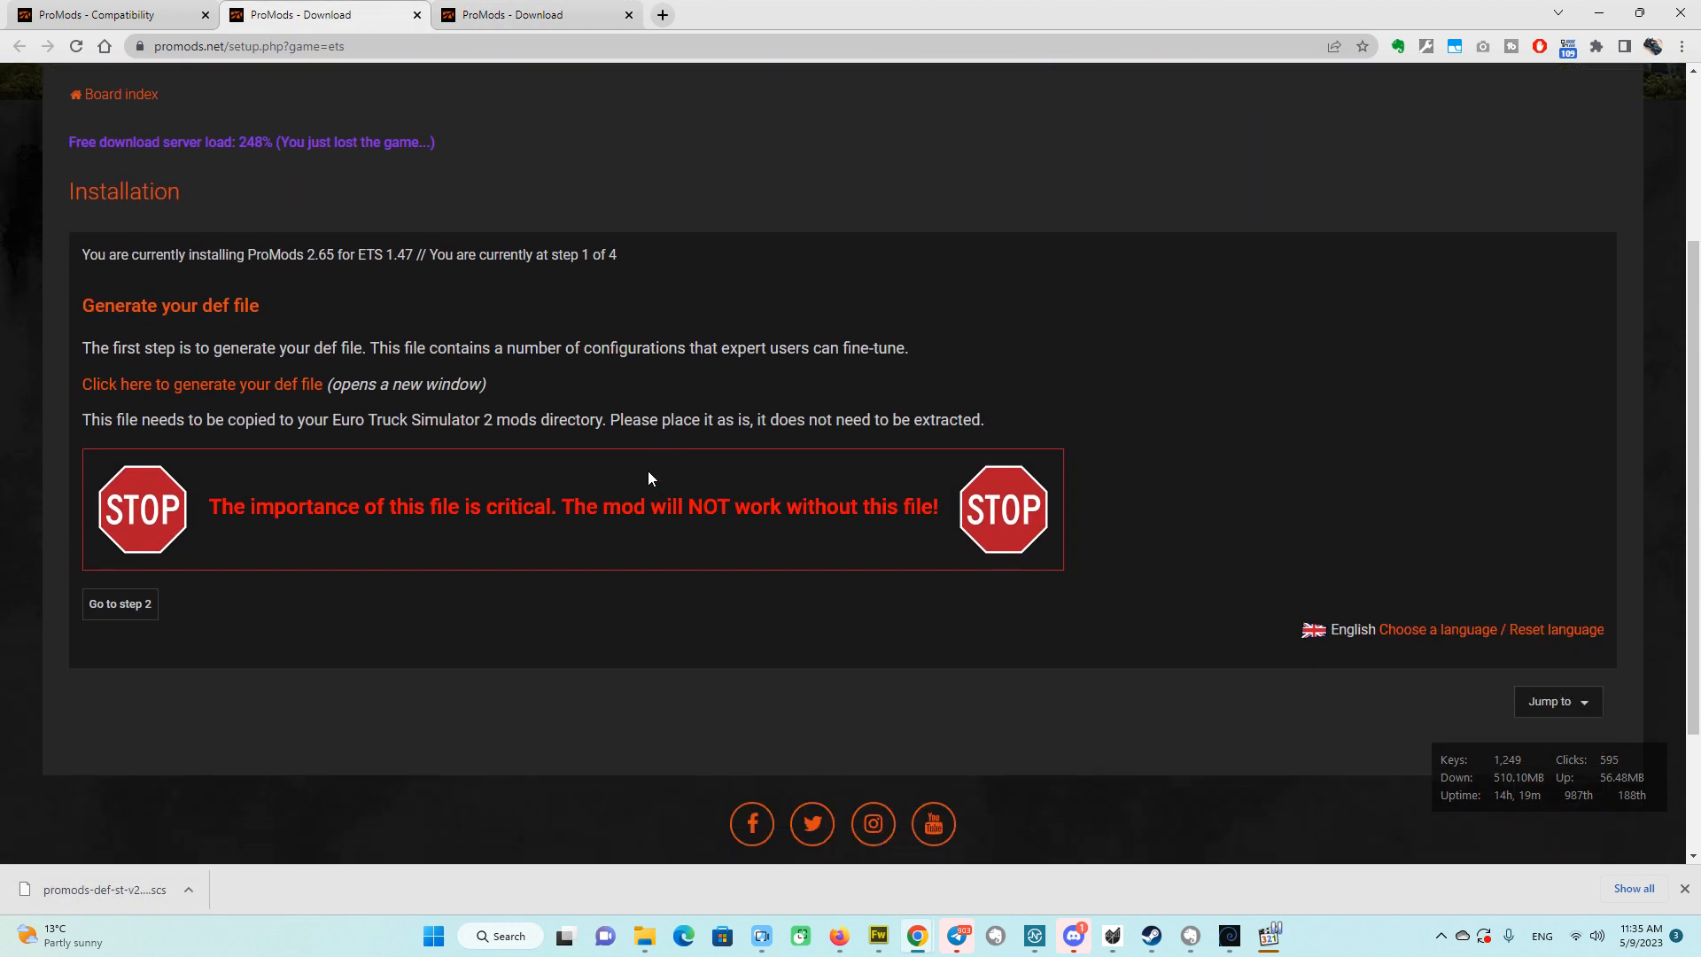
pyautogui.moveTo(235, 566)
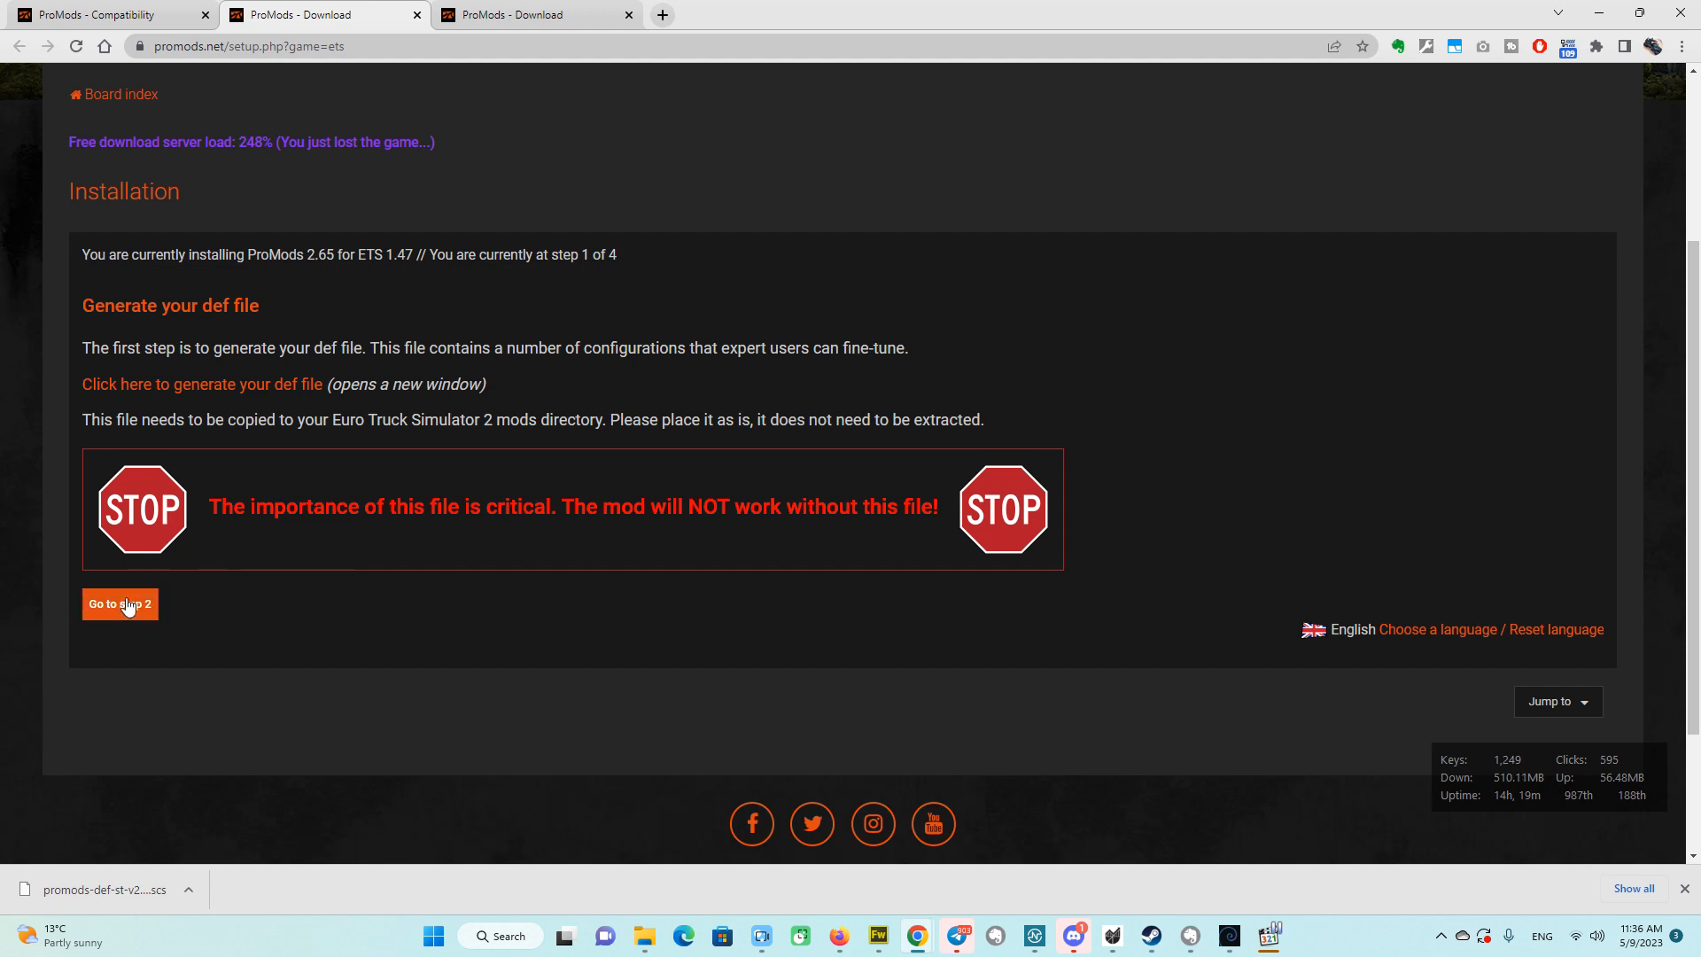
pyautogui.click(120, 604)
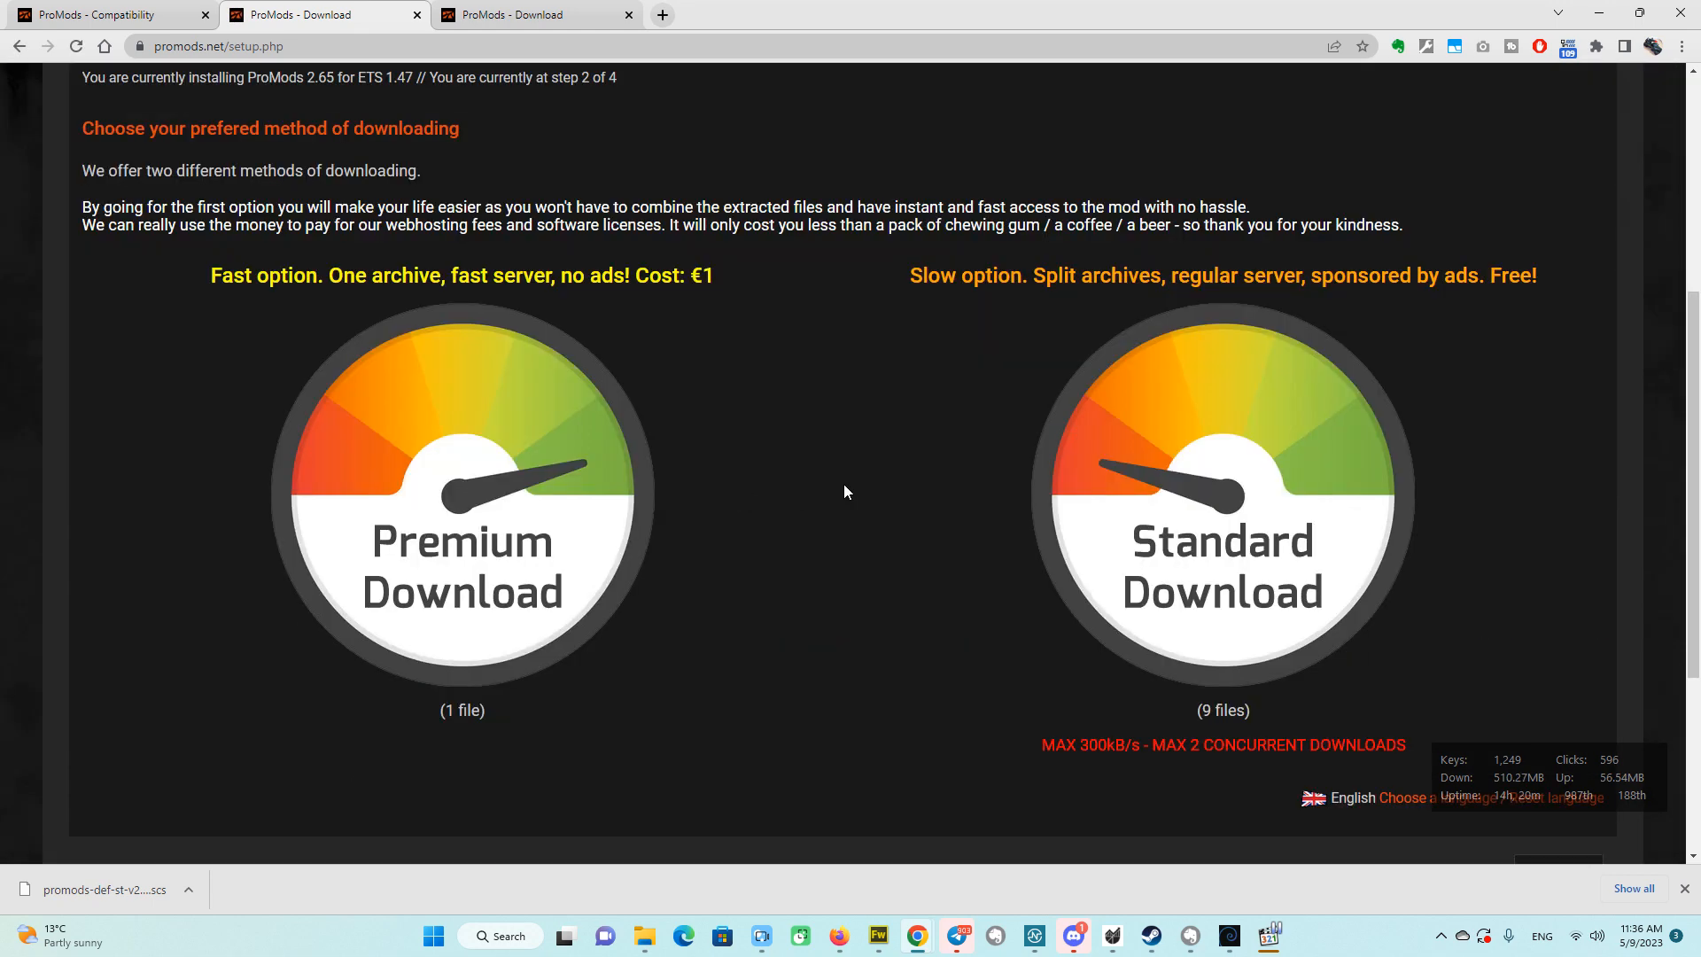
pyautogui.moveTo(662, 560)
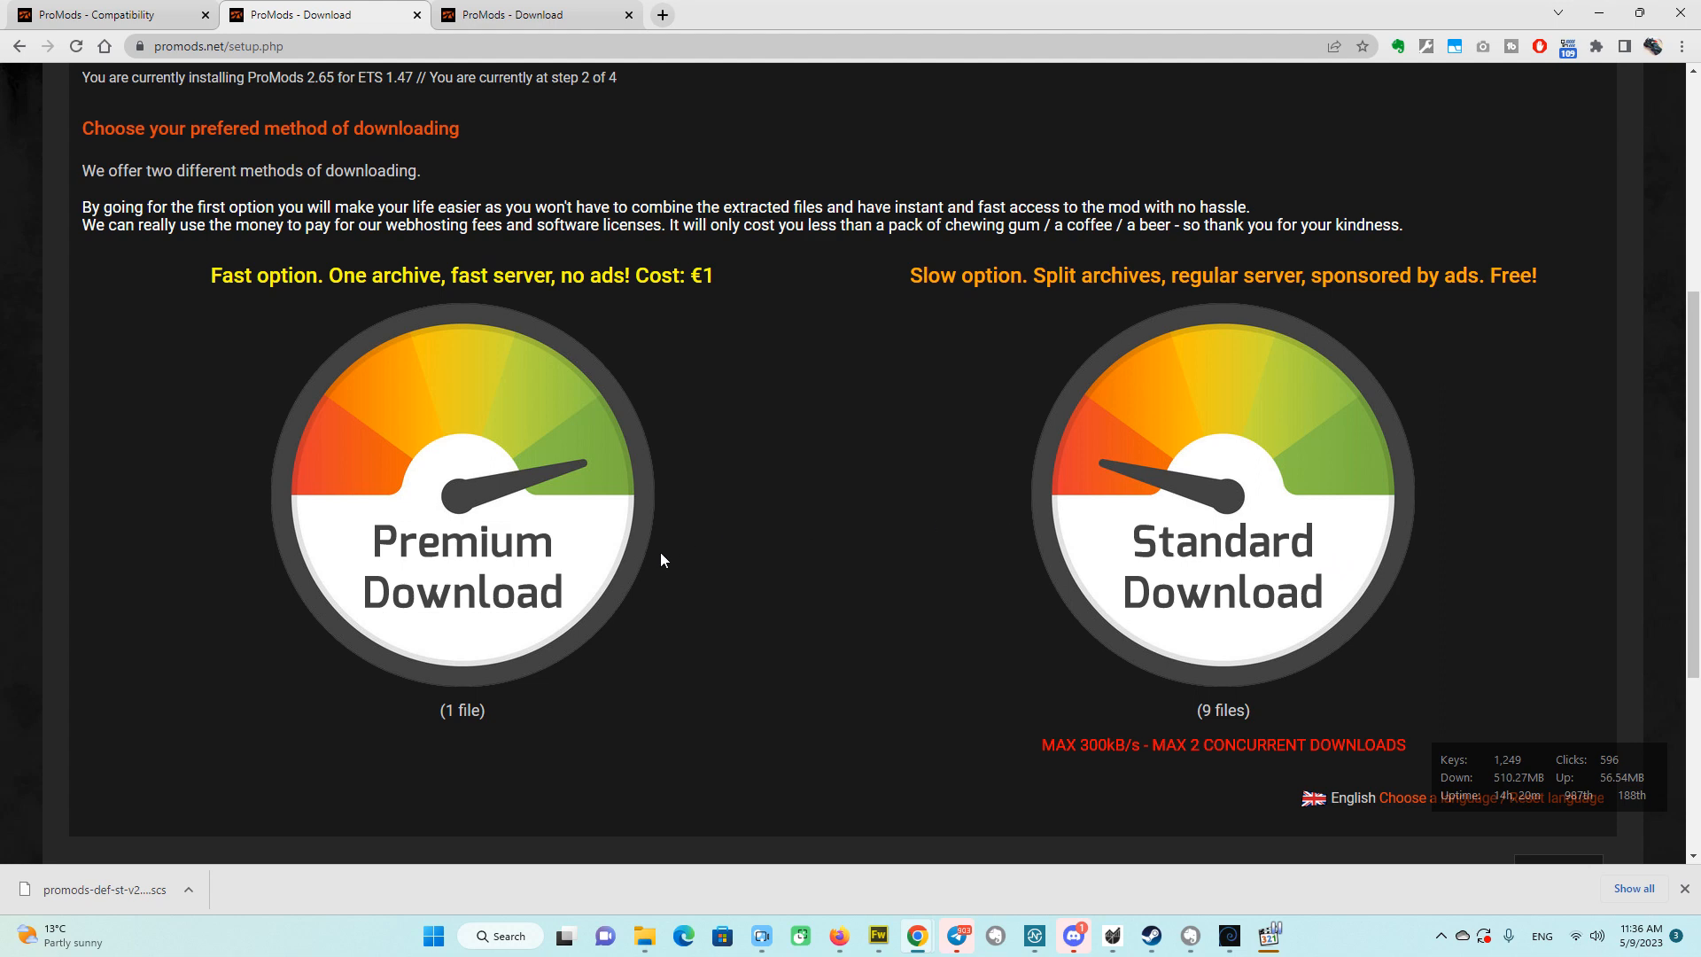
pyautogui.moveTo(1177, 773)
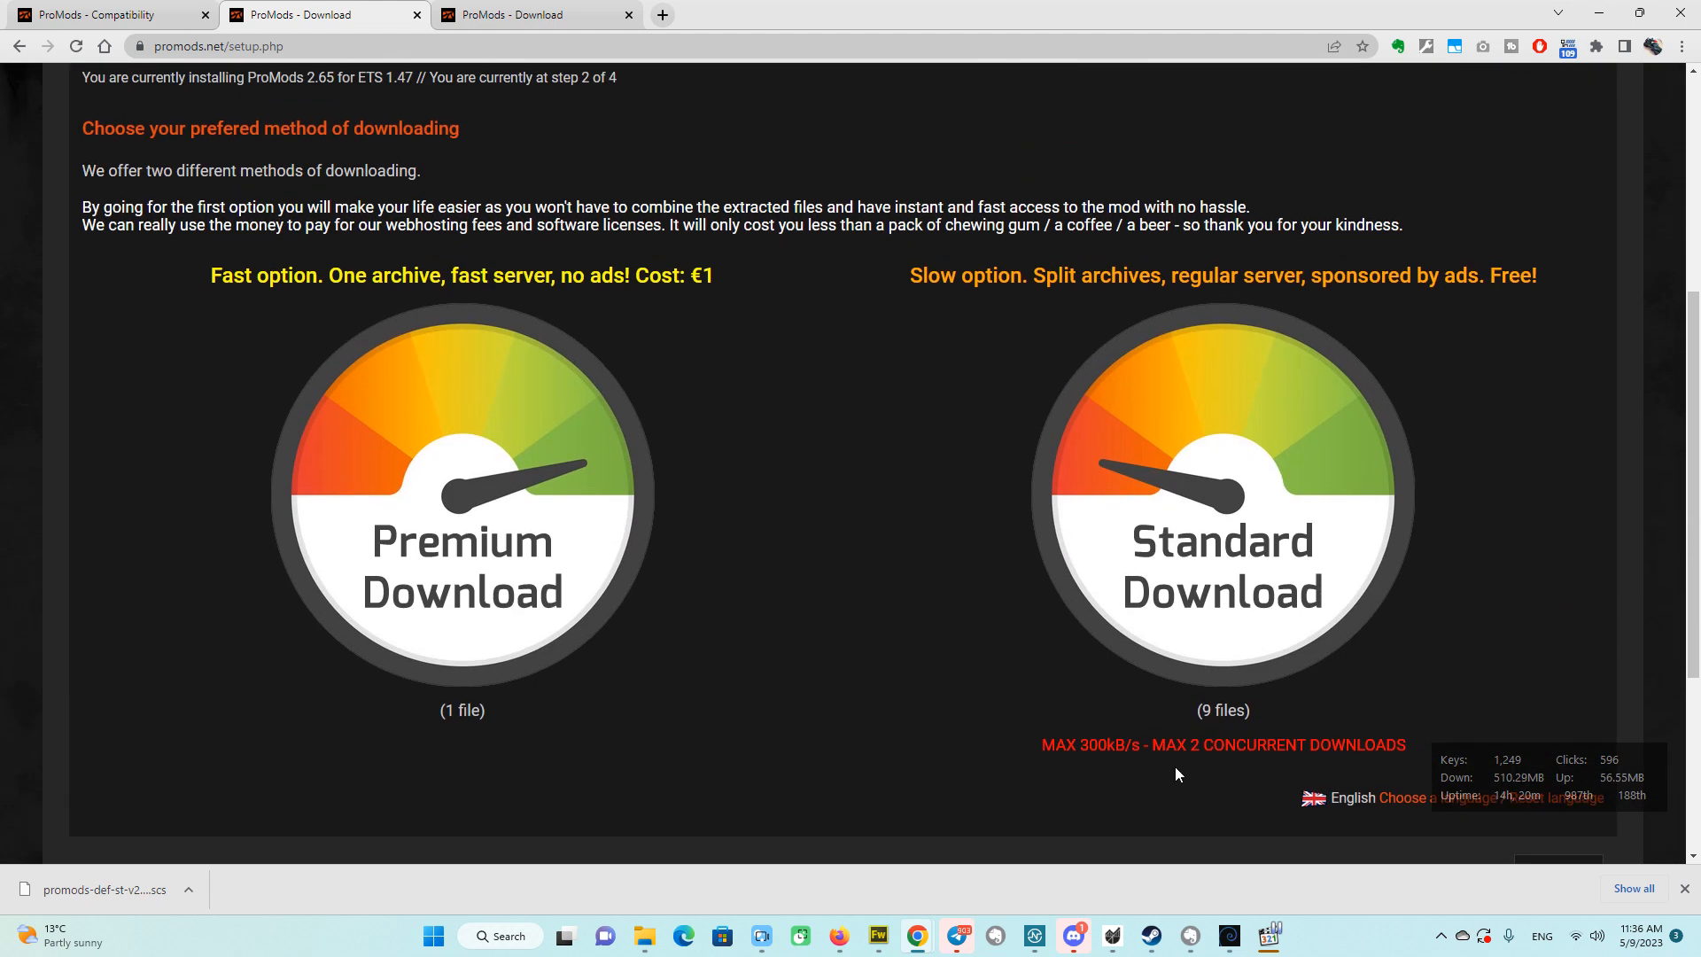
pyautogui.moveTo(667, 359)
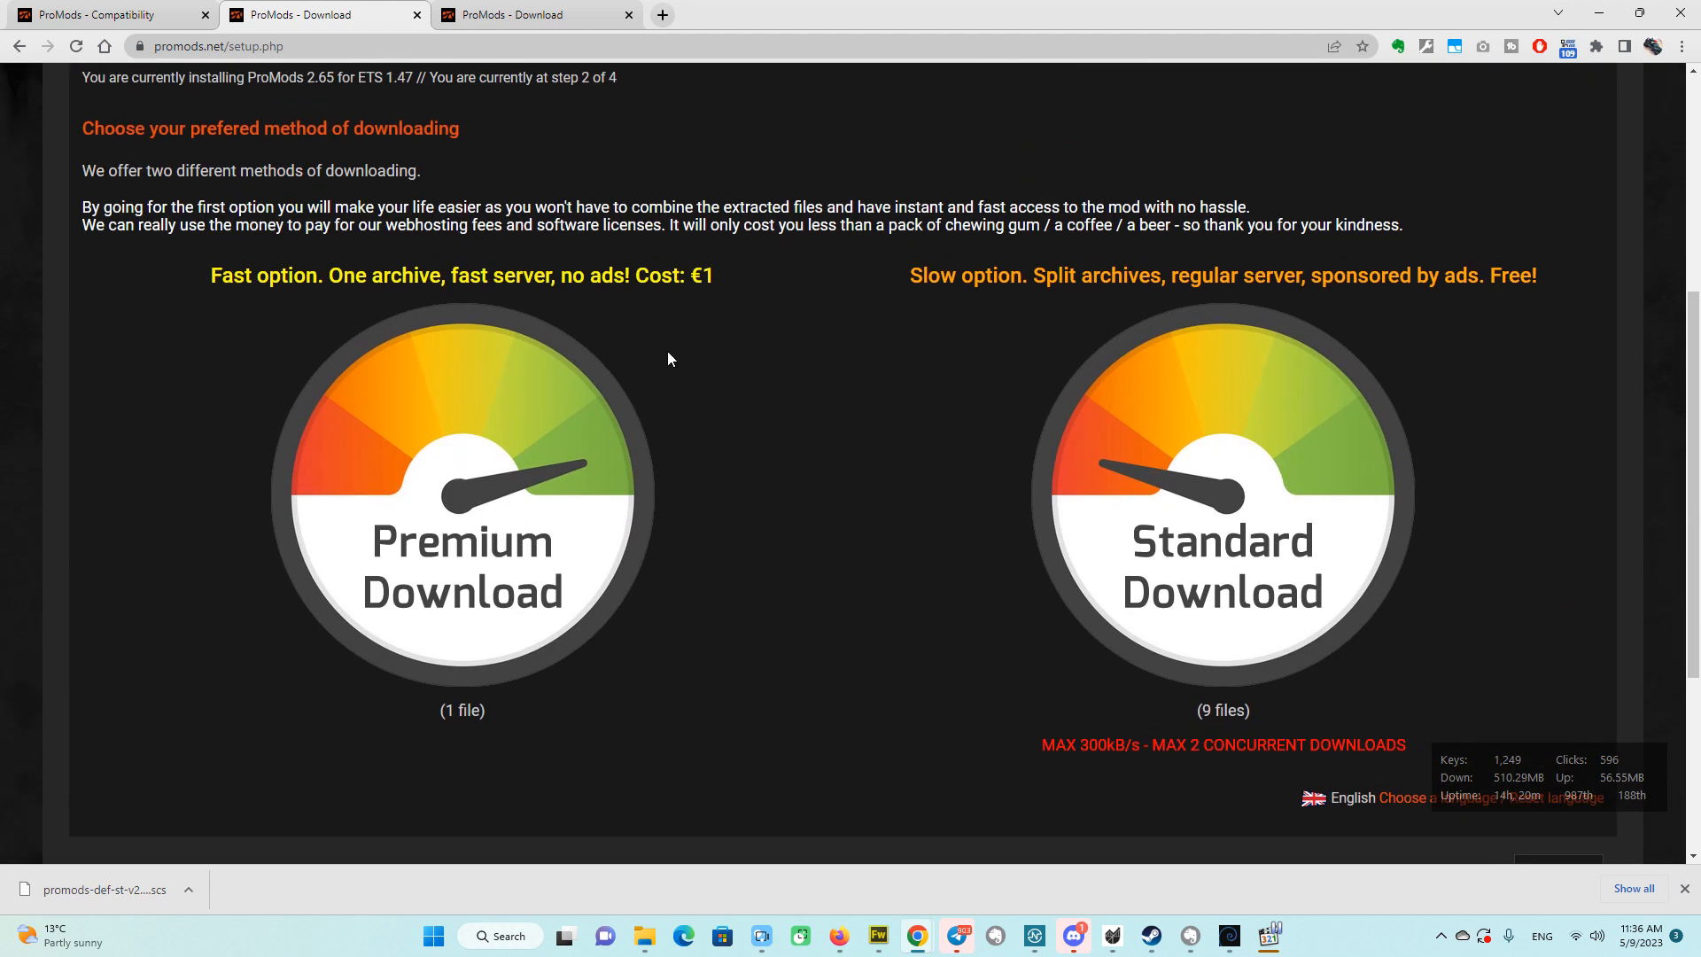
pyautogui.moveTo(457, 503)
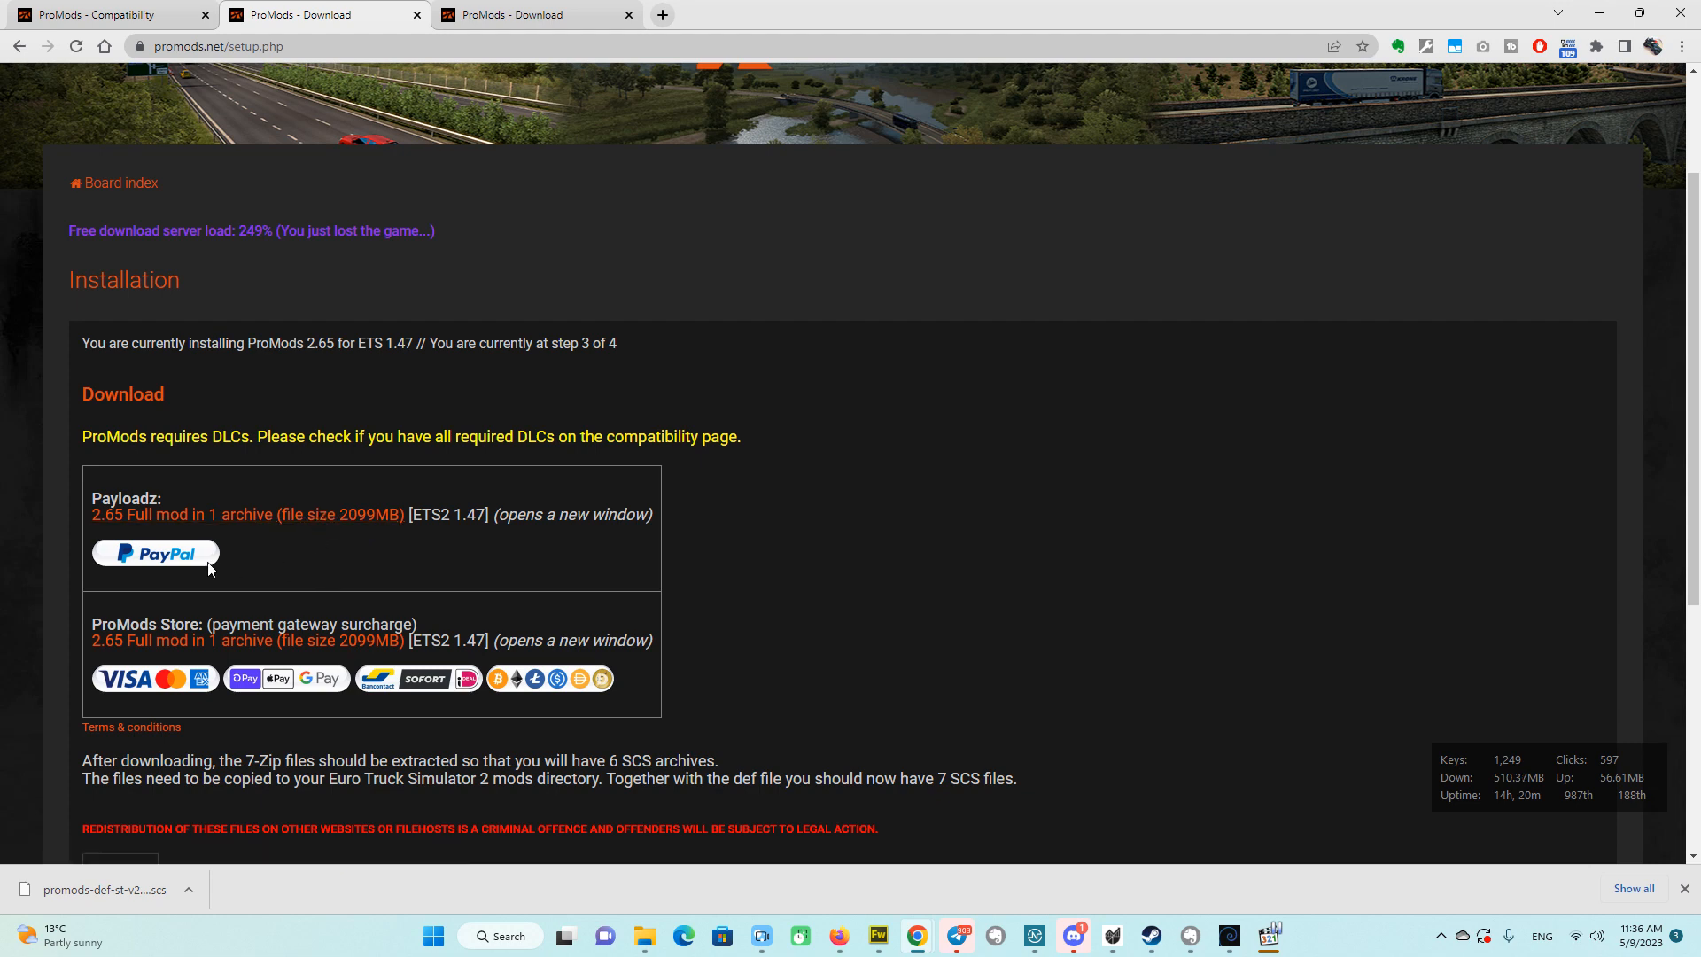
pyautogui.moveTo(334, 683)
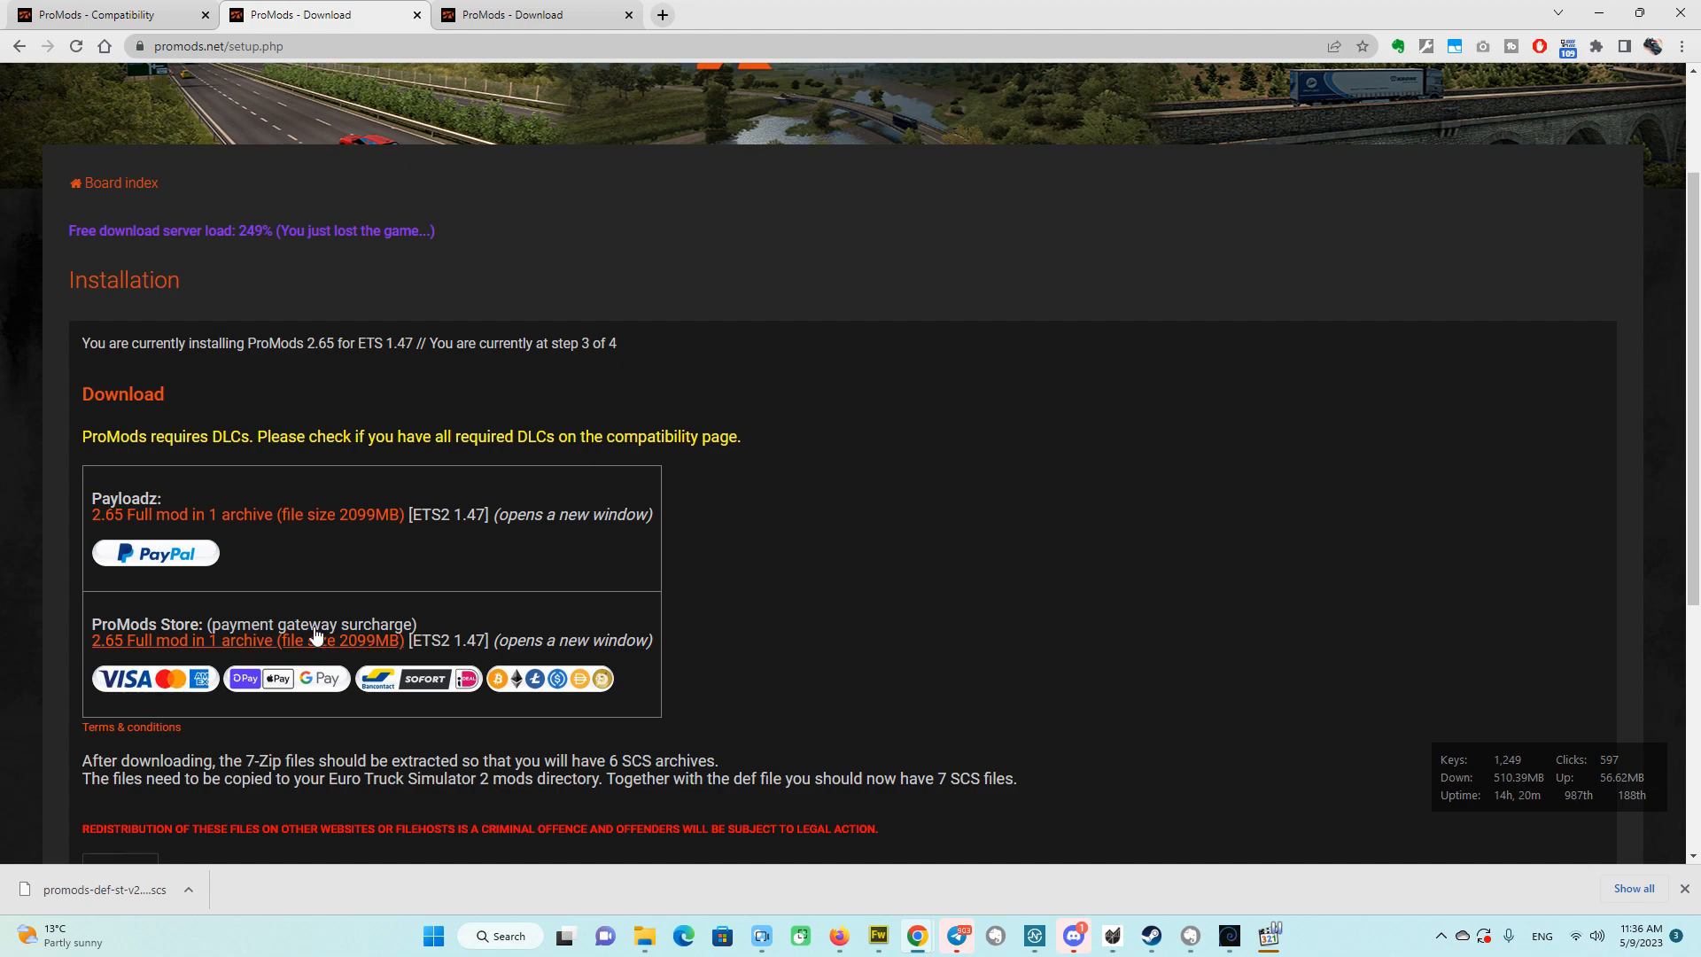
# Scroll through step 3's Payloadz and ProMods Store purchase options for the 2099MB archive.
pyautogui.scroll(-3)
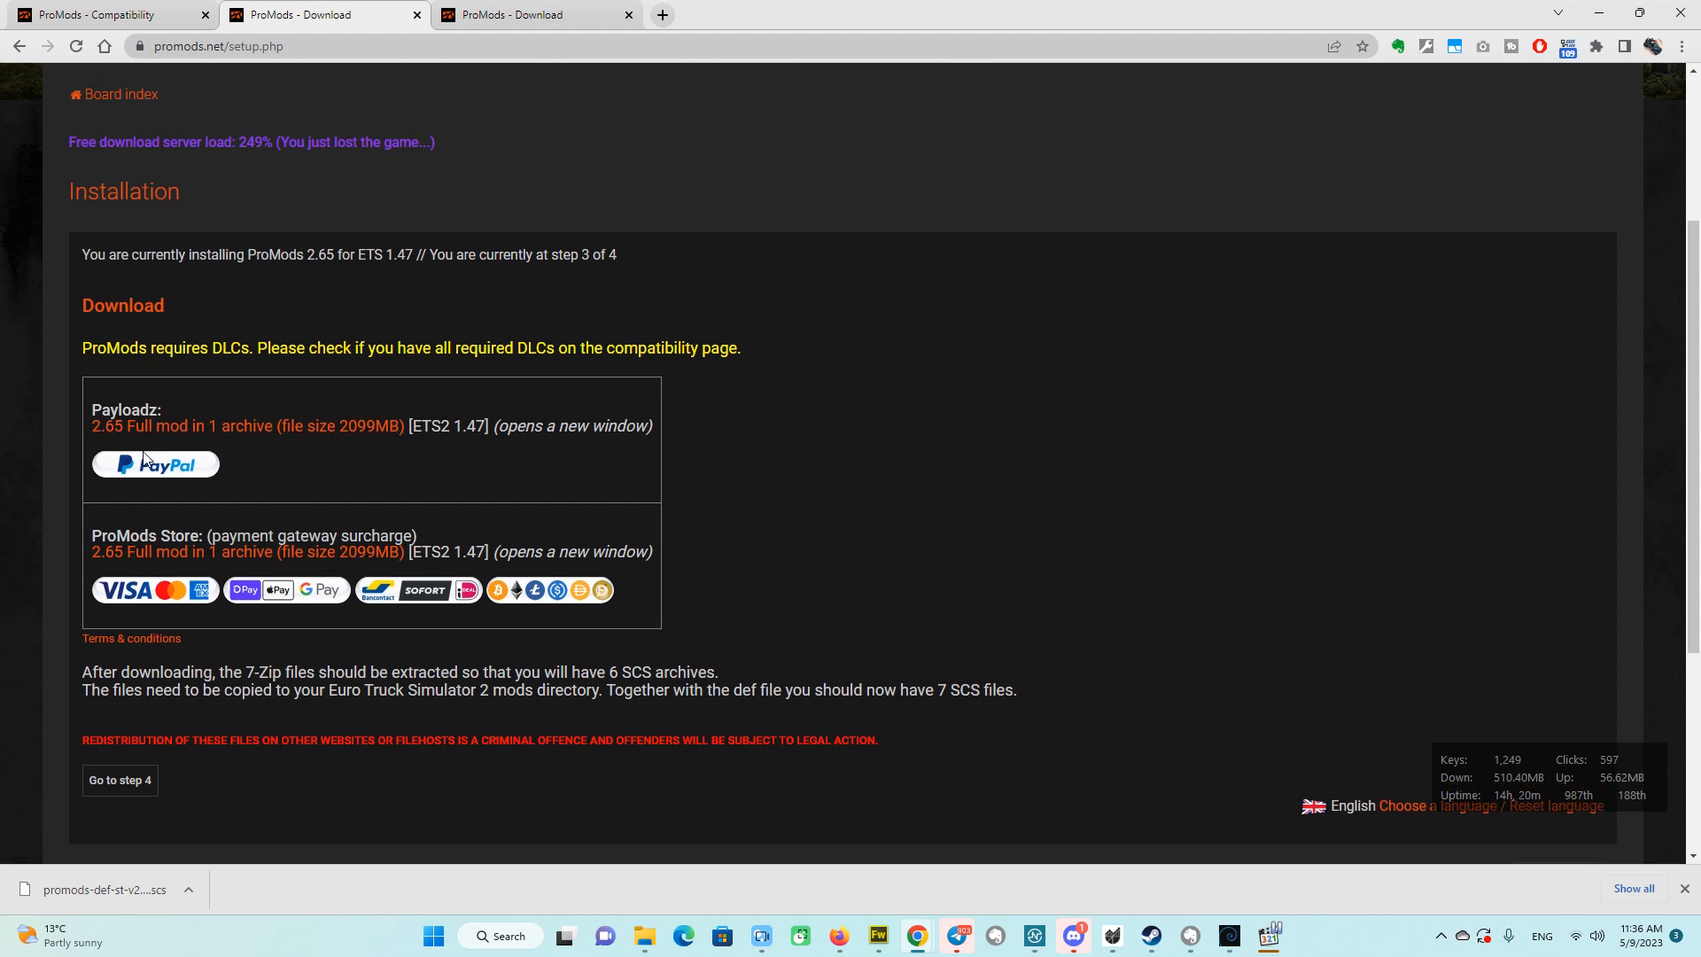
pyautogui.moveTo(831, 406)
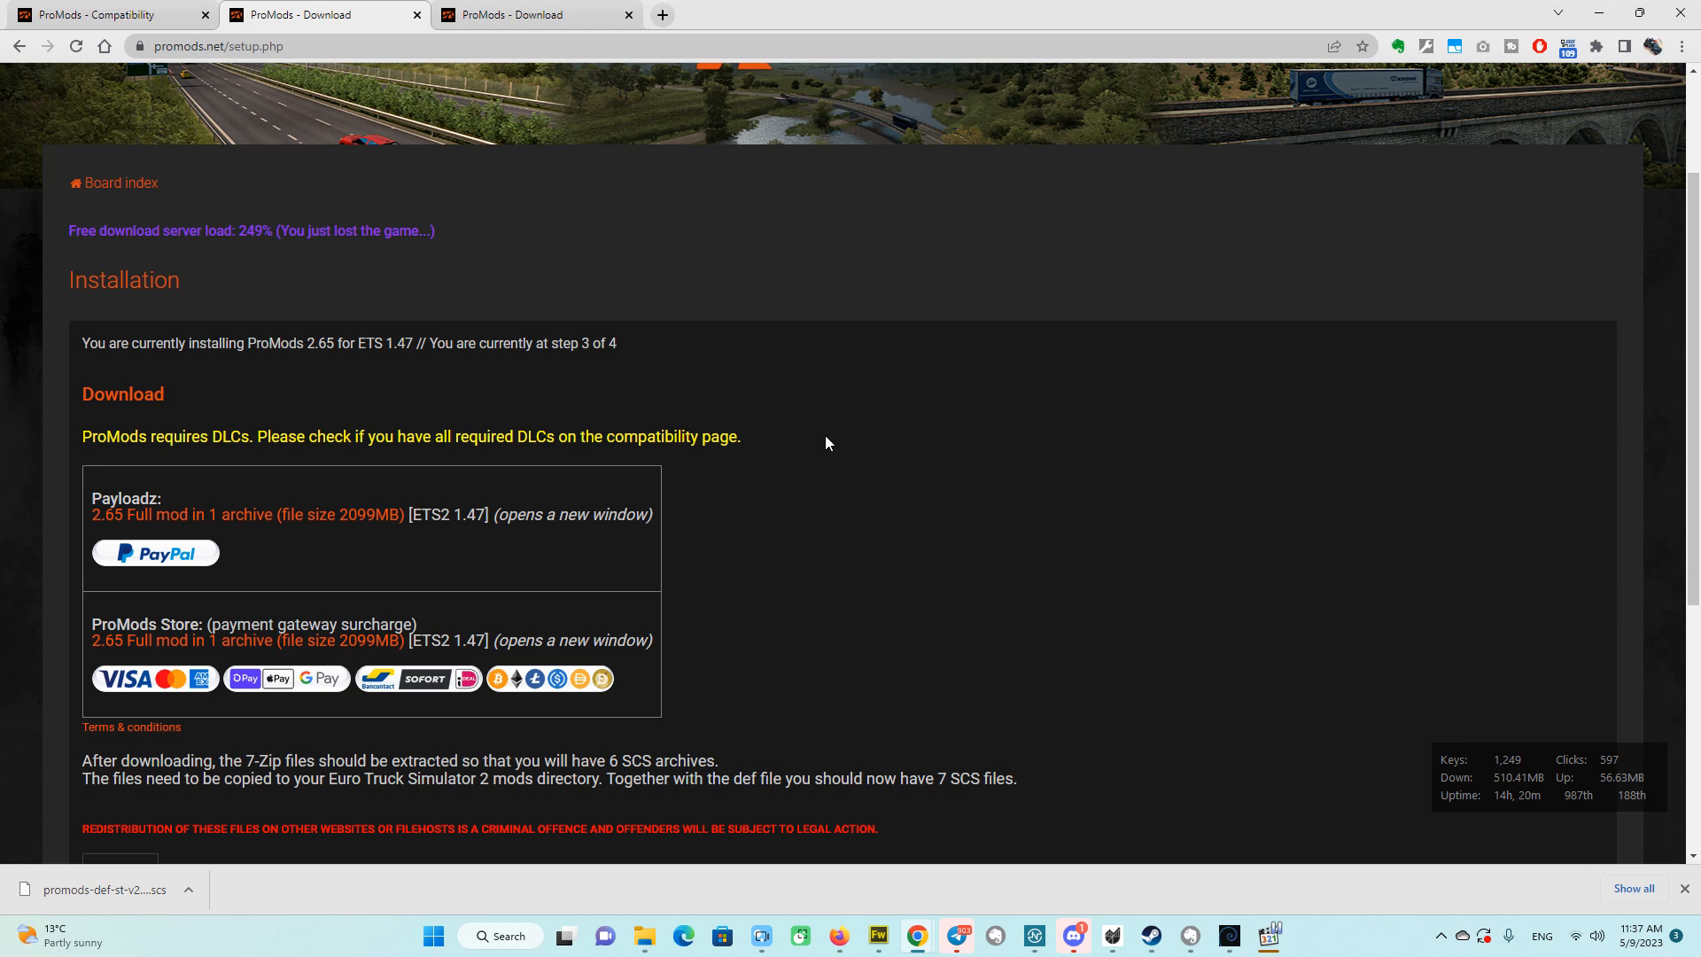
pyautogui.moveTo(793, 497)
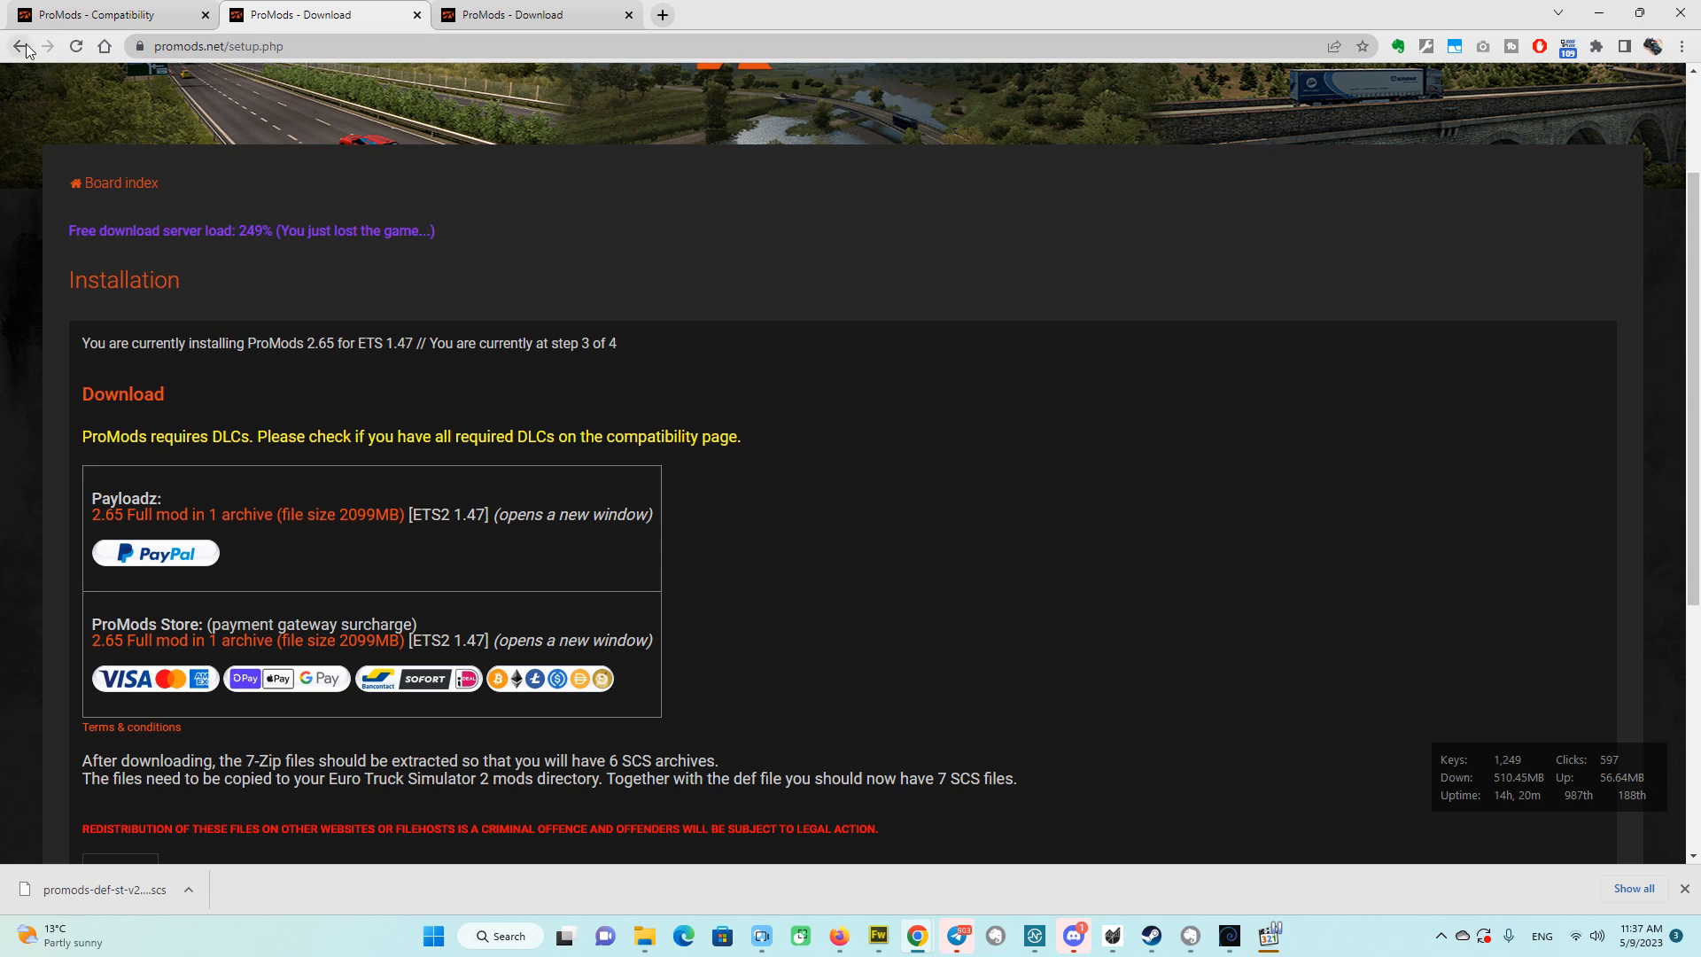
# Go back to step 2 and scroll through the Premium and Standard Download options.
pyautogui.click(24, 45)
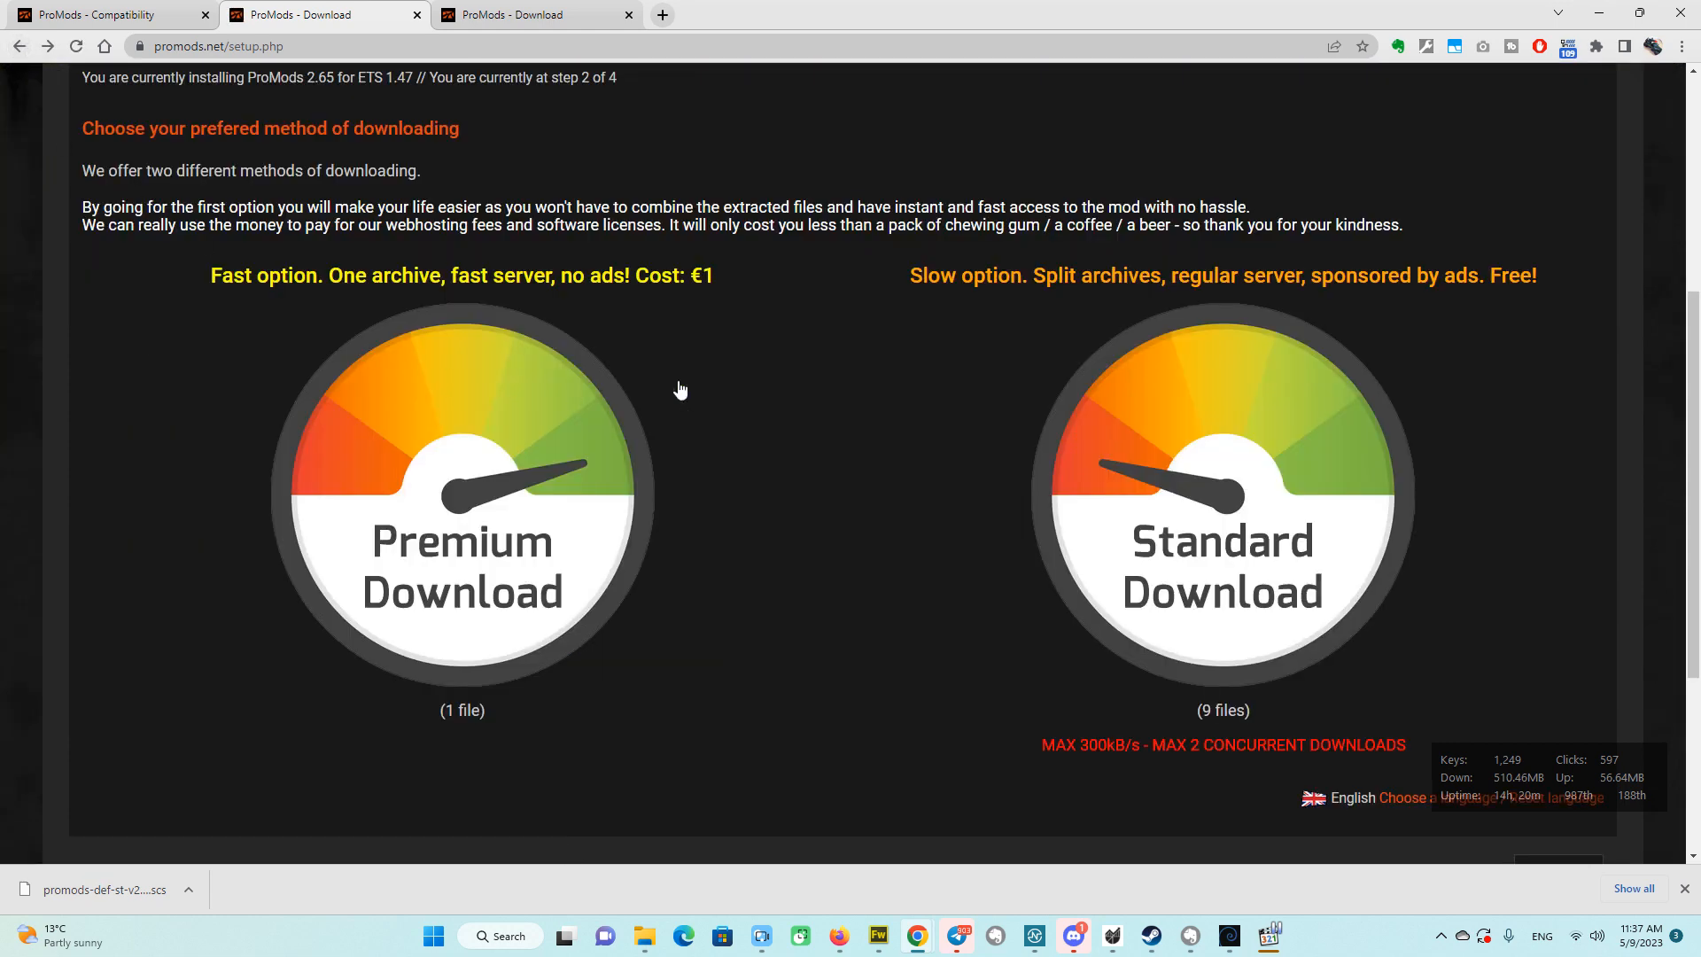
pyautogui.scroll(-3)
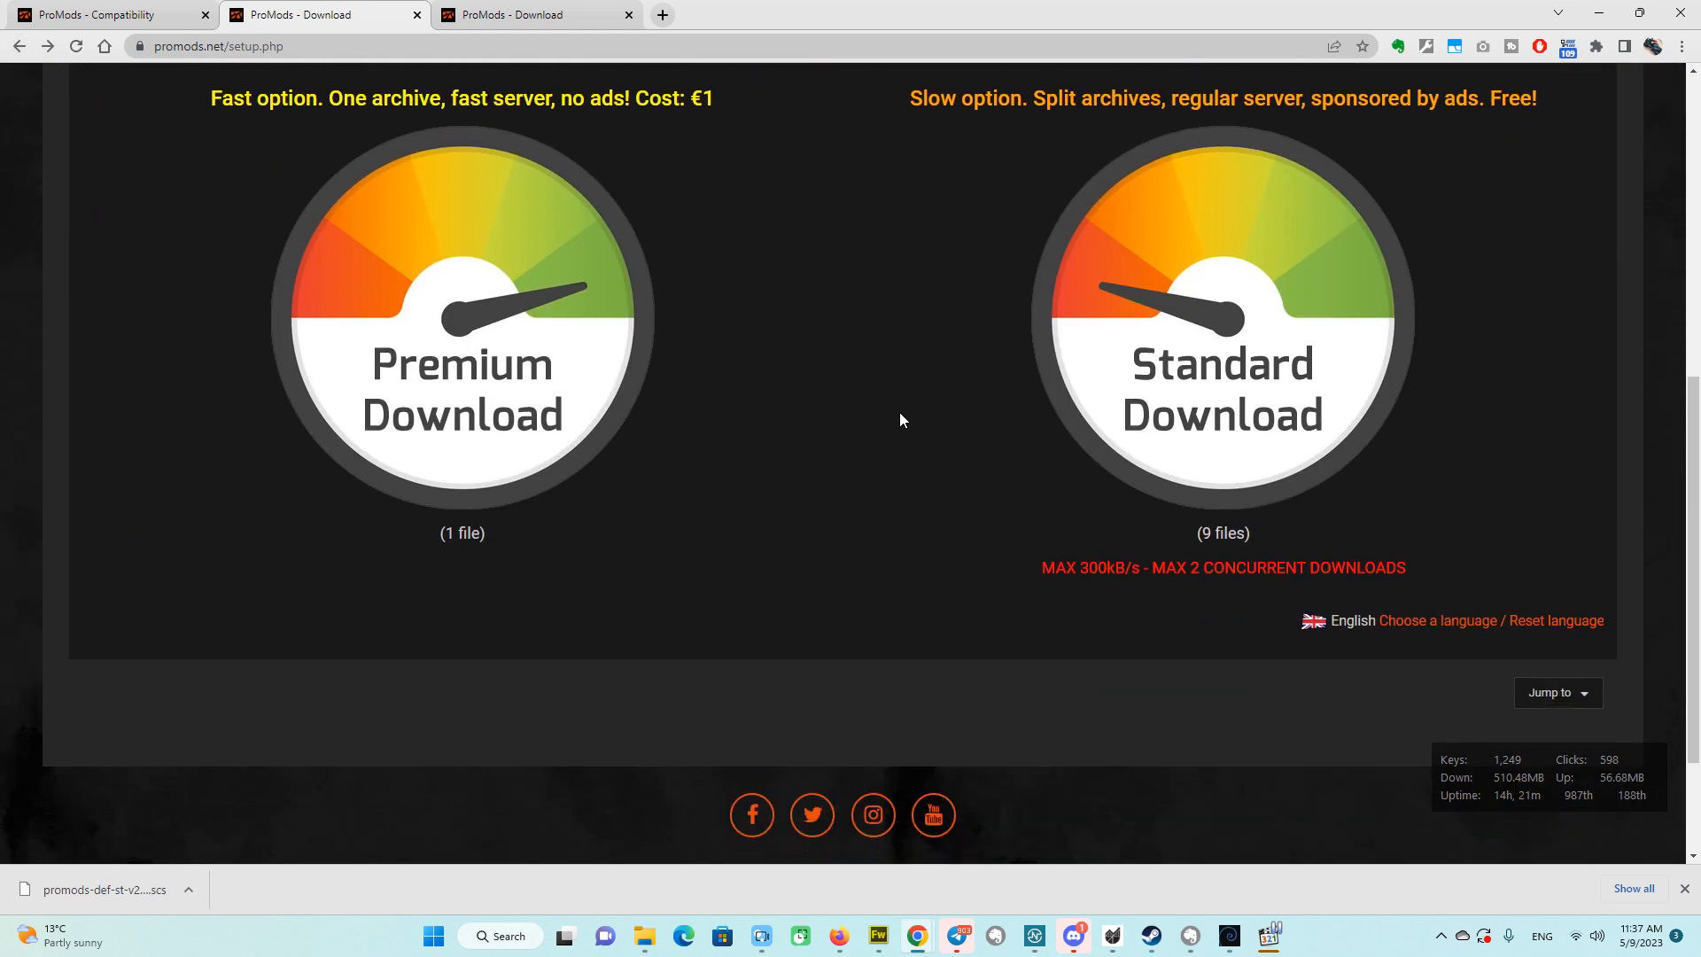
pyautogui.scroll(3)
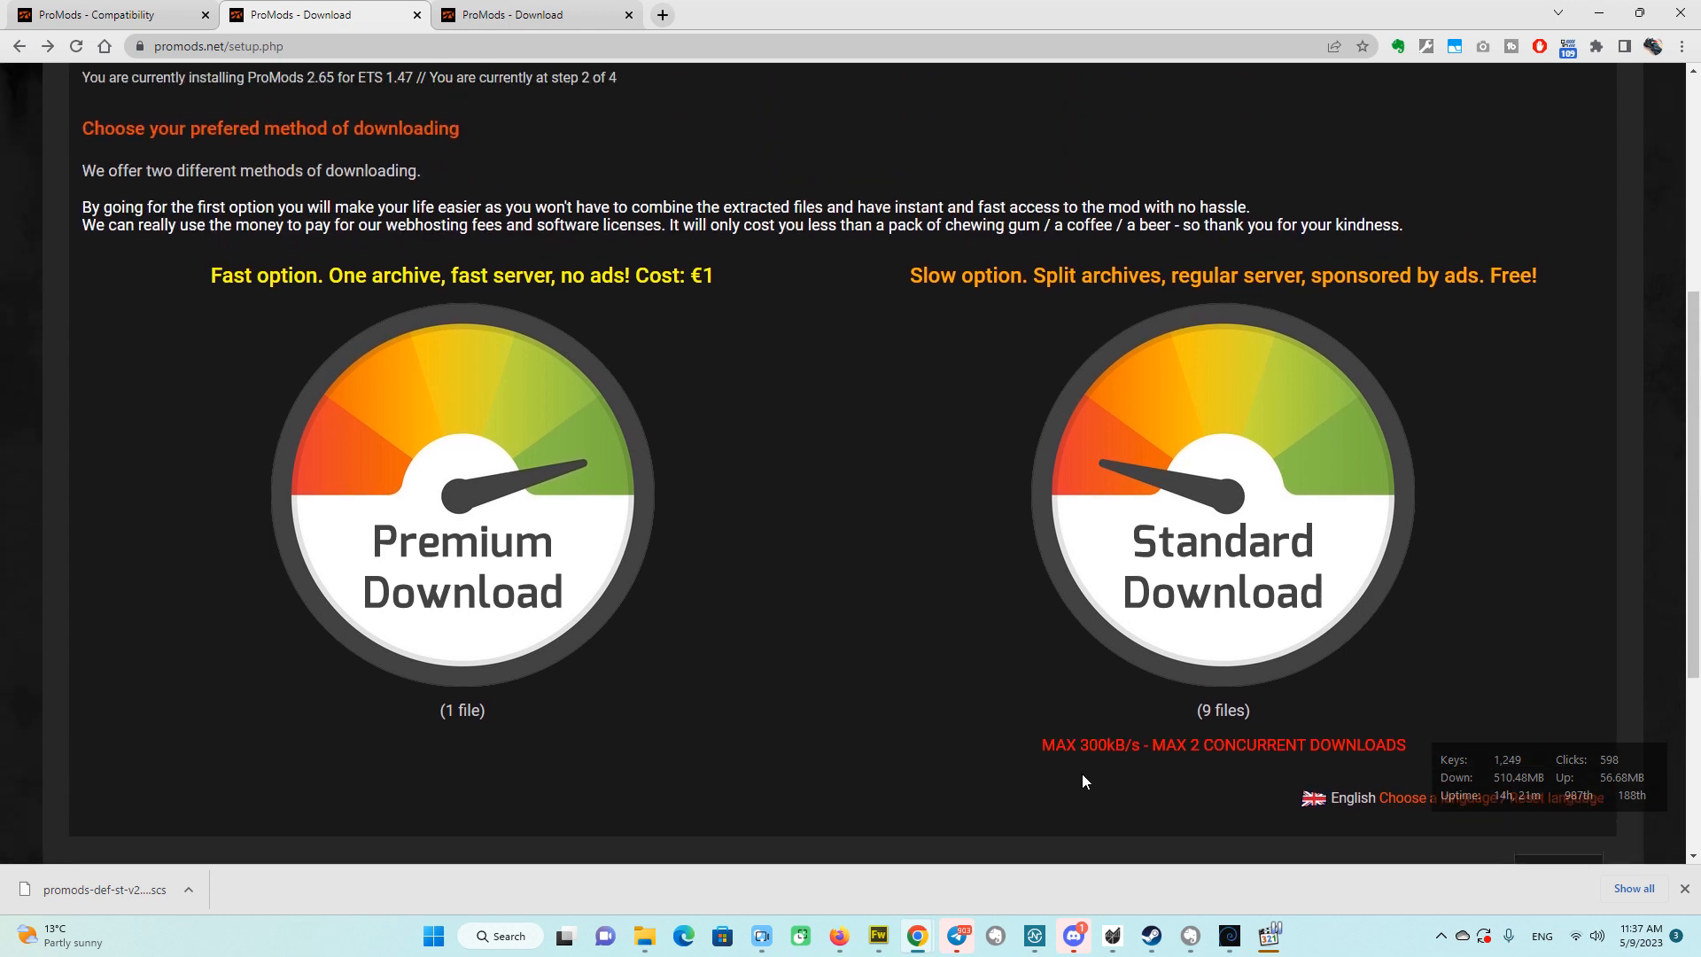
pyautogui.moveTo(1450, 675)
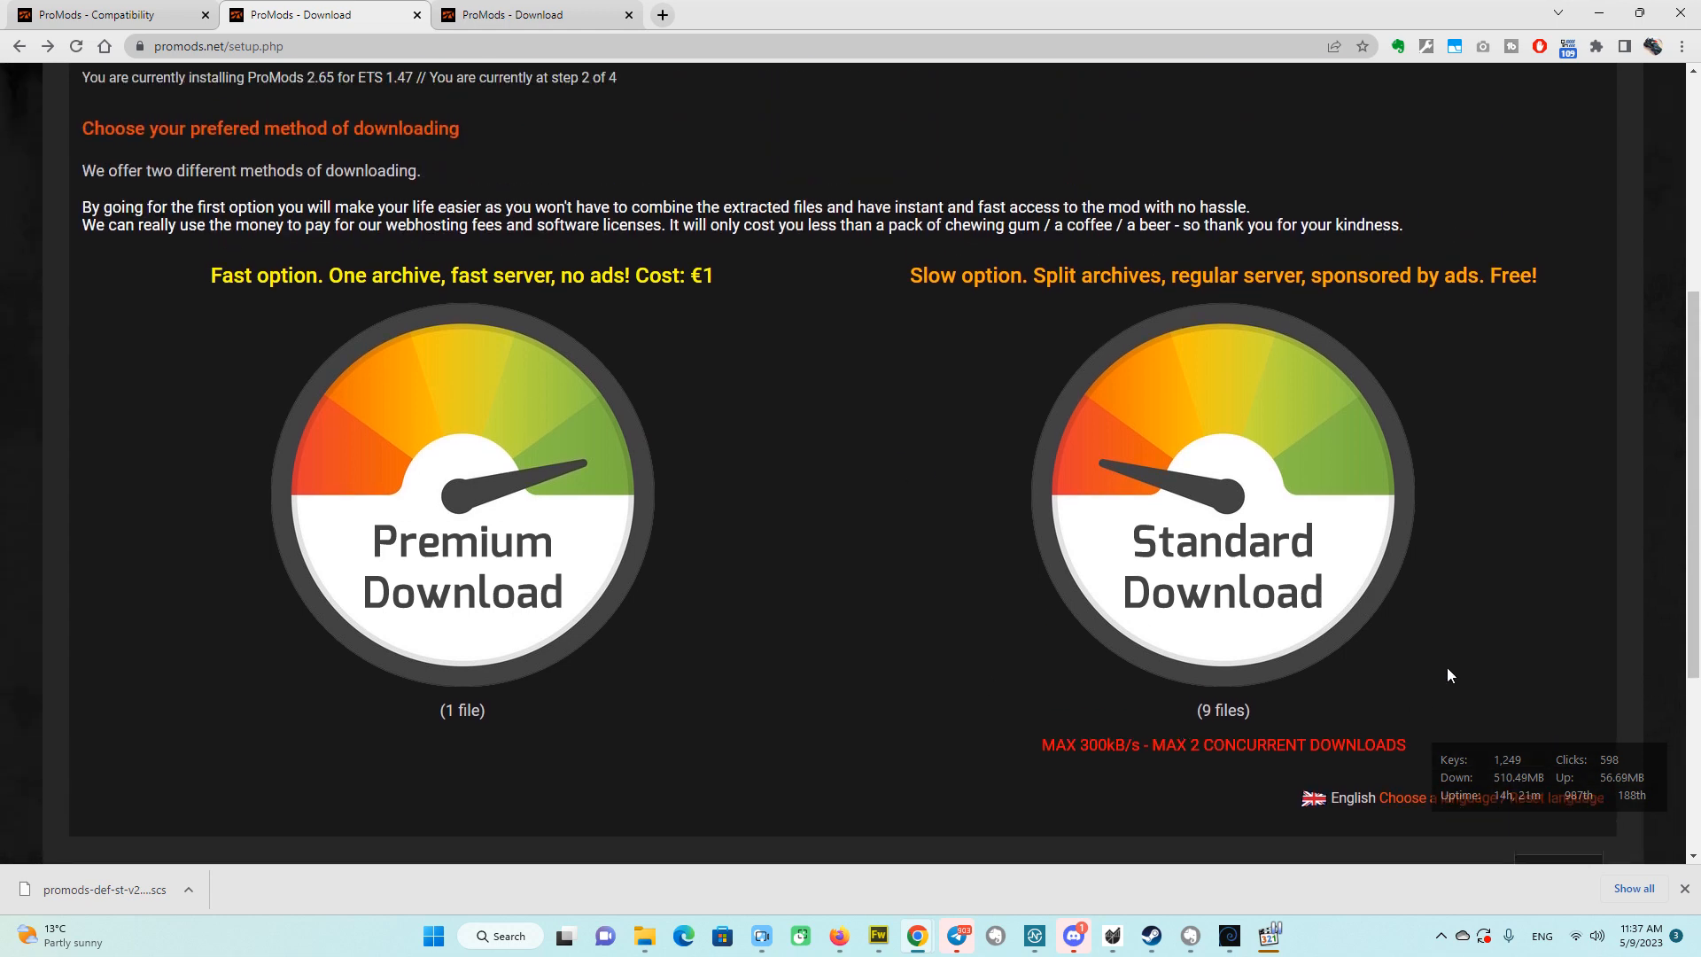
pyautogui.scroll(-3)
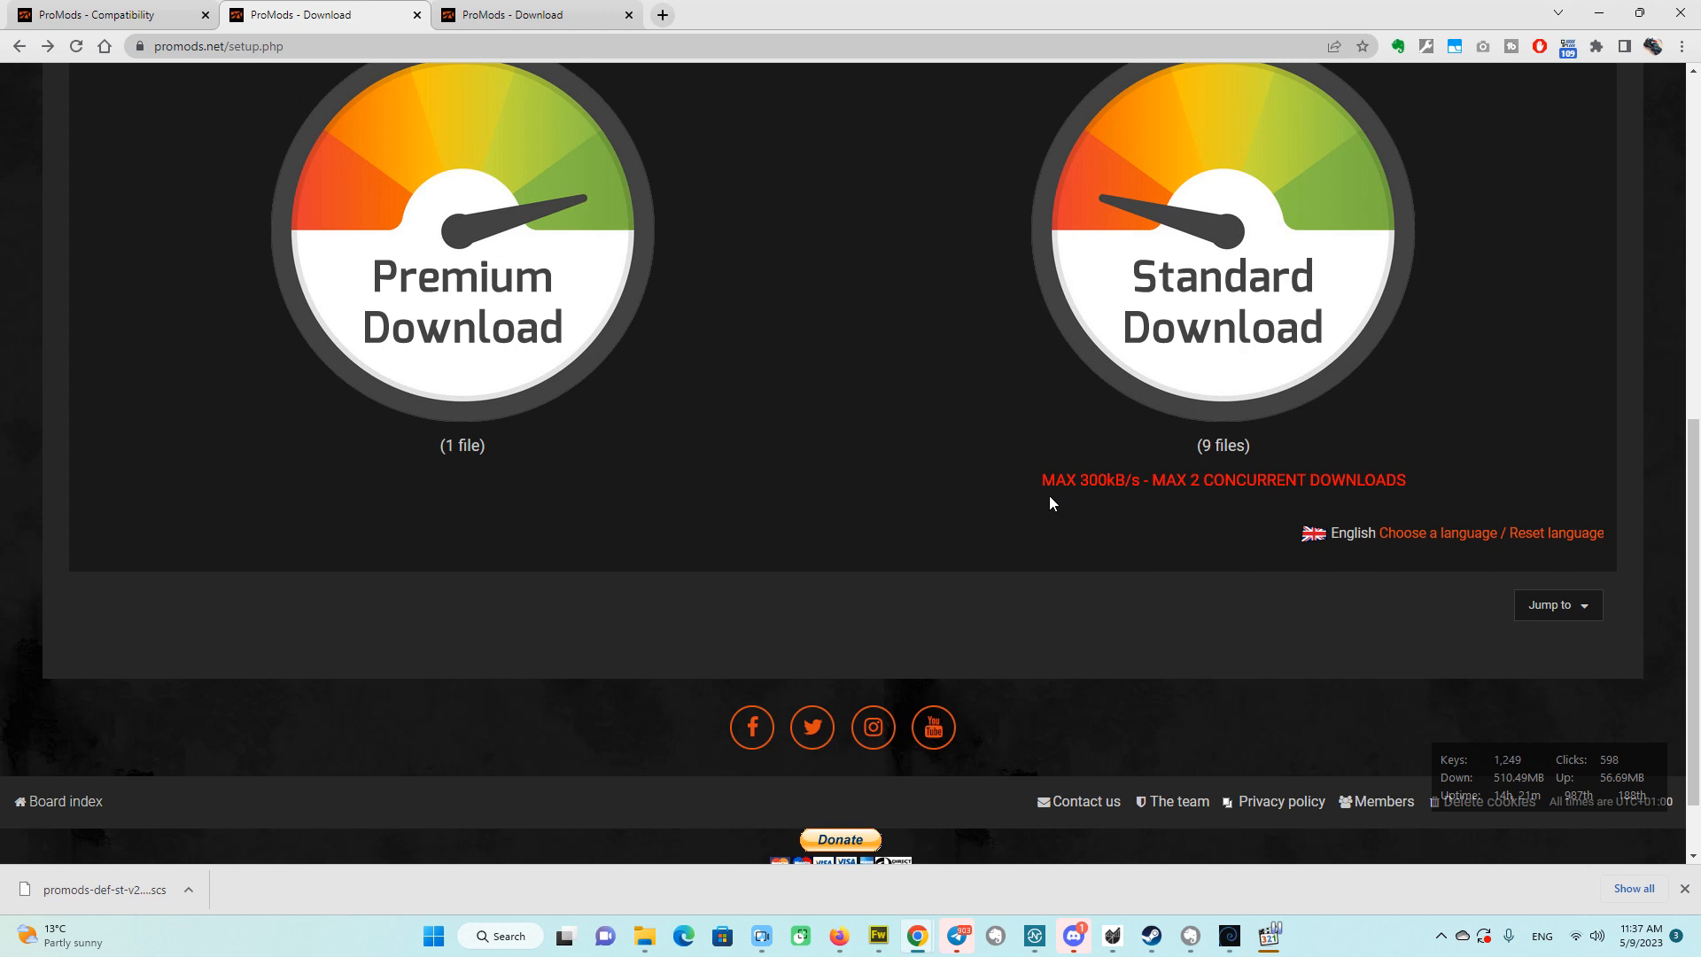
pyautogui.scroll(-3)
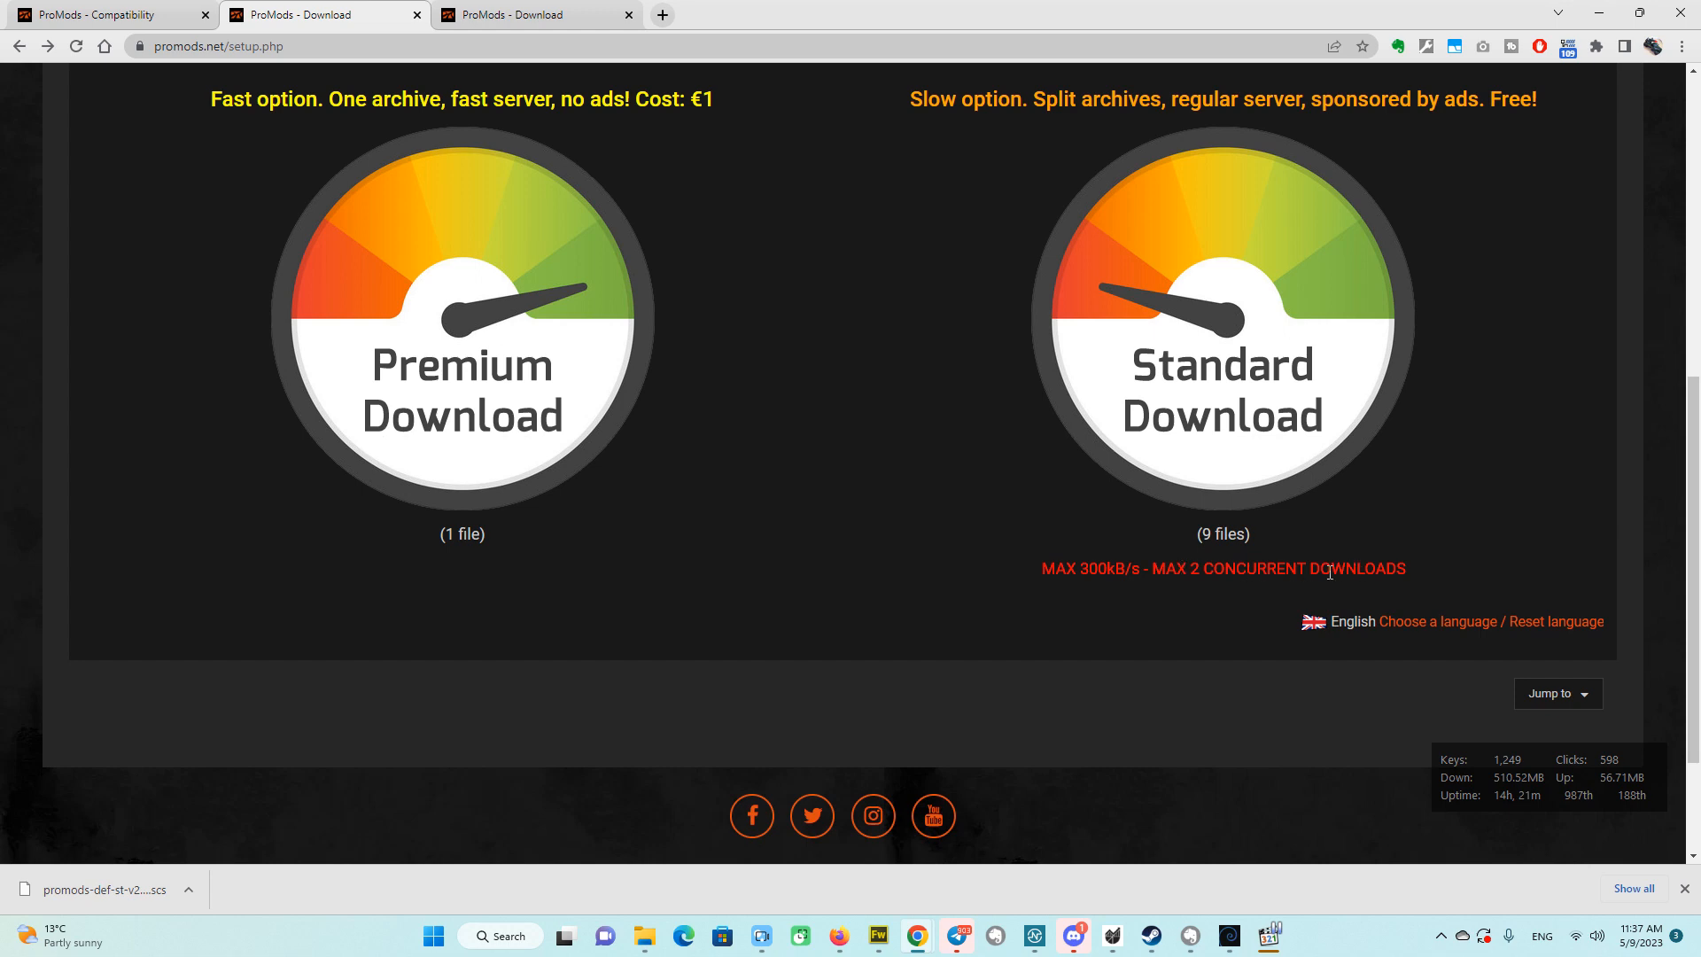
pyautogui.moveTo(1171, 535)
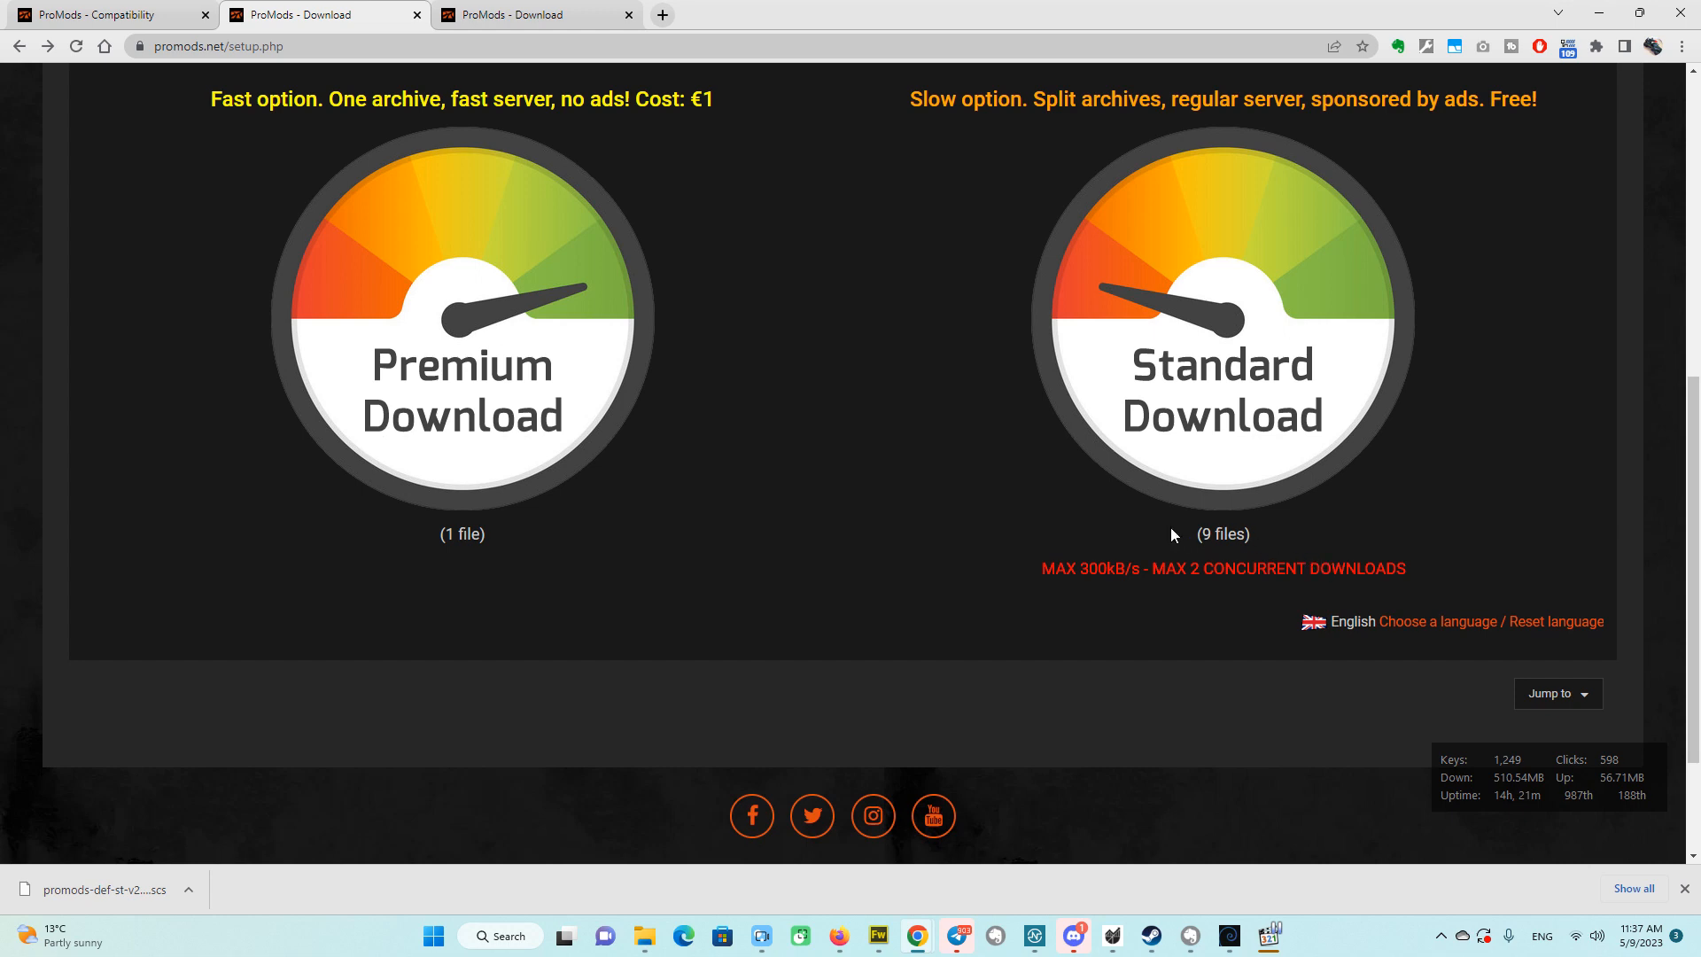
pyautogui.moveTo(1248, 562)
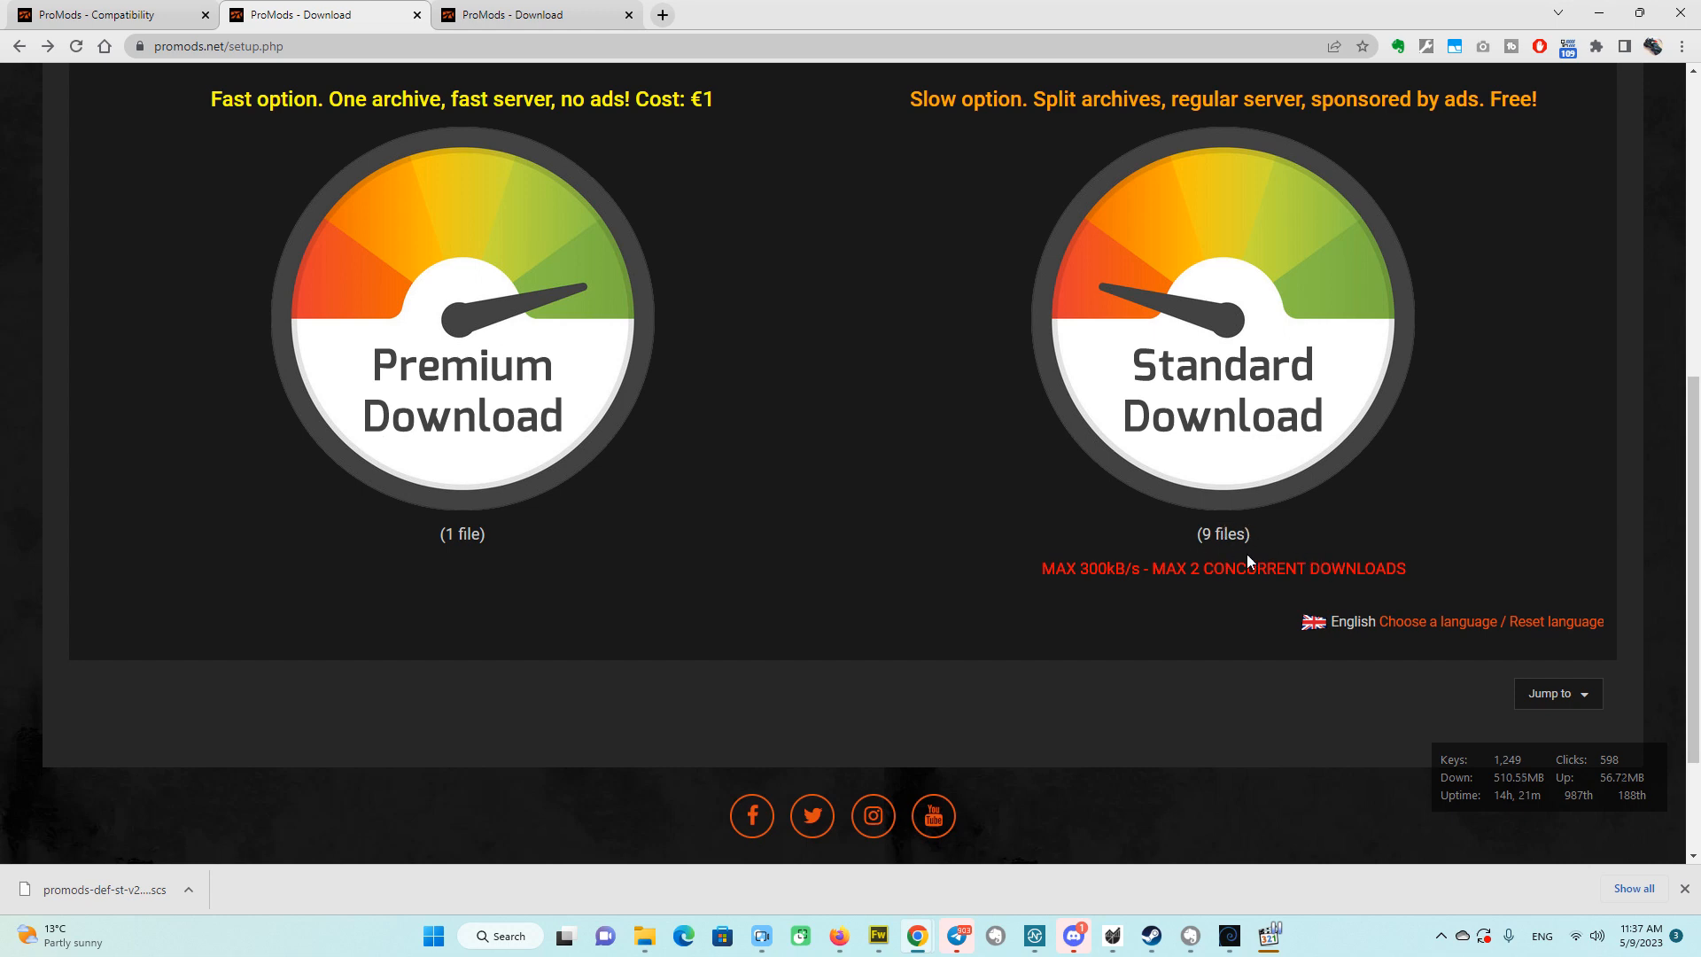
pyautogui.moveTo(1300, 548)
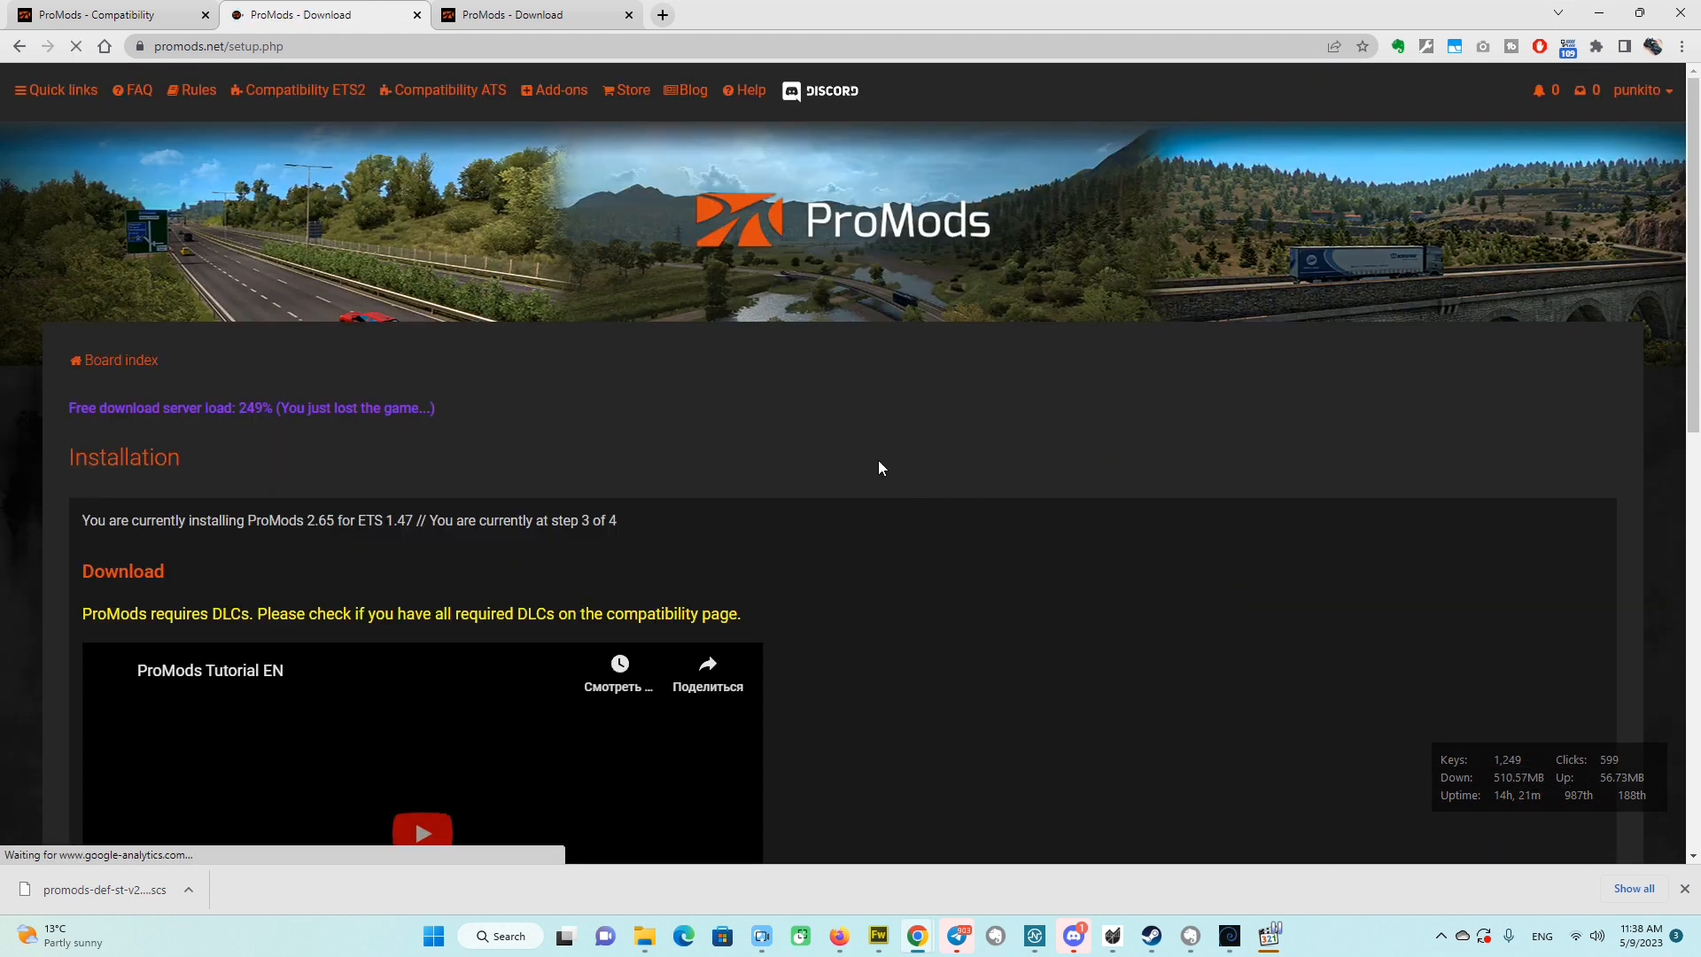
pyautogui.scroll(-3)
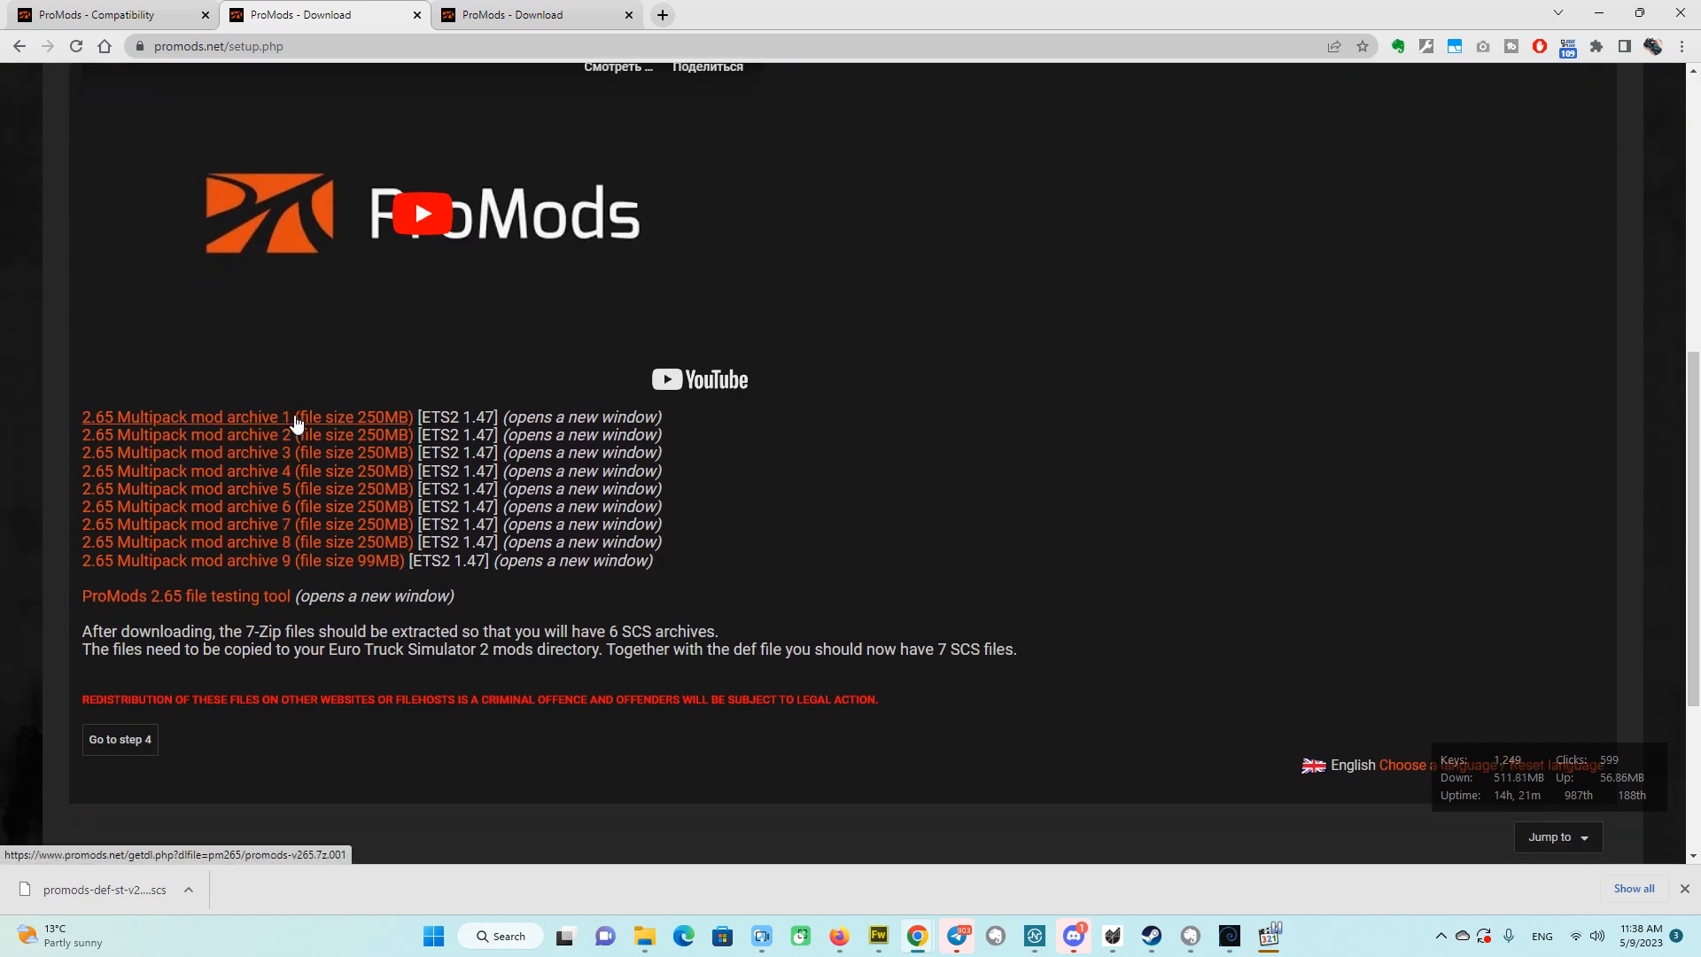
pyautogui.moveTo(304, 412)
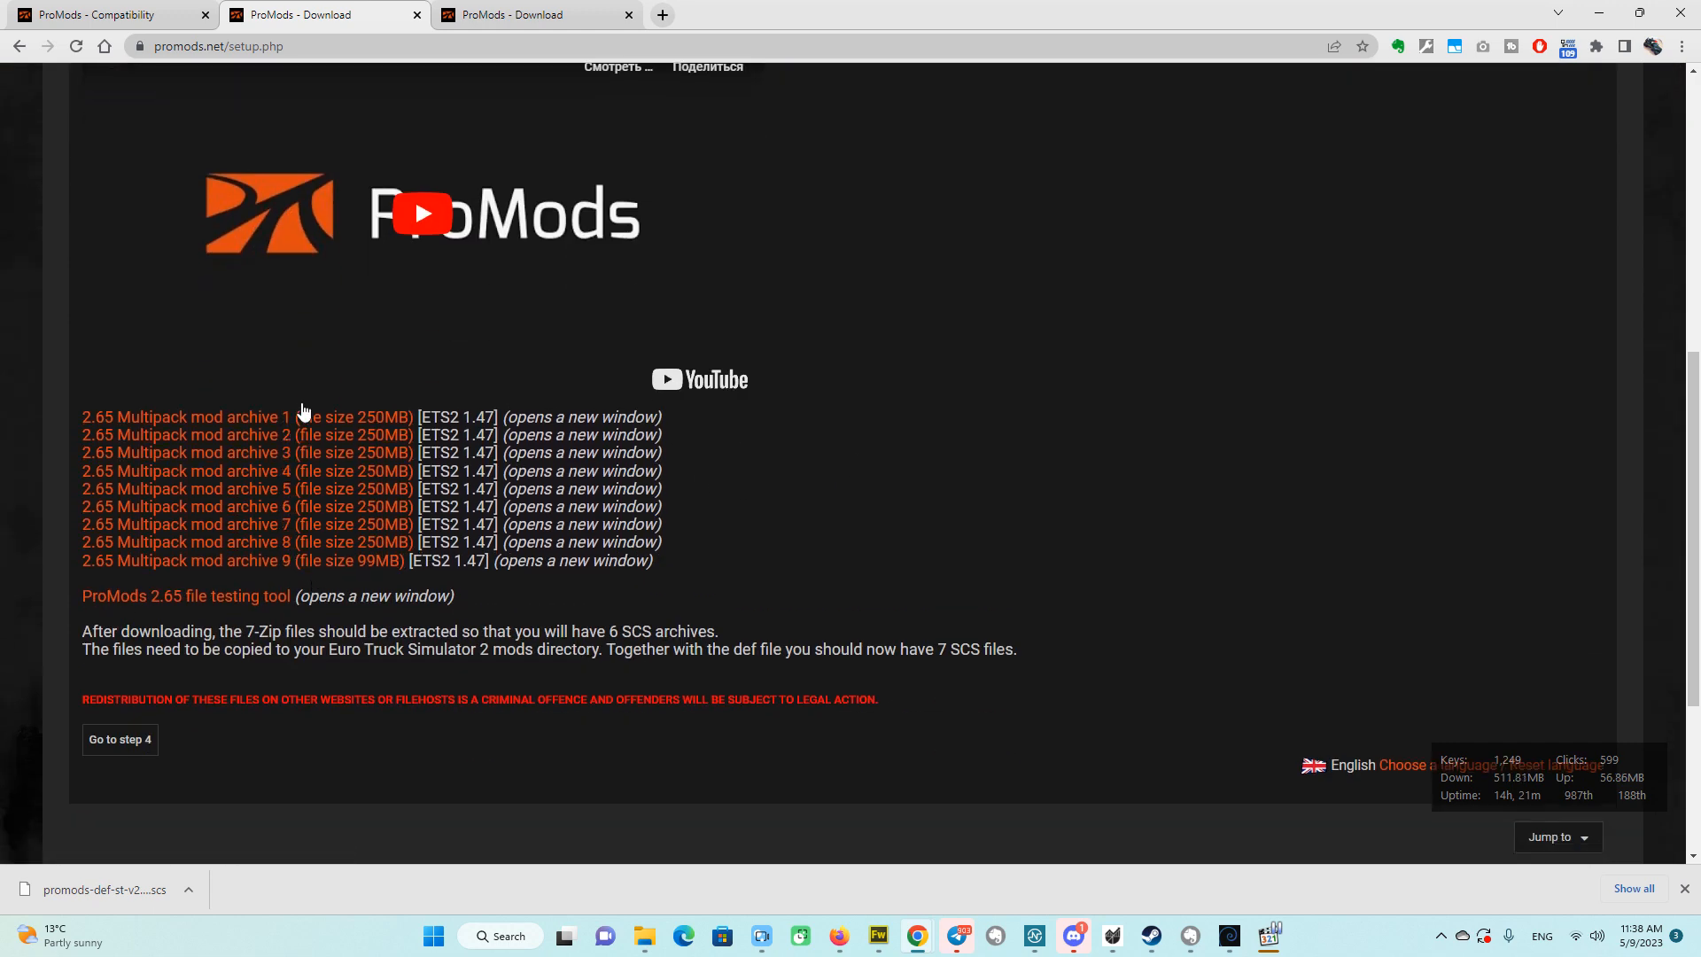
pyautogui.scroll(-3)
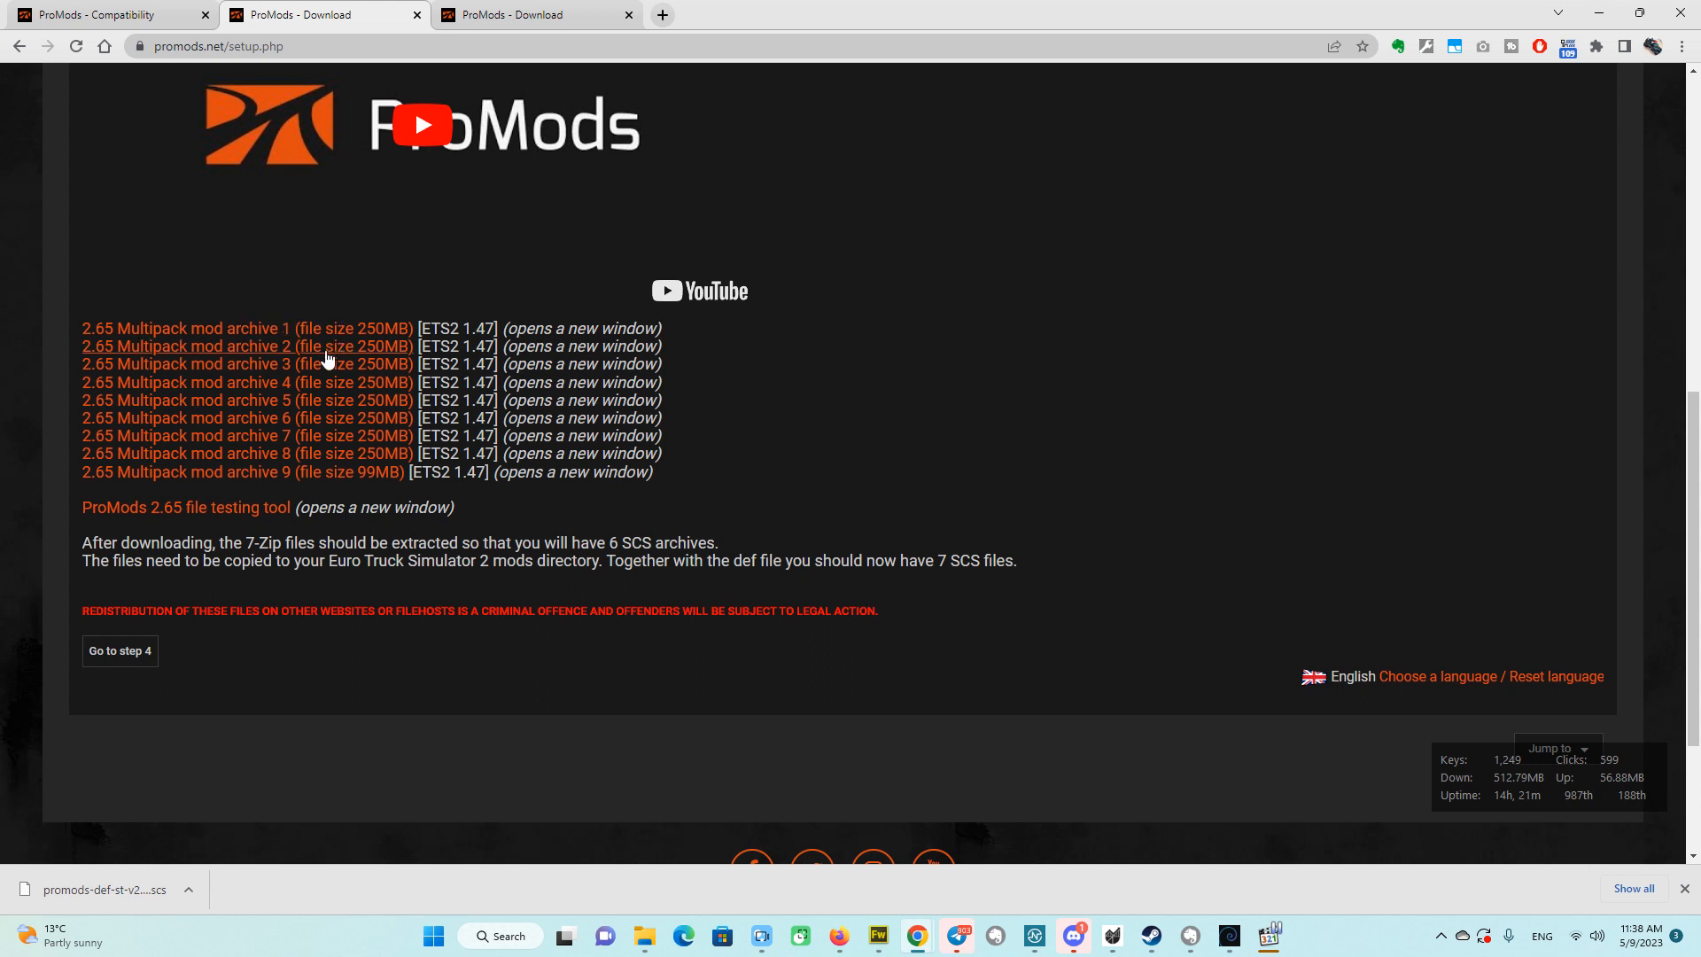
pyautogui.moveTo(333, 305)
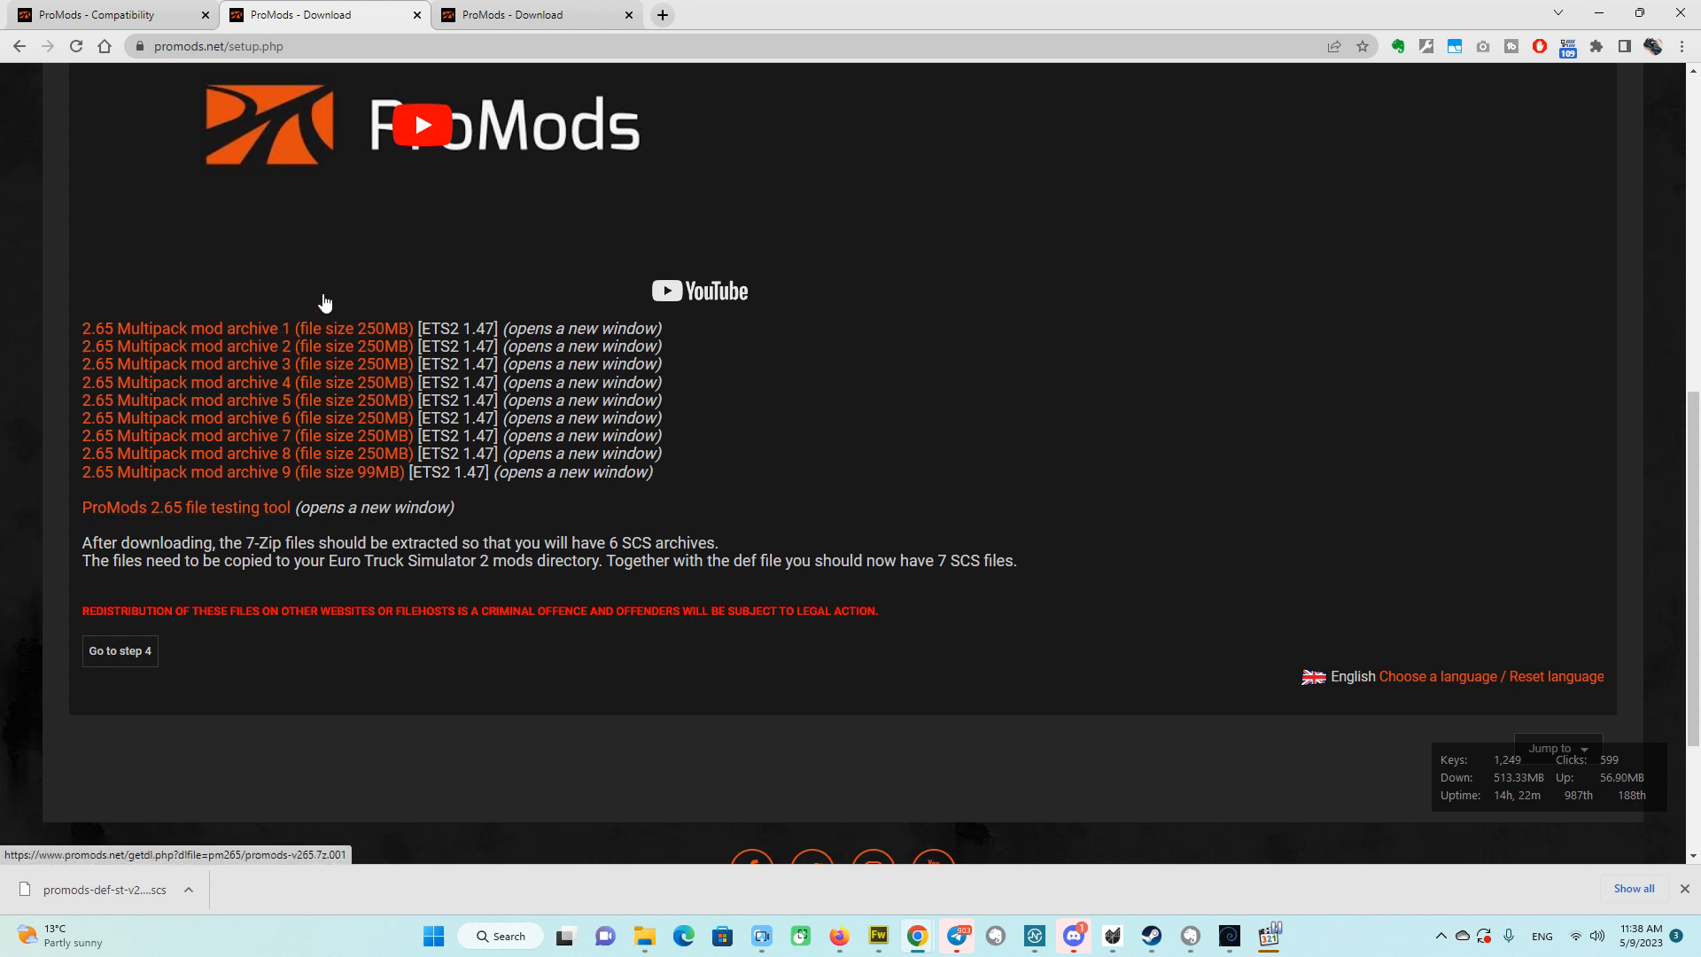
pyautogui.moveTo(361, 470)
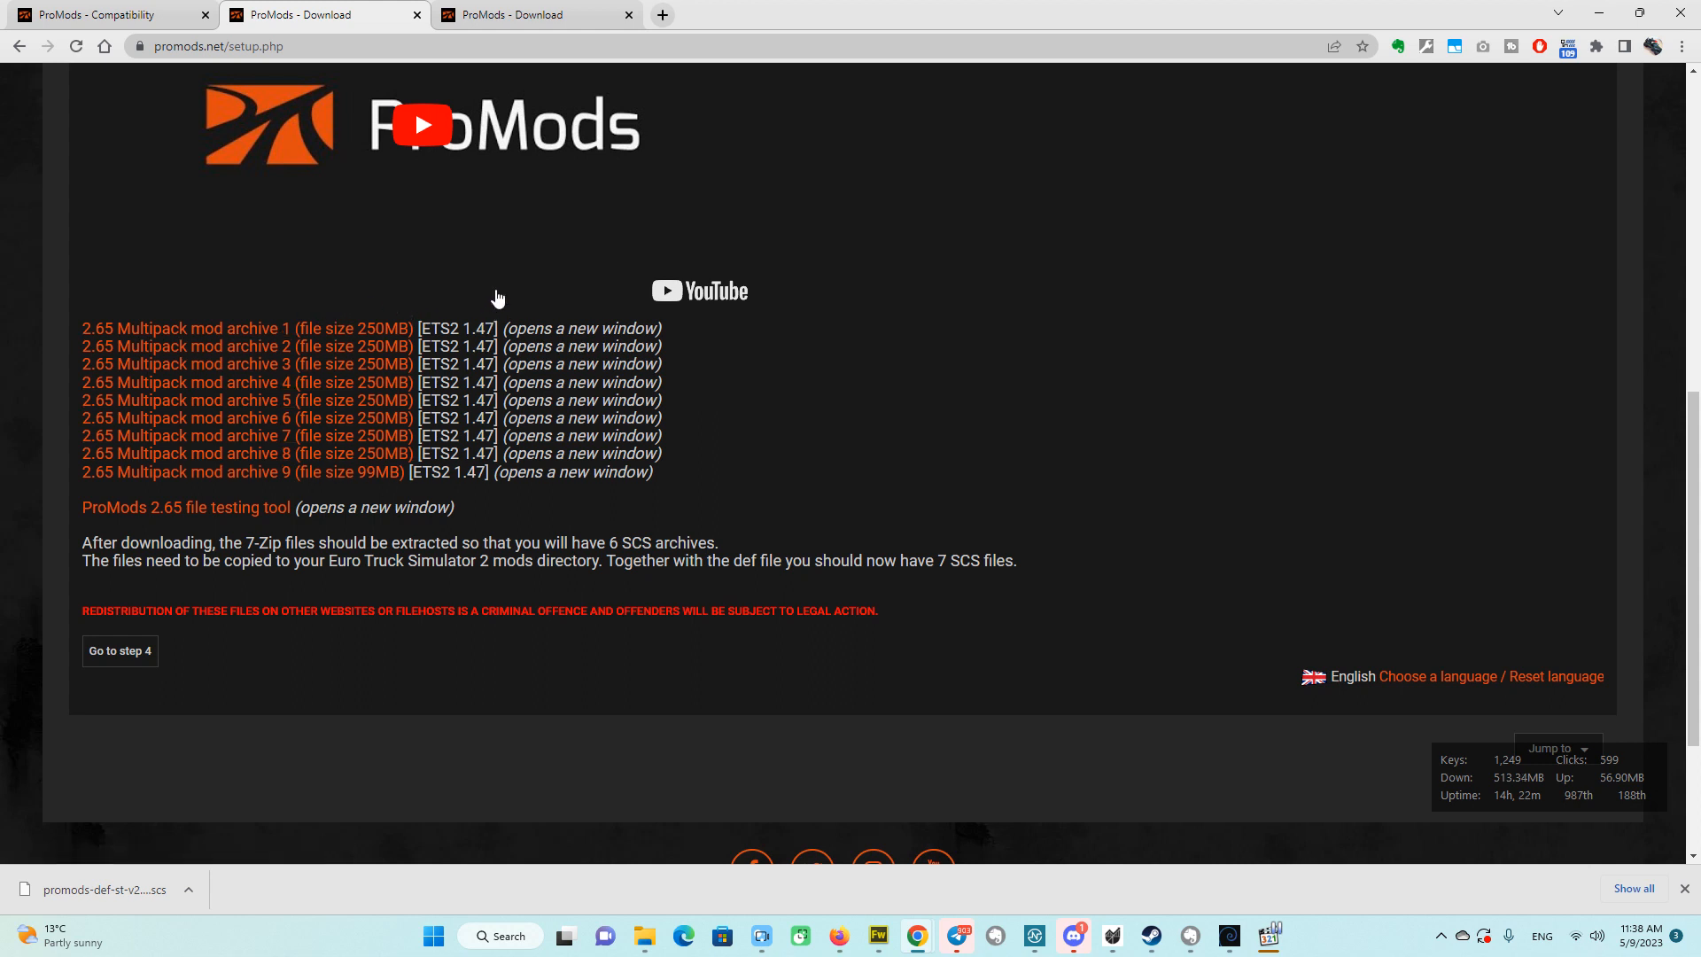
pyautogui.moveTo(274, 291)
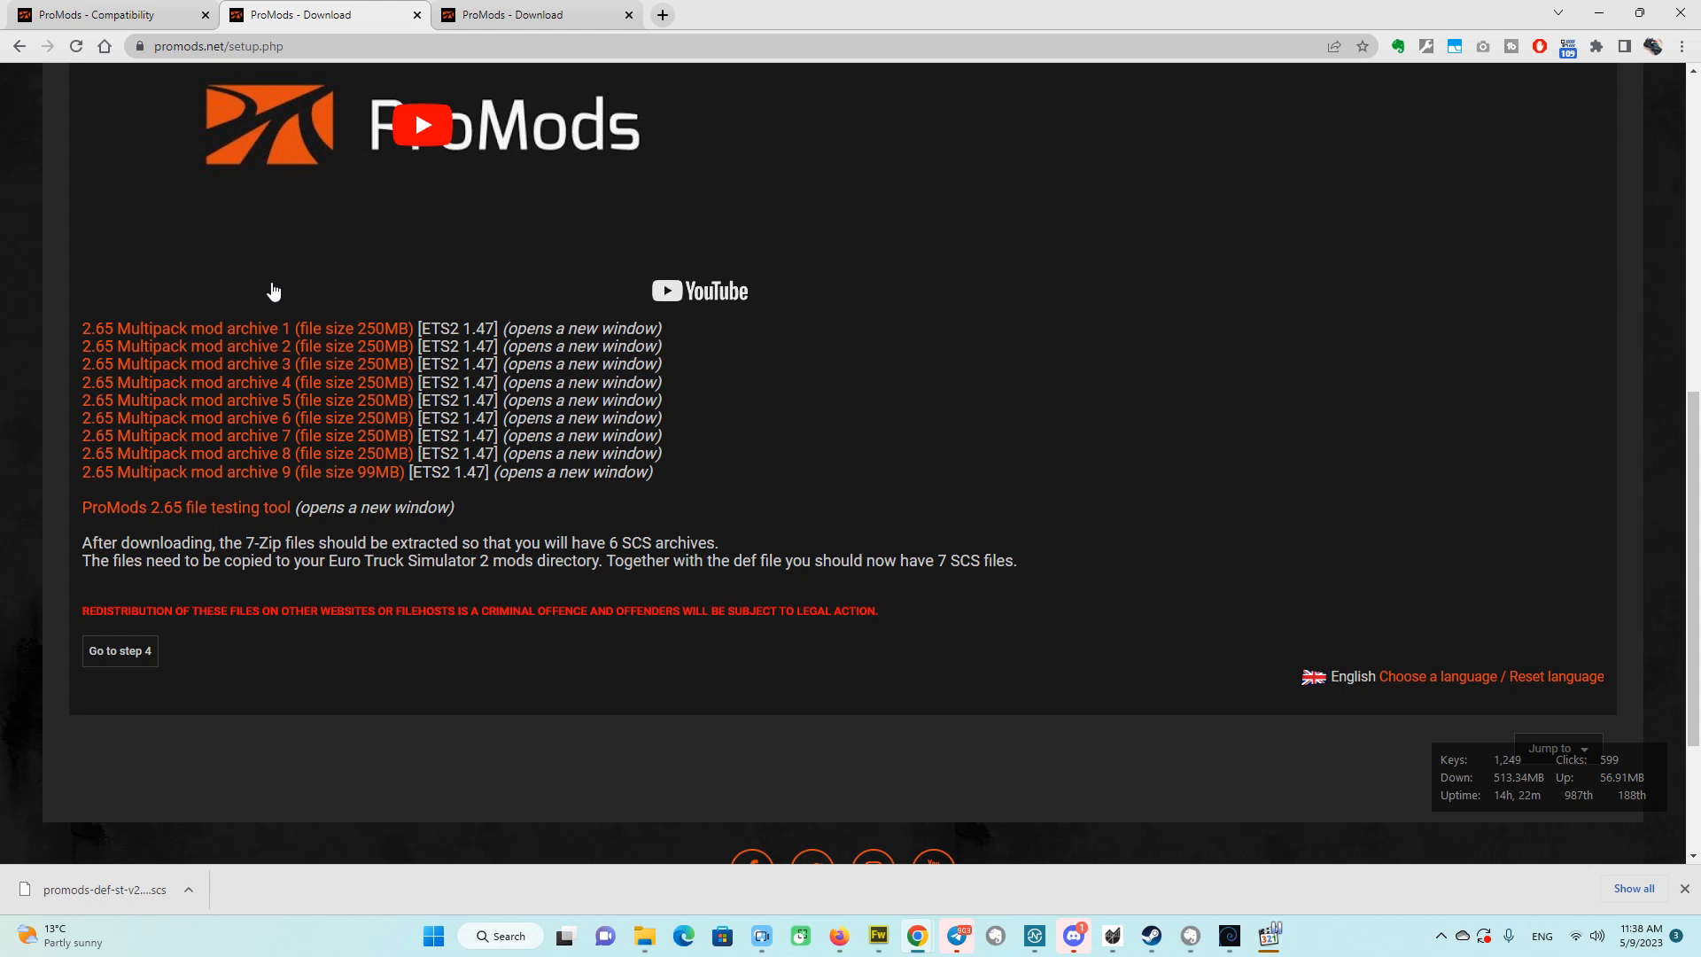
pyautogui.moveTo(353, 478)
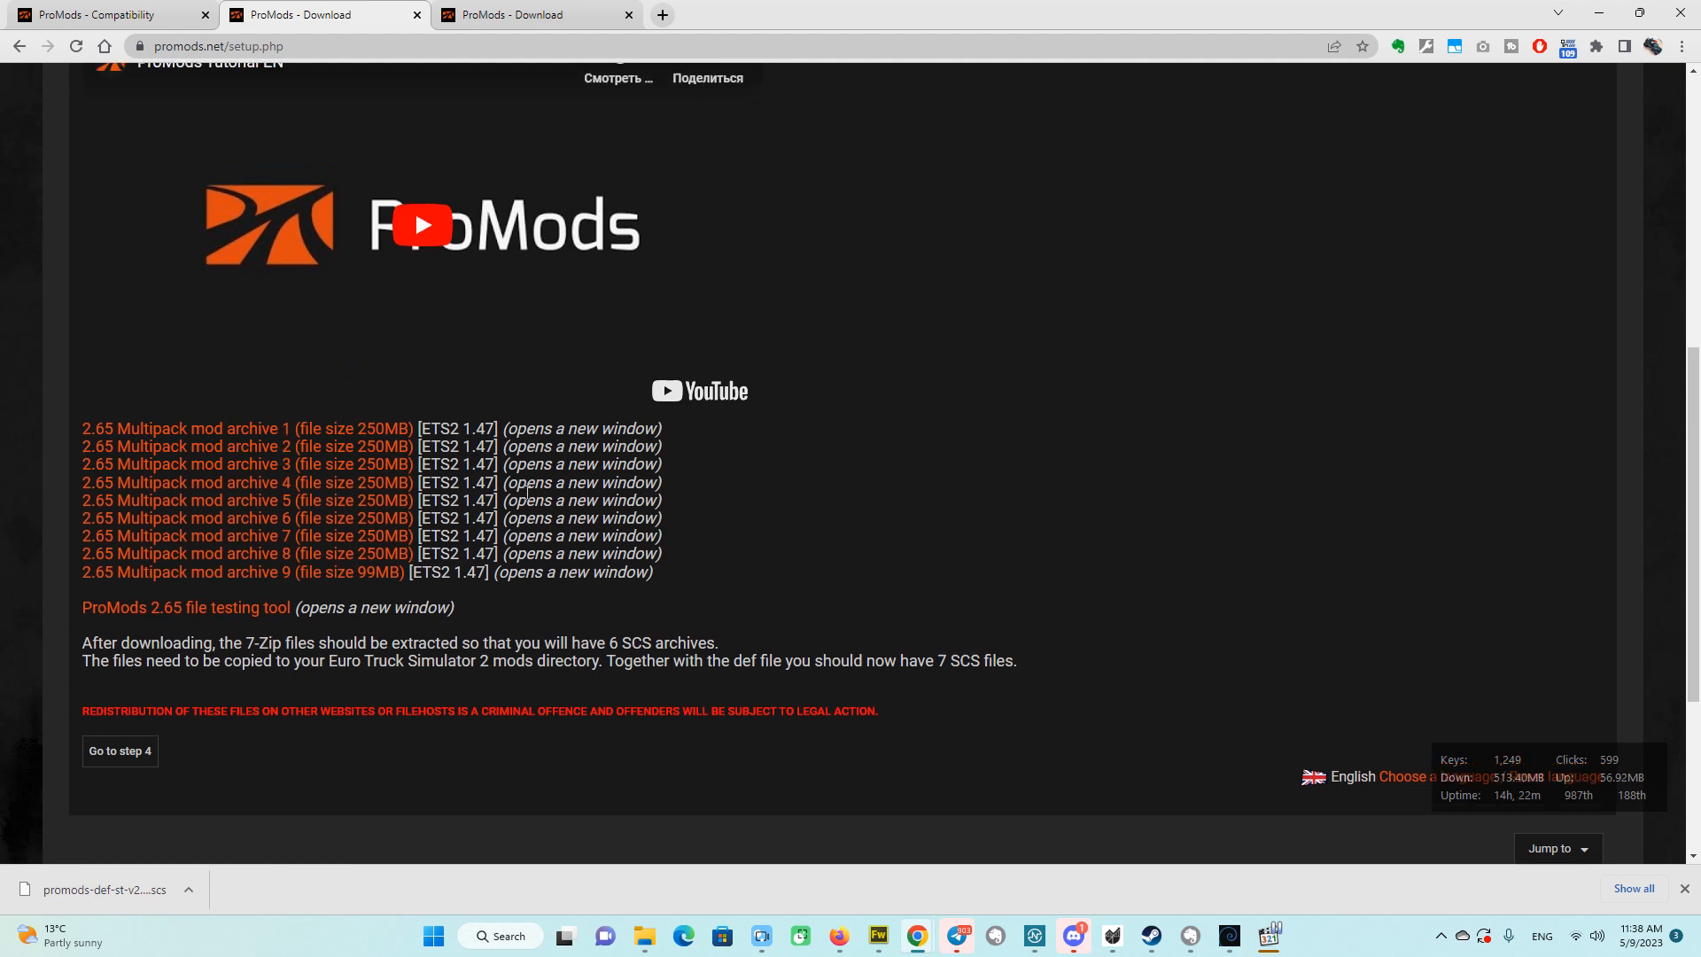
pyautogui.scroll(-3)
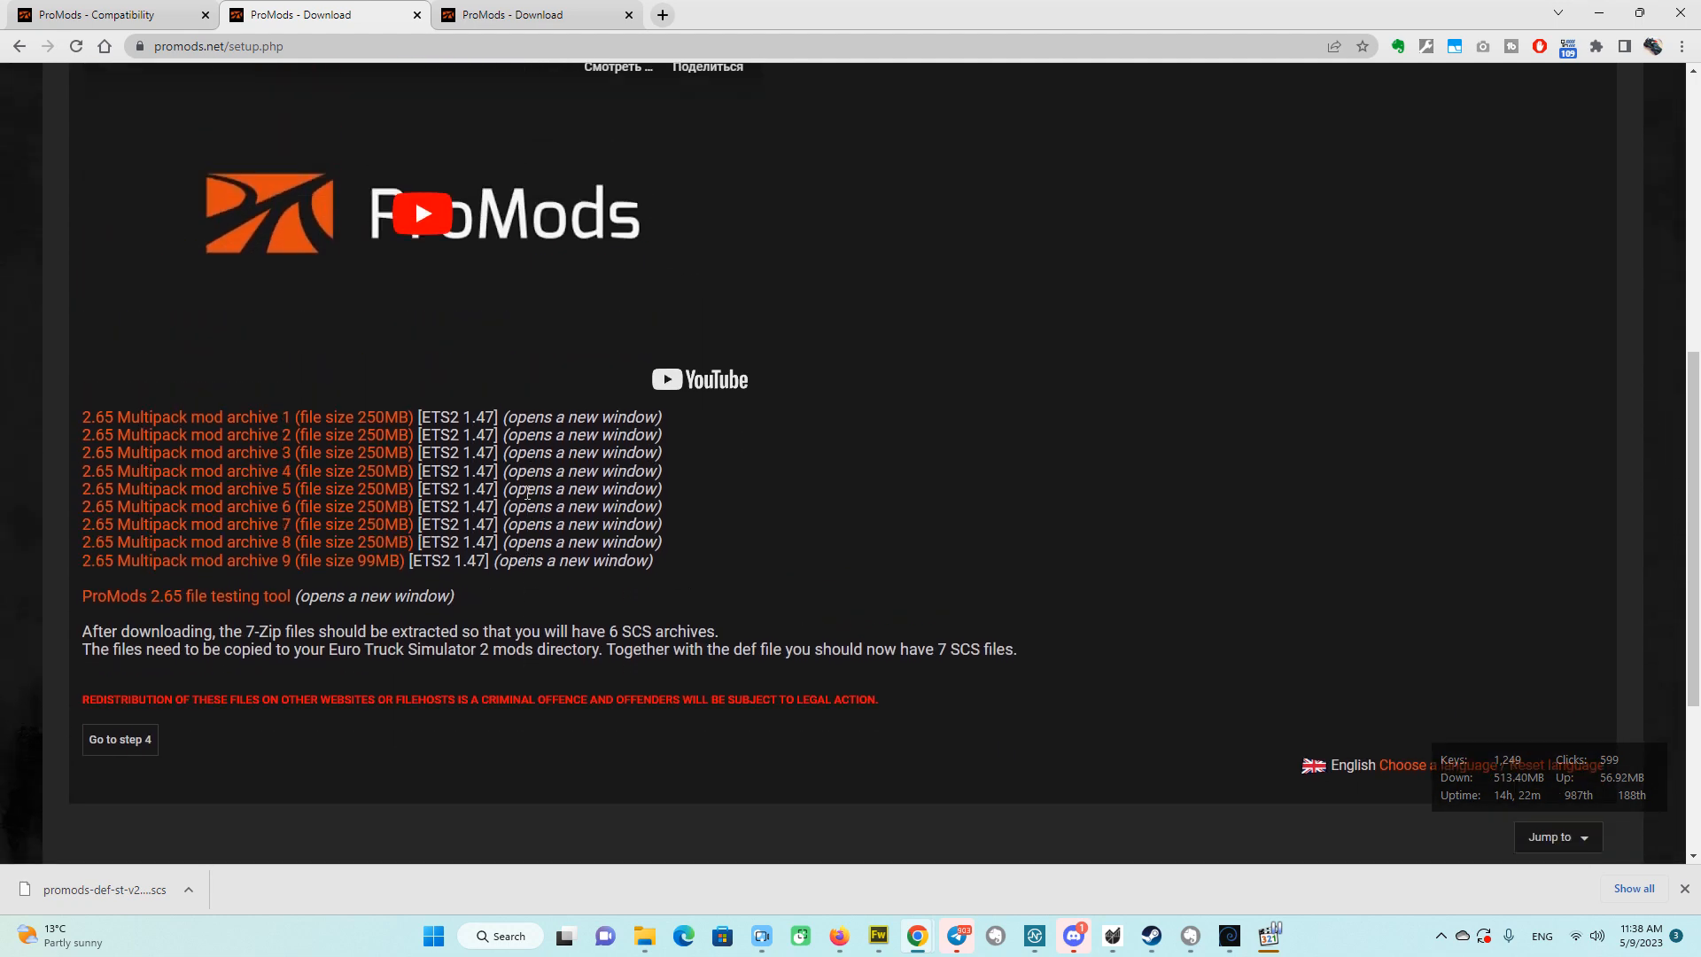
pyautogui.scroll(-3)
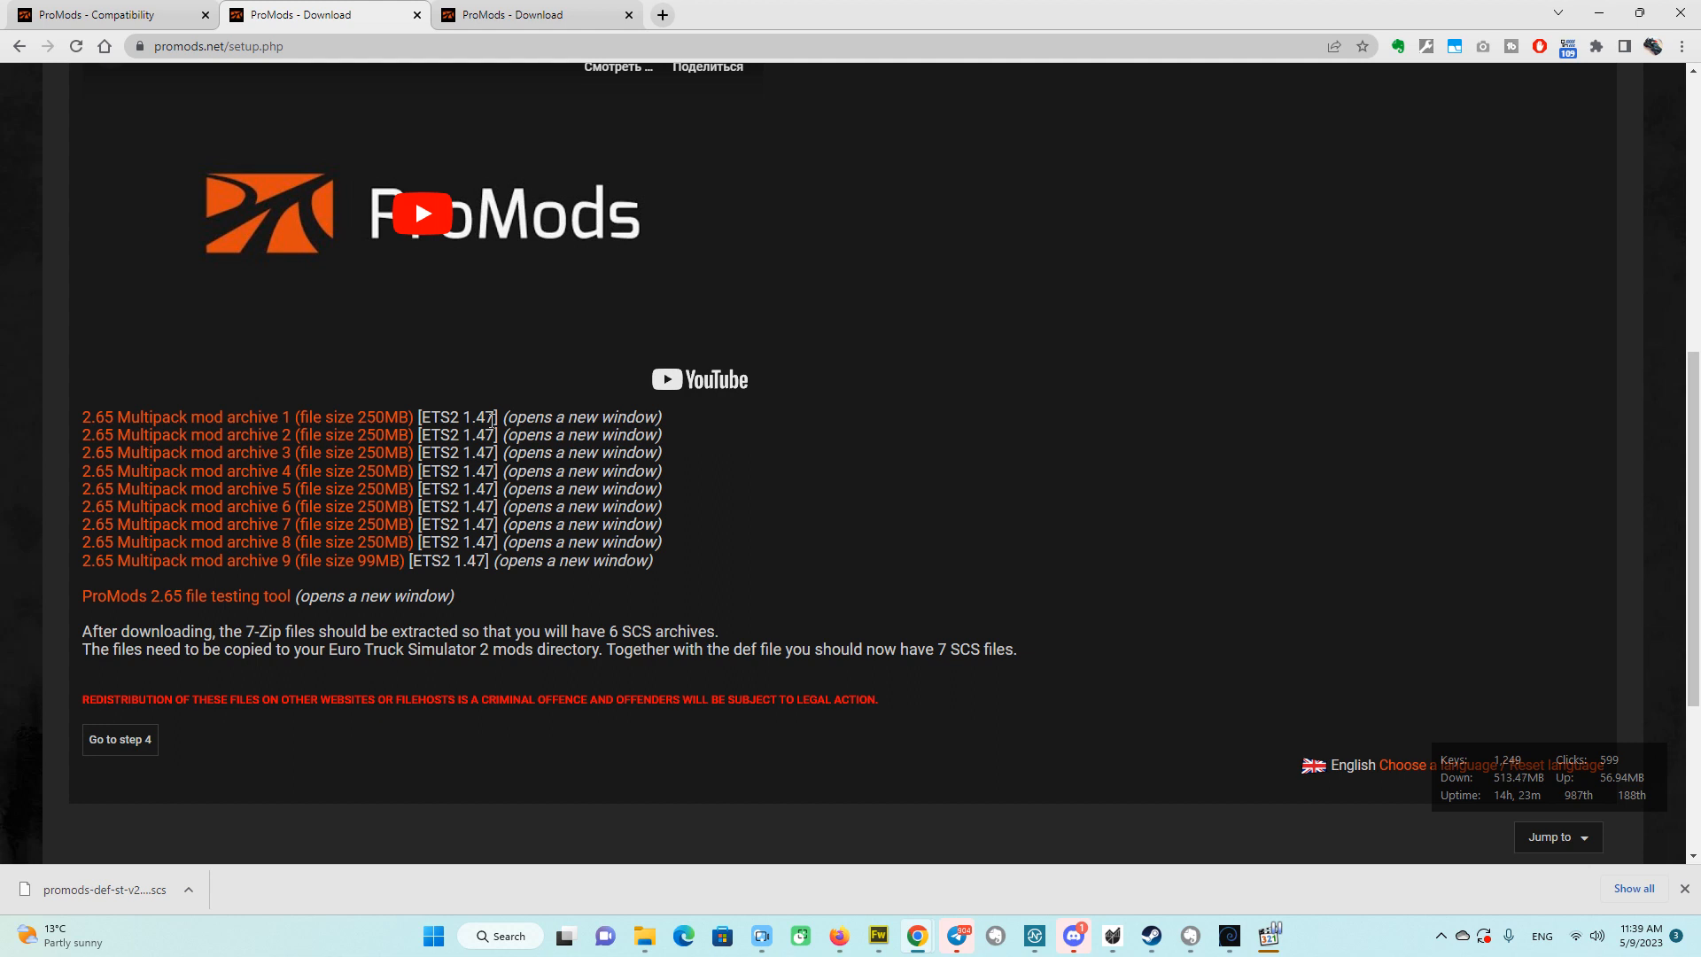
pyautogui.moveTo(374, 412)
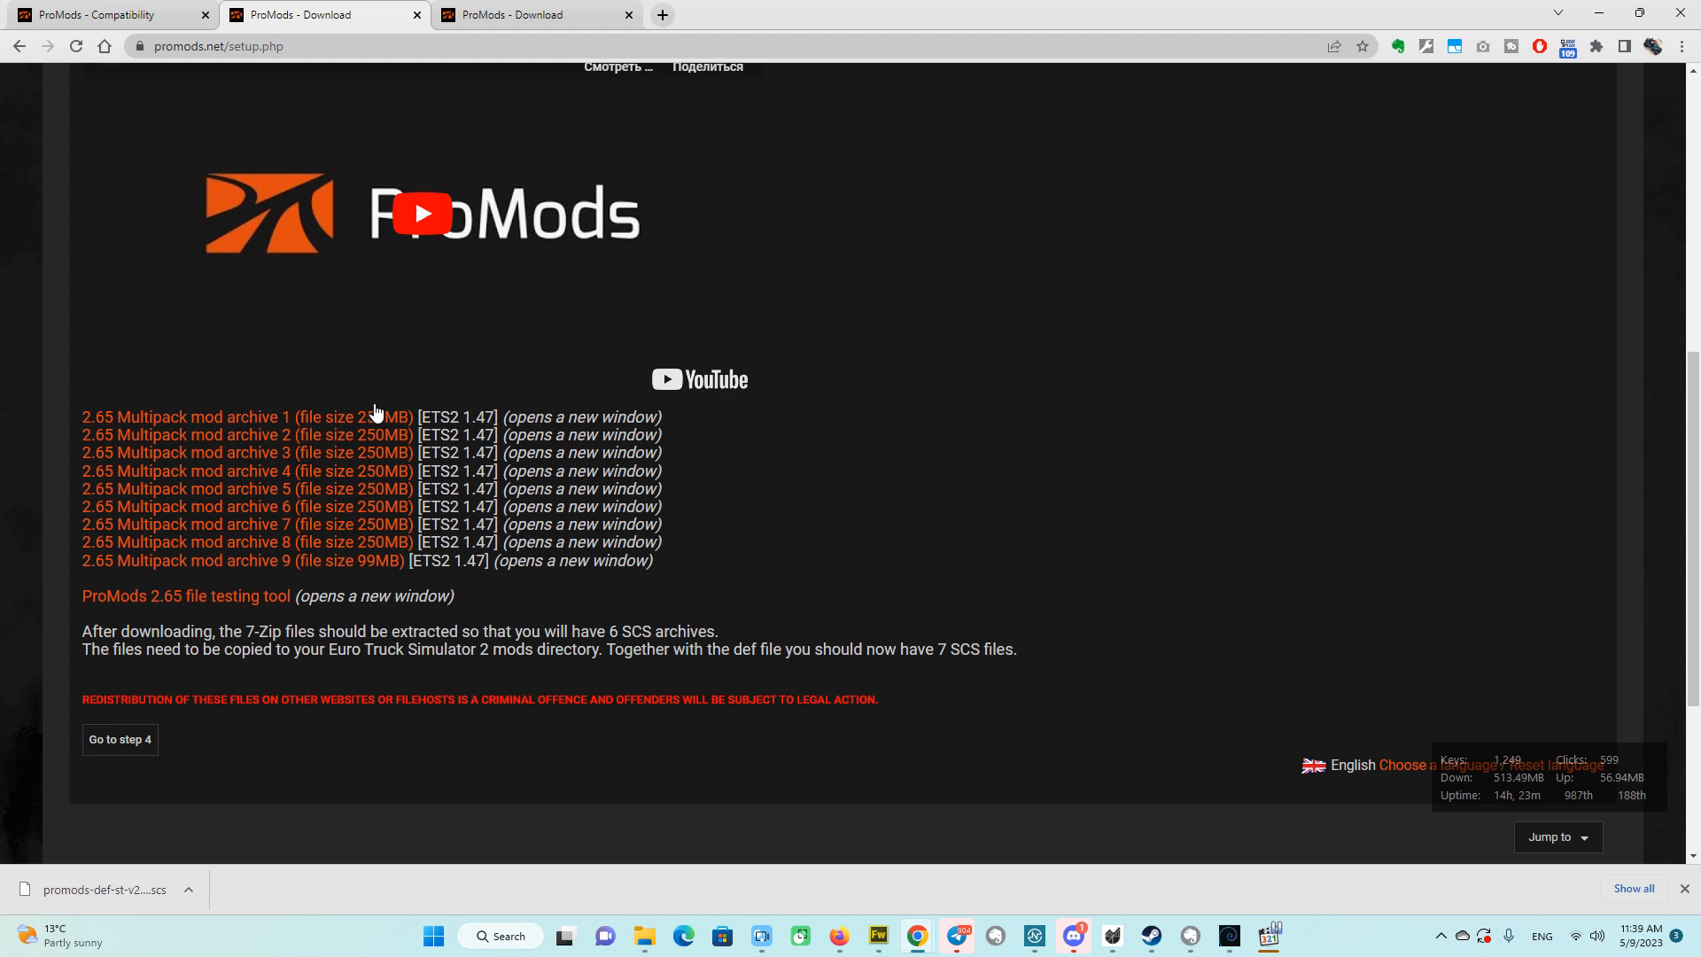
pyautogui.moveTo(497, 412)
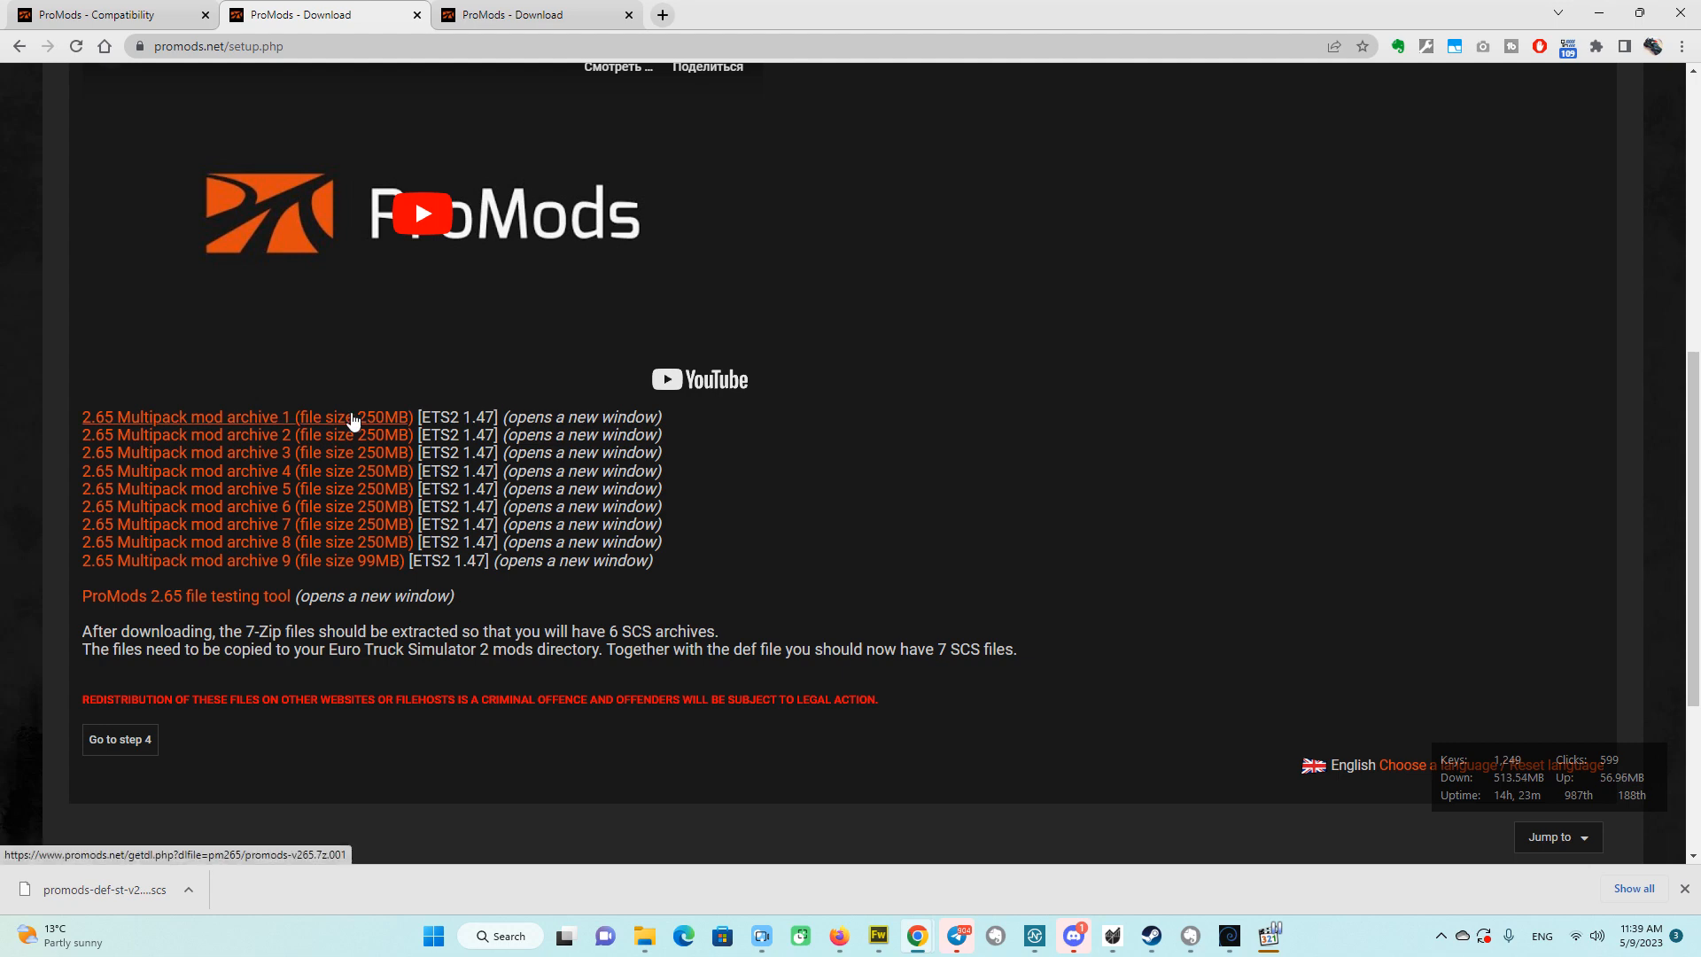
# Open the download page for '2.65 Multipack mod archive 1' (promods-v265.7z.001).
pyautogui.click(242, 416)
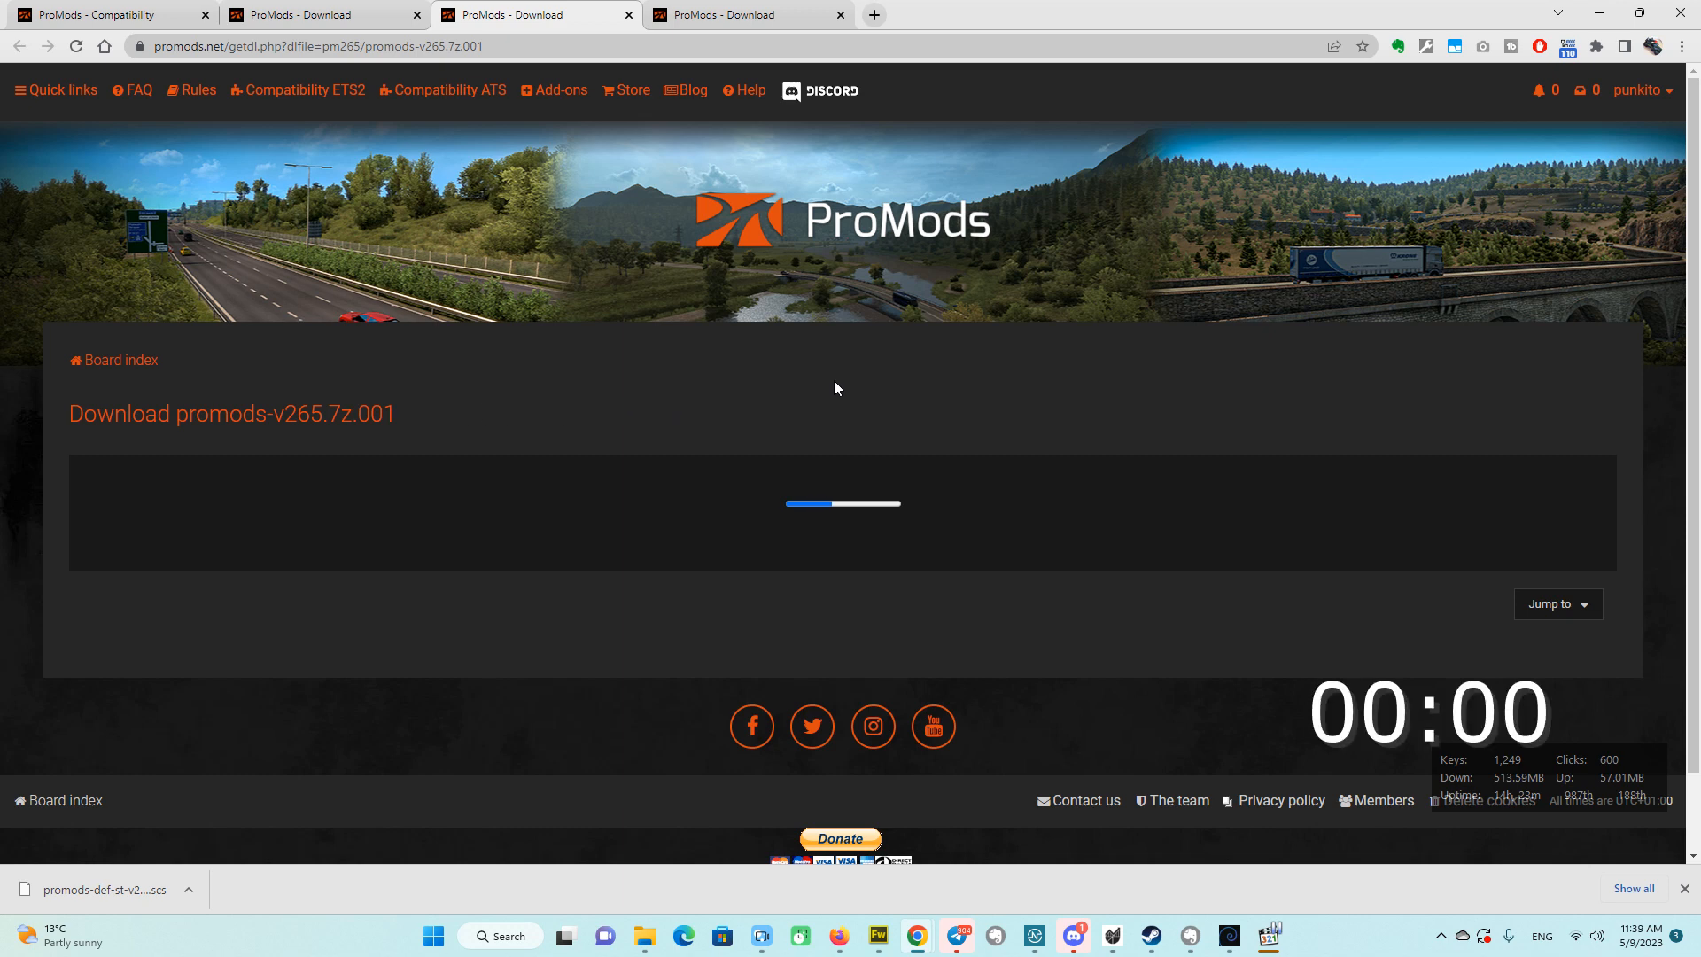
pyautogui.moveTo(888, 391)
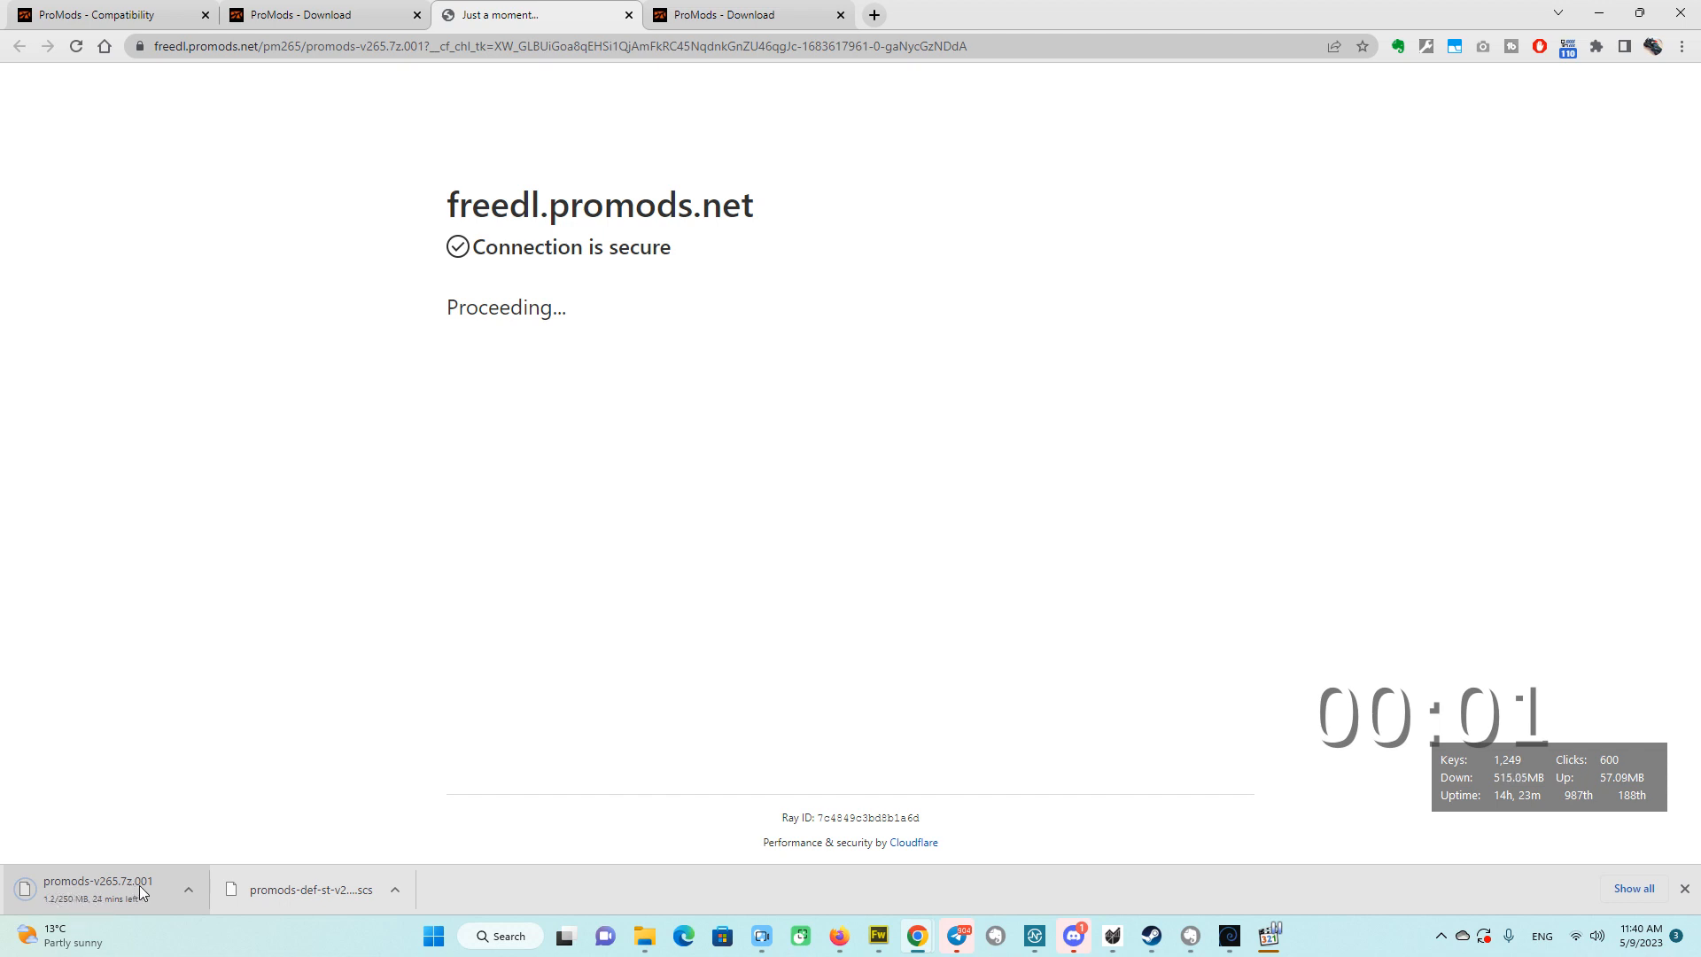
pyautogui.moveTo(98, 888)
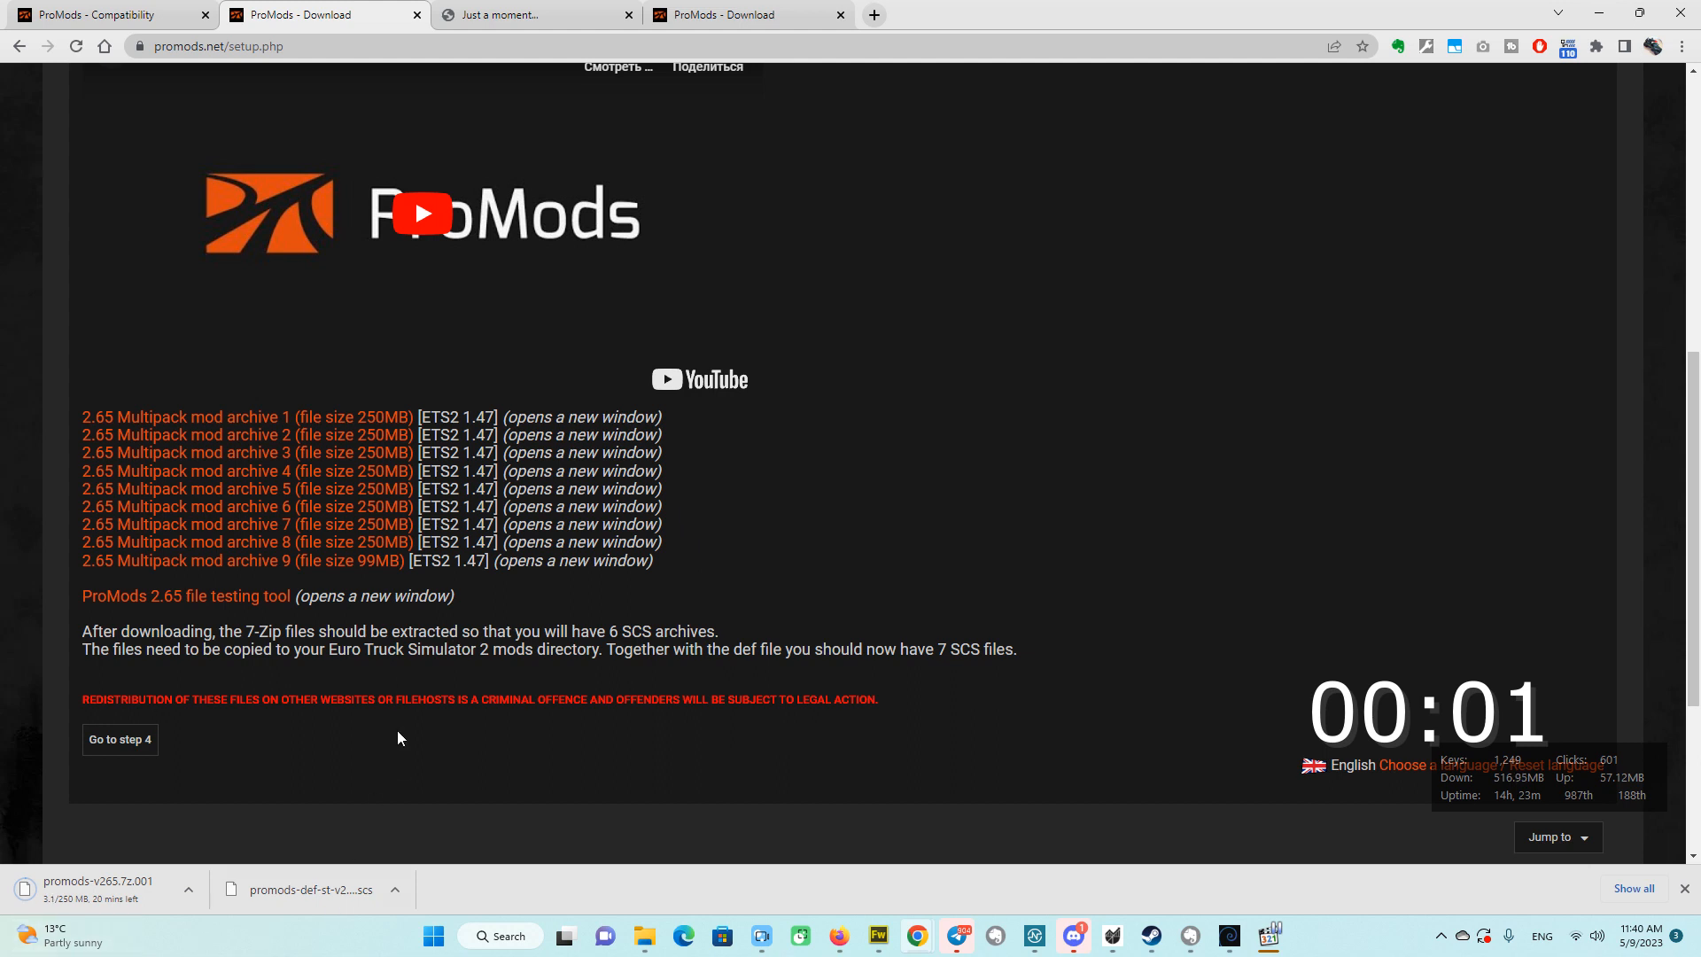
pyautogui.moveTo(163, 871)
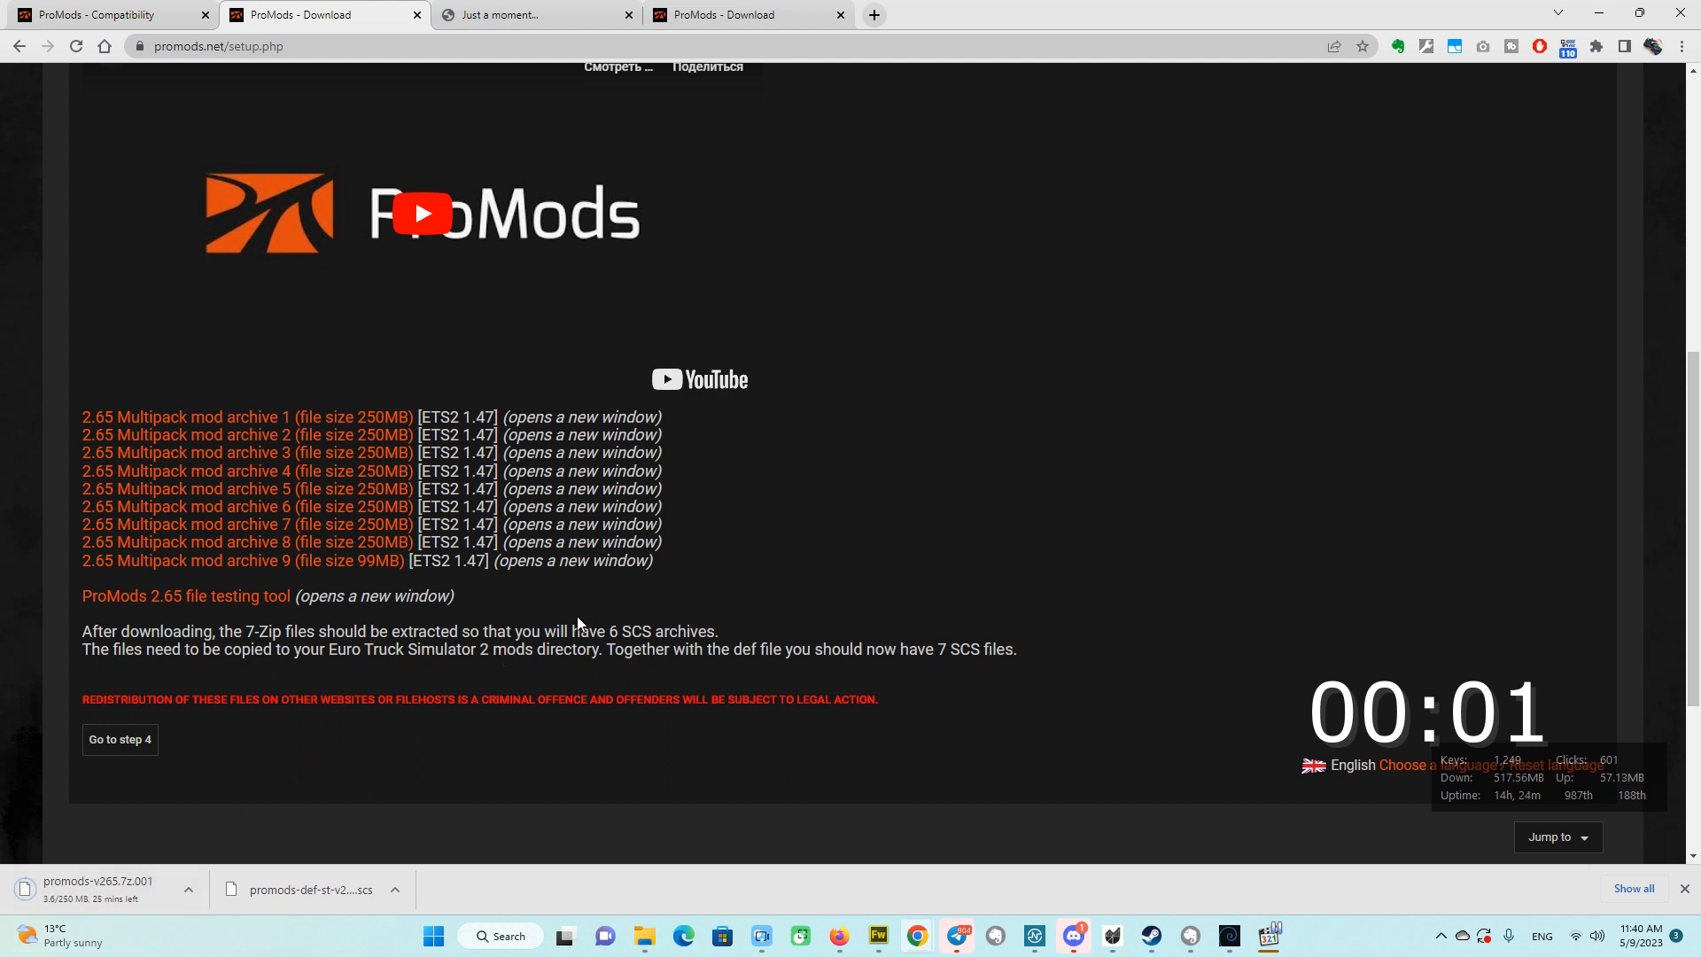
pyautogui.moveTo(347, 434)
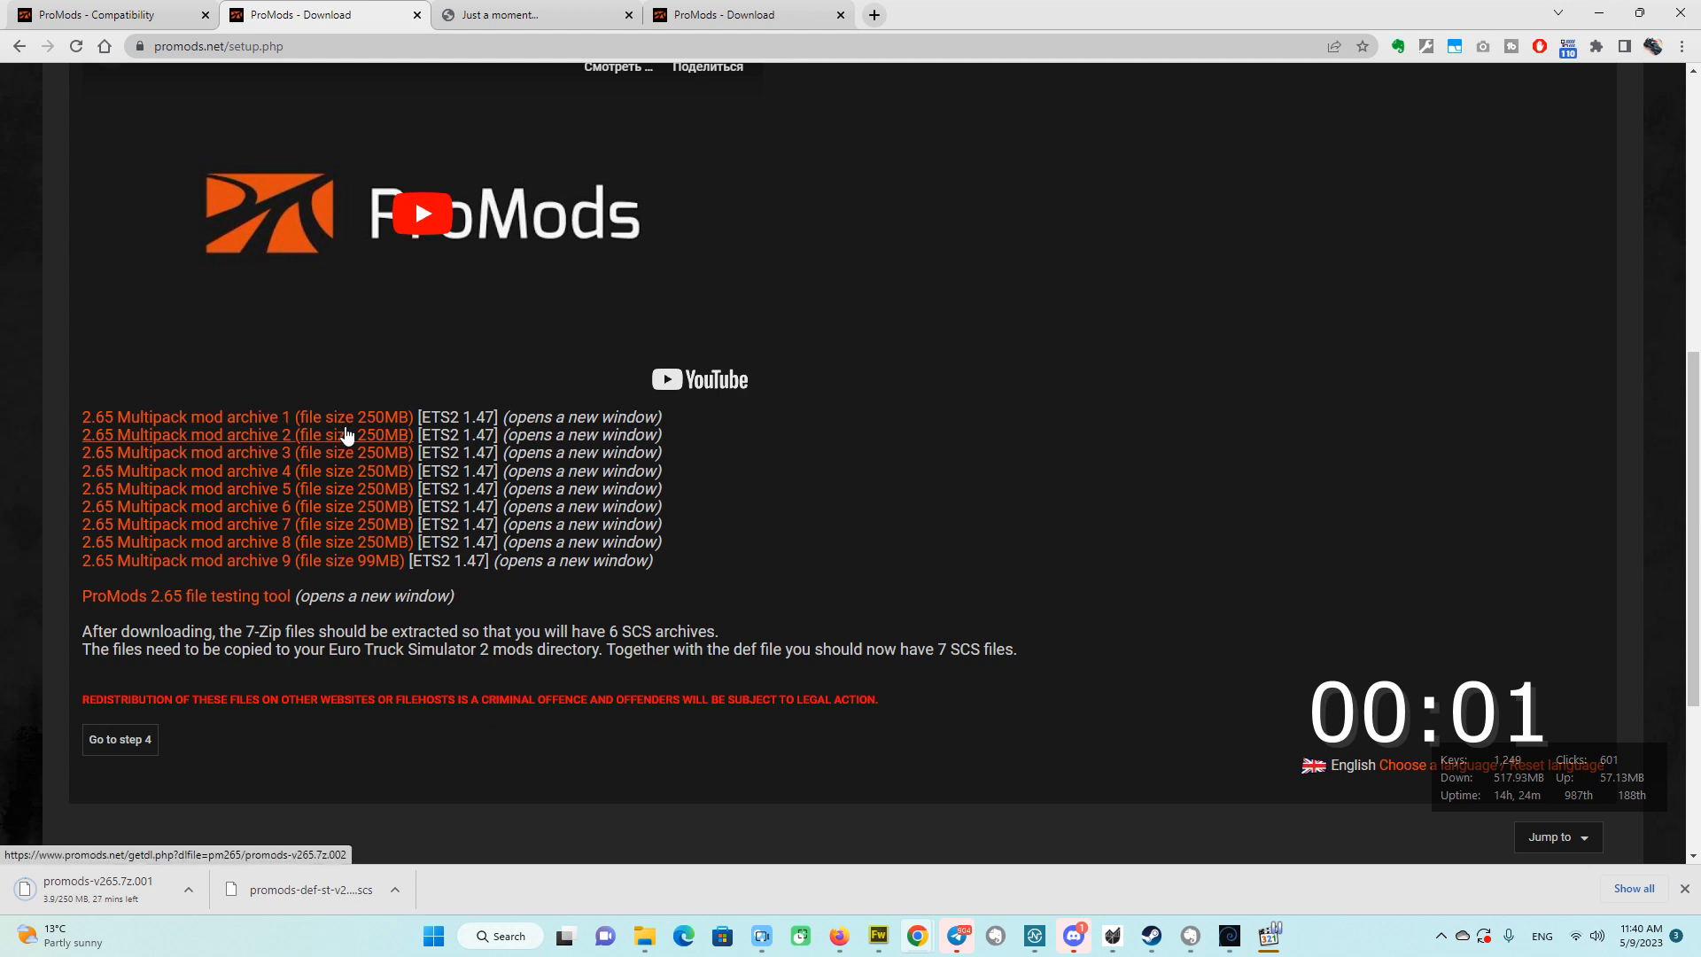
# Open the download page for '2.65 Multipack mod archive 2' (promods-v265.7z.002).
pyautogui.click(245, 435)
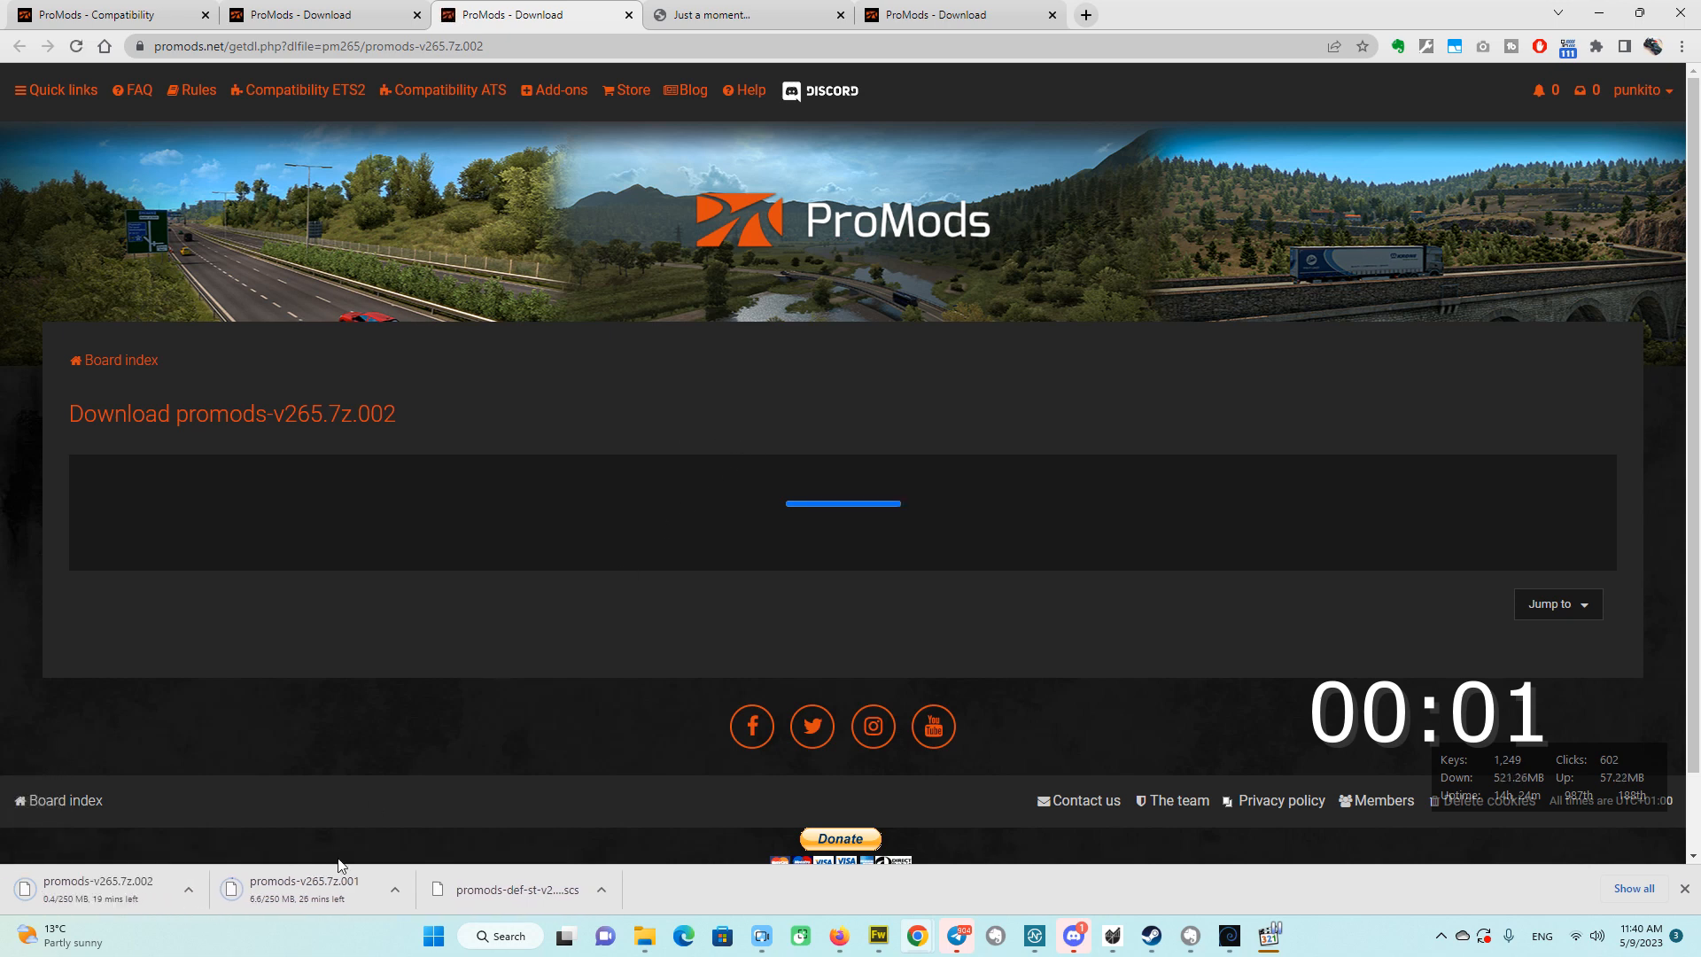
pyautogui.moveTo(802, 392)
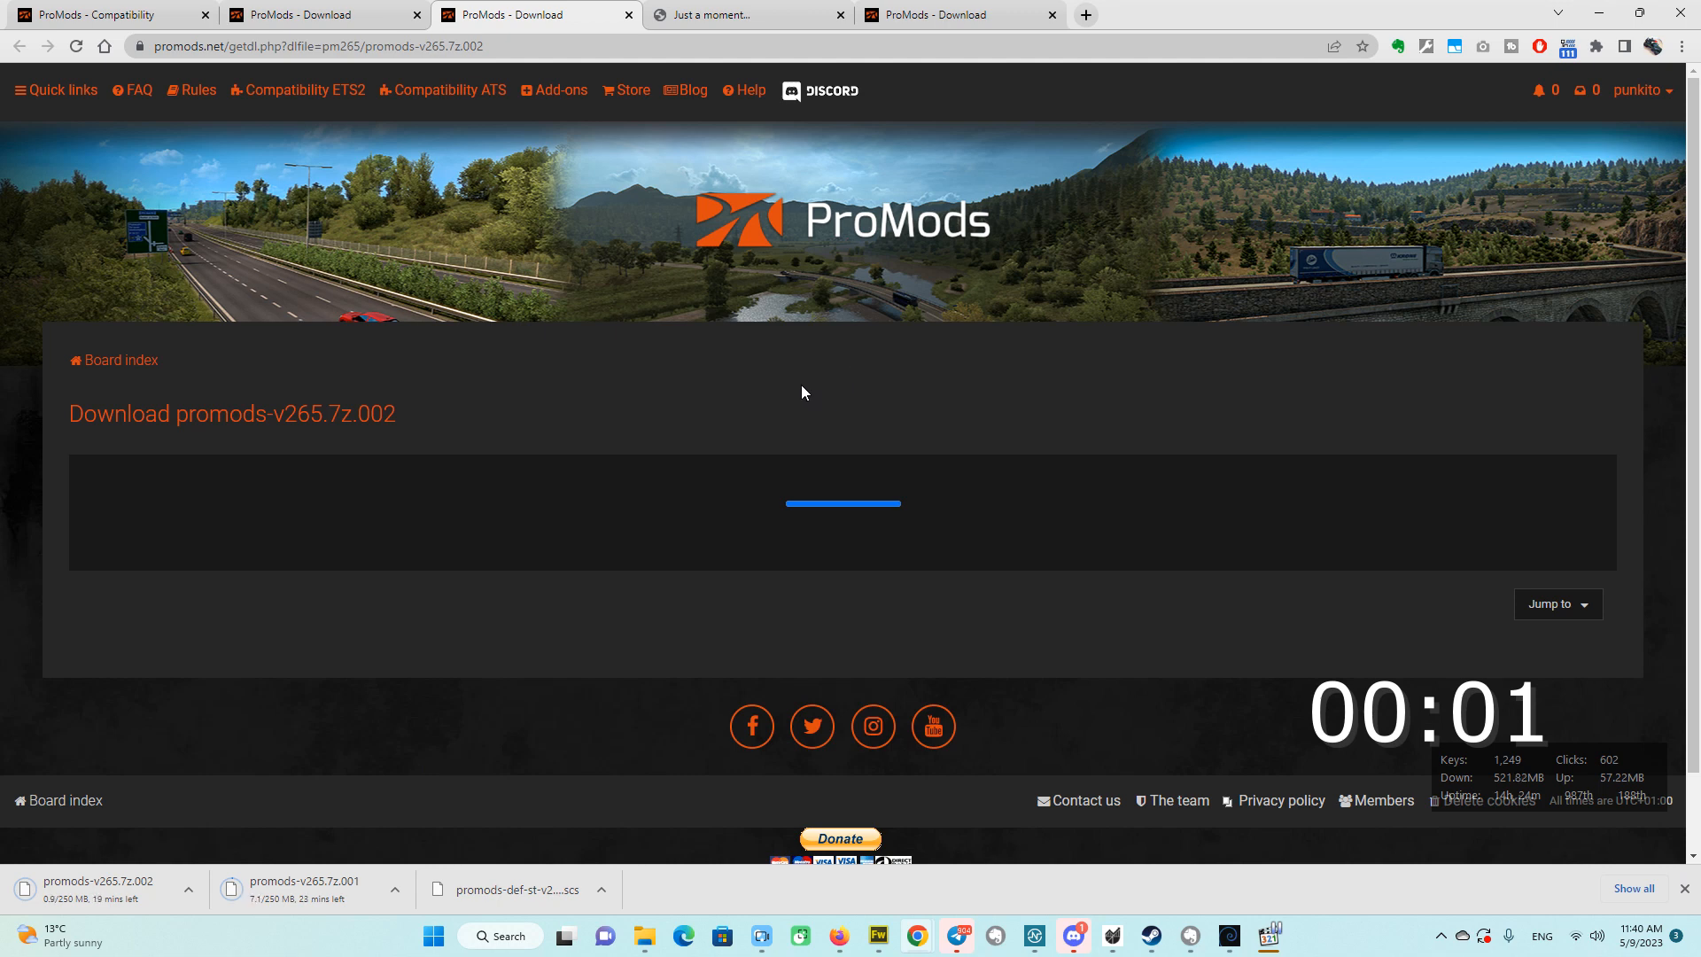
pyautogui.moveTo(857, 620)
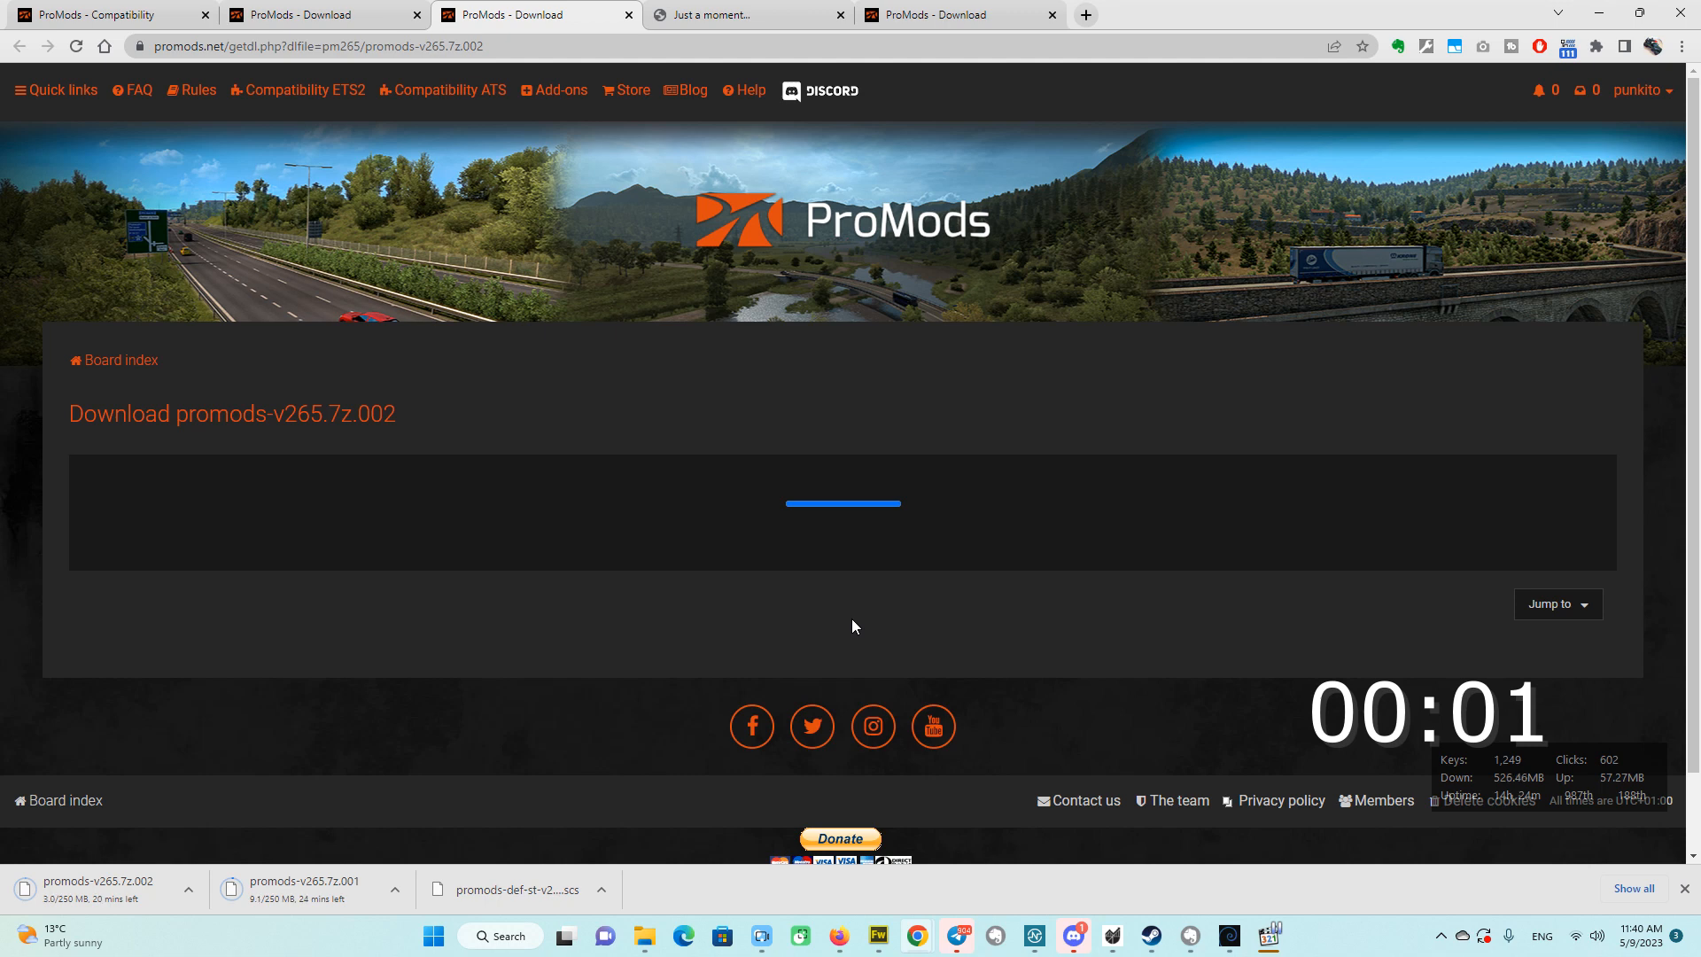
pyautogui.moveTo(862, 615)
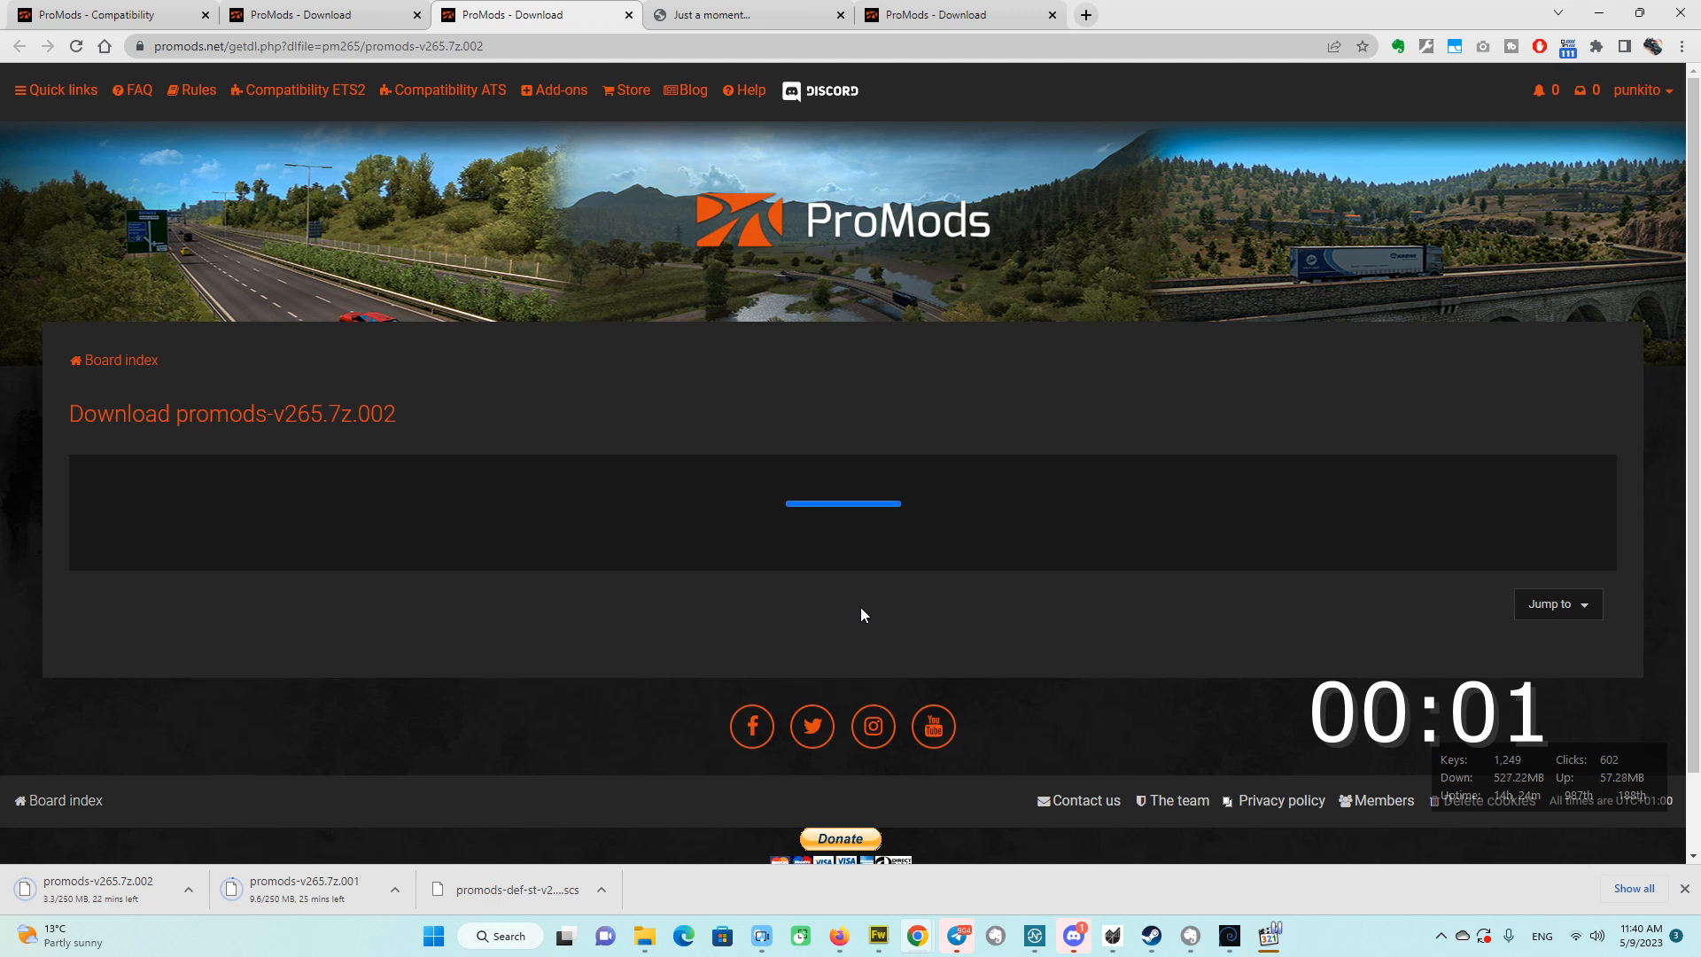
pyautogui.moveTo(855, 608)
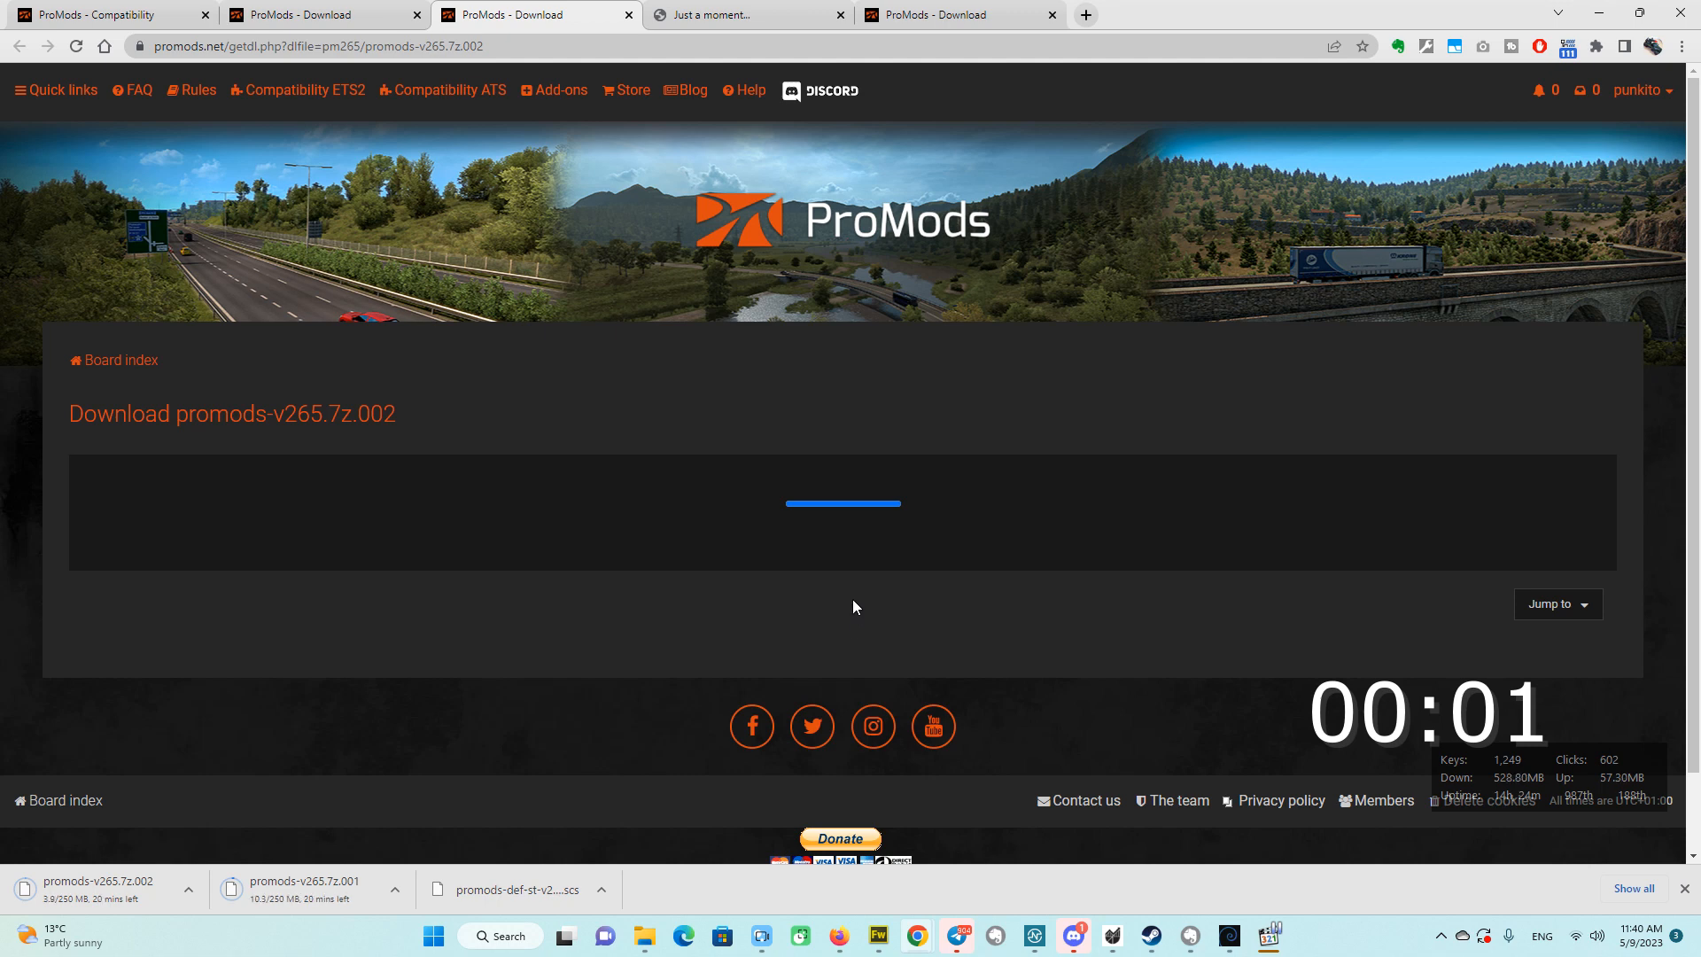
pyautogui.moveTo(1191, 229)
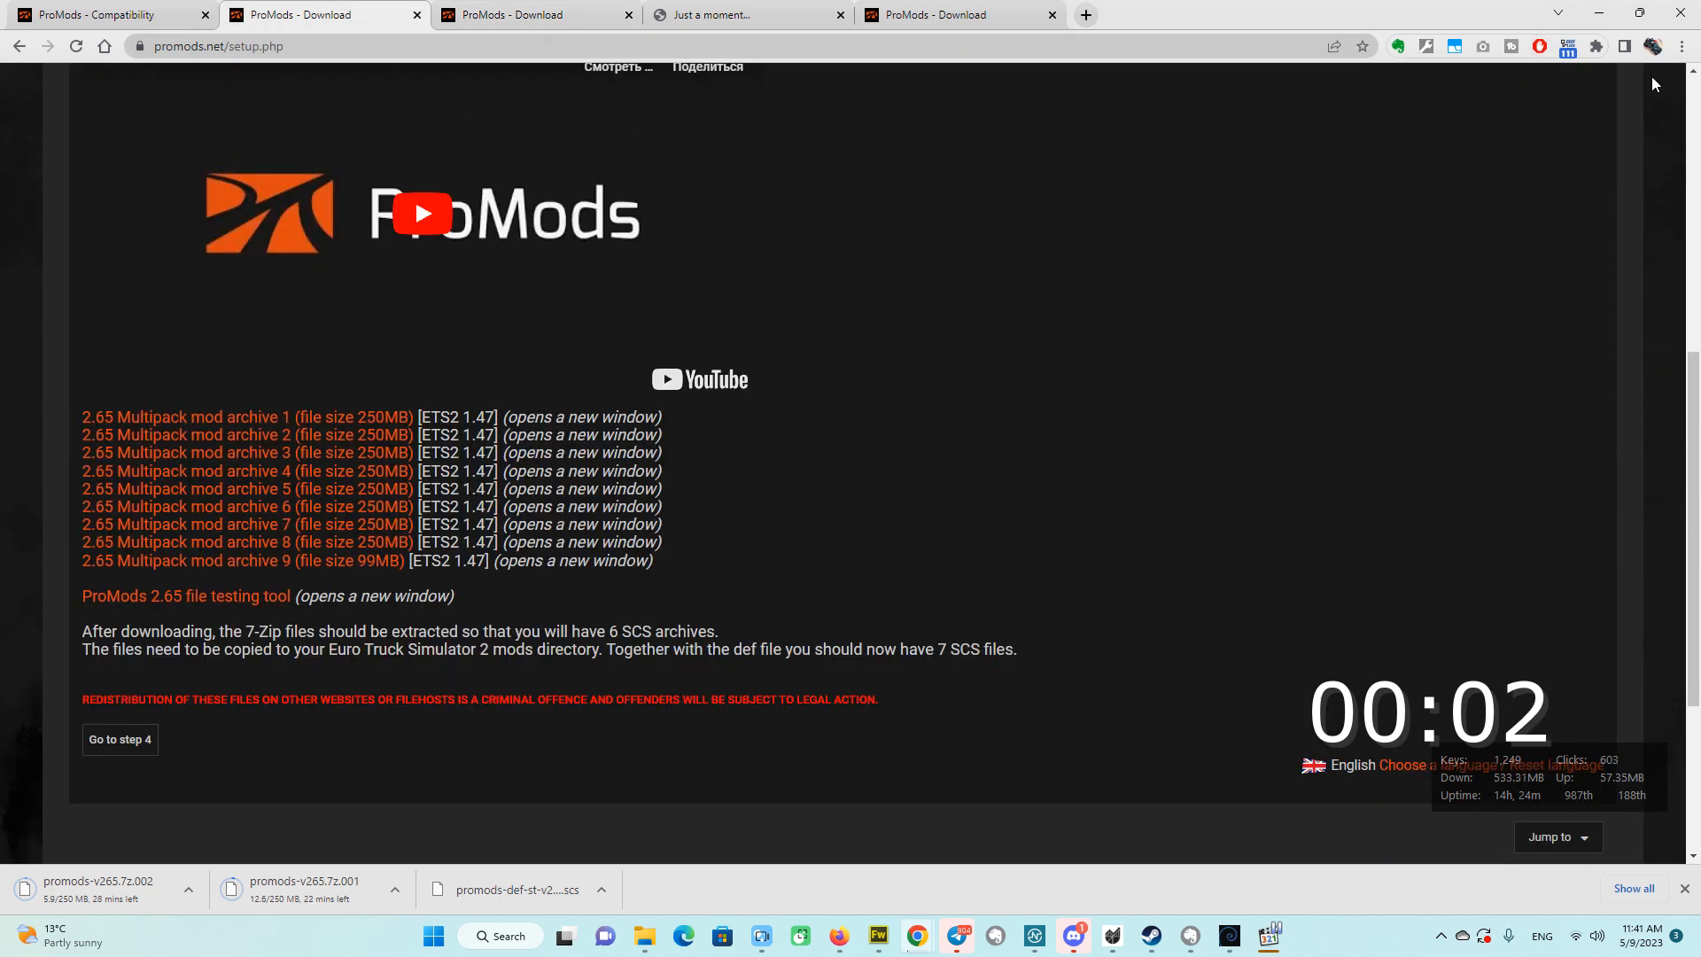
# Pause AdBlock on the ProMods site, then revisit the archive 2 download page.
pyautogui.click(1537, 47)
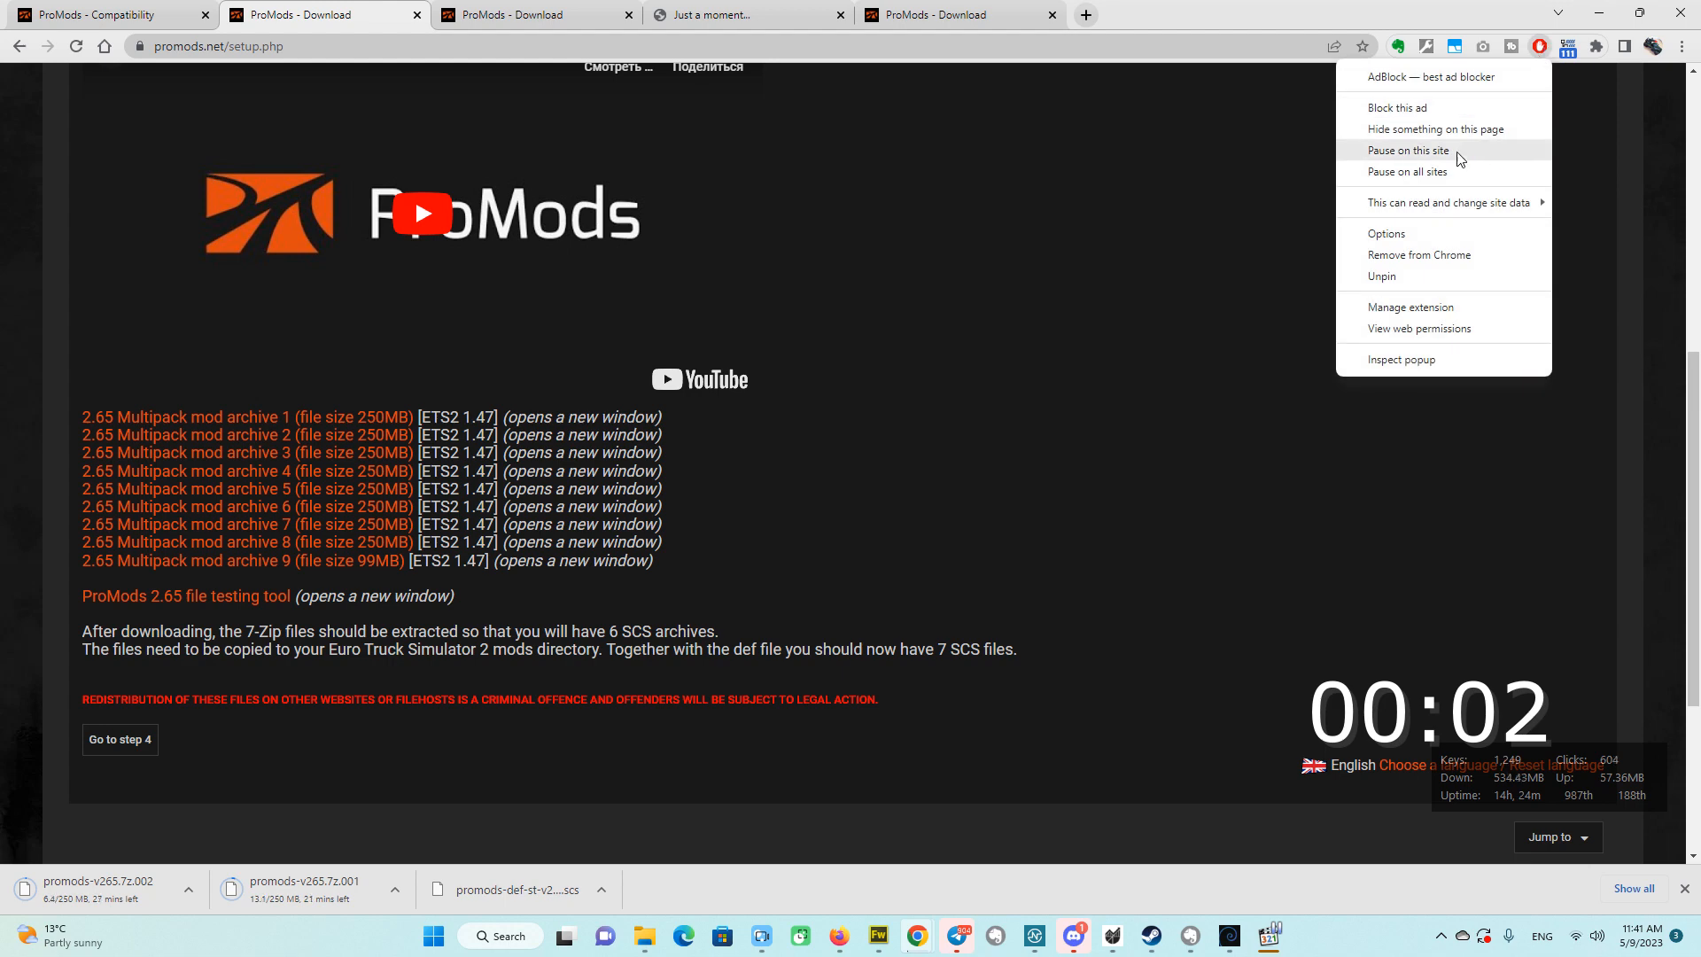
pyautogui.click(1538, 45)
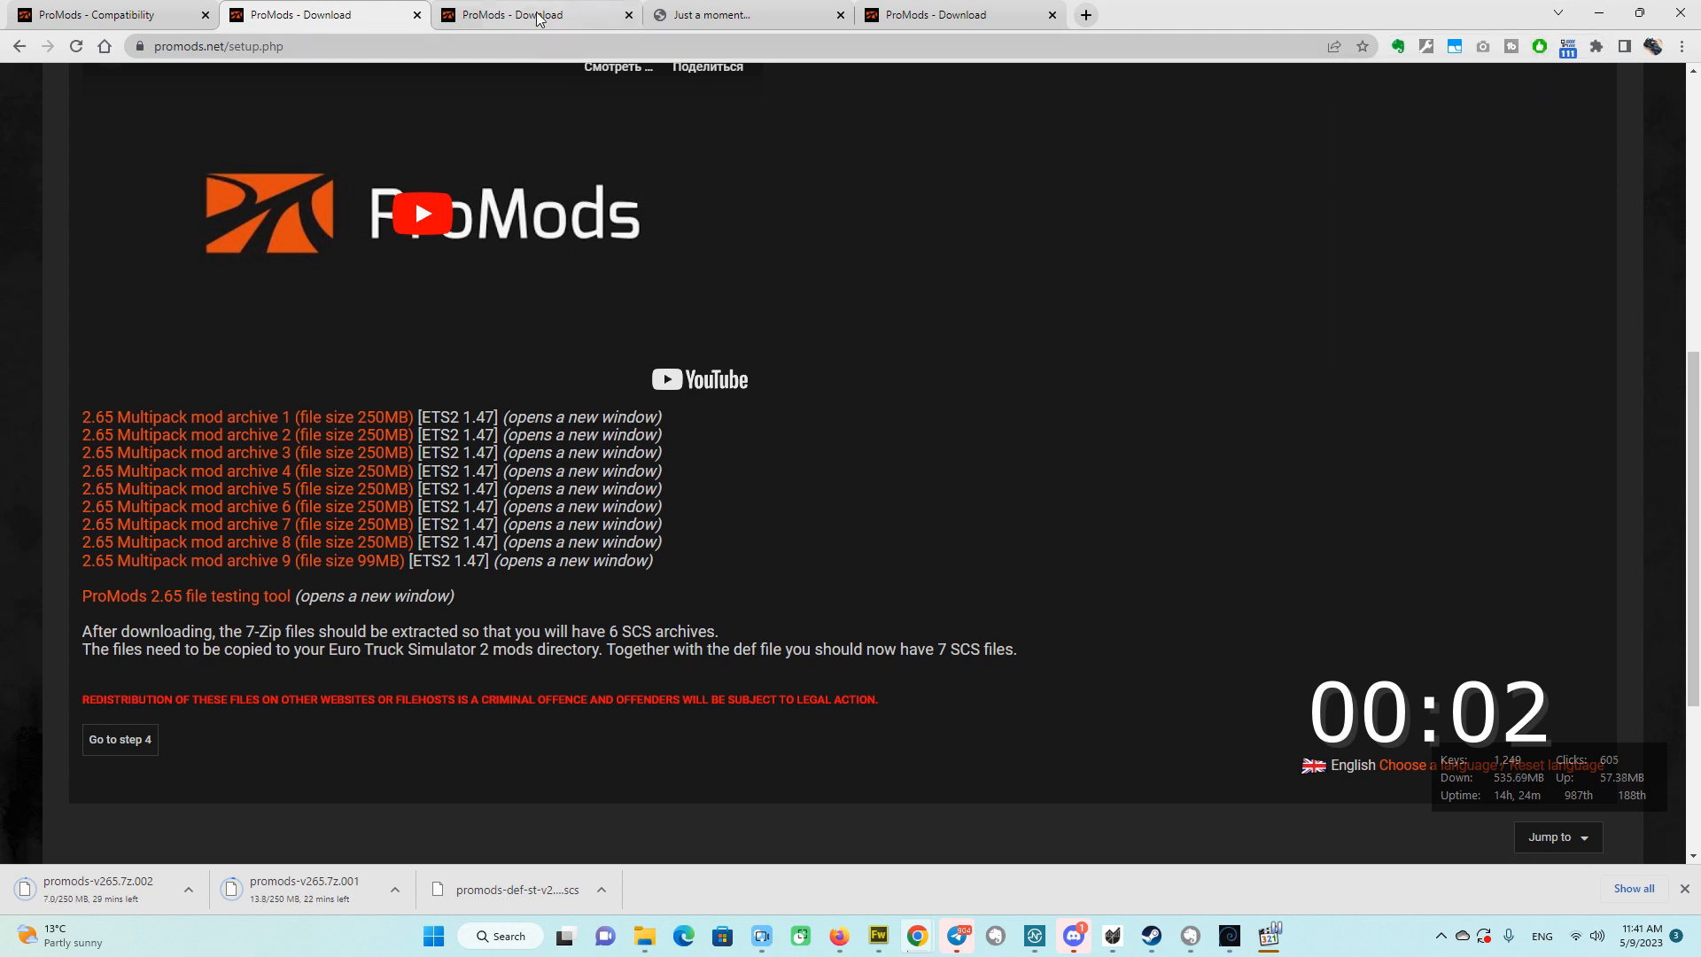
pyautogui.click(247, 416)
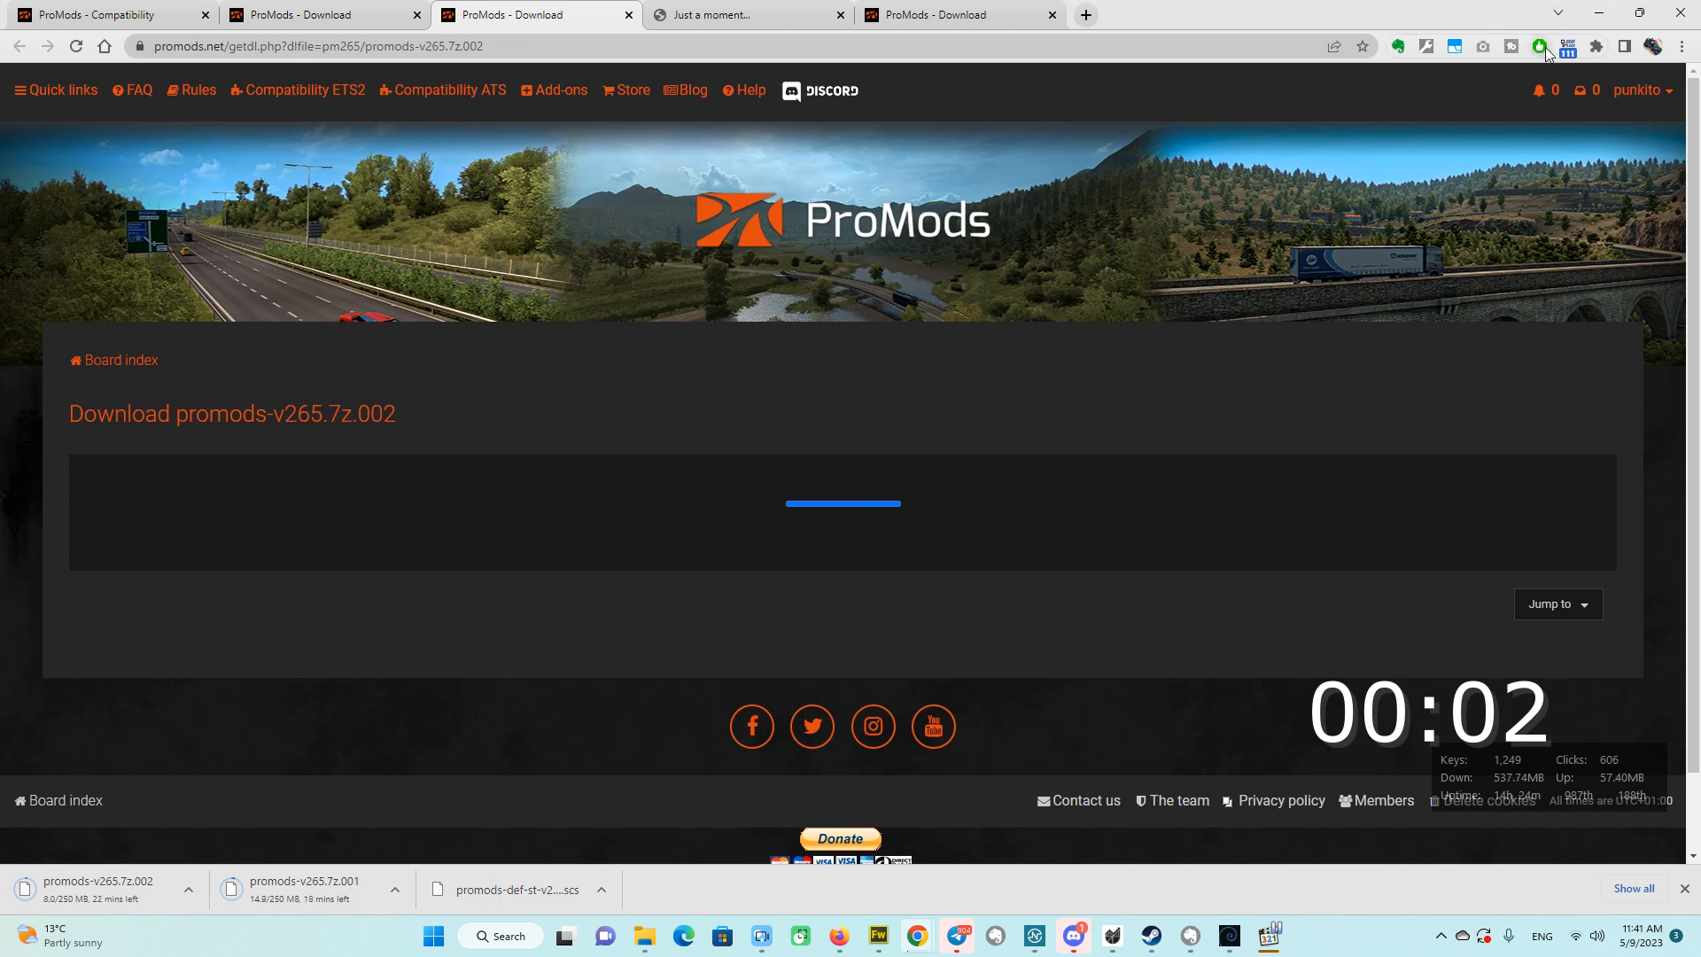
pyautogui.moveTo(1540, 49)
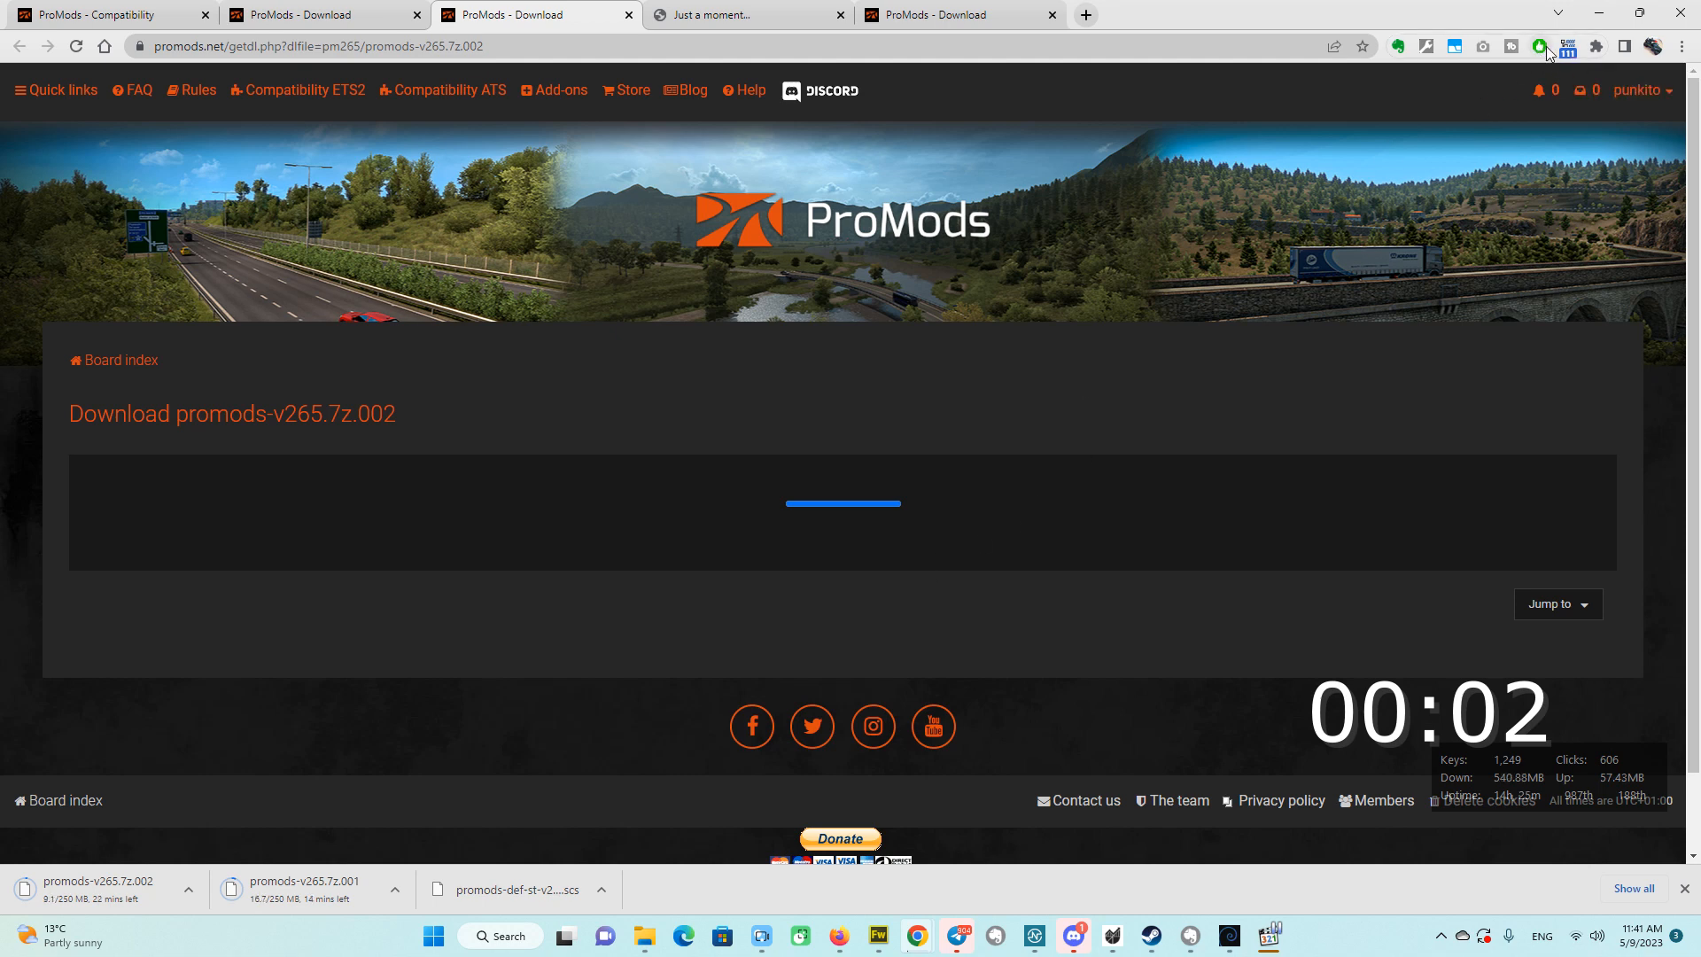
pyautogui.moveTo(972, 533)
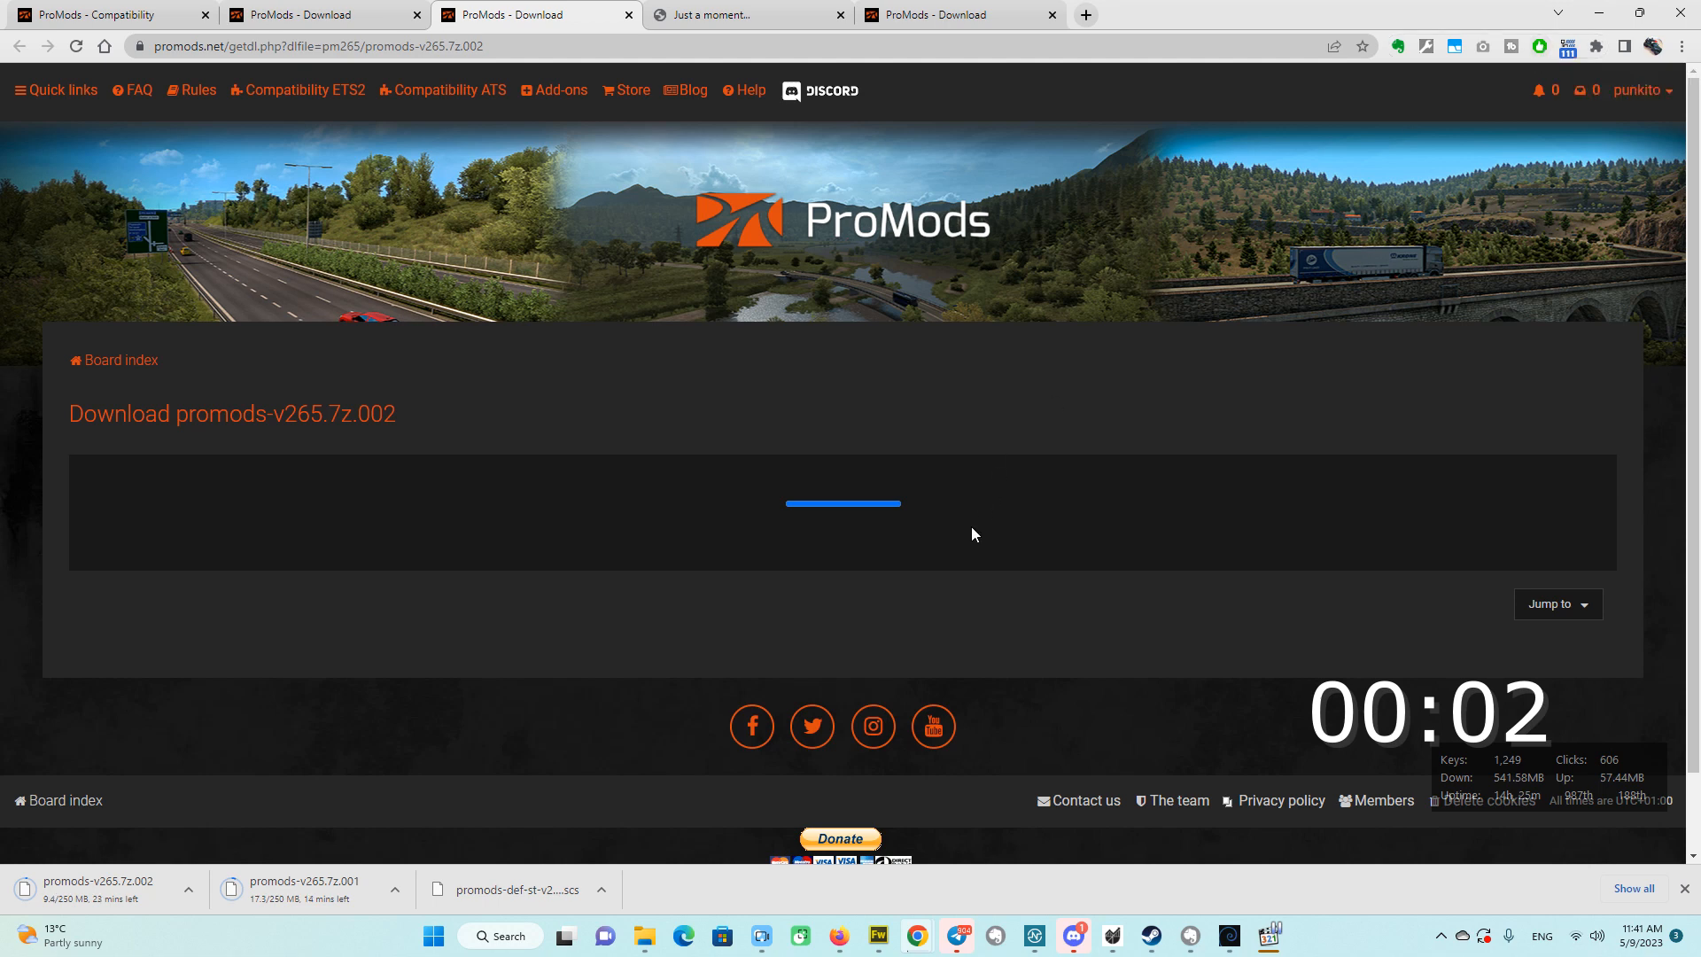
pyautogui.moveTo(709, 347)
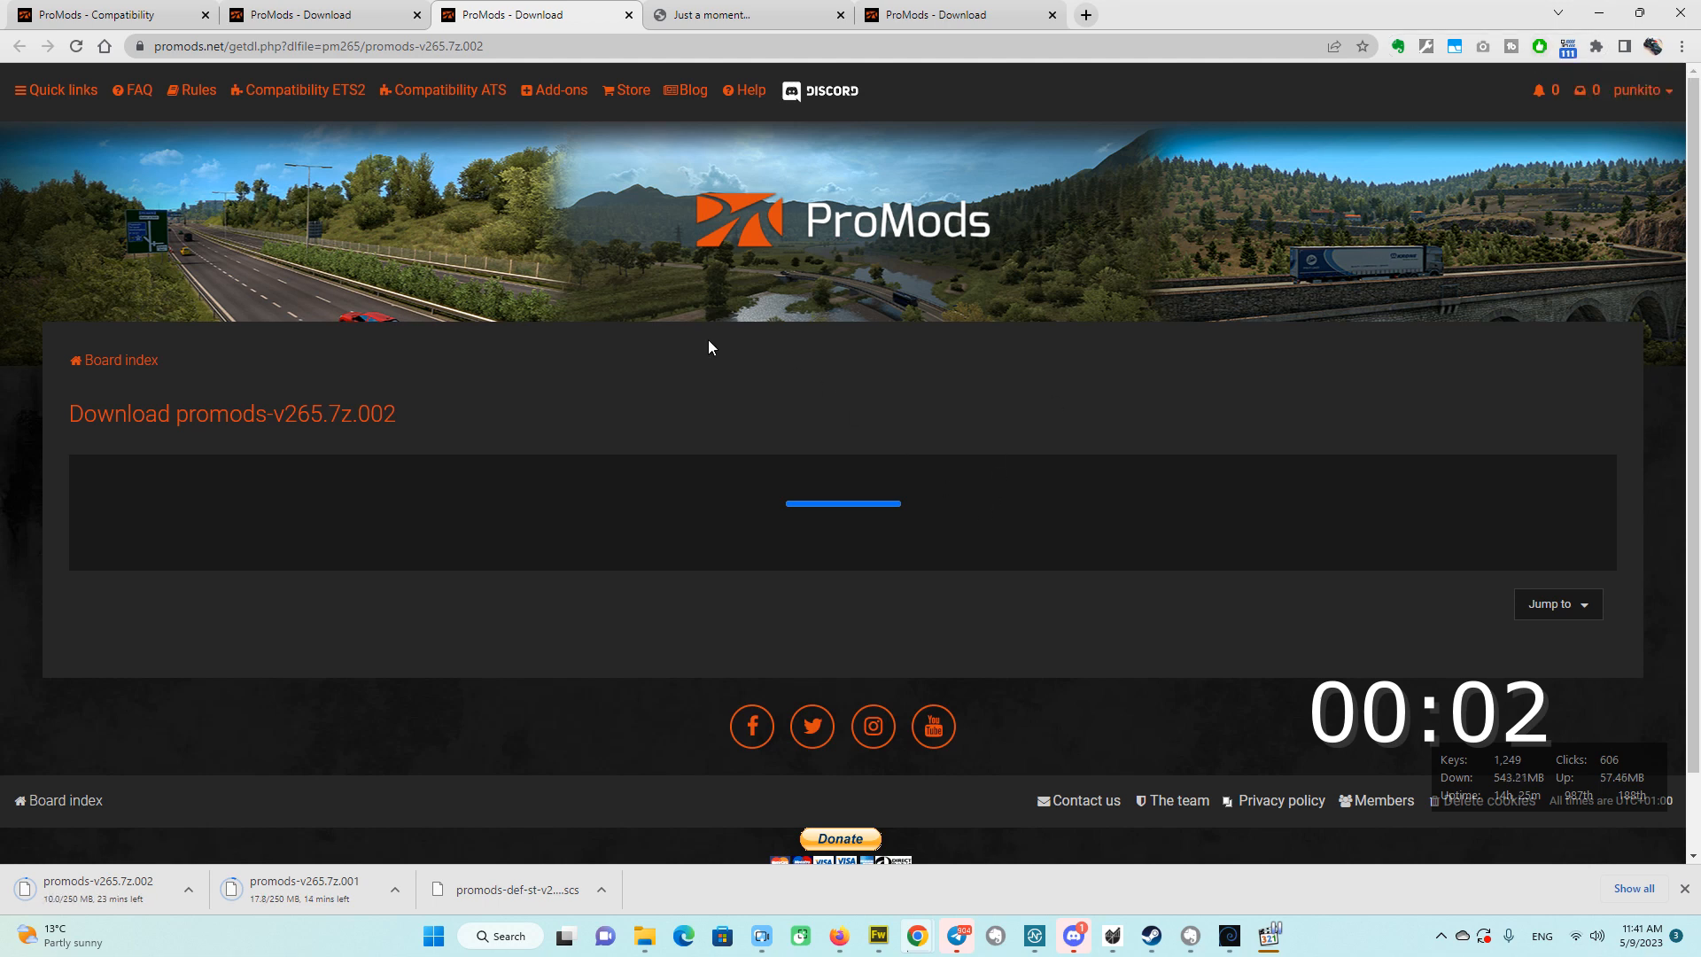
pyautogui.moveTo(312, 764)
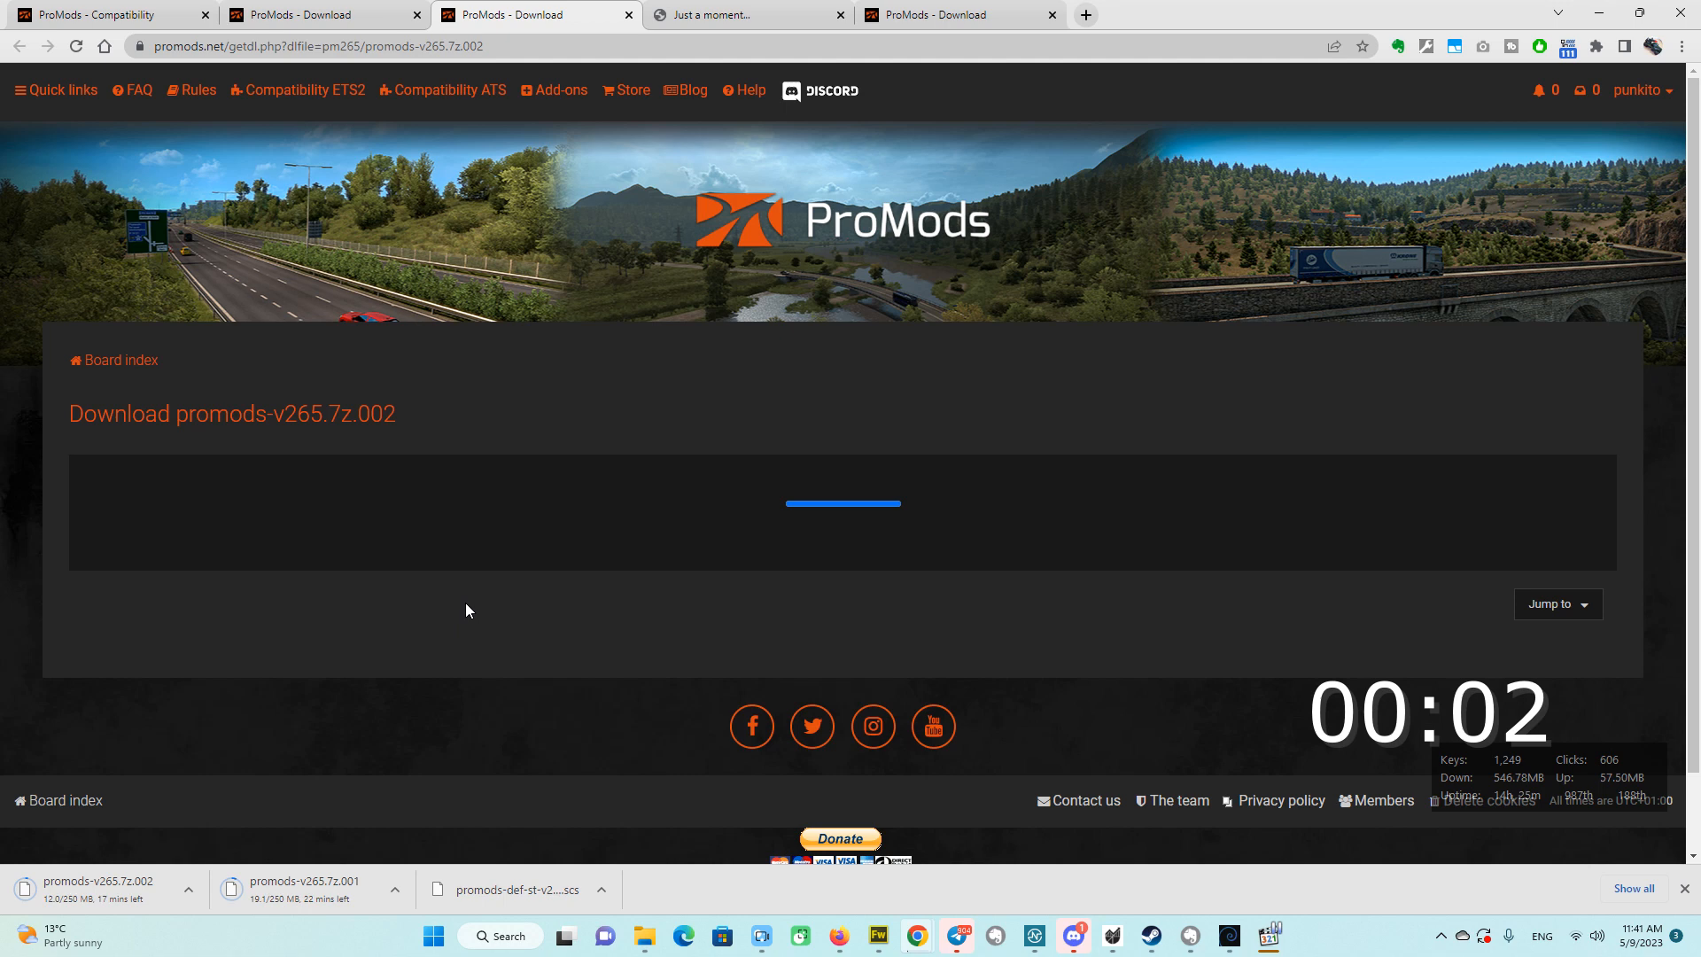
pyautogui.moveTo(605, 614)
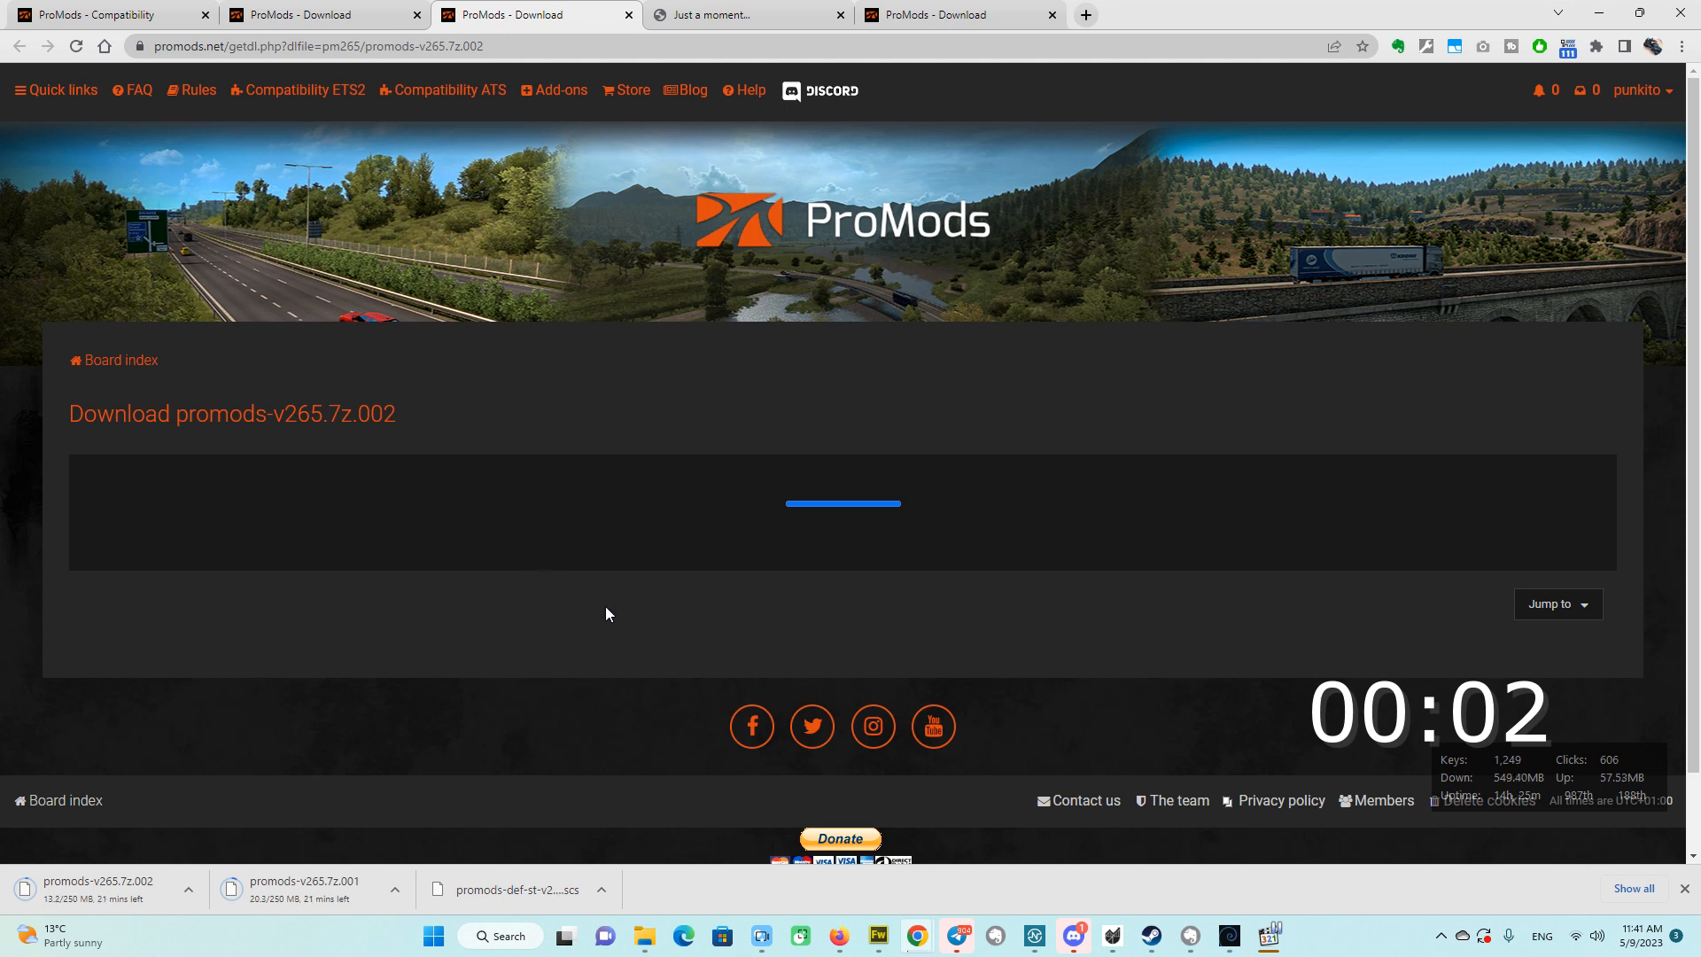
pyautogui.moveTo(105, 932)
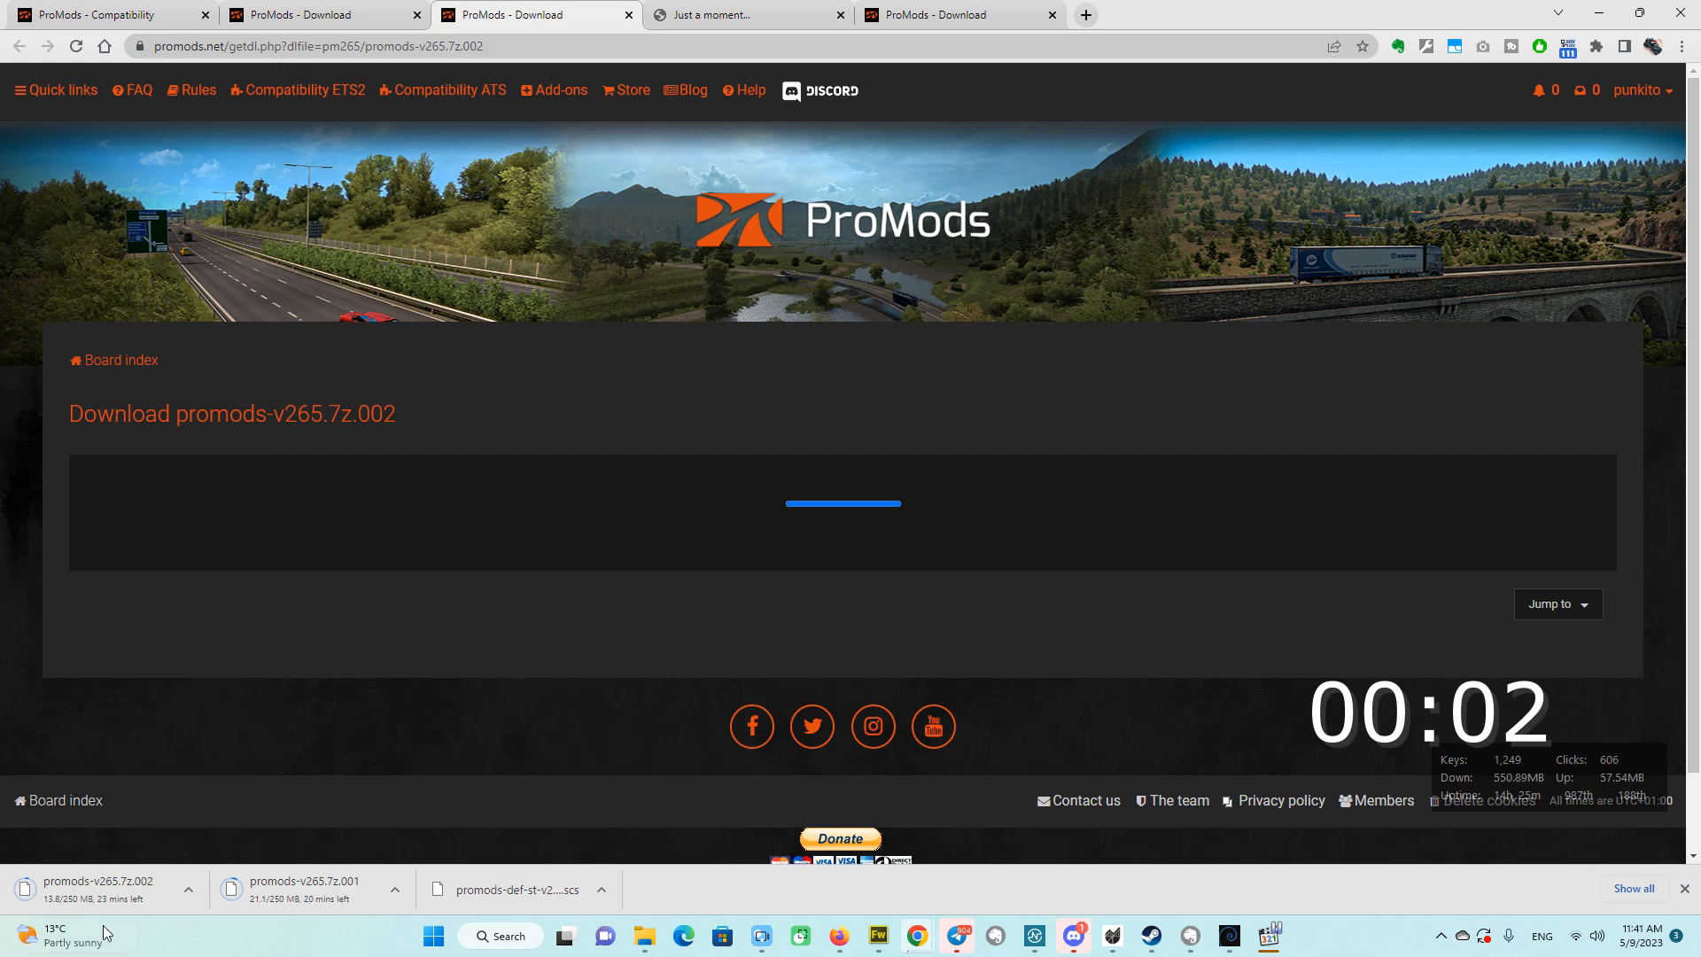
pyautogui.moveTo(535, 657)
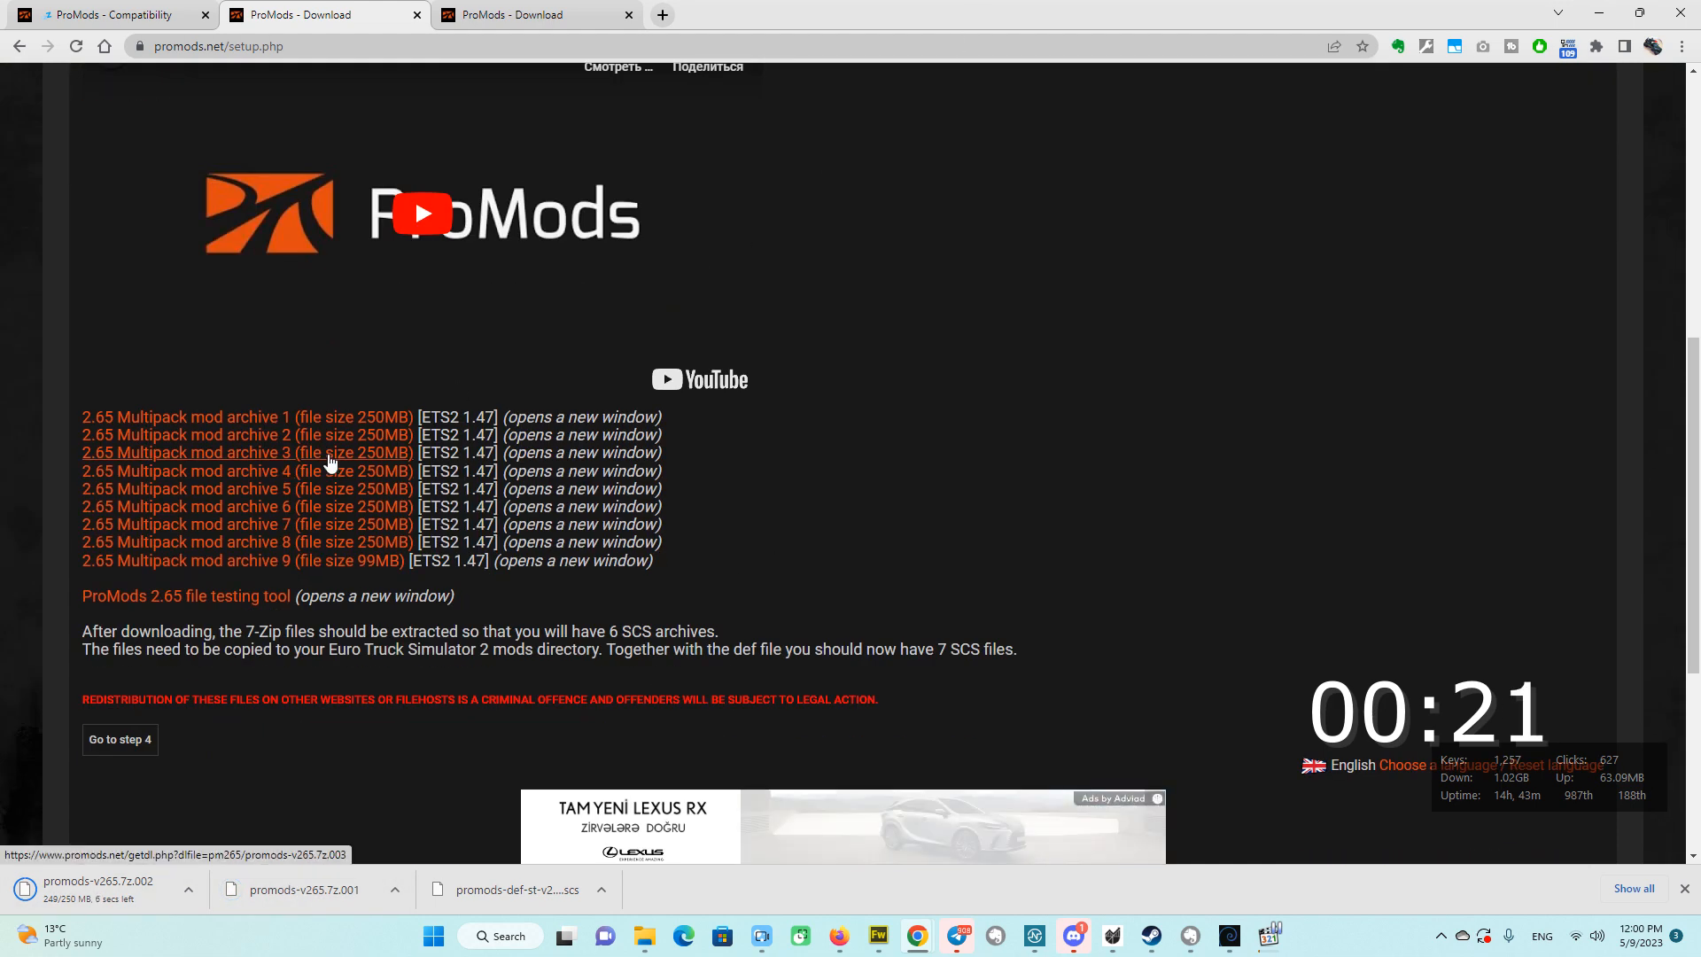
# Download Multipack mod archives 3 and 5 from the setup page.
pyautogui.click(247, 453)
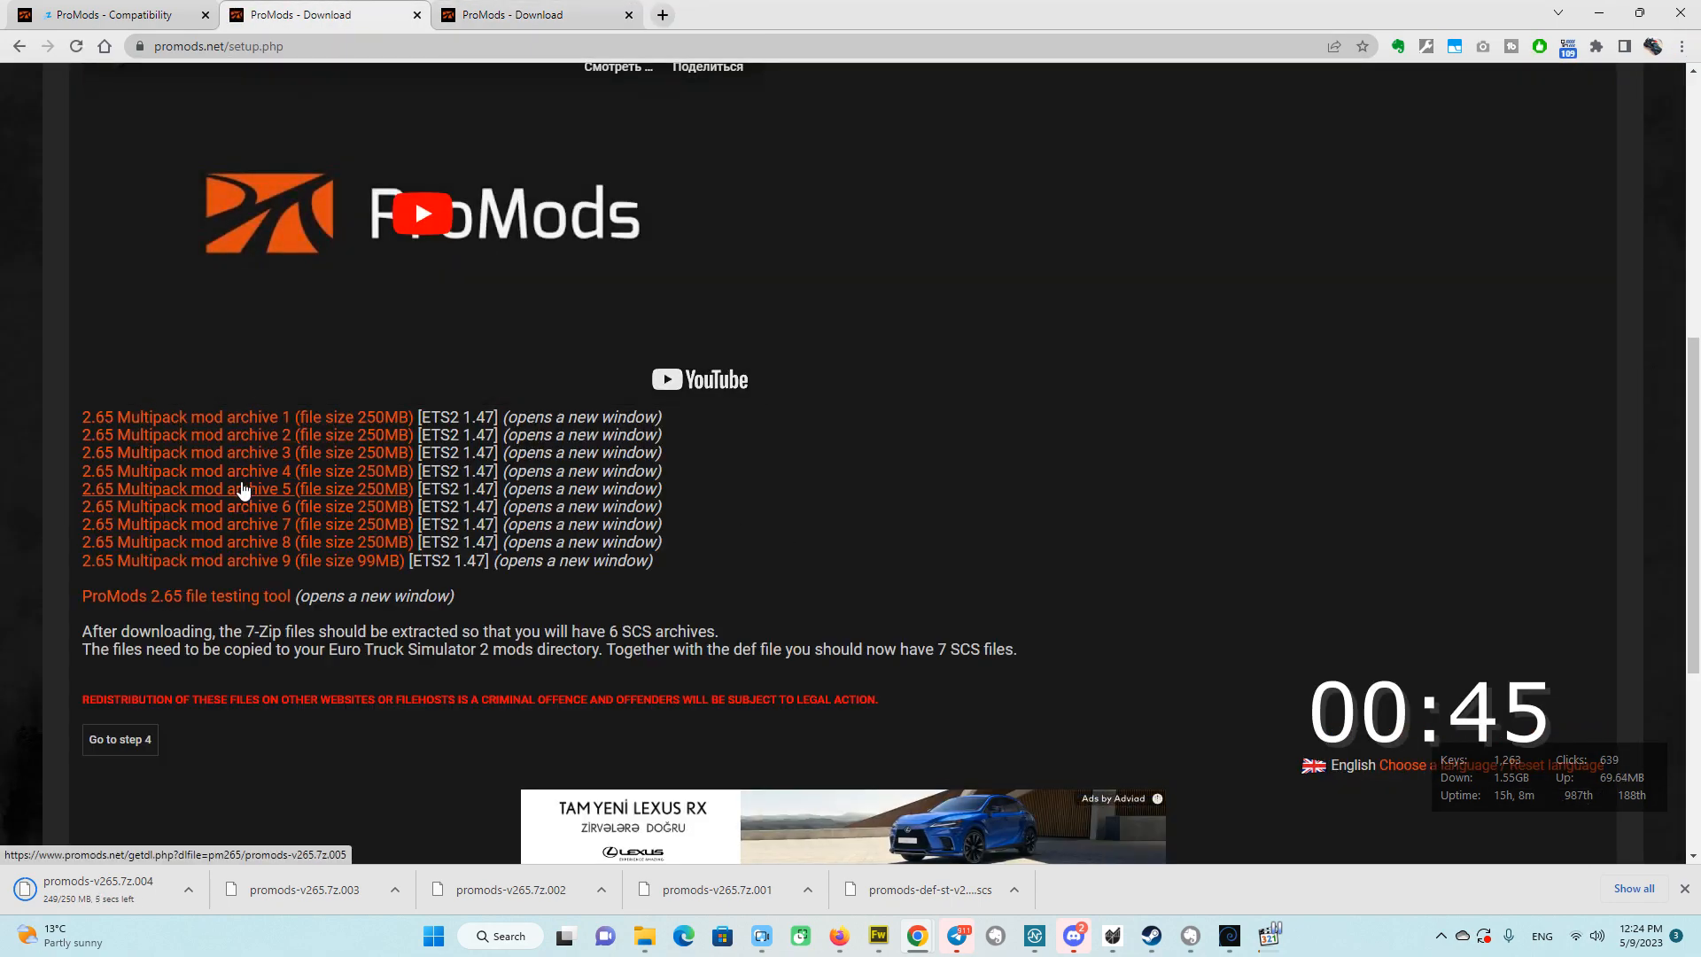
pyautogui.click(246, 488)
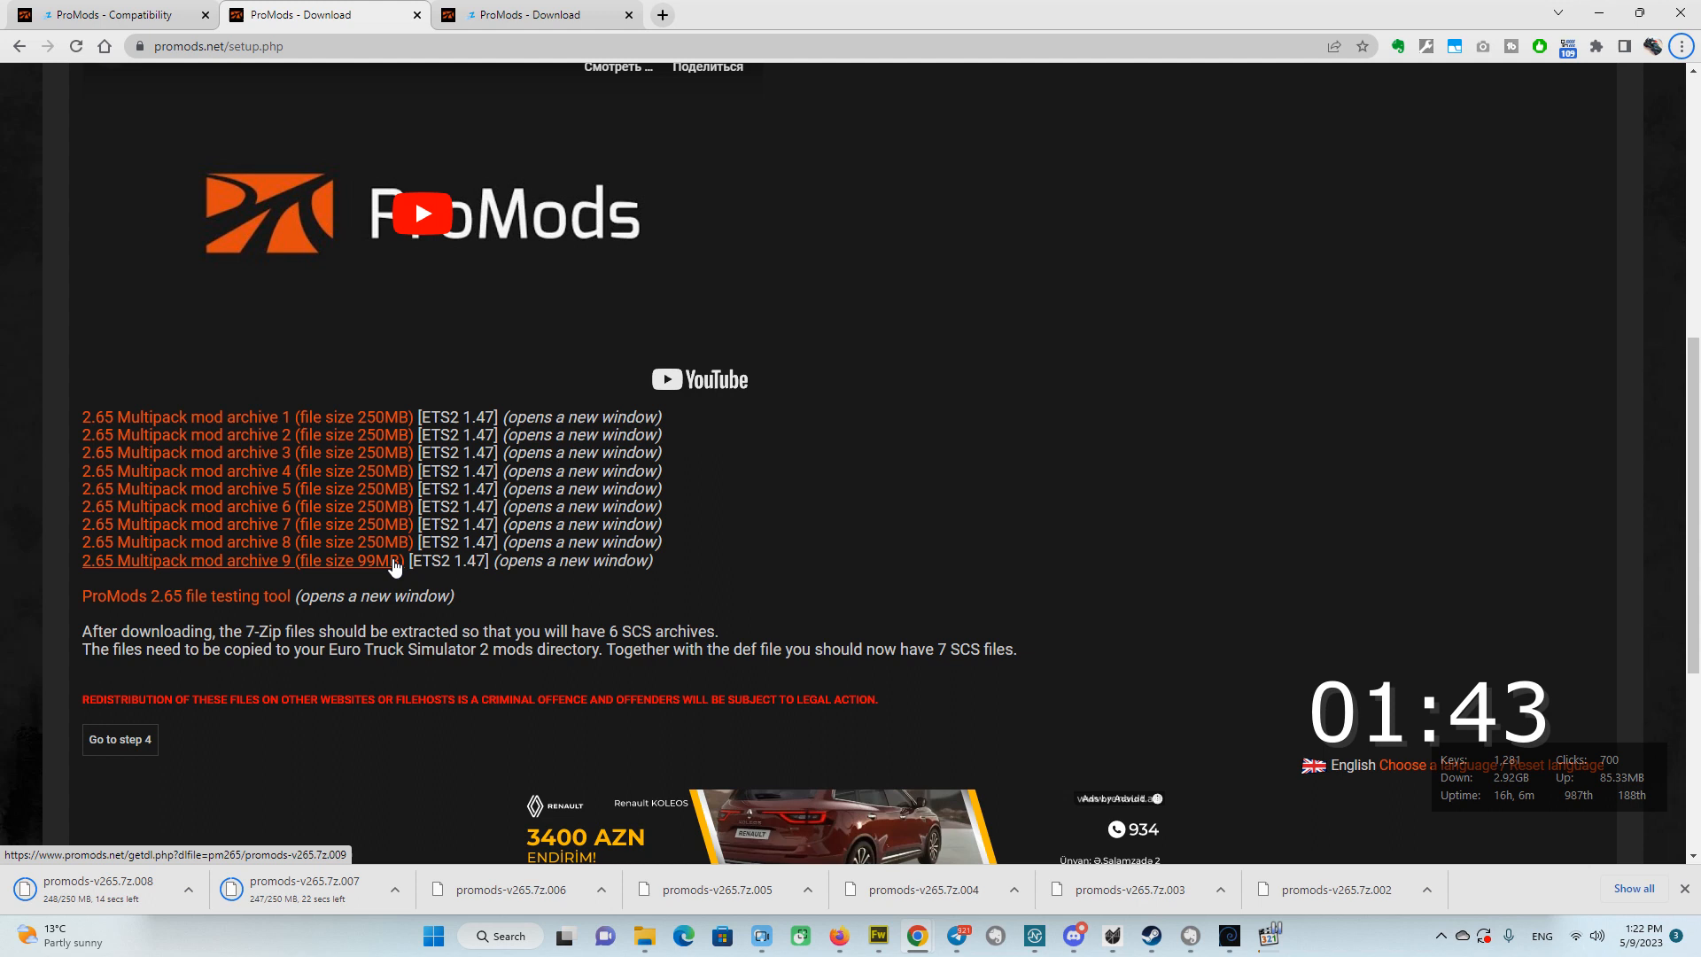
pyautogui.moveTo(120, 586)
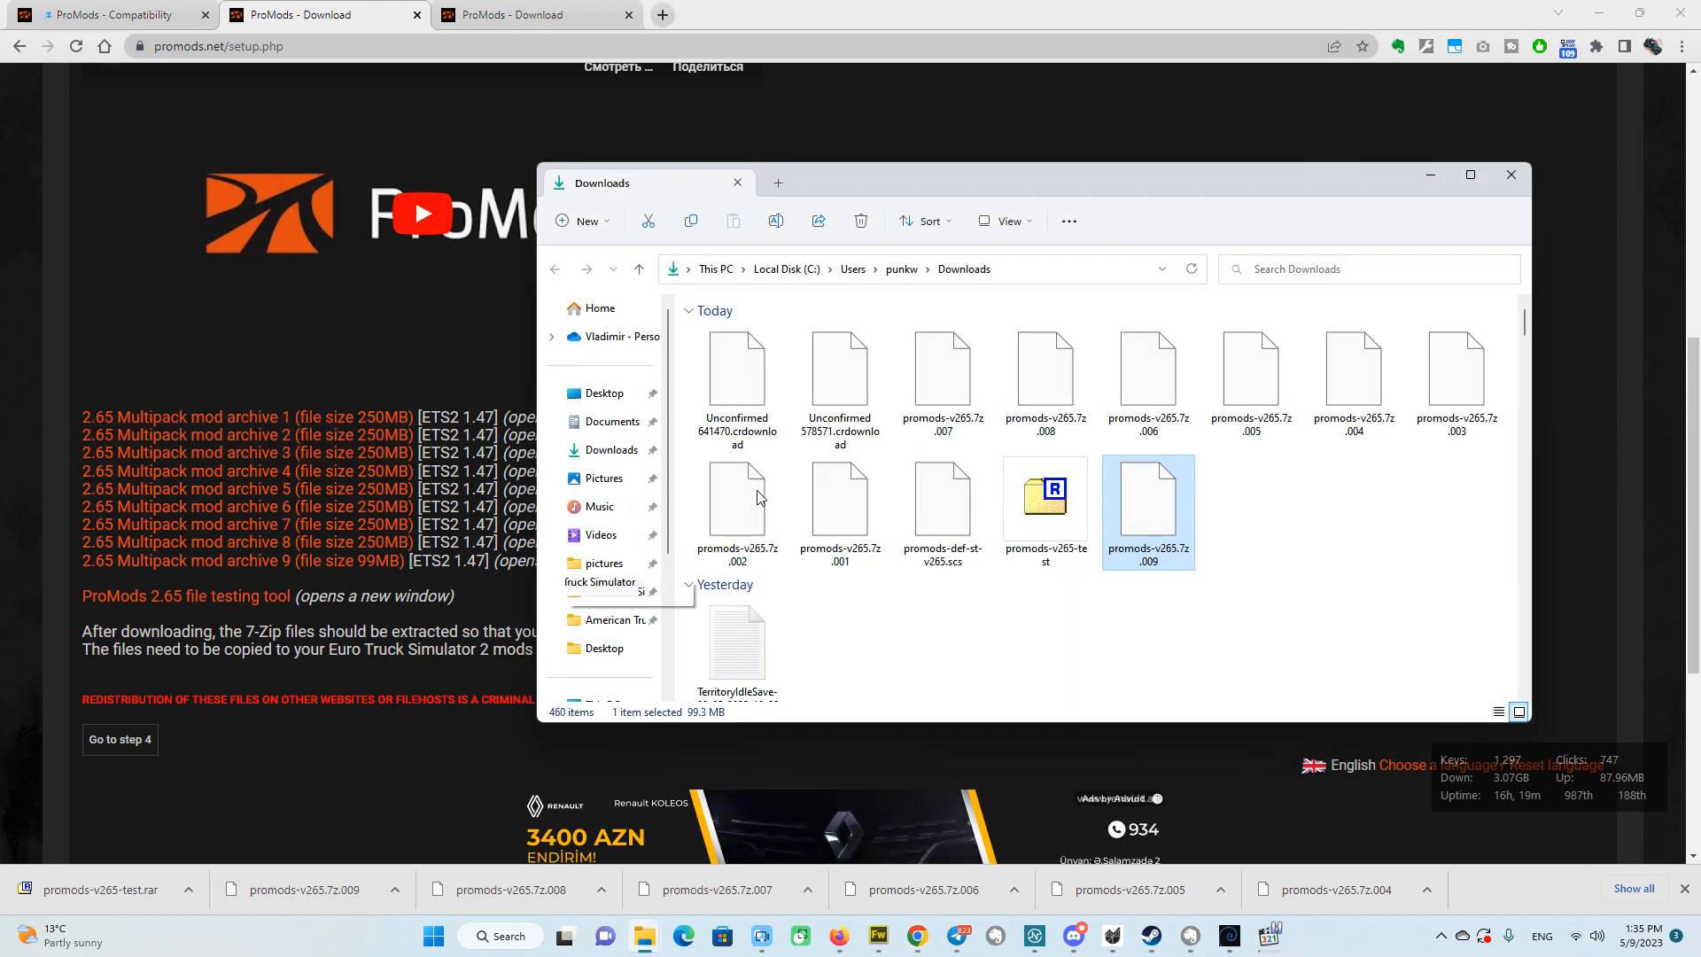
pyautogui.moveTo(1250, 380)
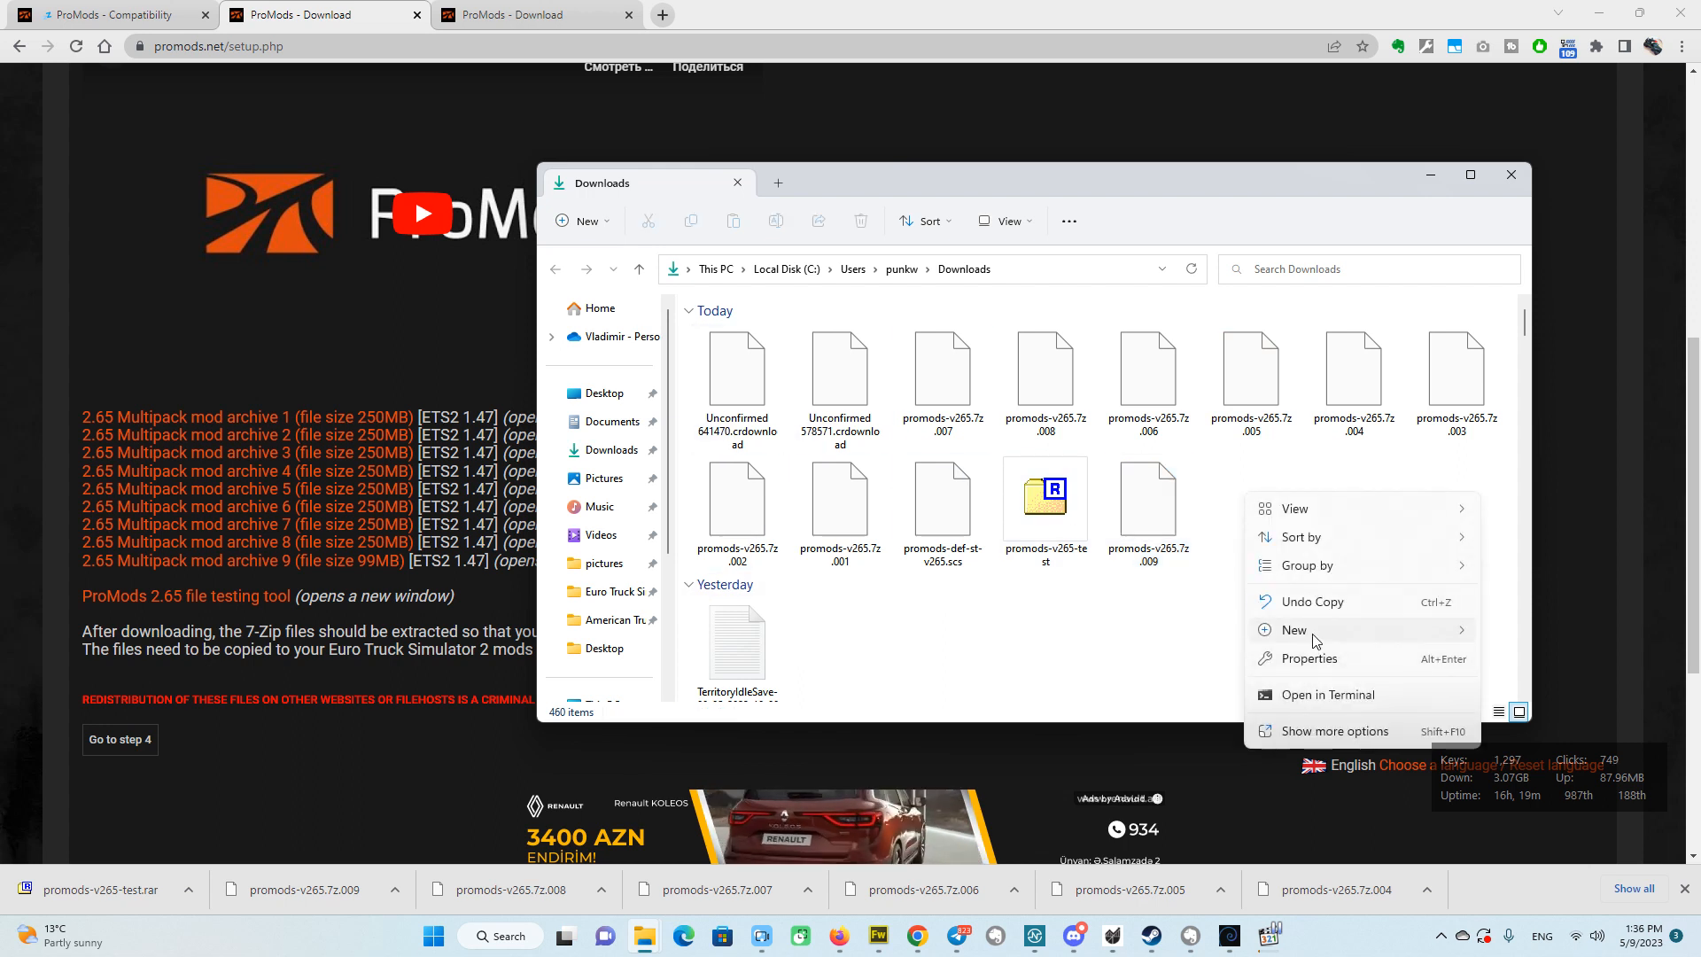
# Open promods-v265-test.rar from Downloads in 7-Zip File Manager.
pyautogui.click(1294, 630)
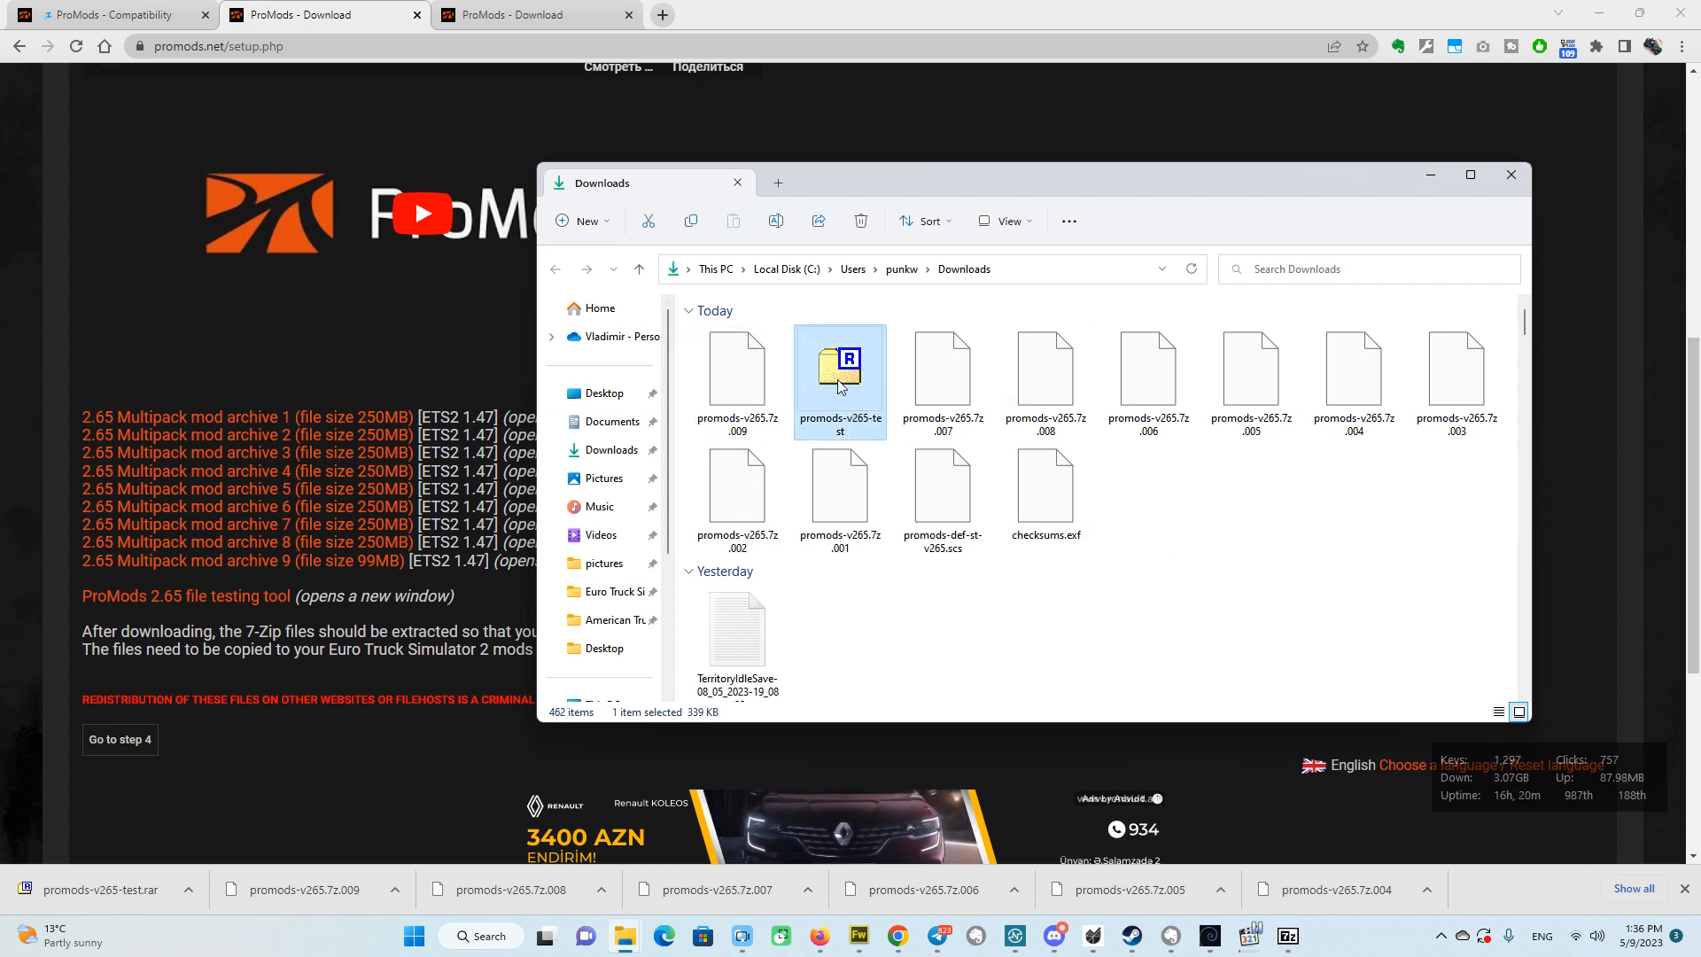
pyautogui.doubleClick(840, 374)
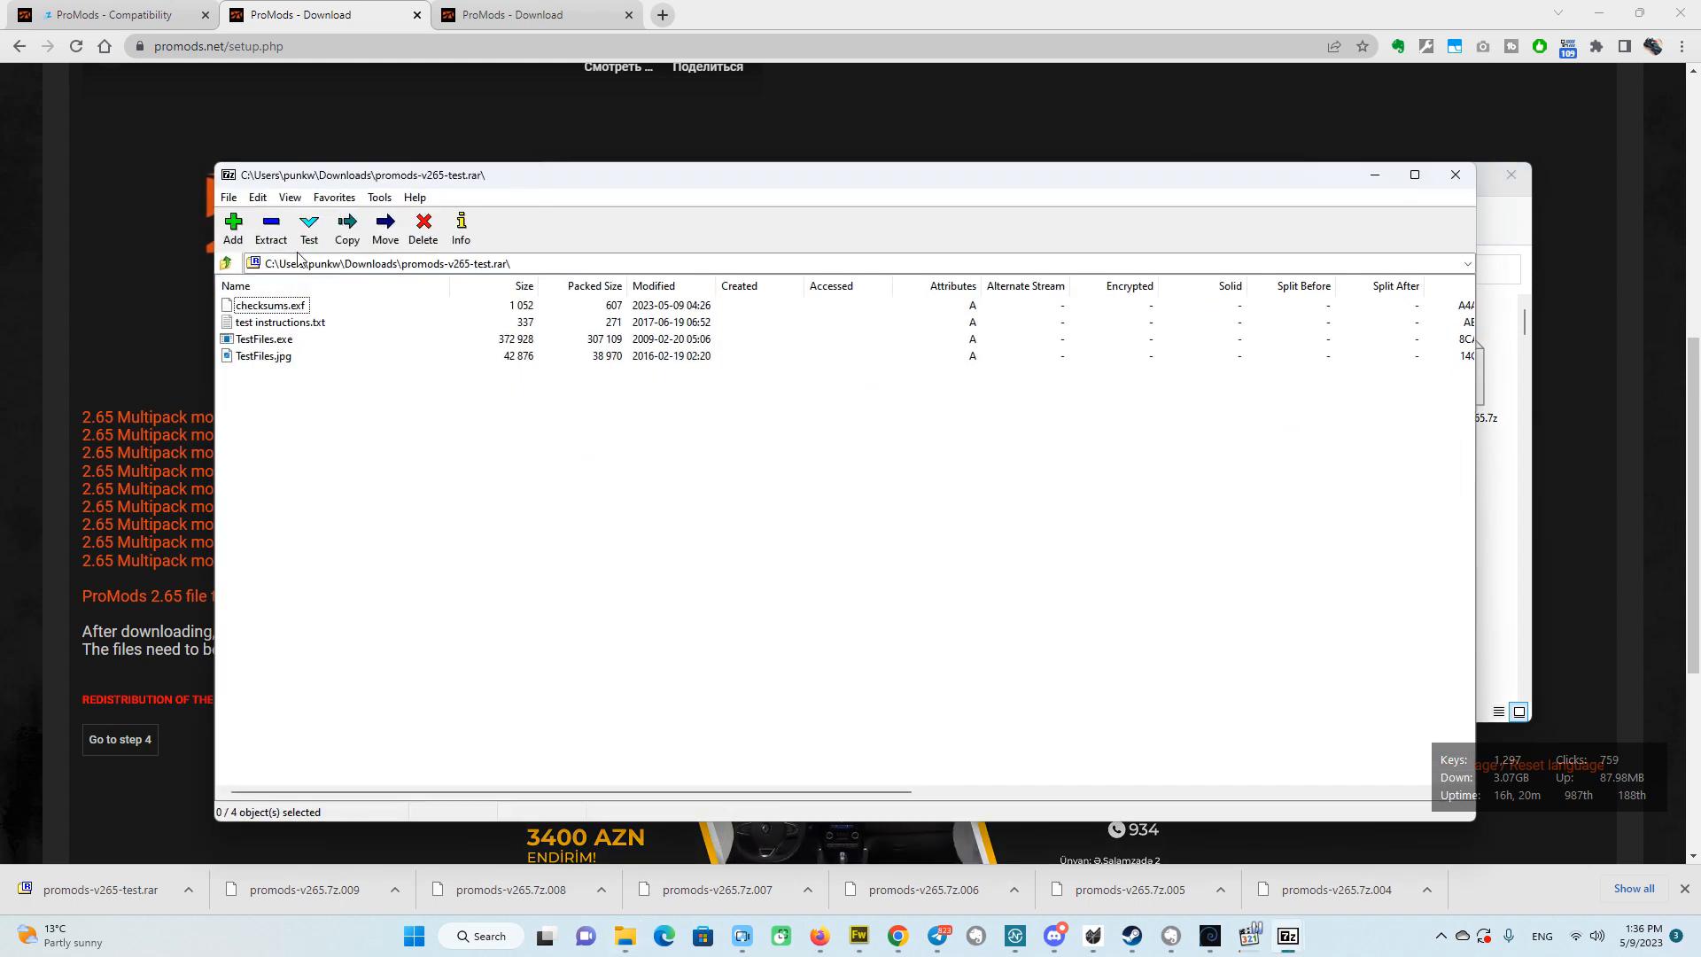
# Extract the test archive's four files into a new Downloads\promods265 folder.
pyautogui.click(346, 228)
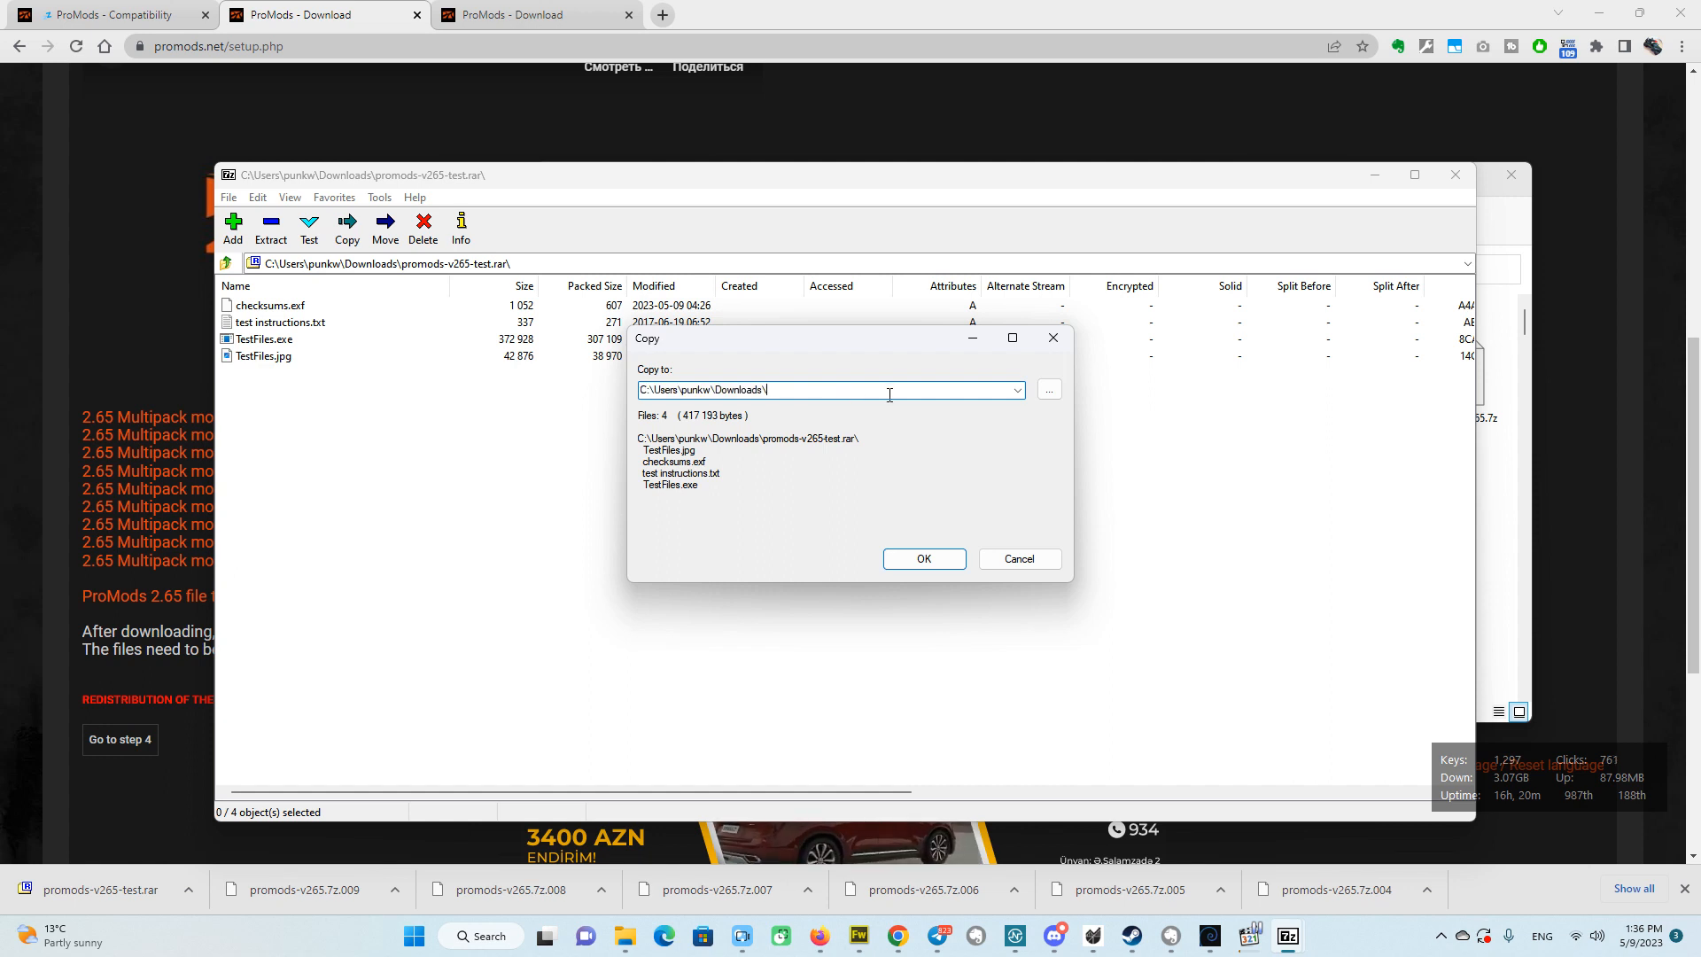
pyautogui.write('promods')
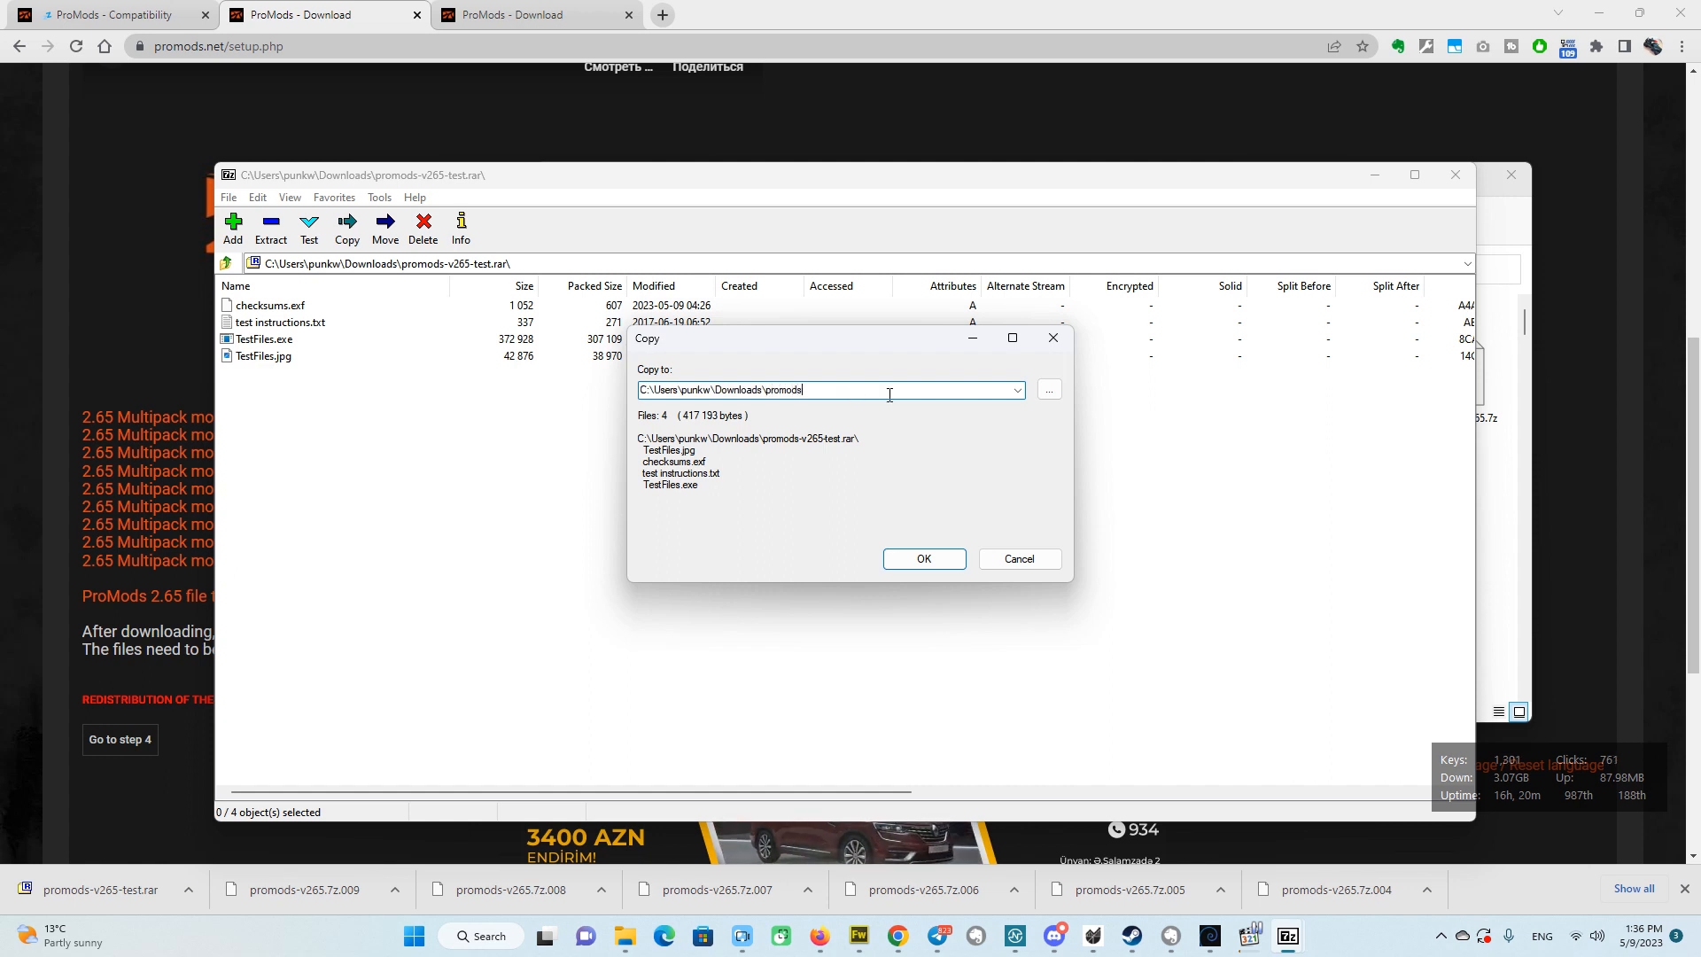
pyautogui.write('265')
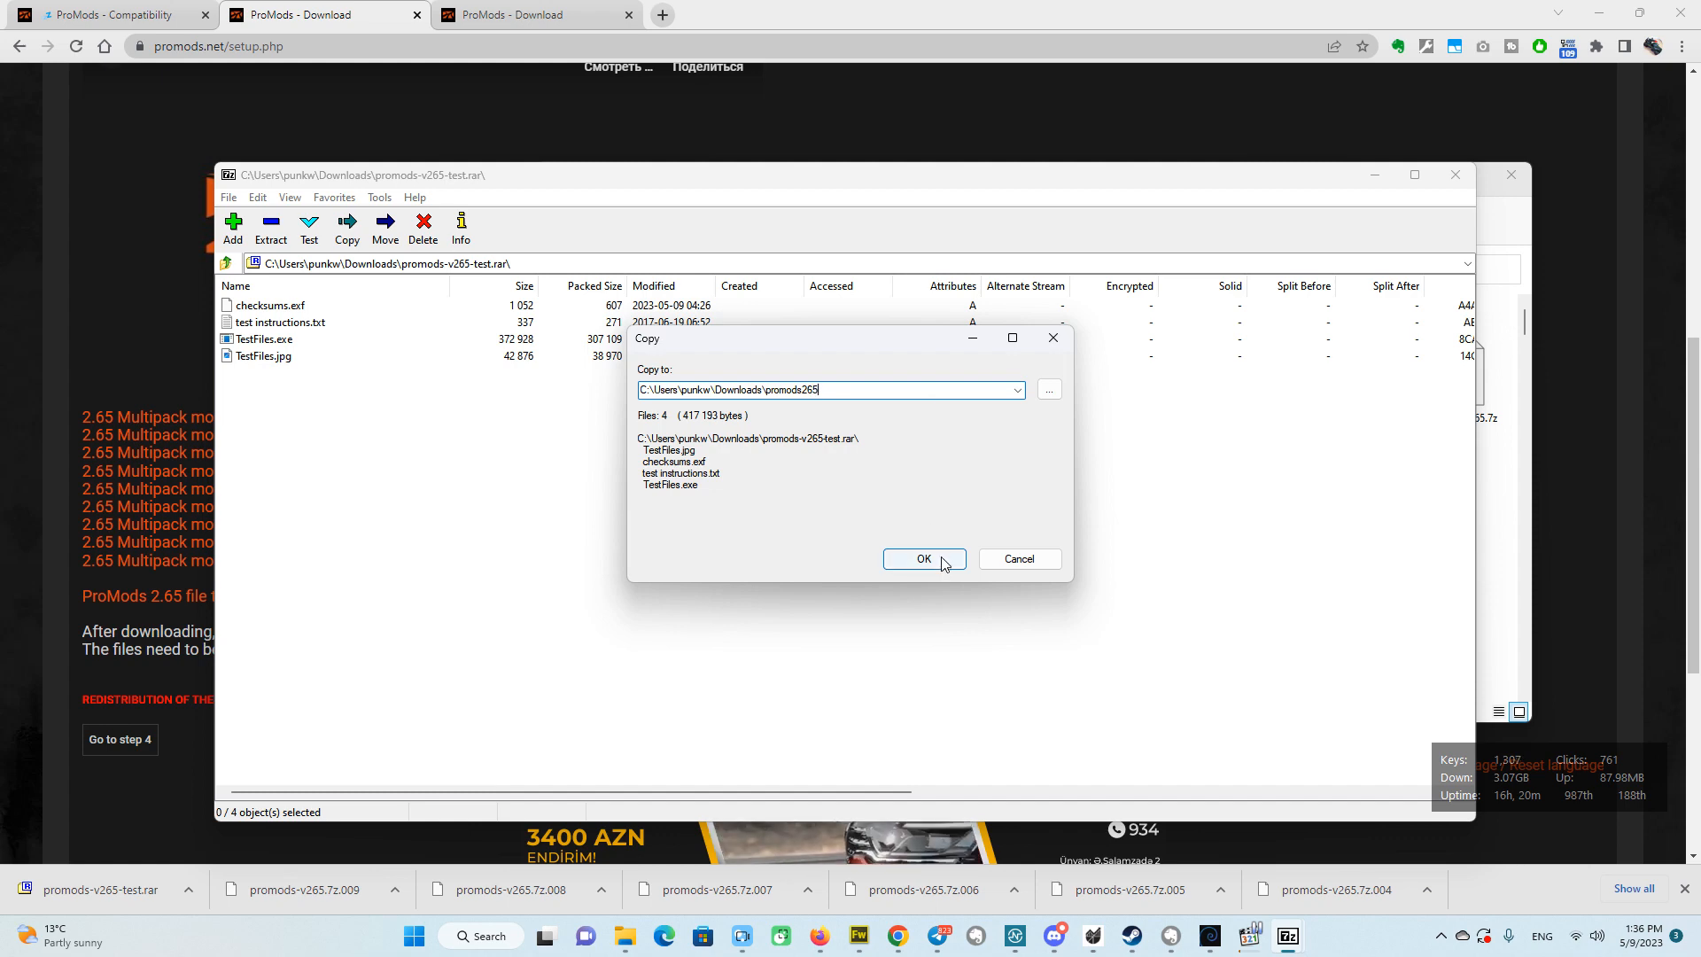
pyautogui.click(922, 557)
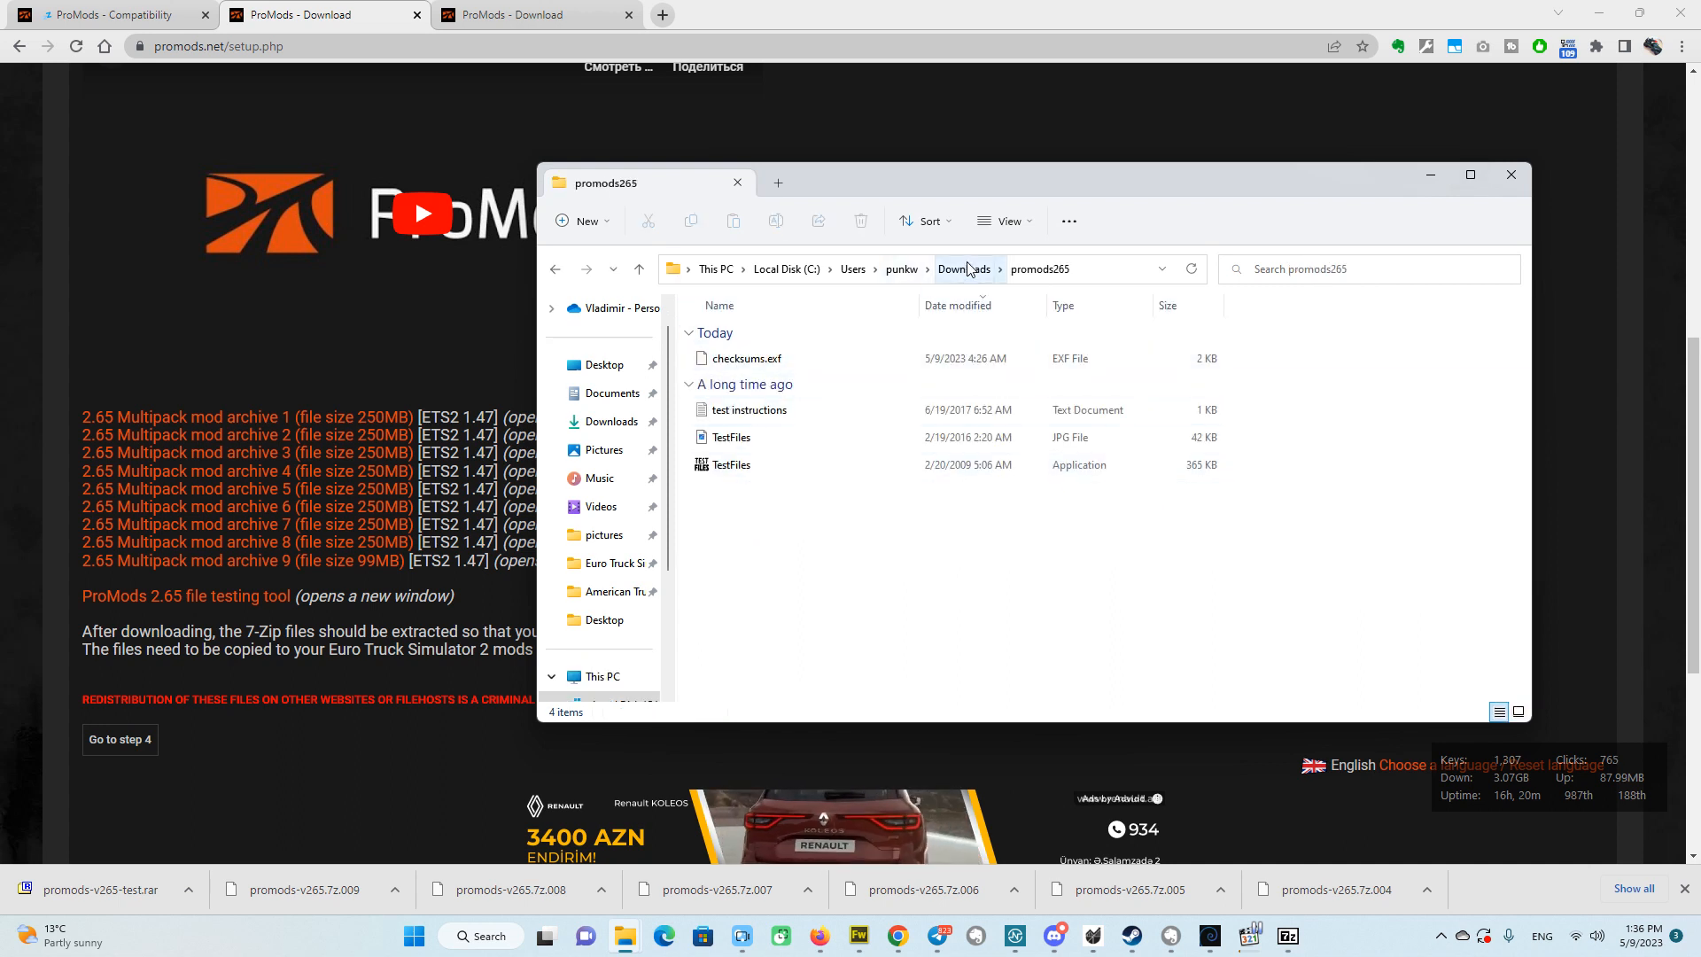
# Move the nine ProMods .7z archive parts and the def file into promods265.
pyautogui.click(962, 269)
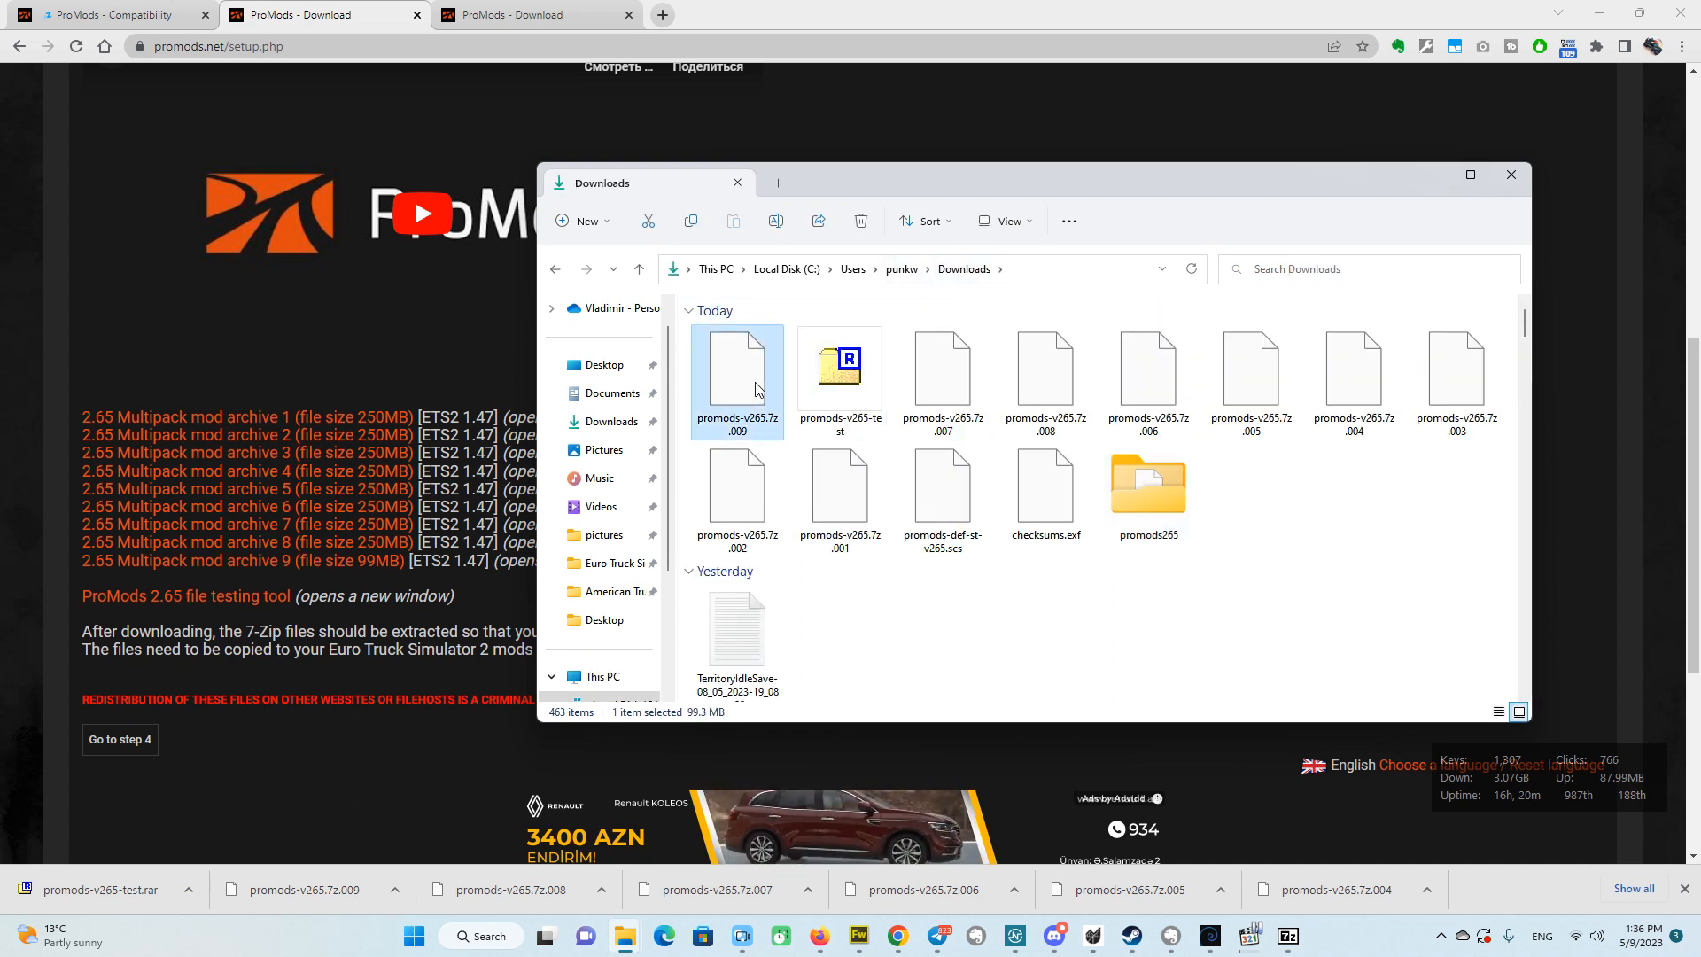
pyautogui.click(942, 498)
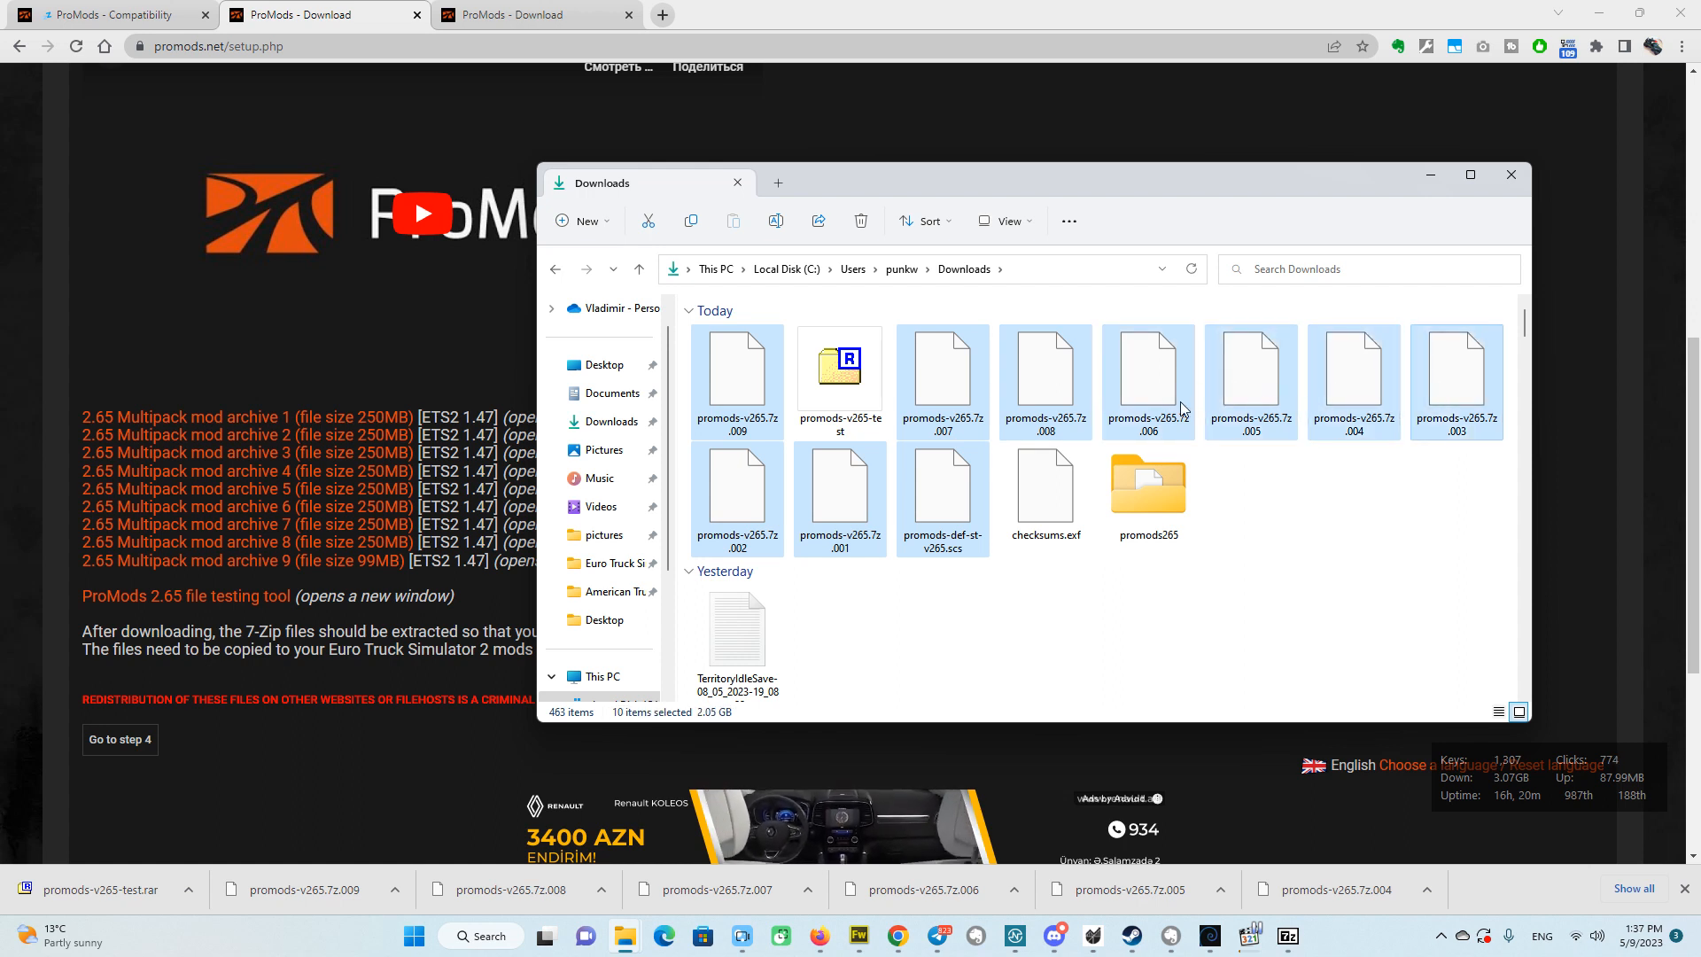
pyautogui.rightClick(1181, 410)
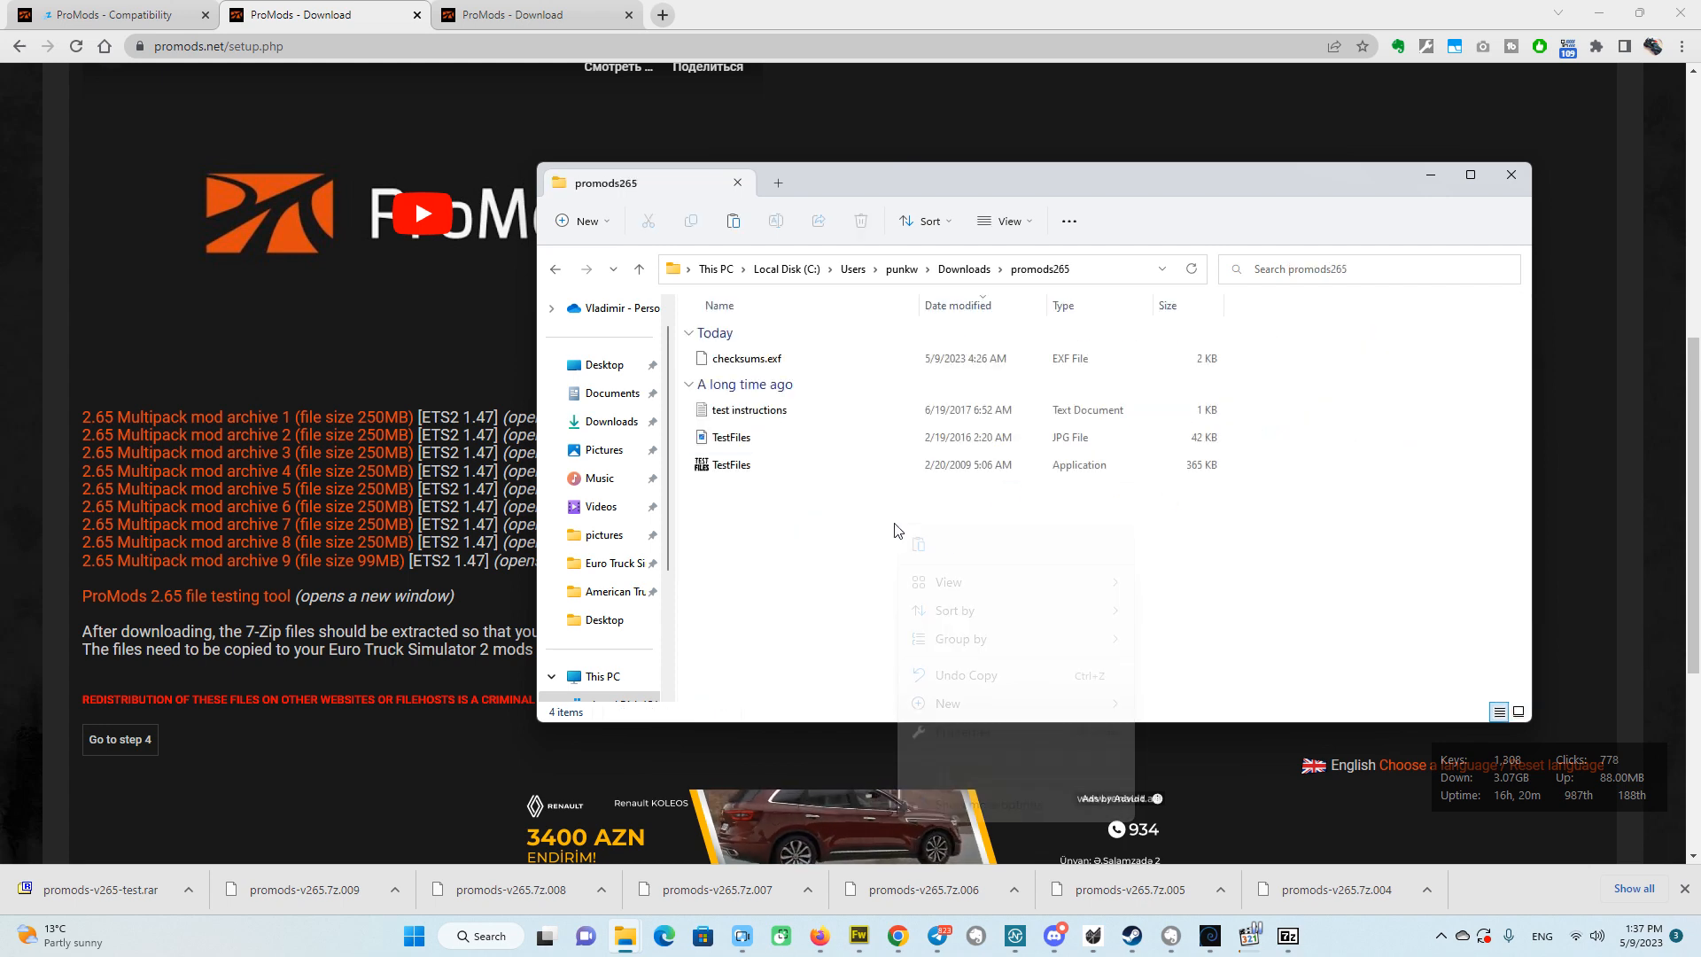
pyautogui.click(928, 556)
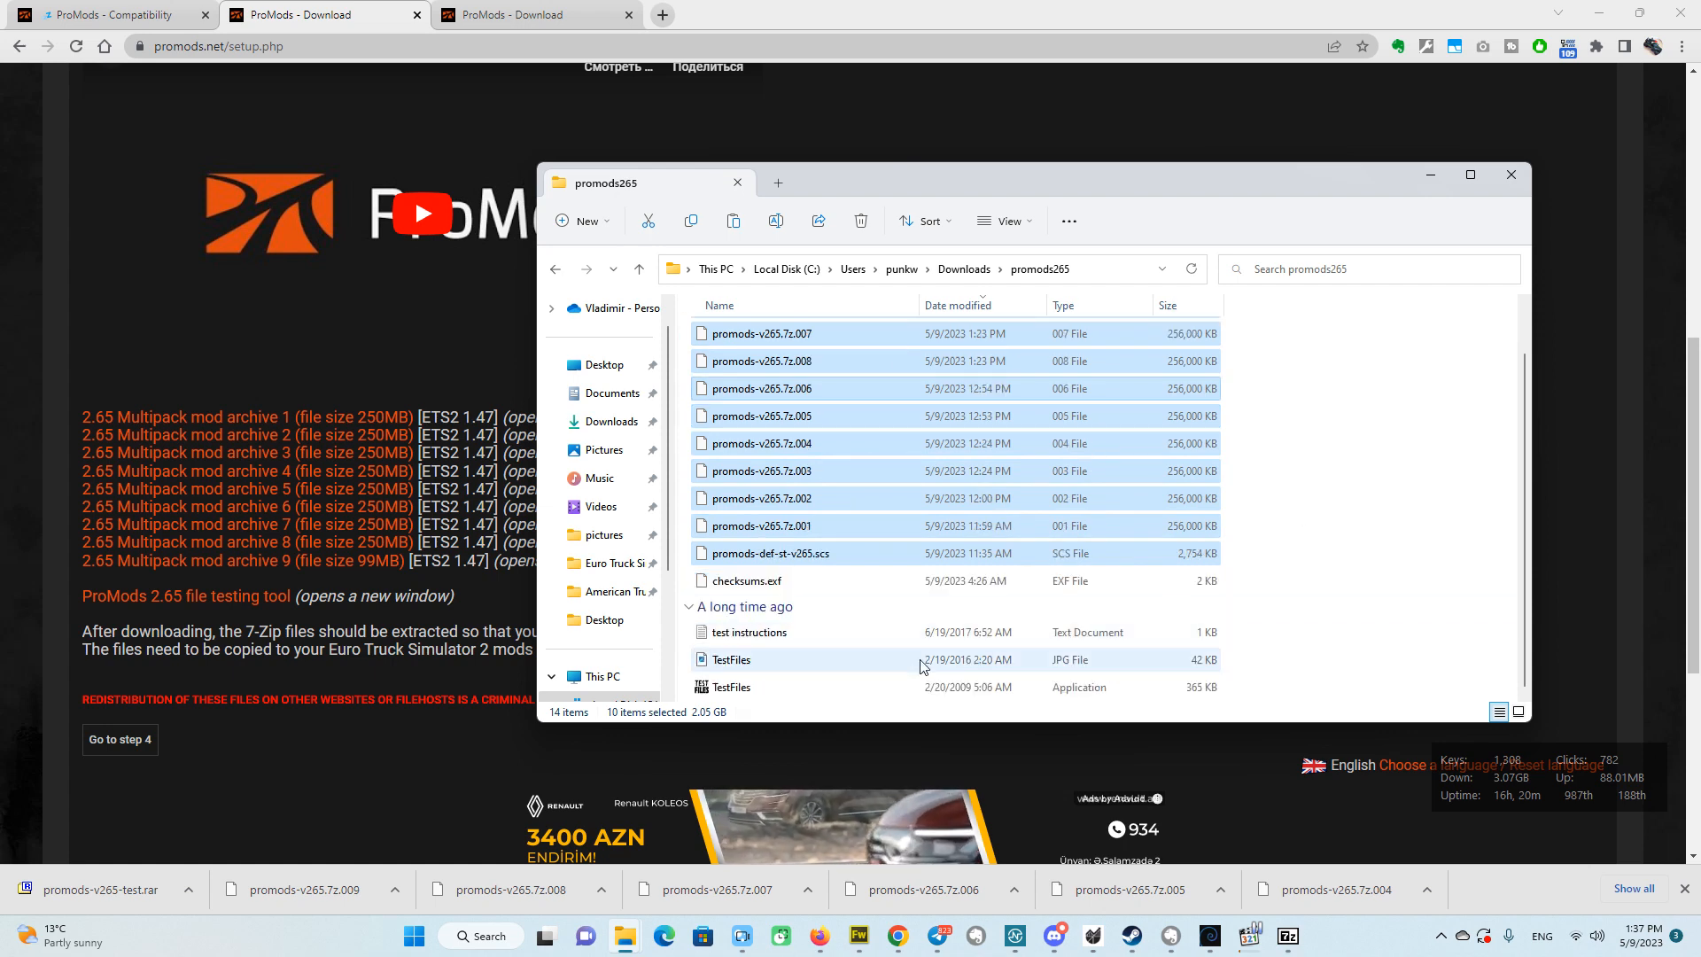
# Run TestFiles.exe on the archives, then select part promods-v265.7z.001 for opening.
pyautogui.click(732, 686)
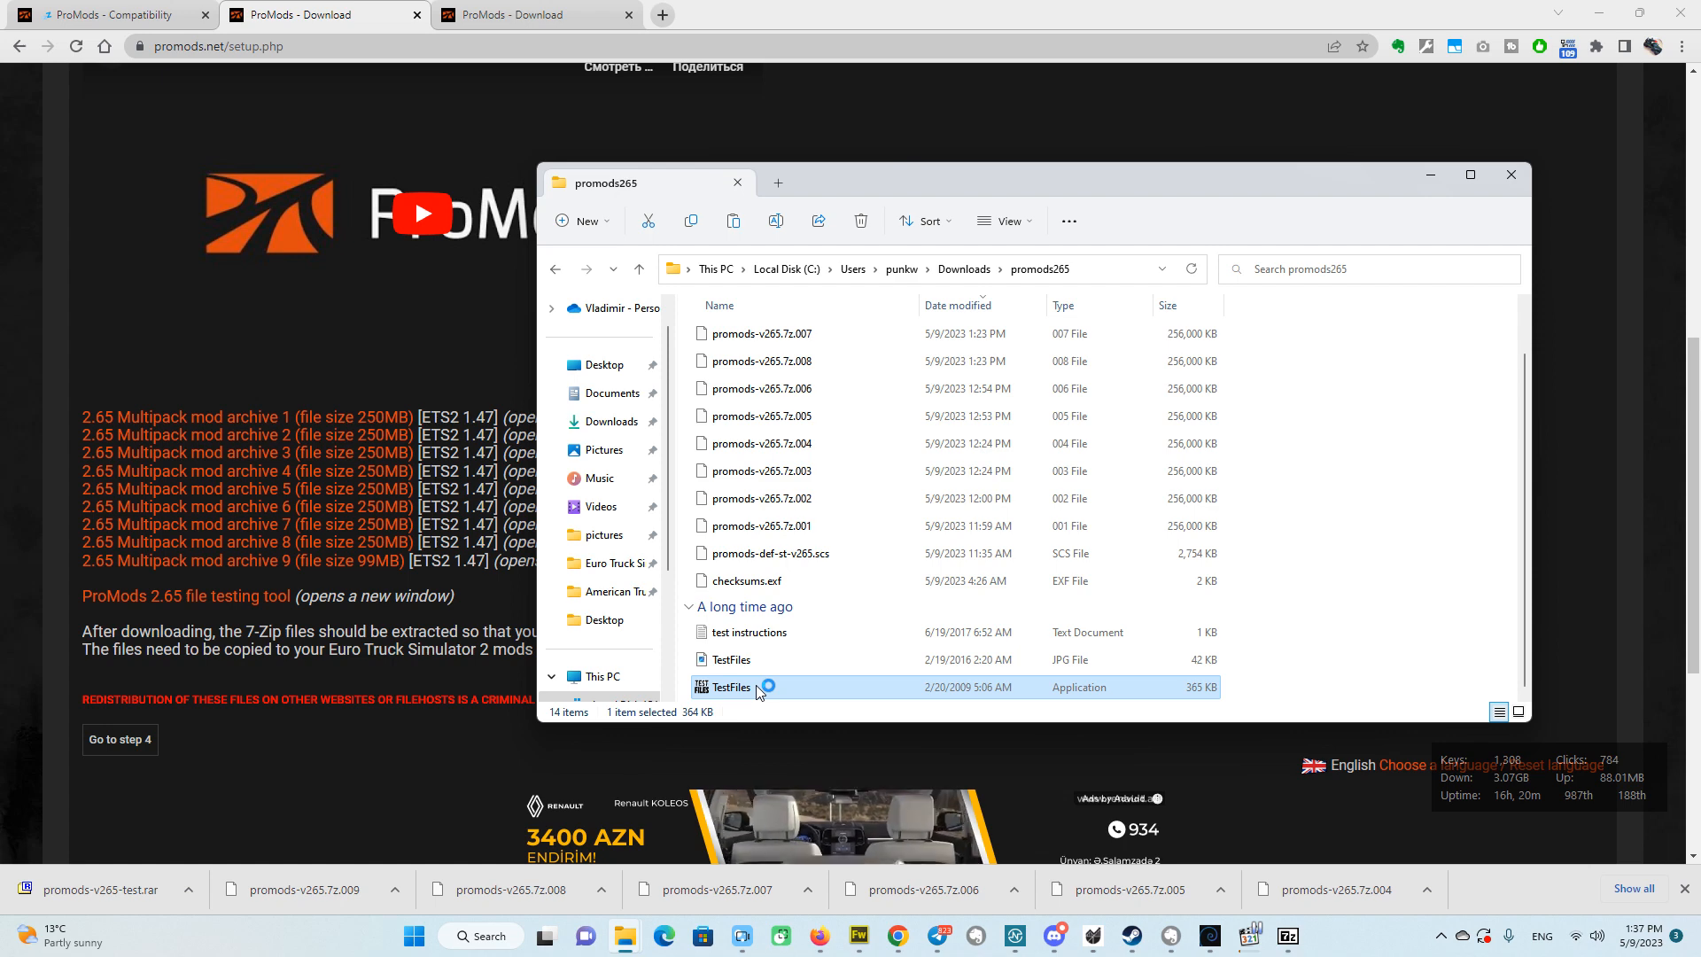
pyautogui.doubleClick(730, 687)
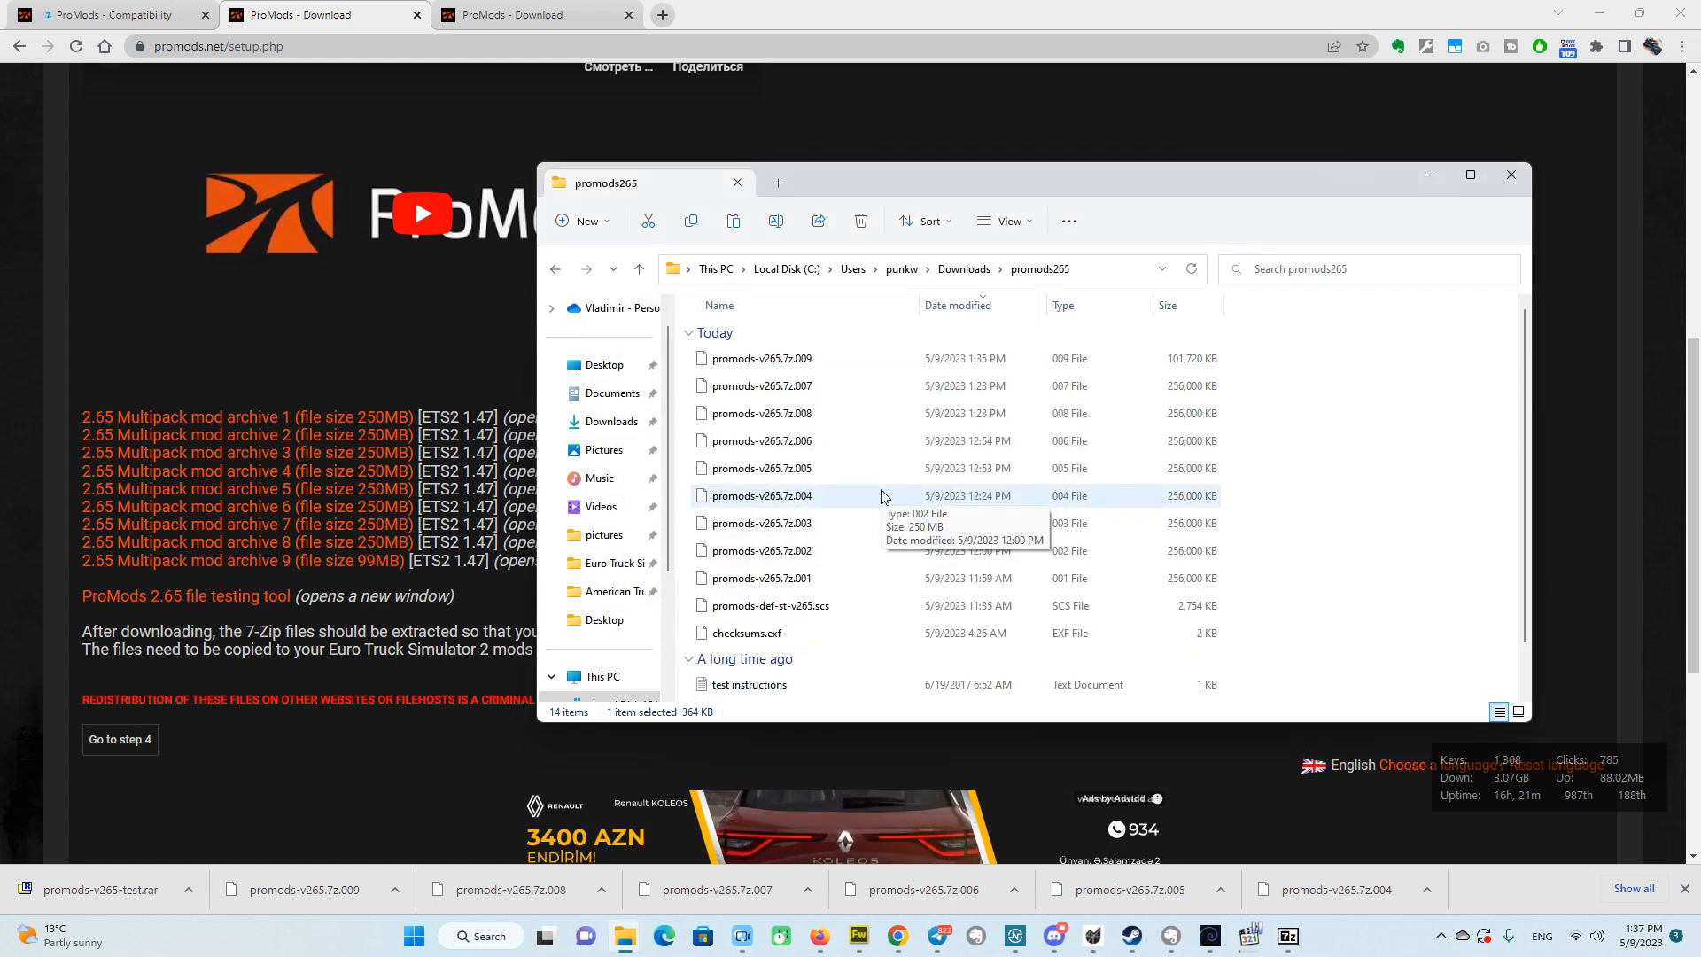
pyautogui.click(760, 577)
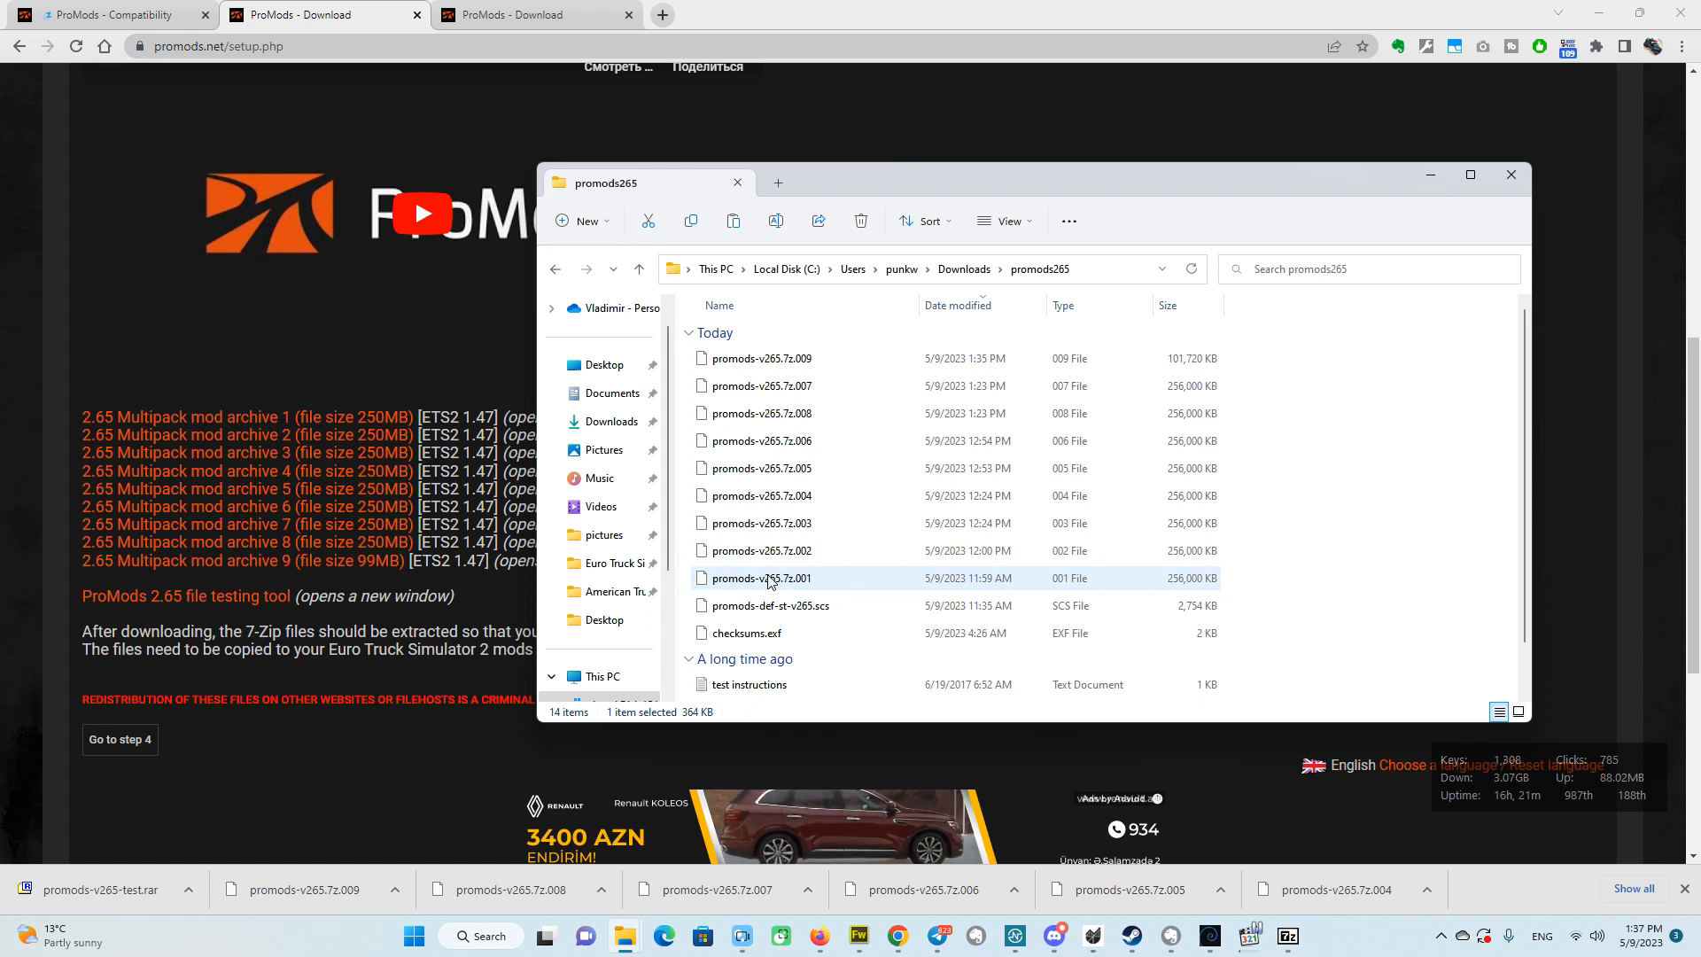
pyautogui.click(762, 577)
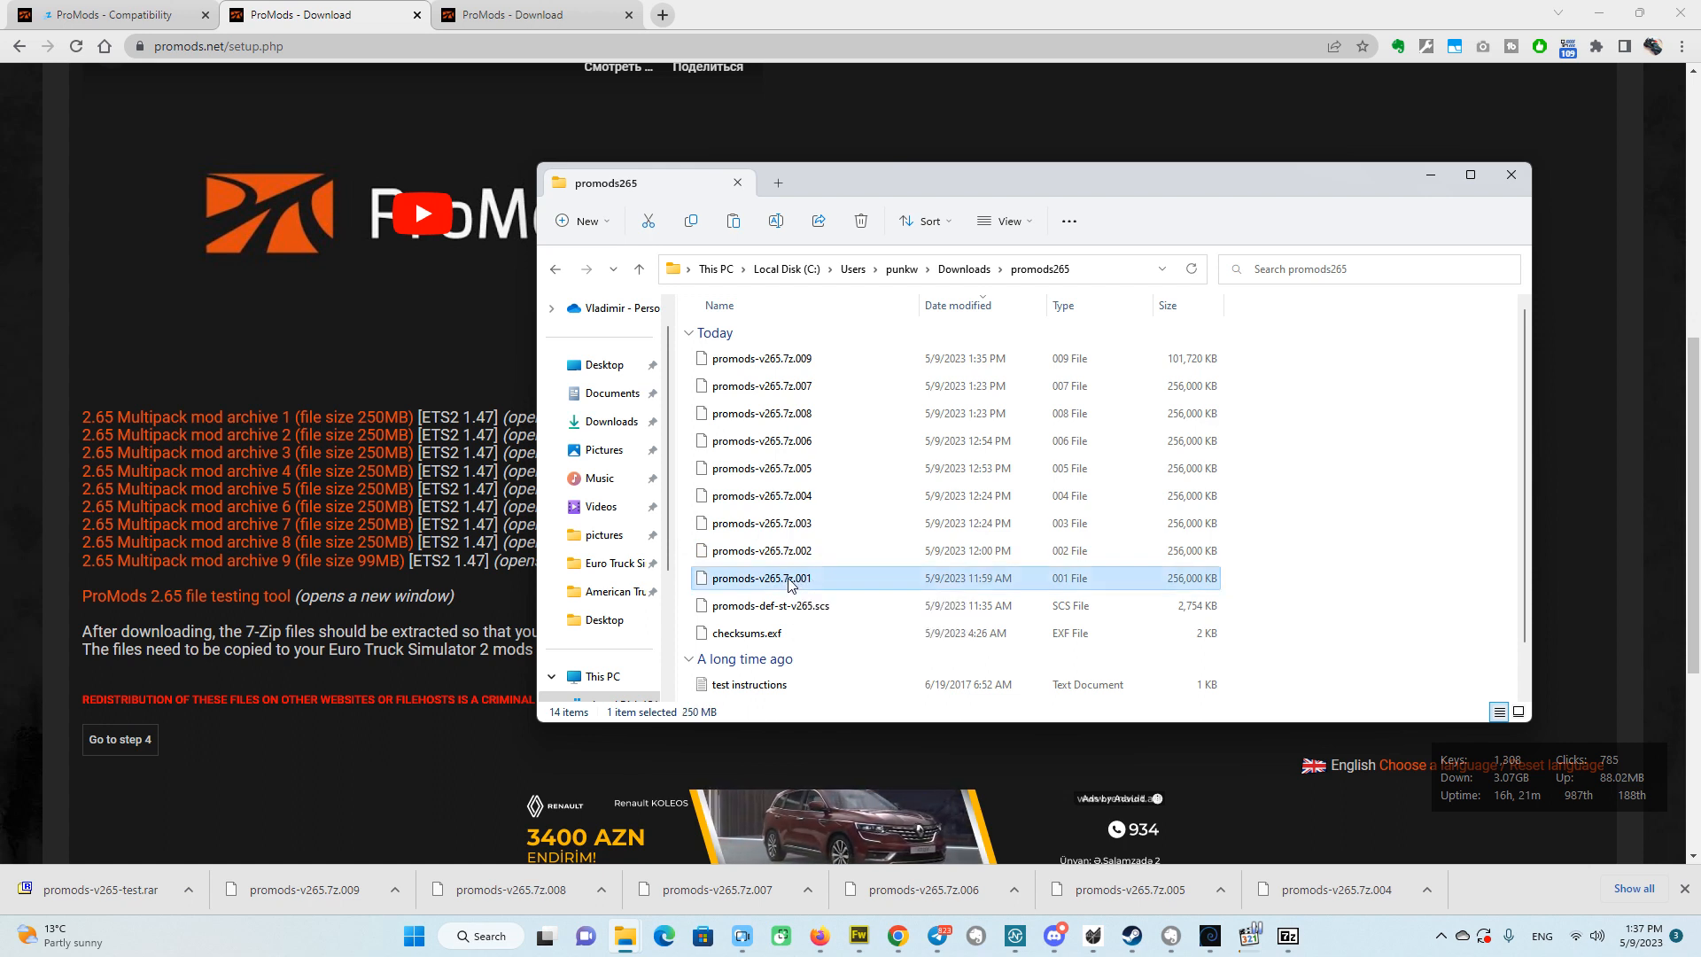
pyautogui.rightClick(762, 577)
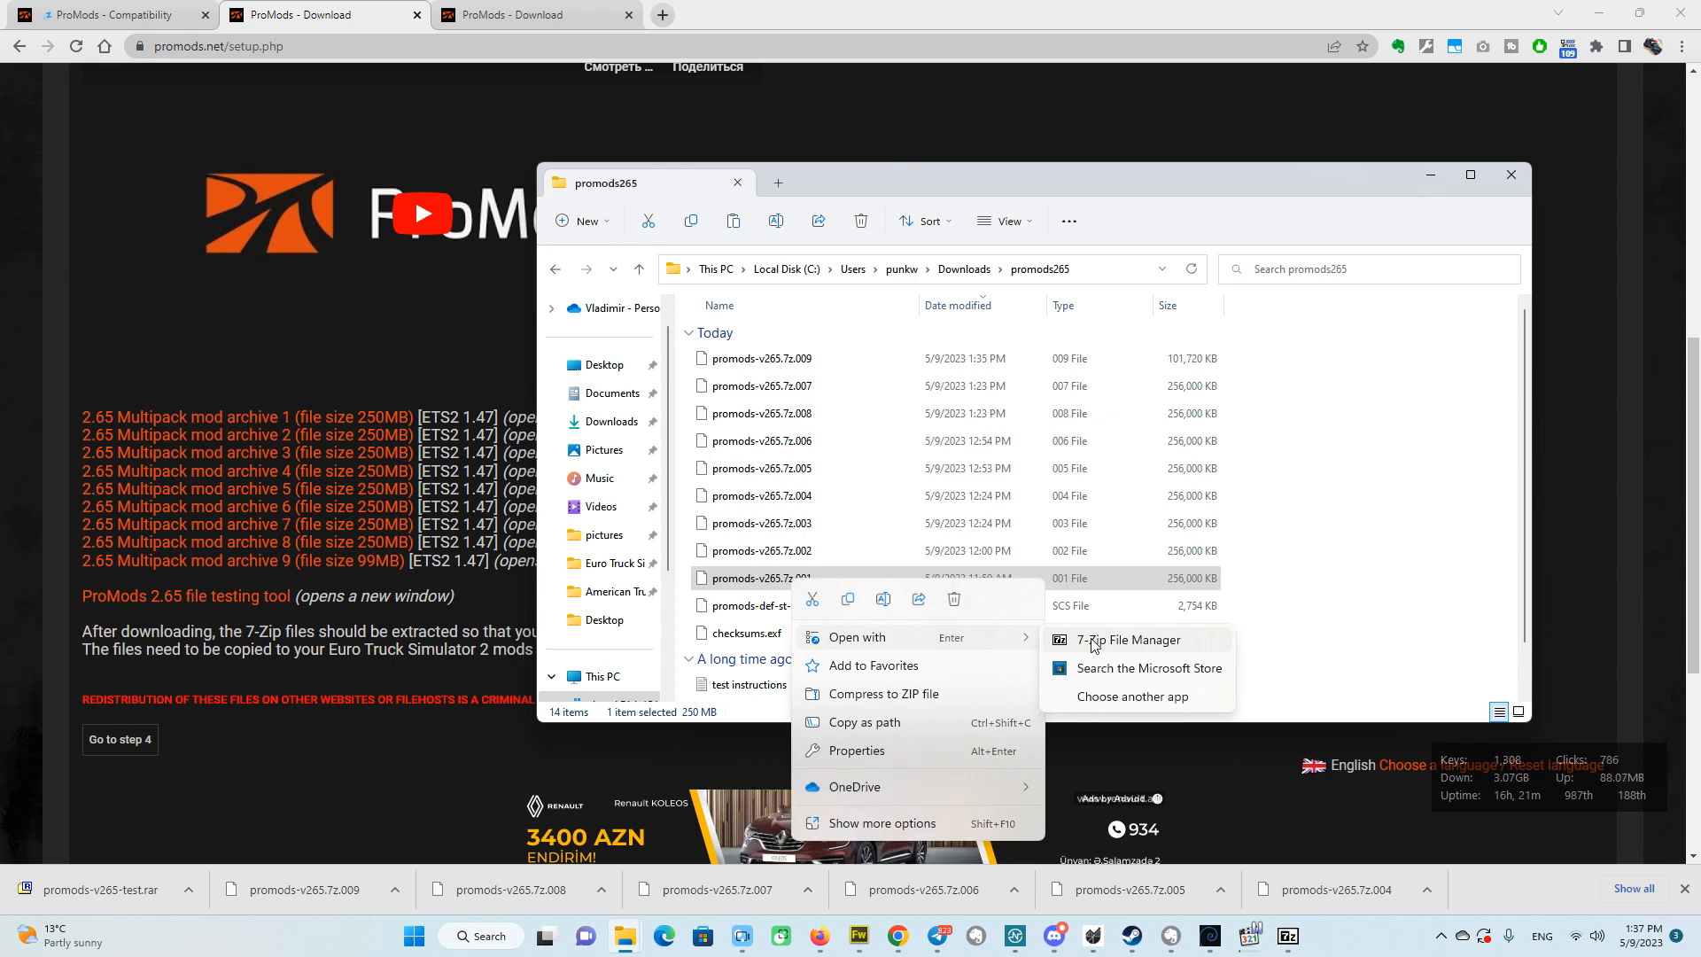
# Extract the six ProMods .scs files and readme from part .001 into promods265.
pyautogui.click(1127, 639)
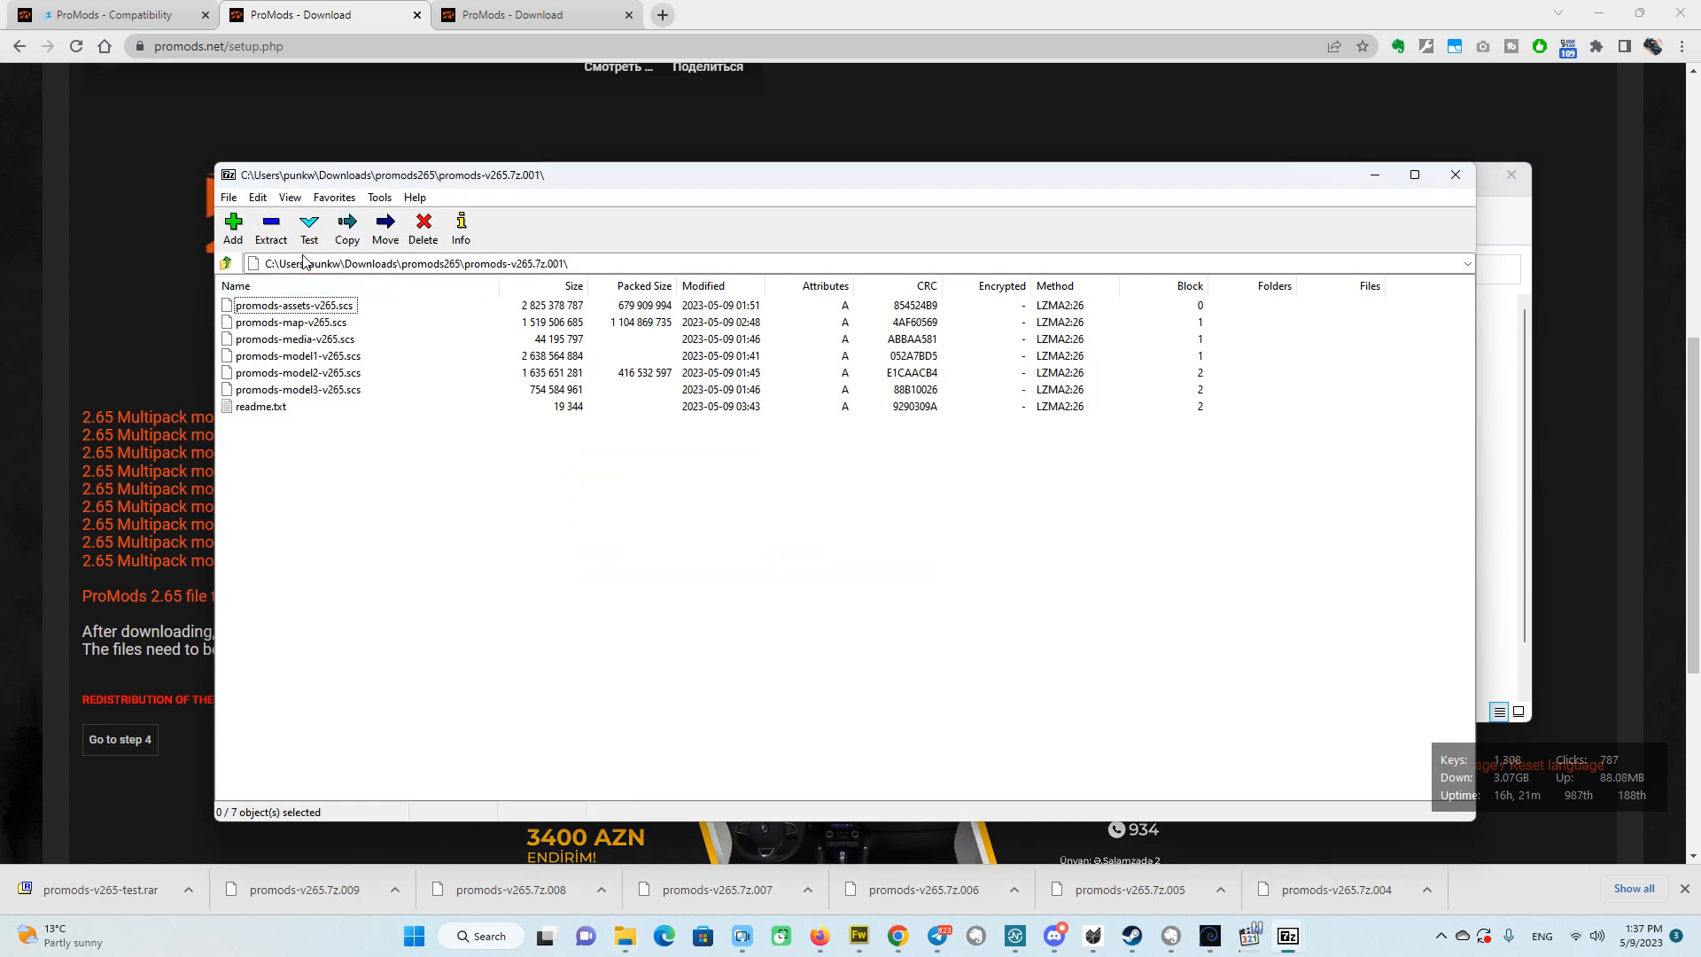
pyautogui.click(347, 228)
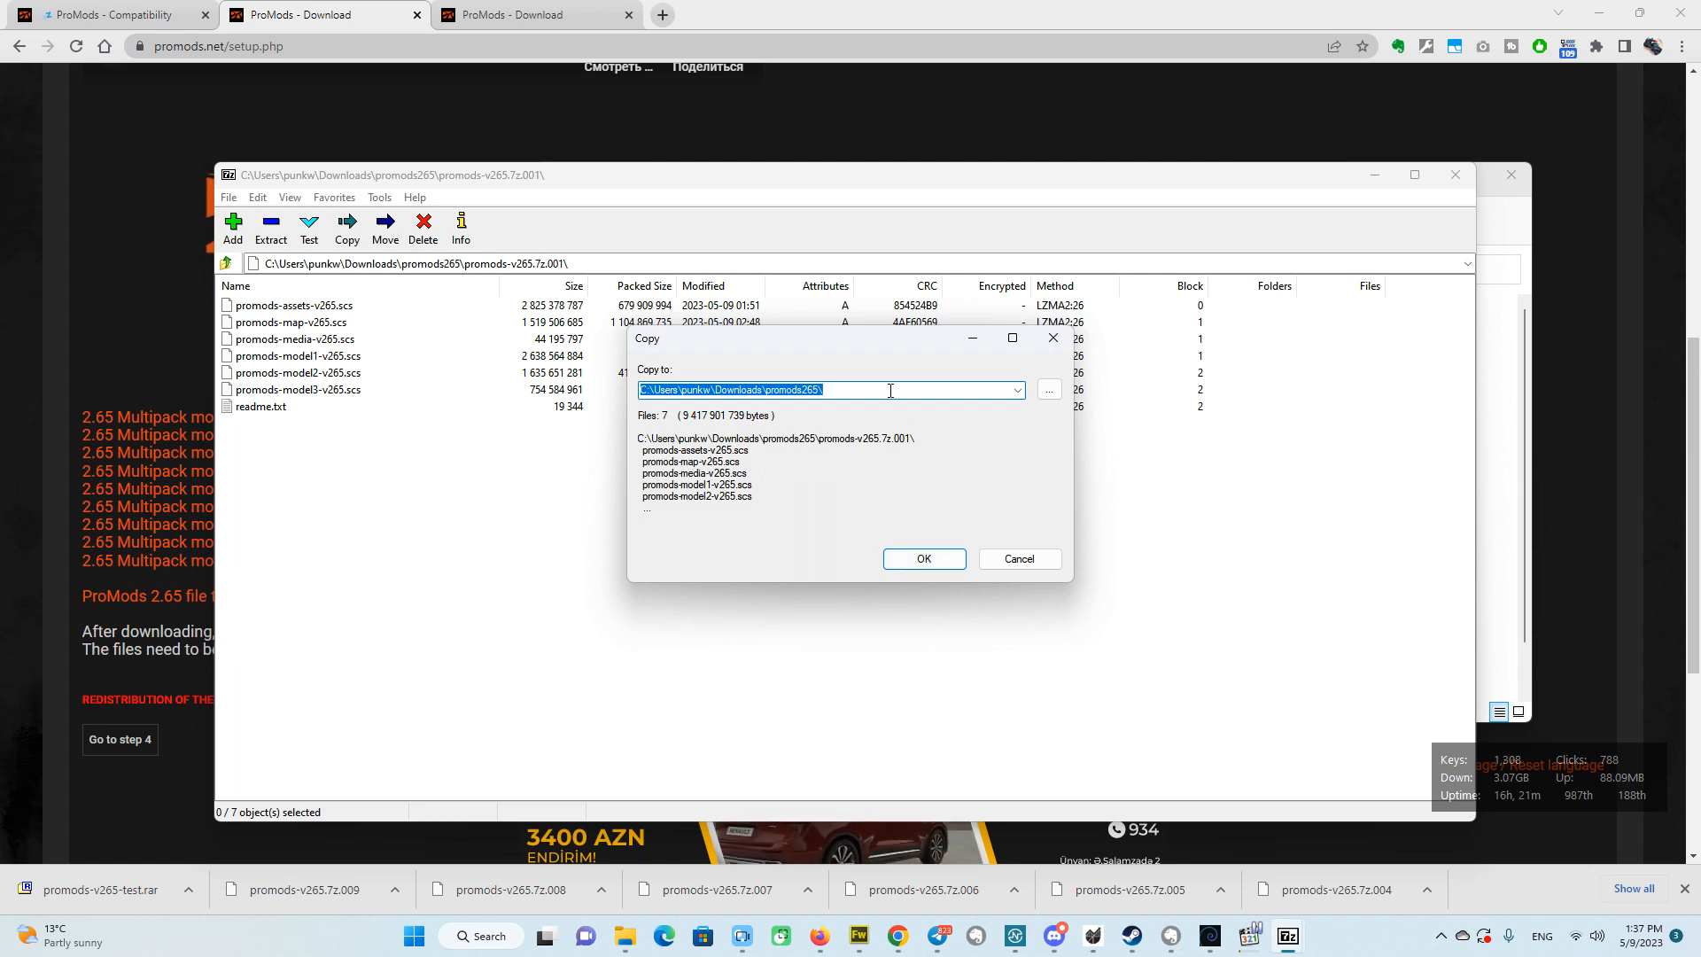
pyautogui.click(923, 559)
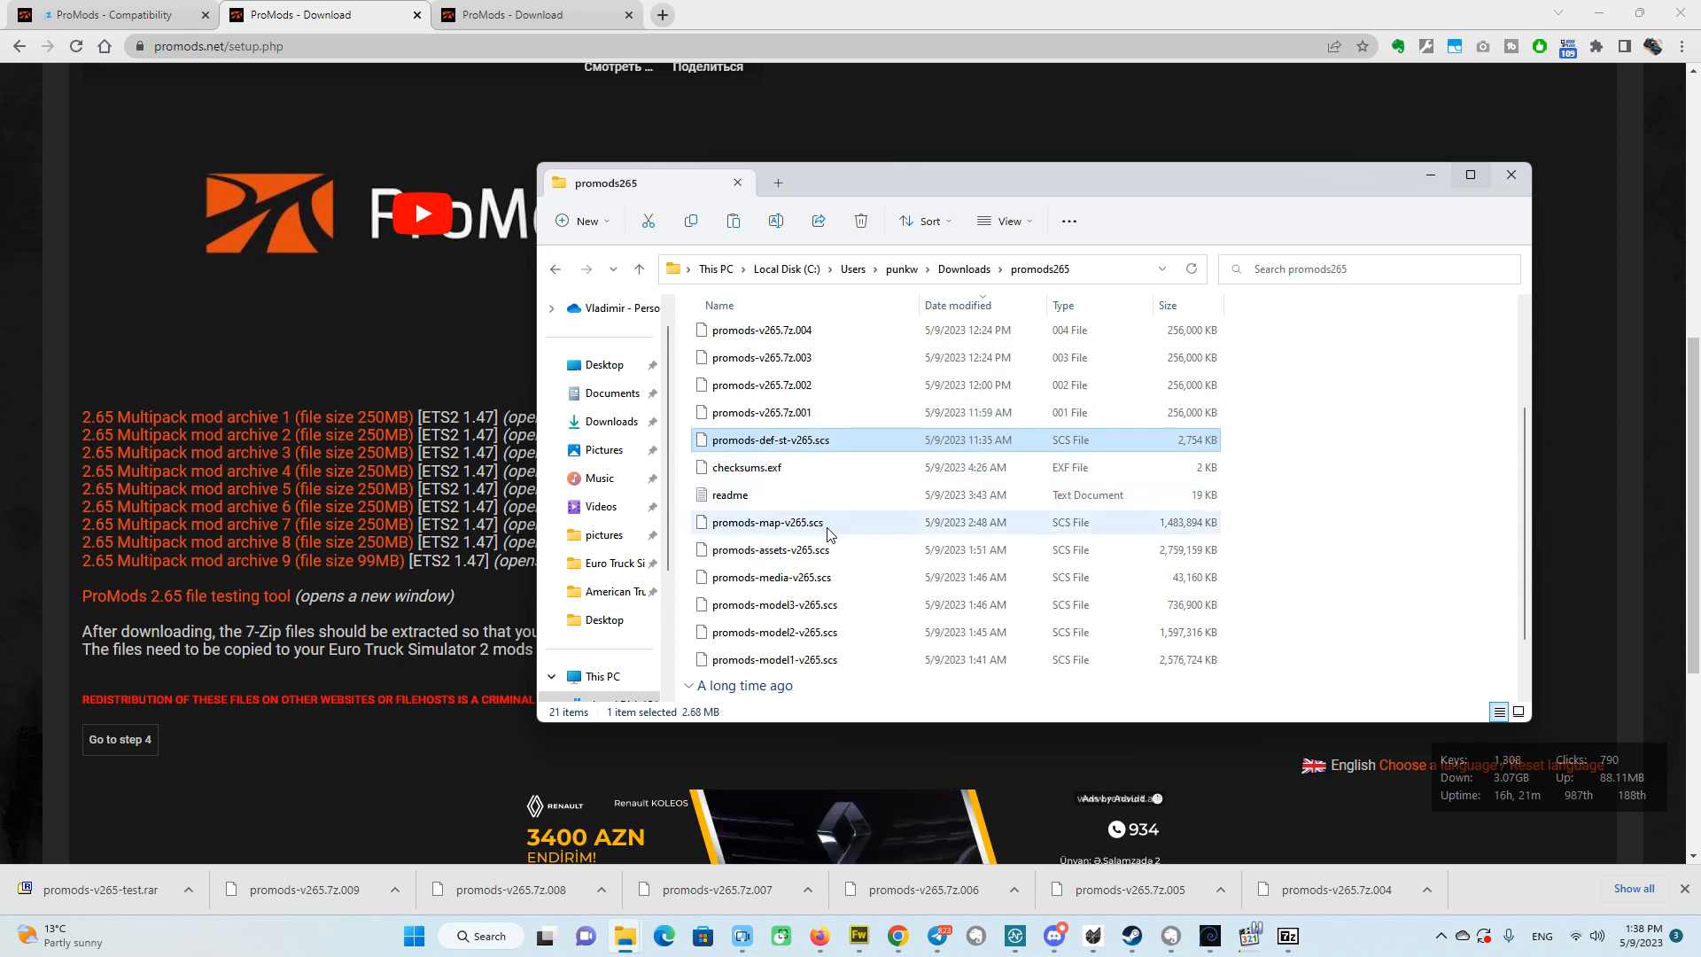
pyautogui.click(770, 576)
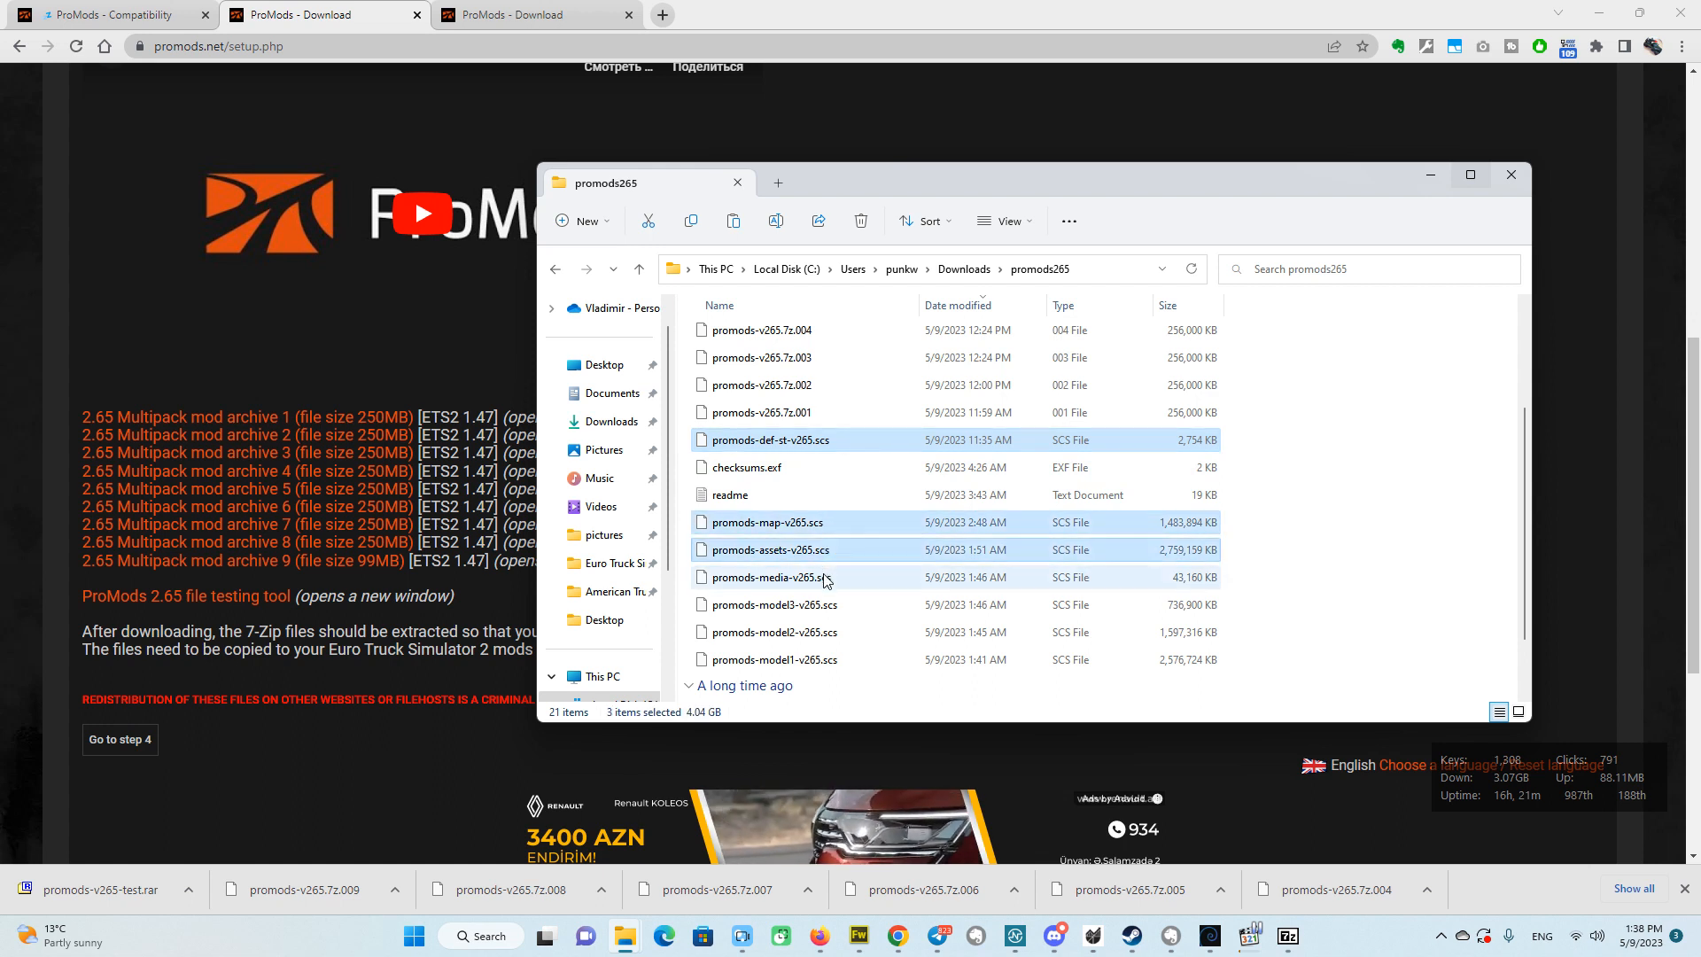
# Select the seven ProMods 2.65 def, map, assets, media and model .scs files and copy them.
pyautogui.click(825, 659)
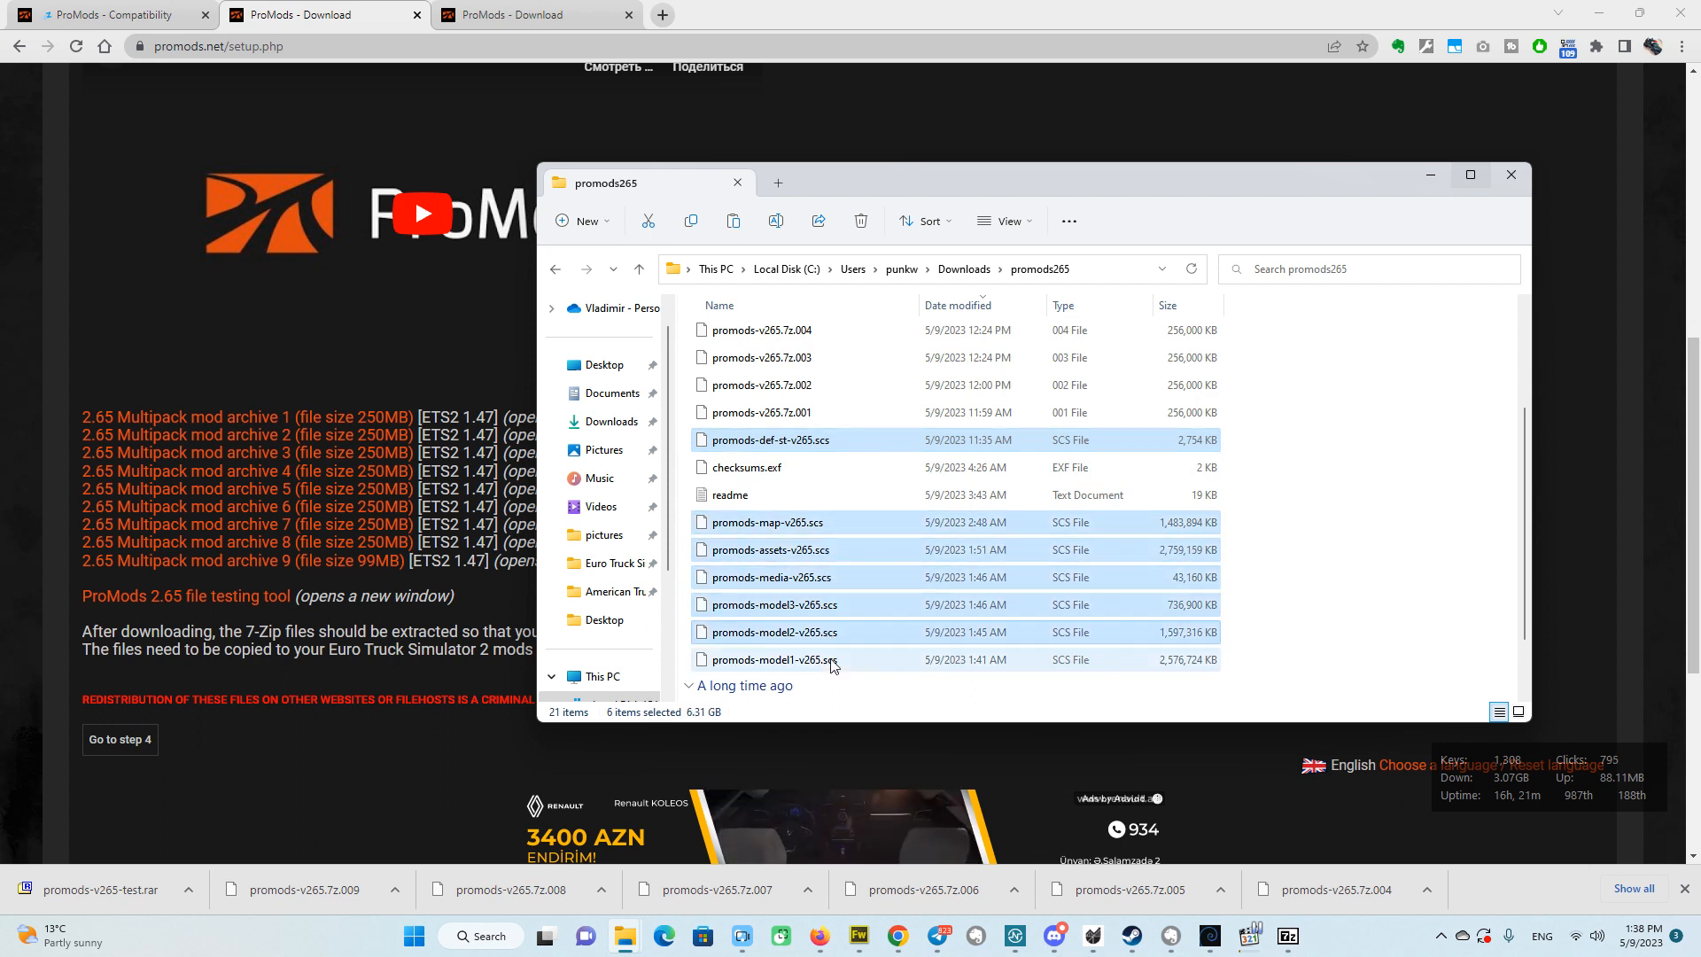
pyautogui.click(770, 576)
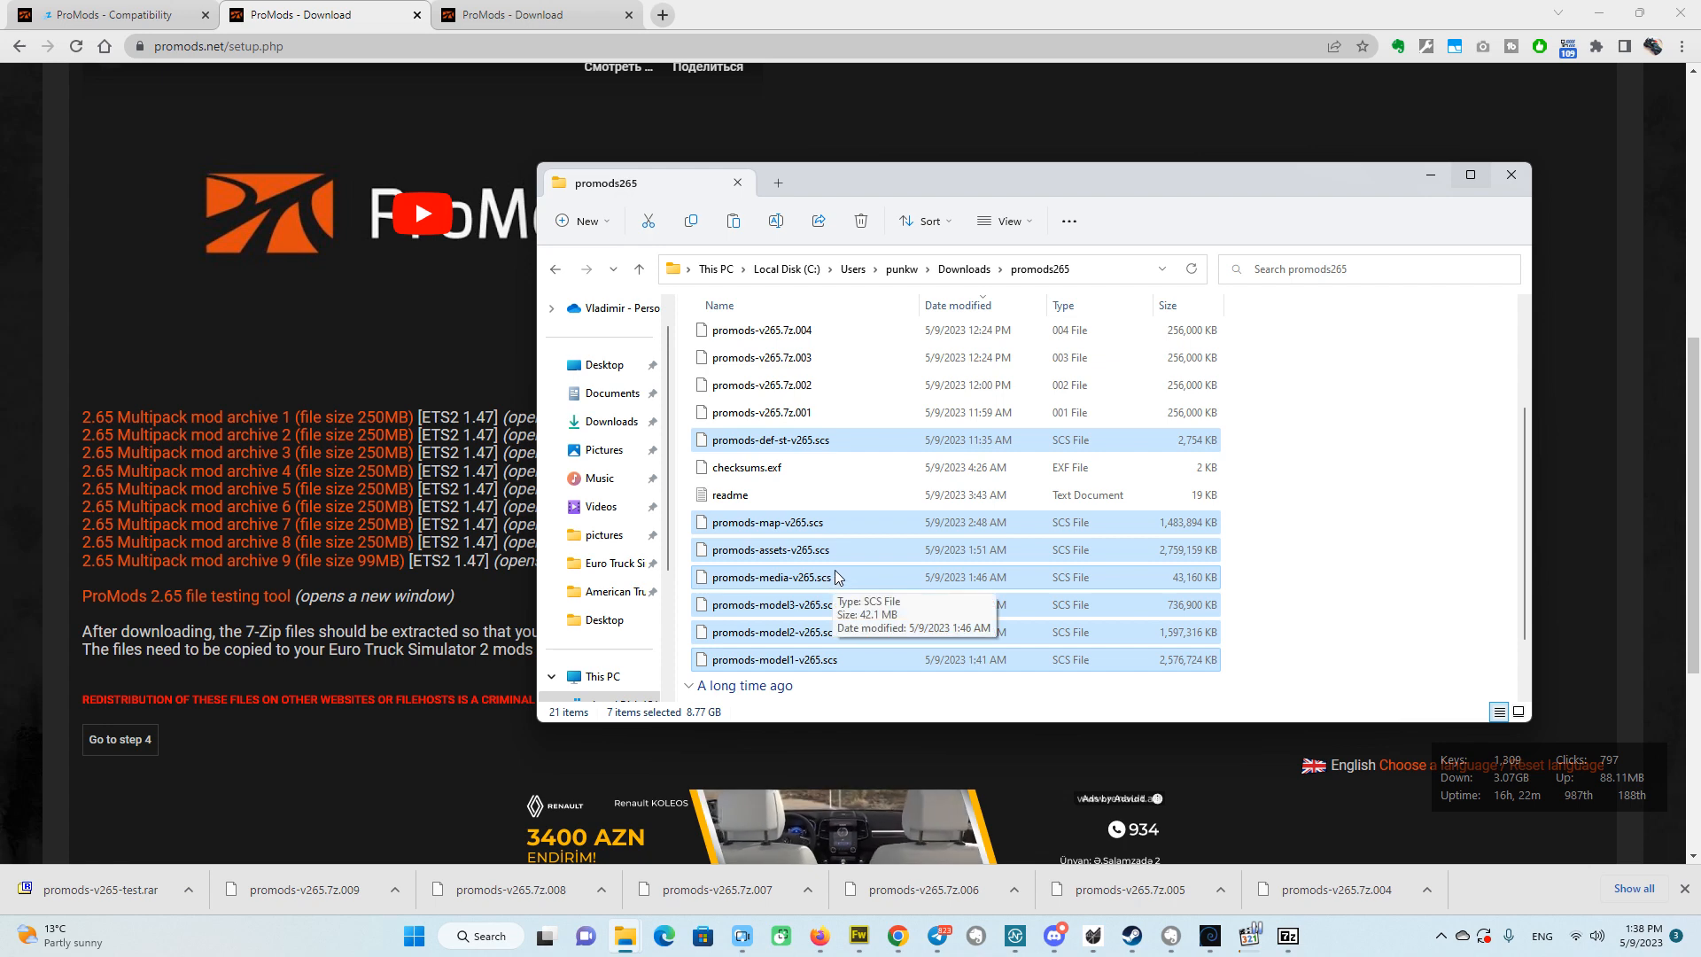
pyautogui.rightClick(835, 576)
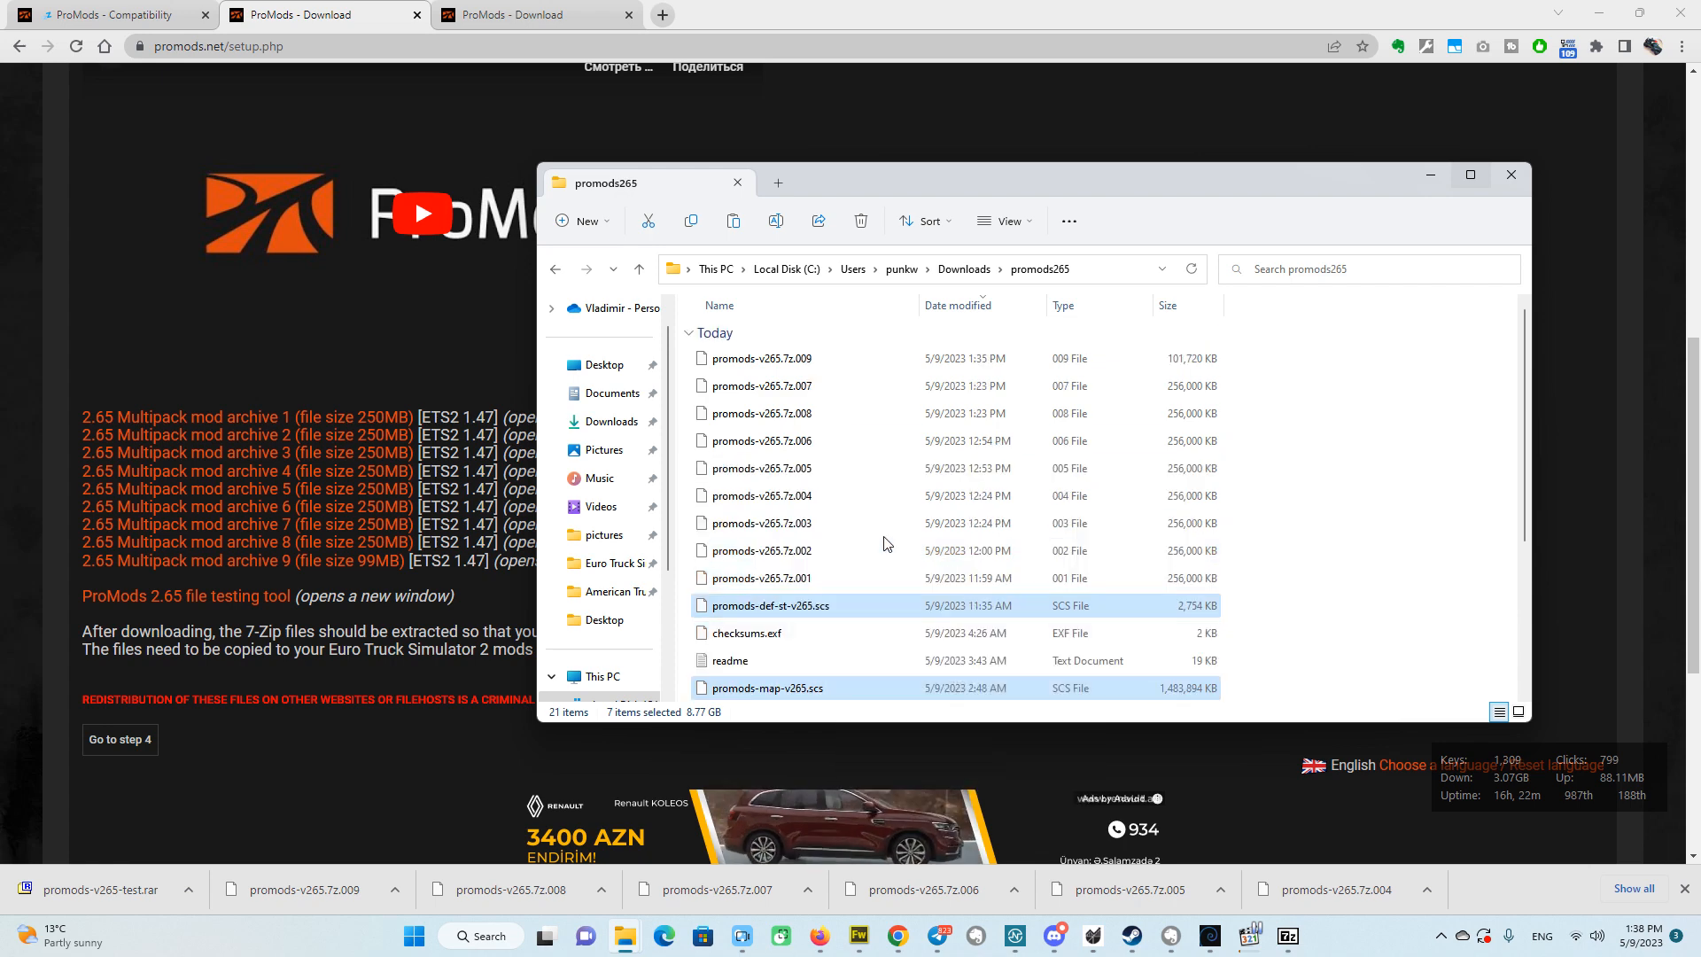
pyautogui.rightClick(943, 453)
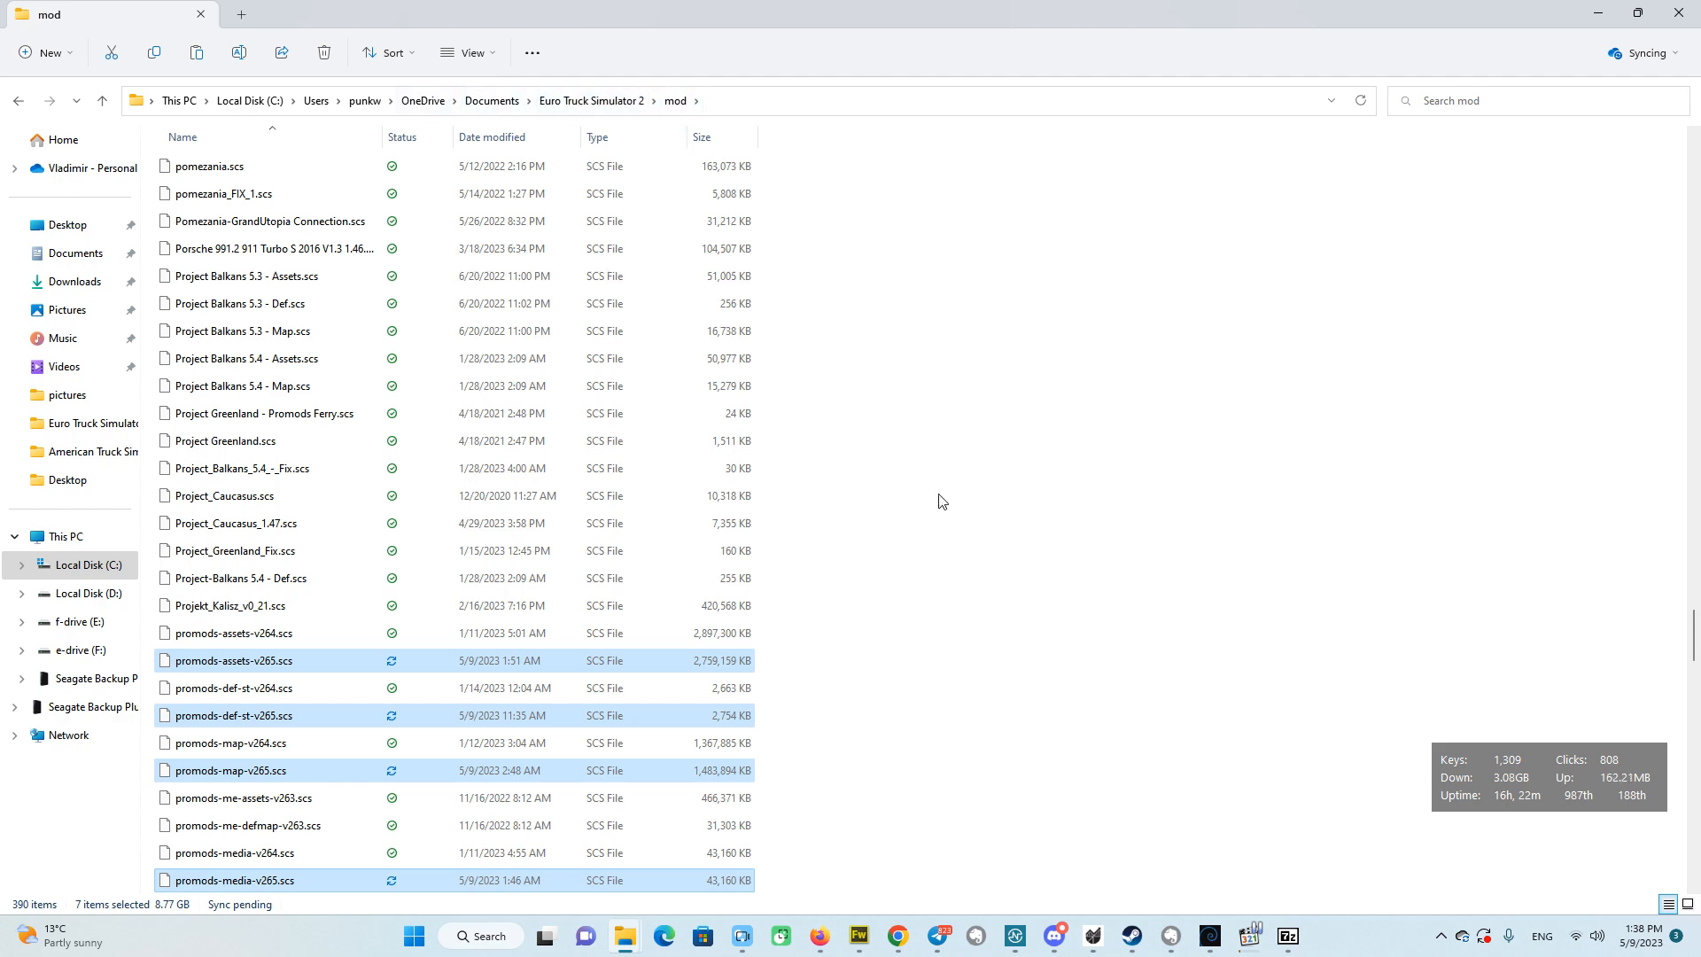
pyautogui.scroll(-3)
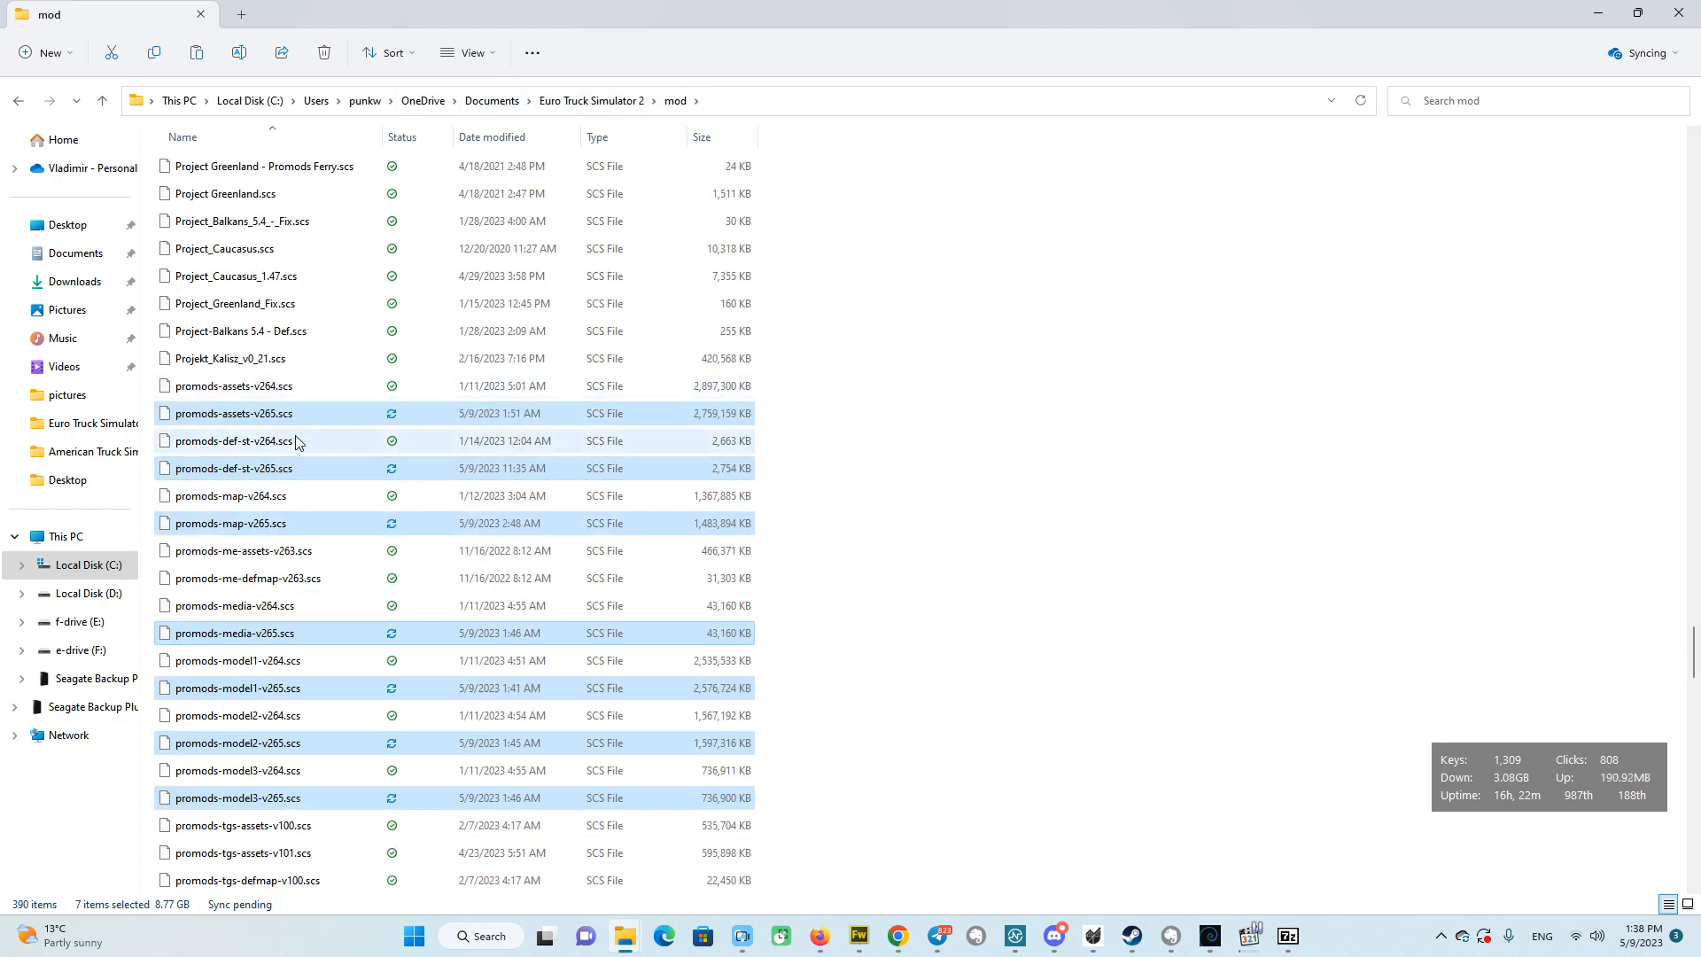
pyautogui.moveTo(308, 406)
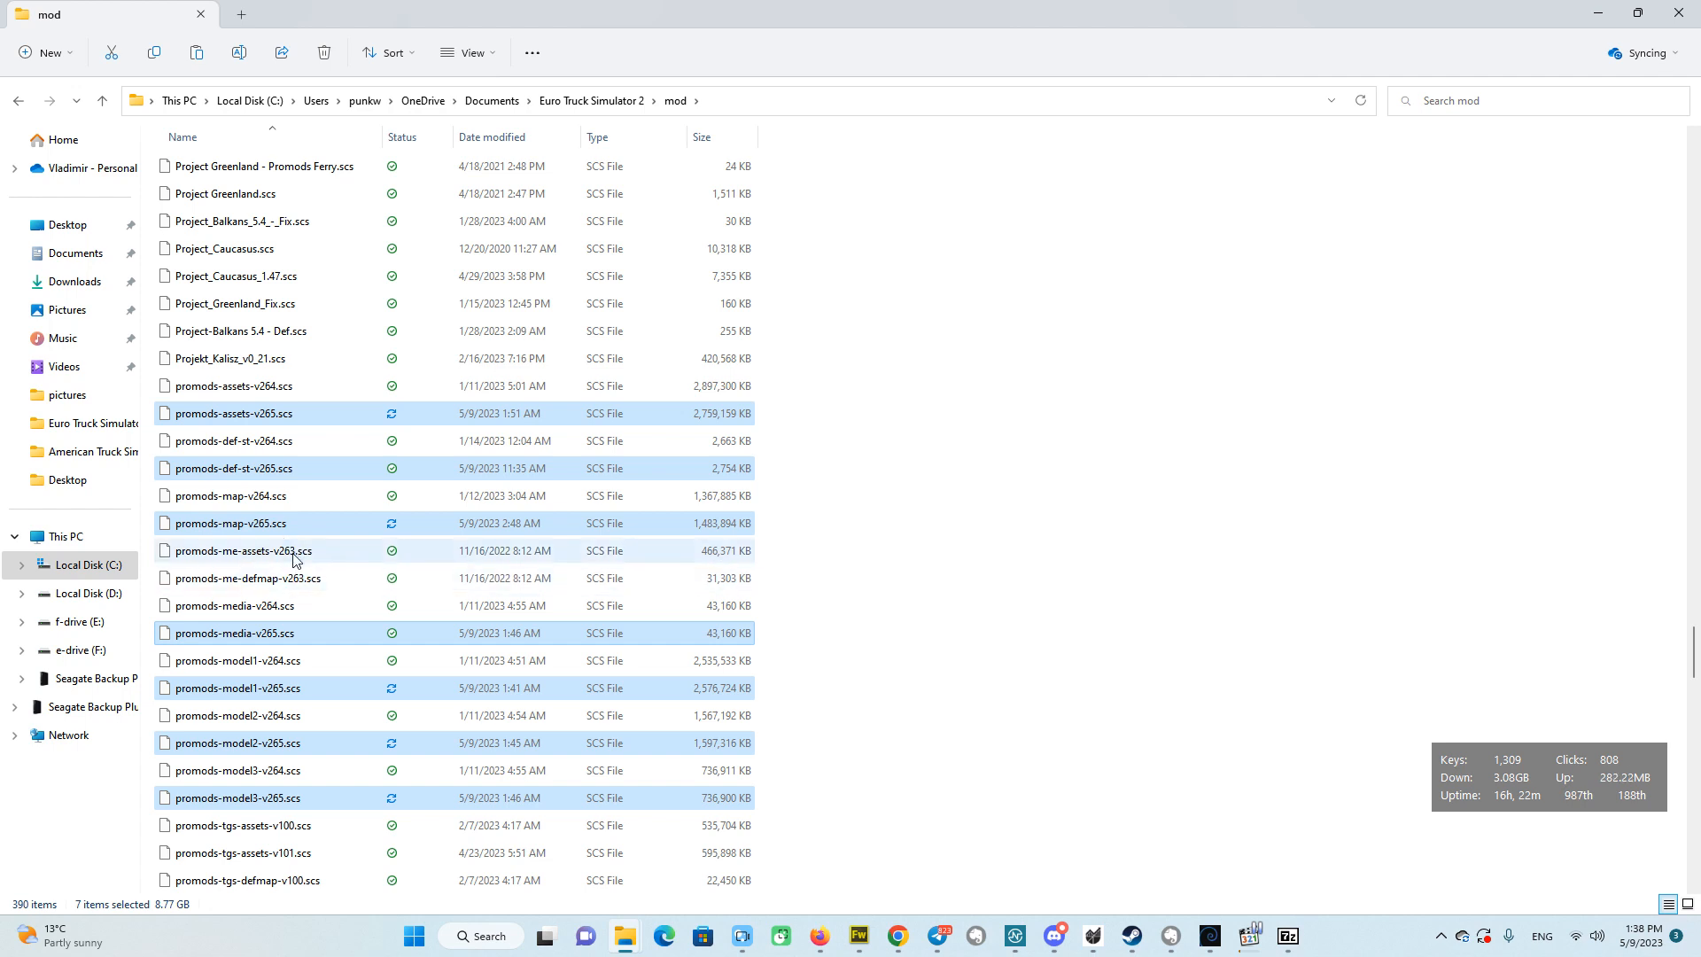
pyautogui.click(895, 519)
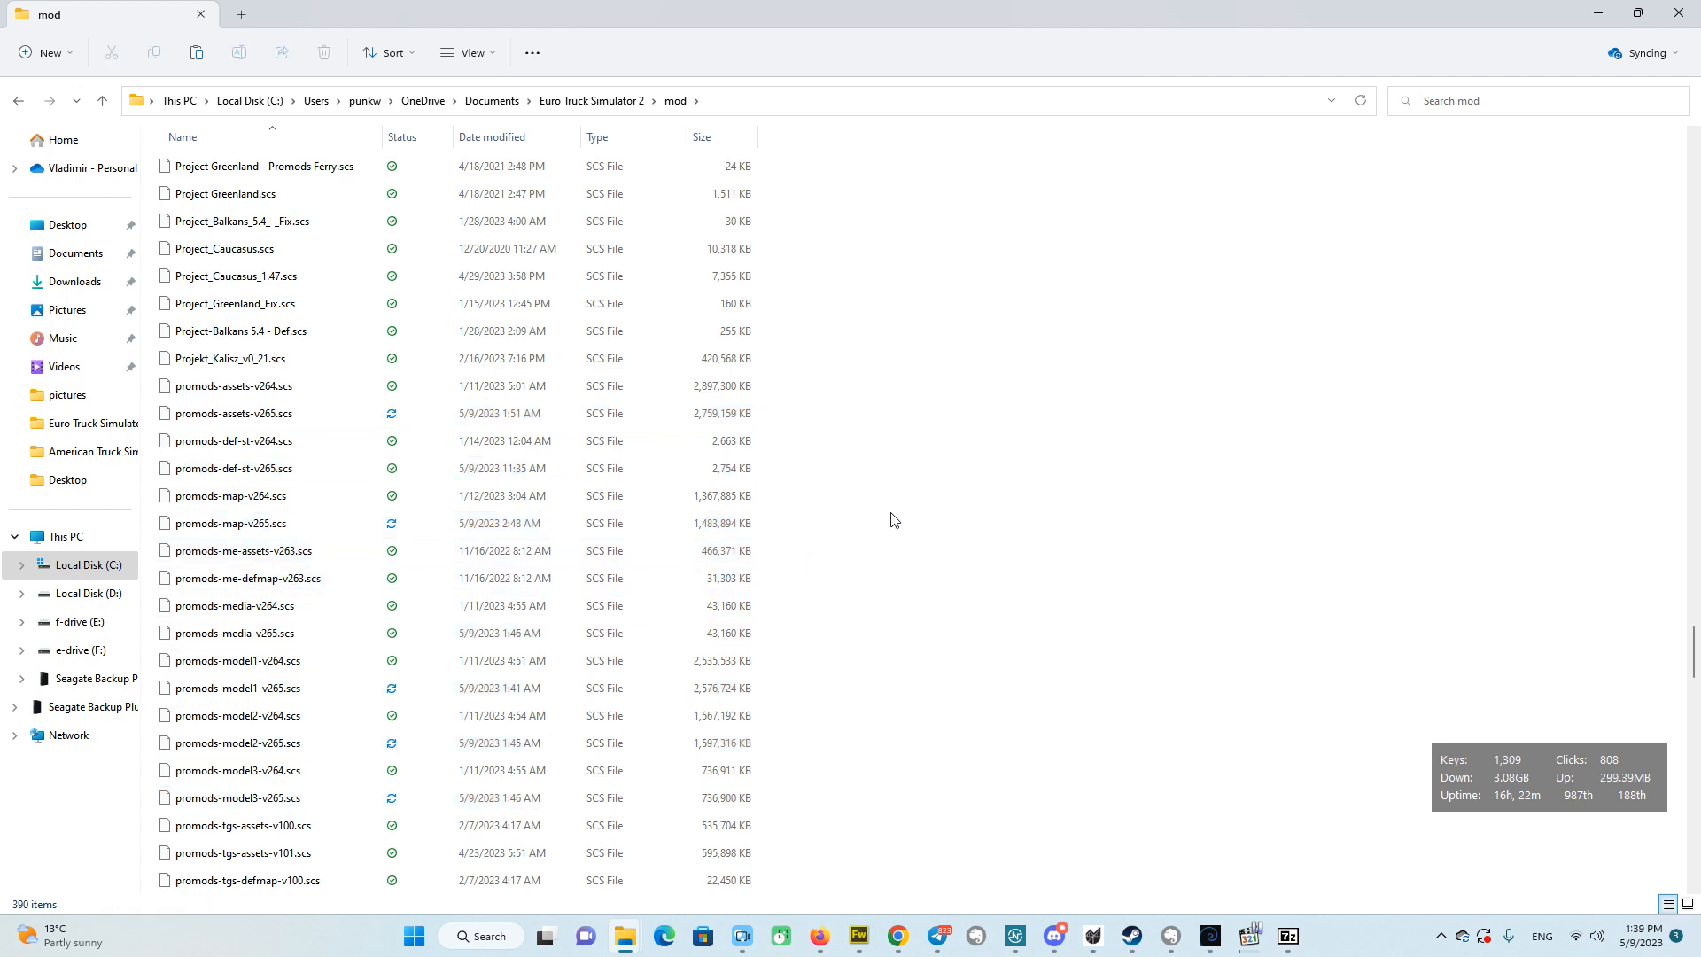
pyautogui.click(231, 523)
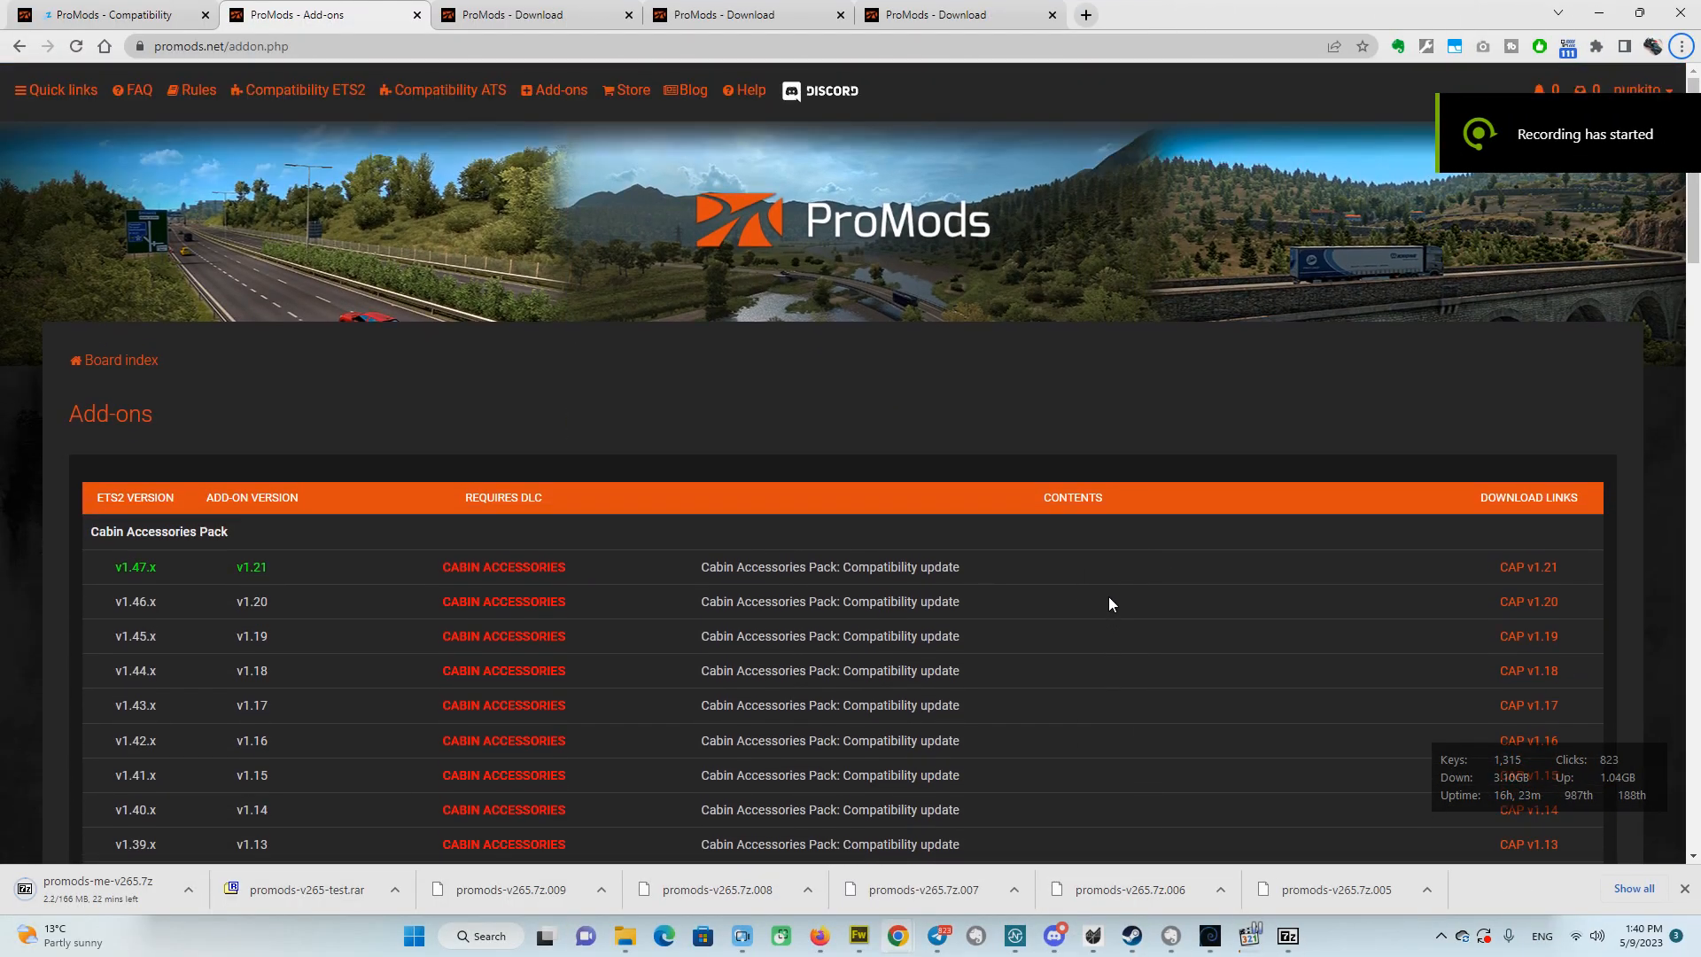
pyautogui.moveTo(518, 294)
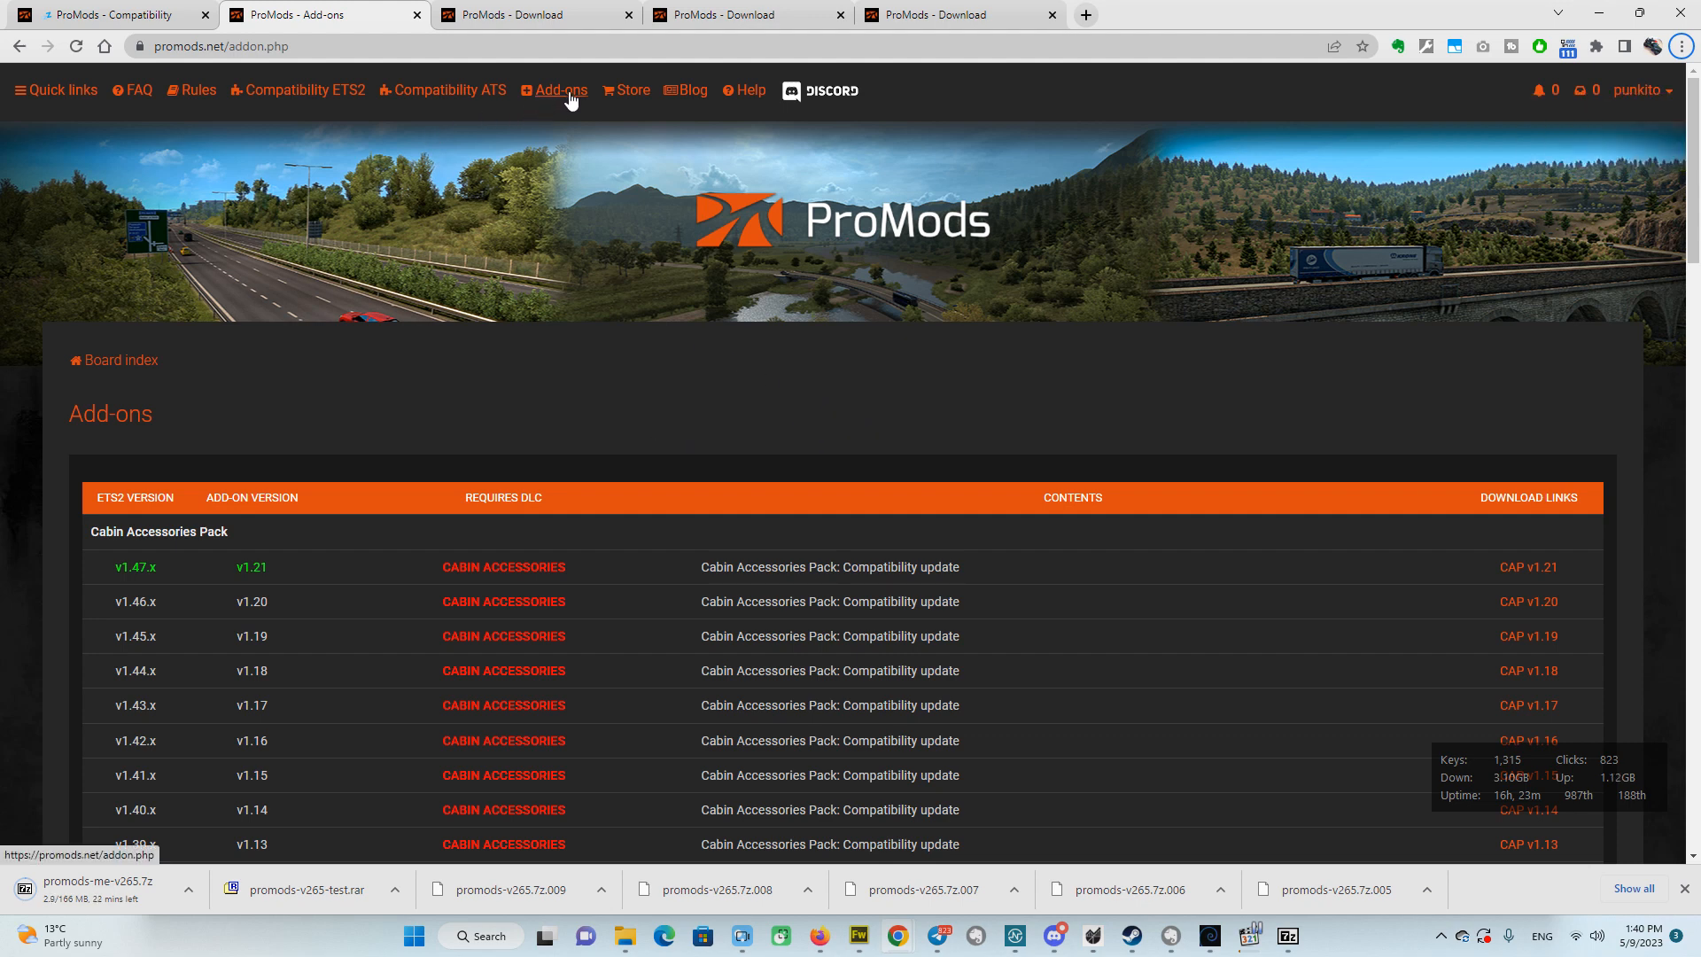
pyautogui.moveTo(603, 592)
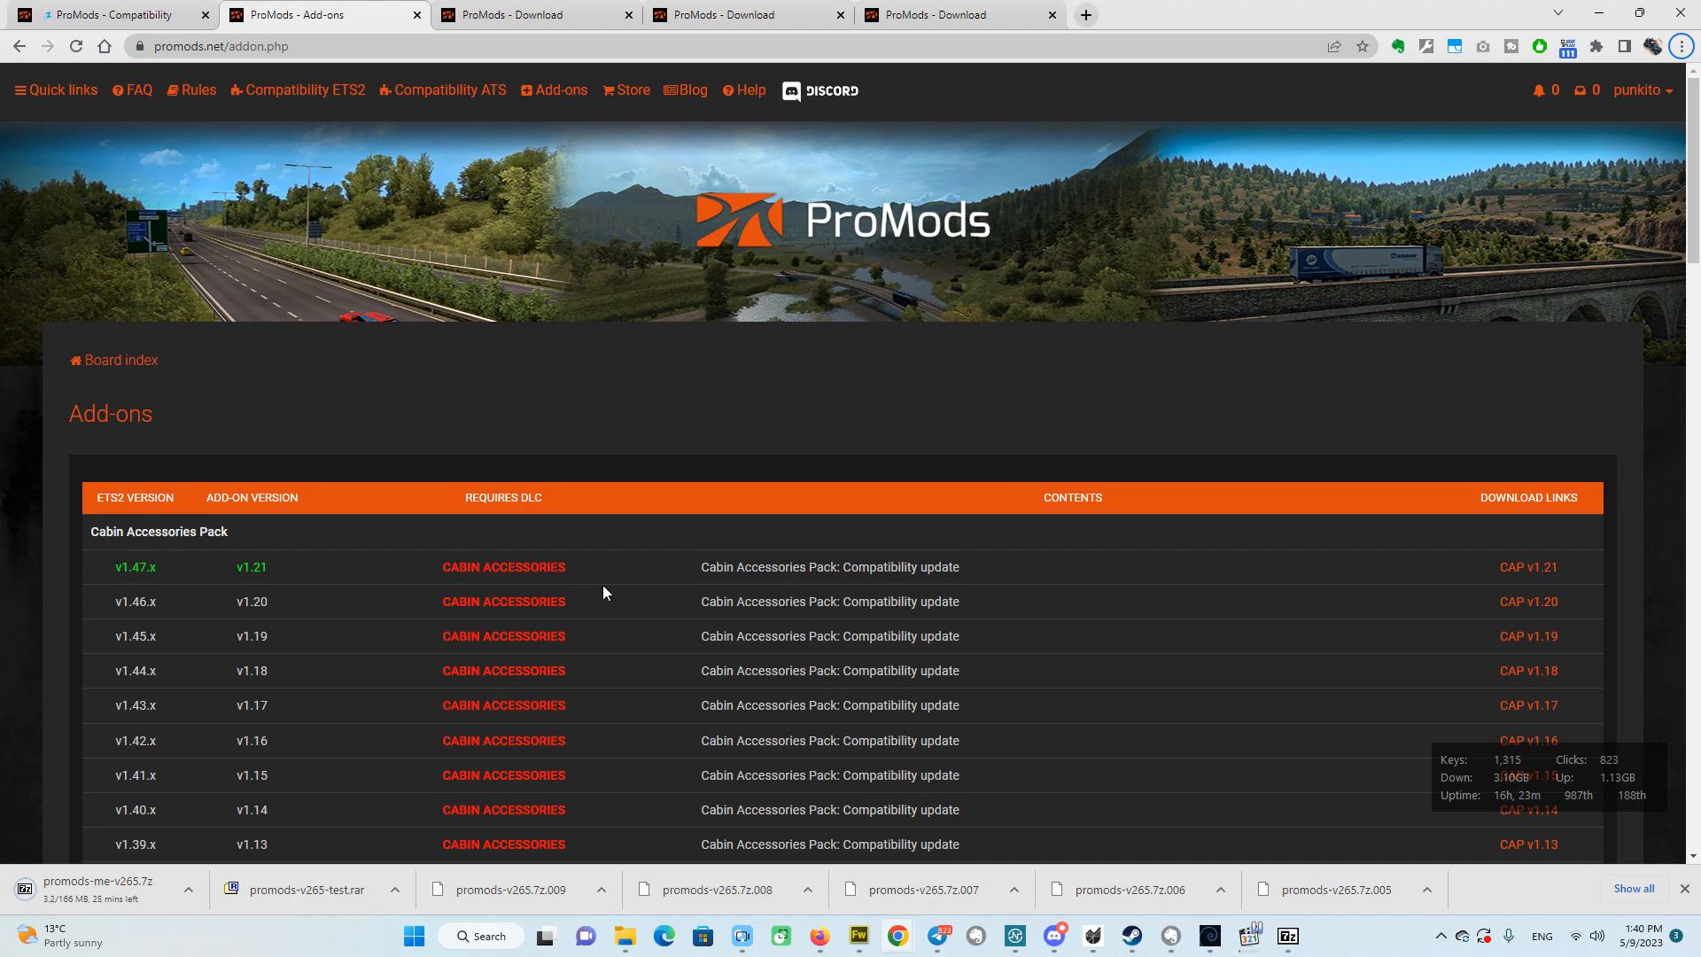
# Scroll the Add-ons table down to the Middle-East Add-On Pack rows.
pyautogui.scroll(-3)
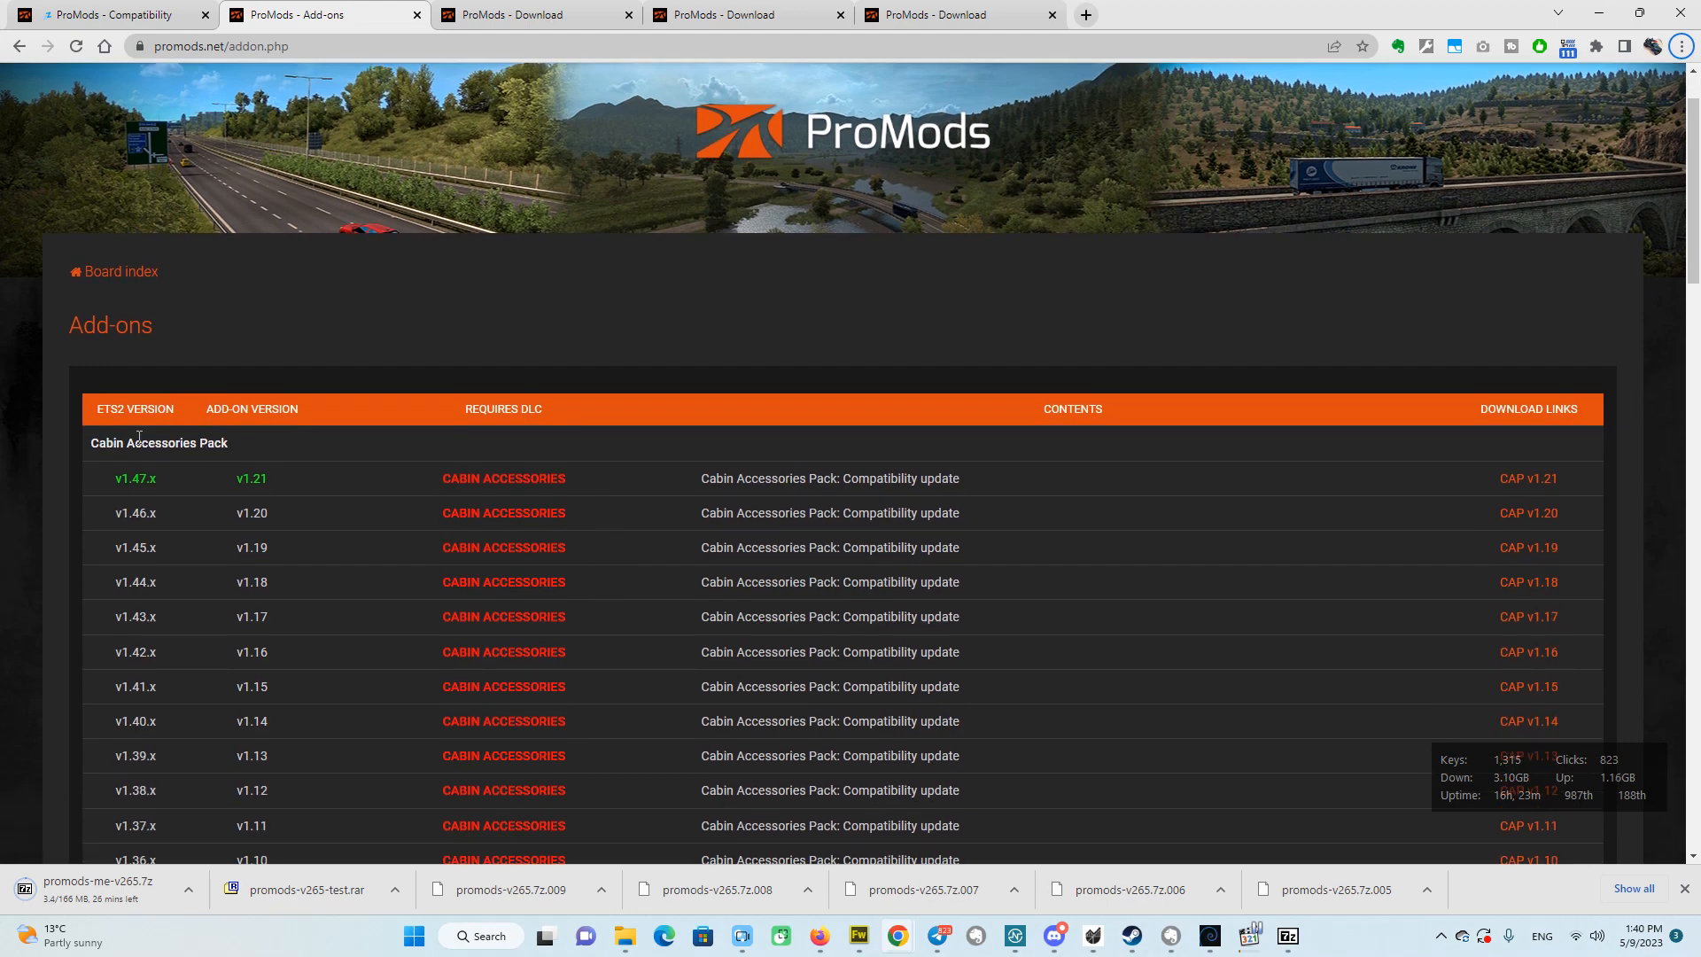
pyautogui.scroll(-3)
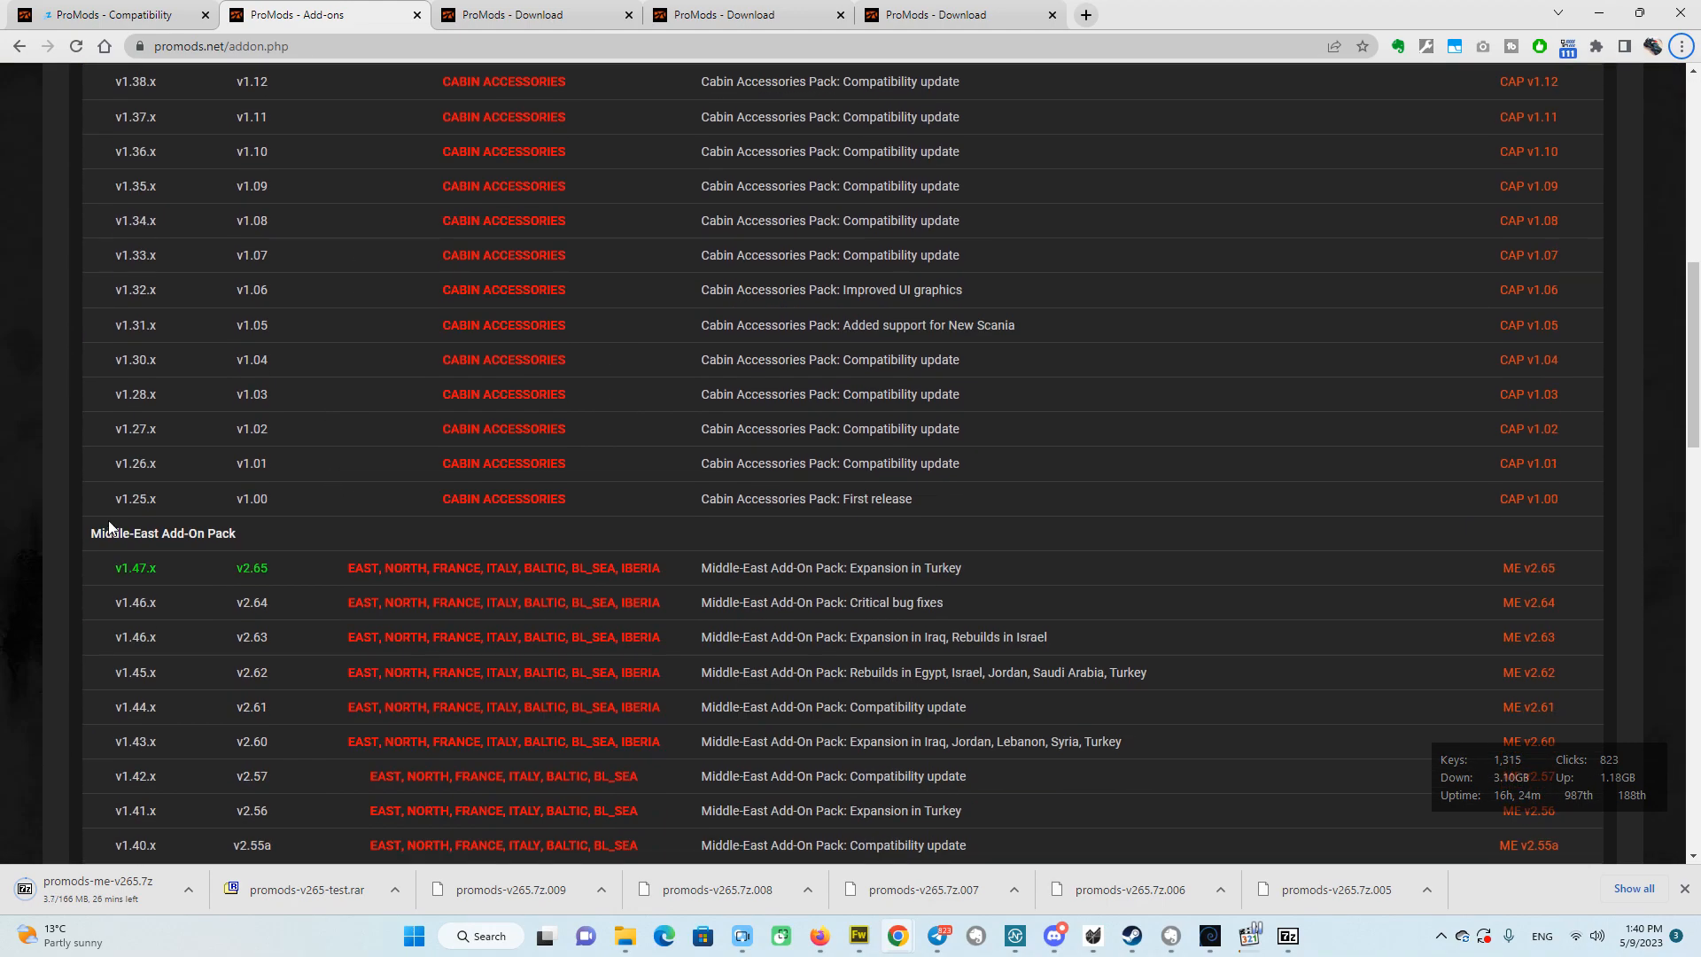
pyautogui.scroll(-3)
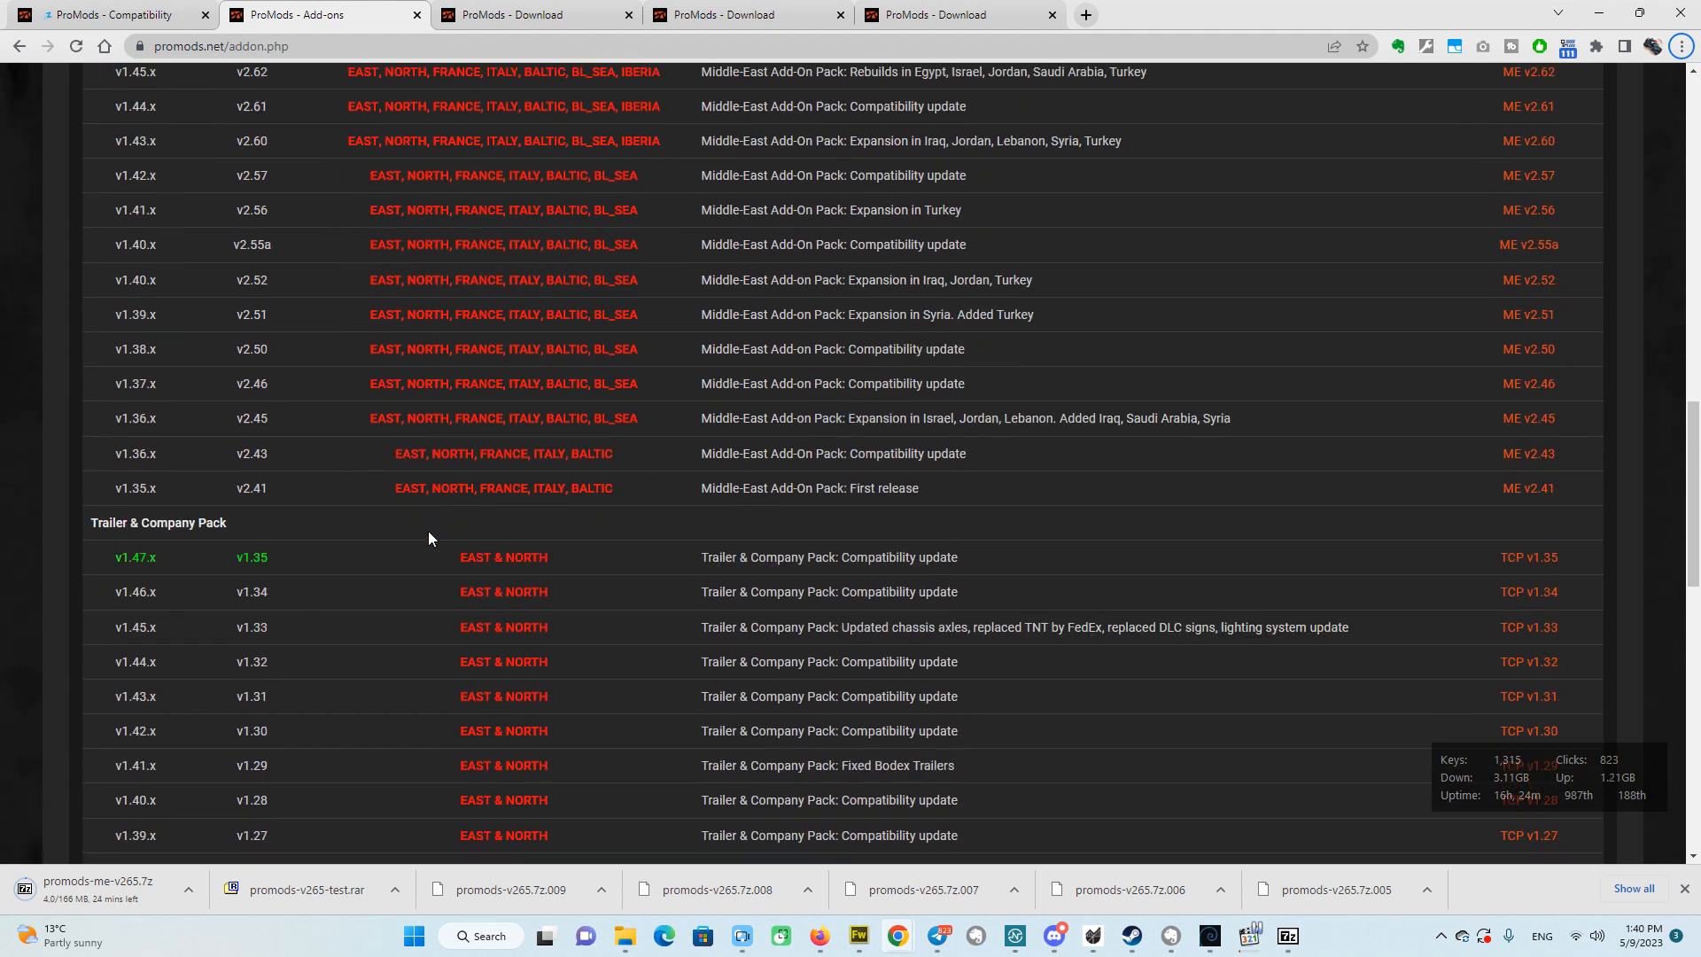
pyautogui.scroll(-3)
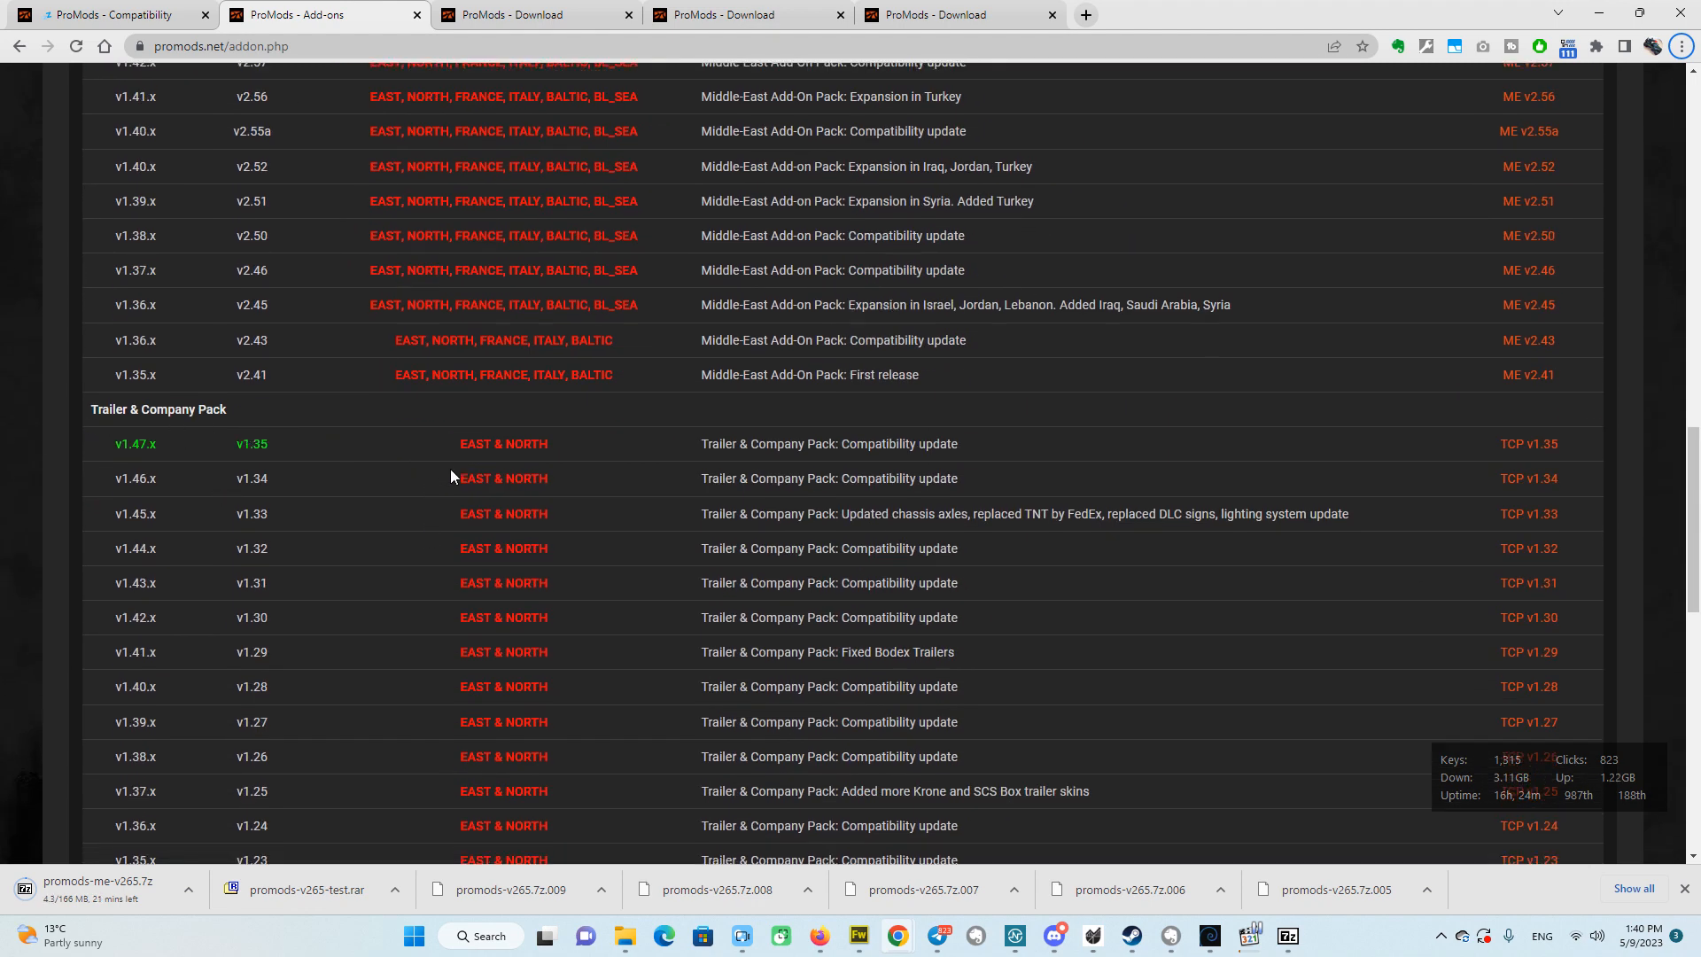
pyautogui.scroll(-3)
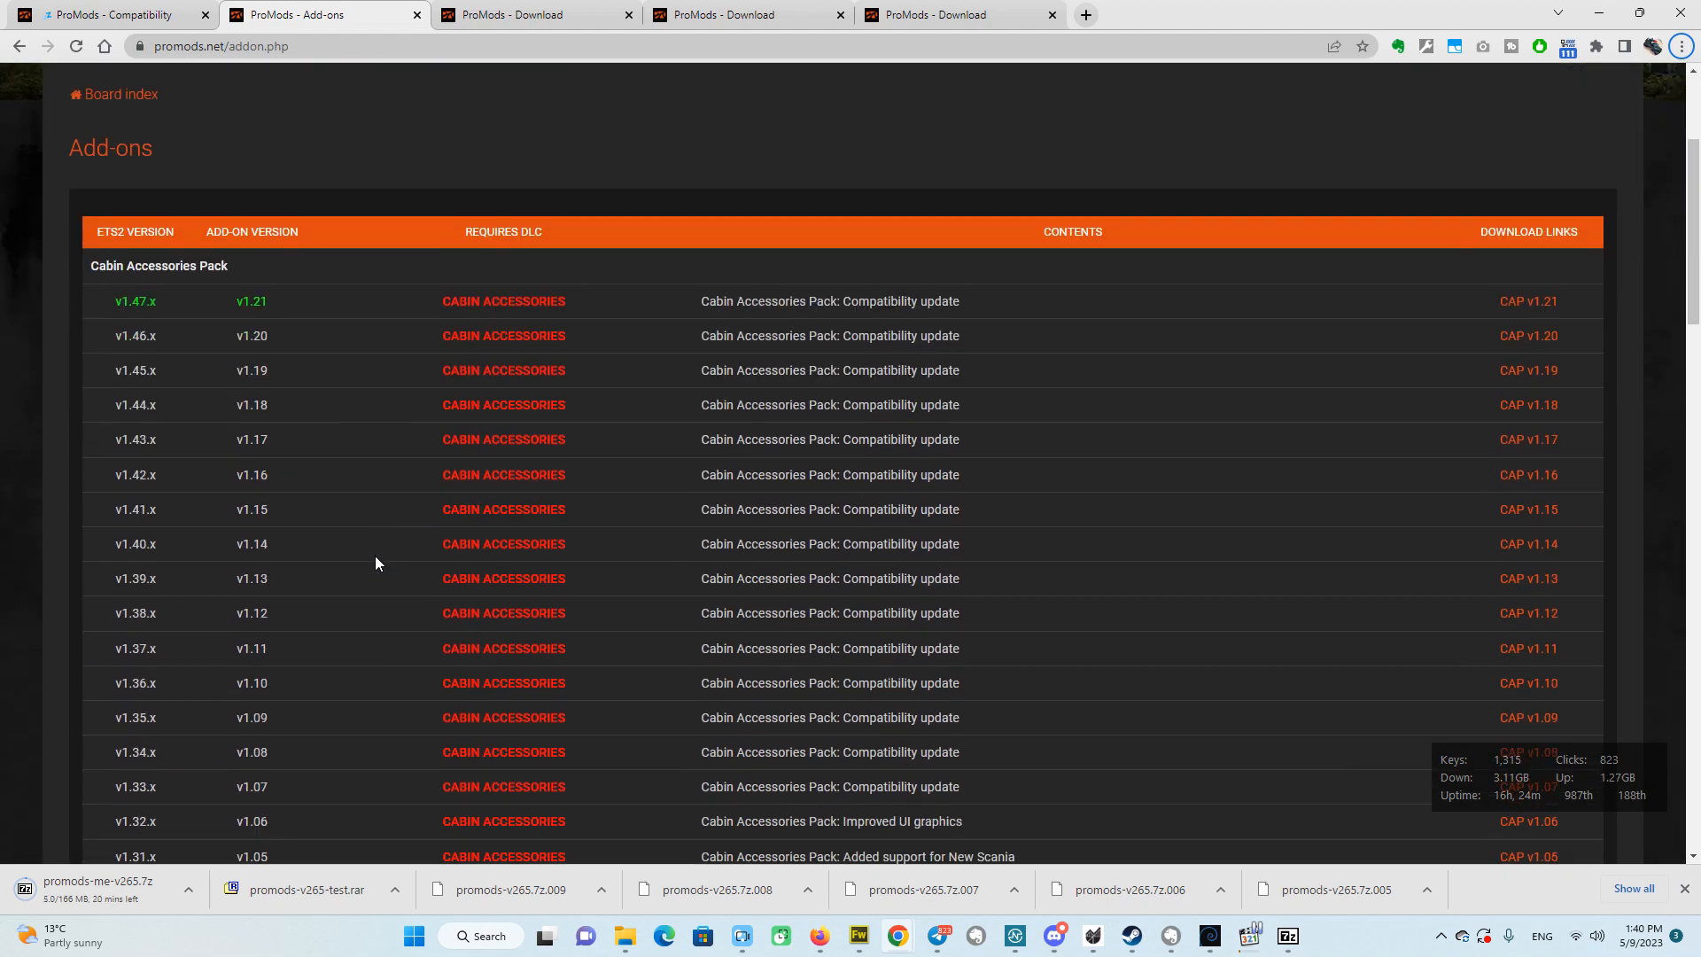
pyautogui.scroll(-3)
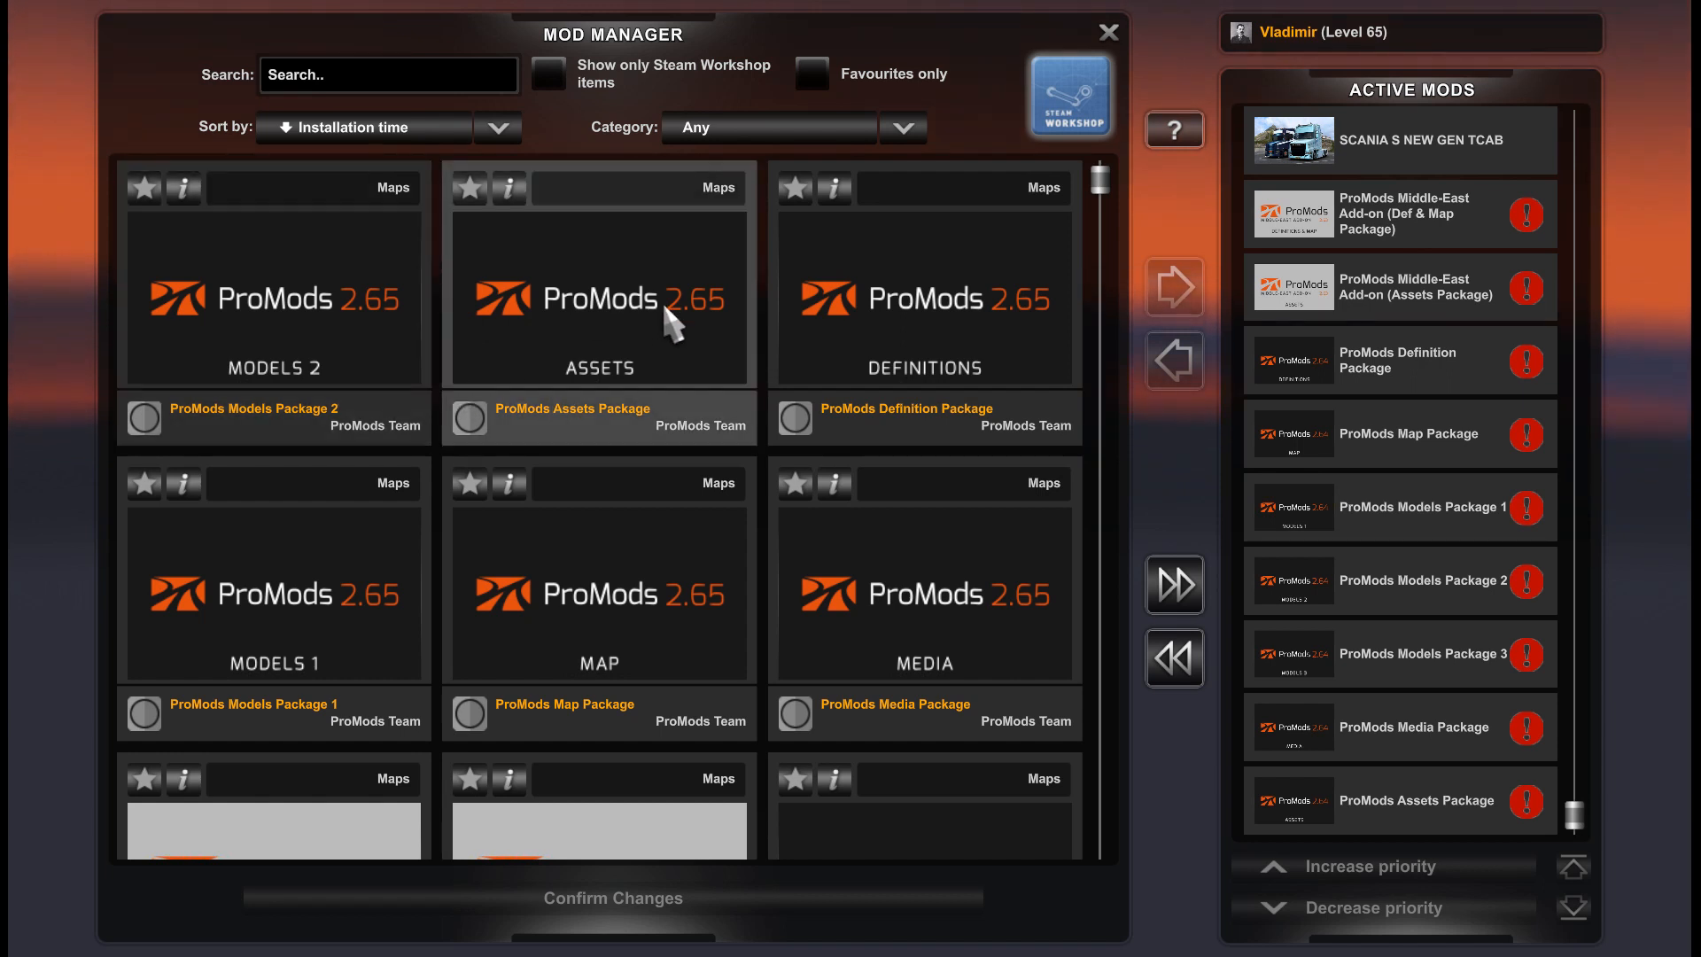
# Activate the ProMods 2.65 Assets Package and deactivate the outdated 2.64 ProMods packages.
pyautogui.click(469, 415)
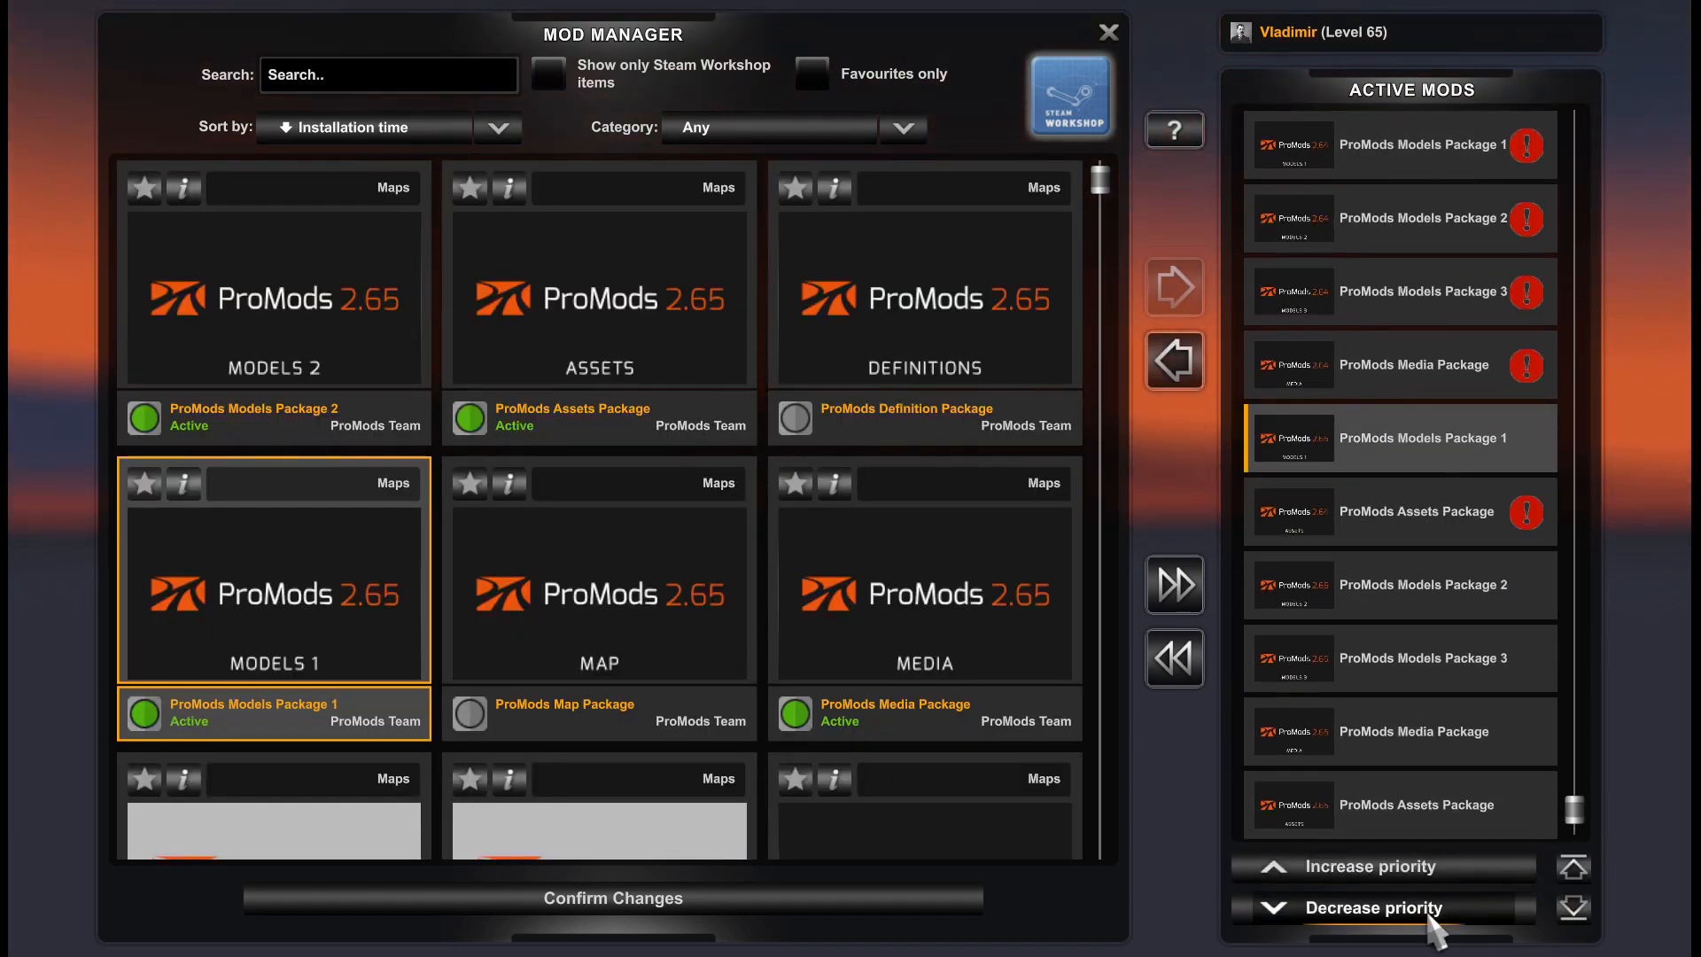
pyautogui.click(1378, 909)
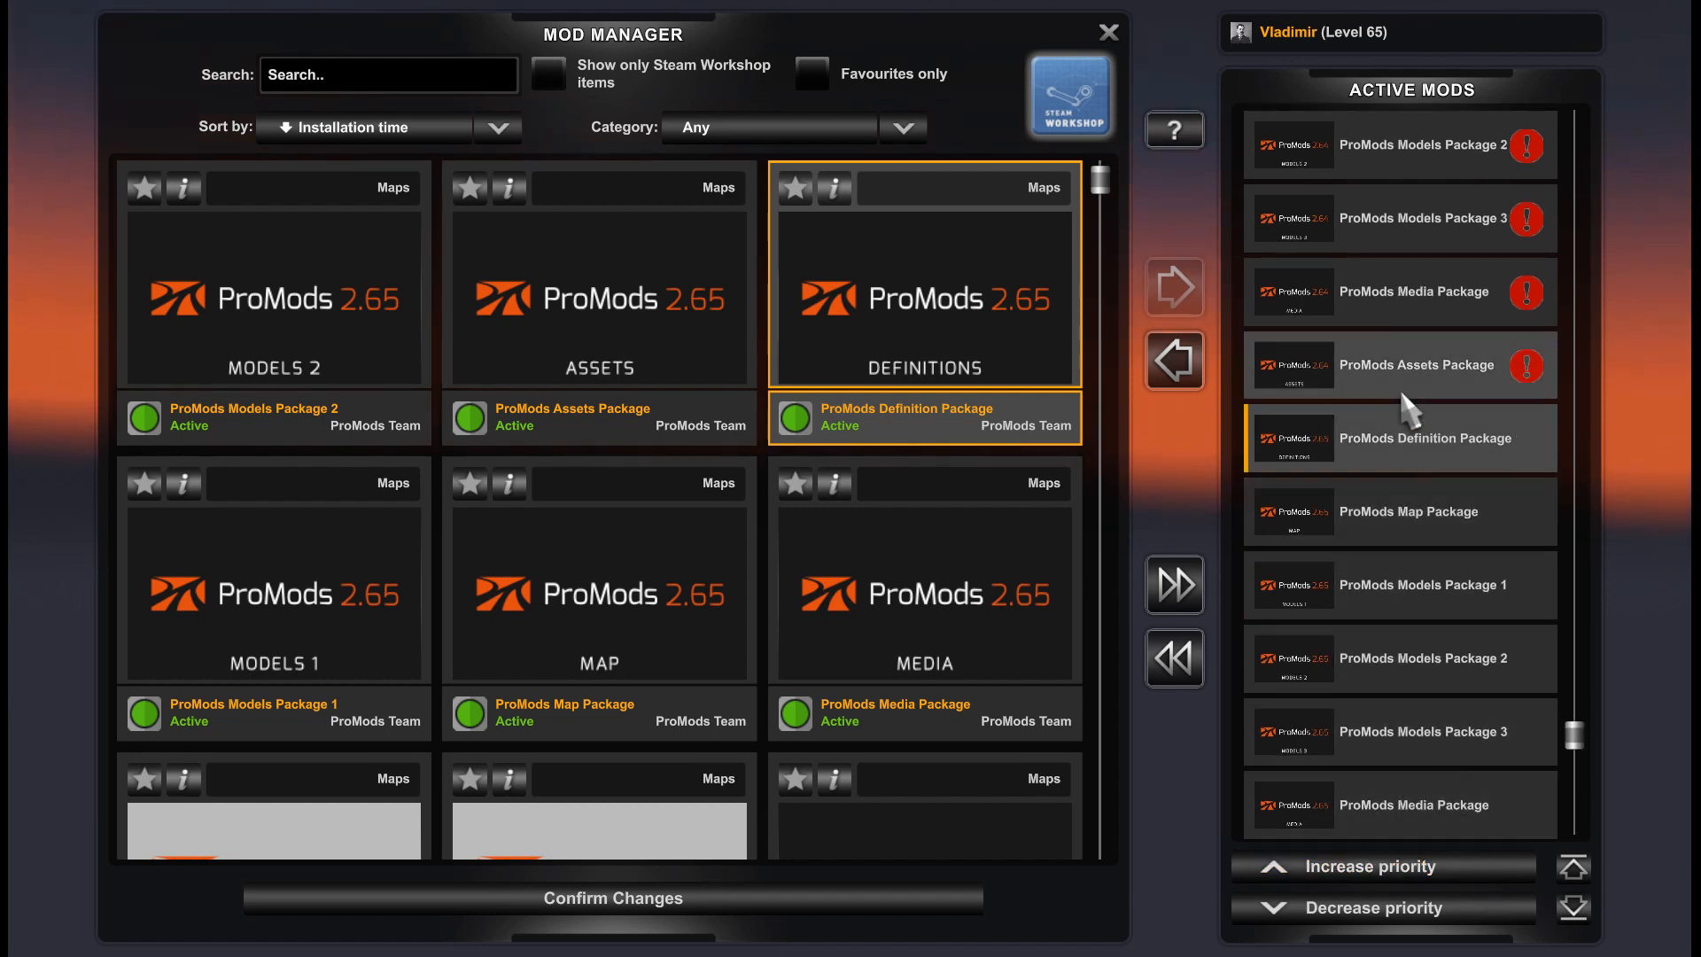
pyautogui.click(1173, 361)
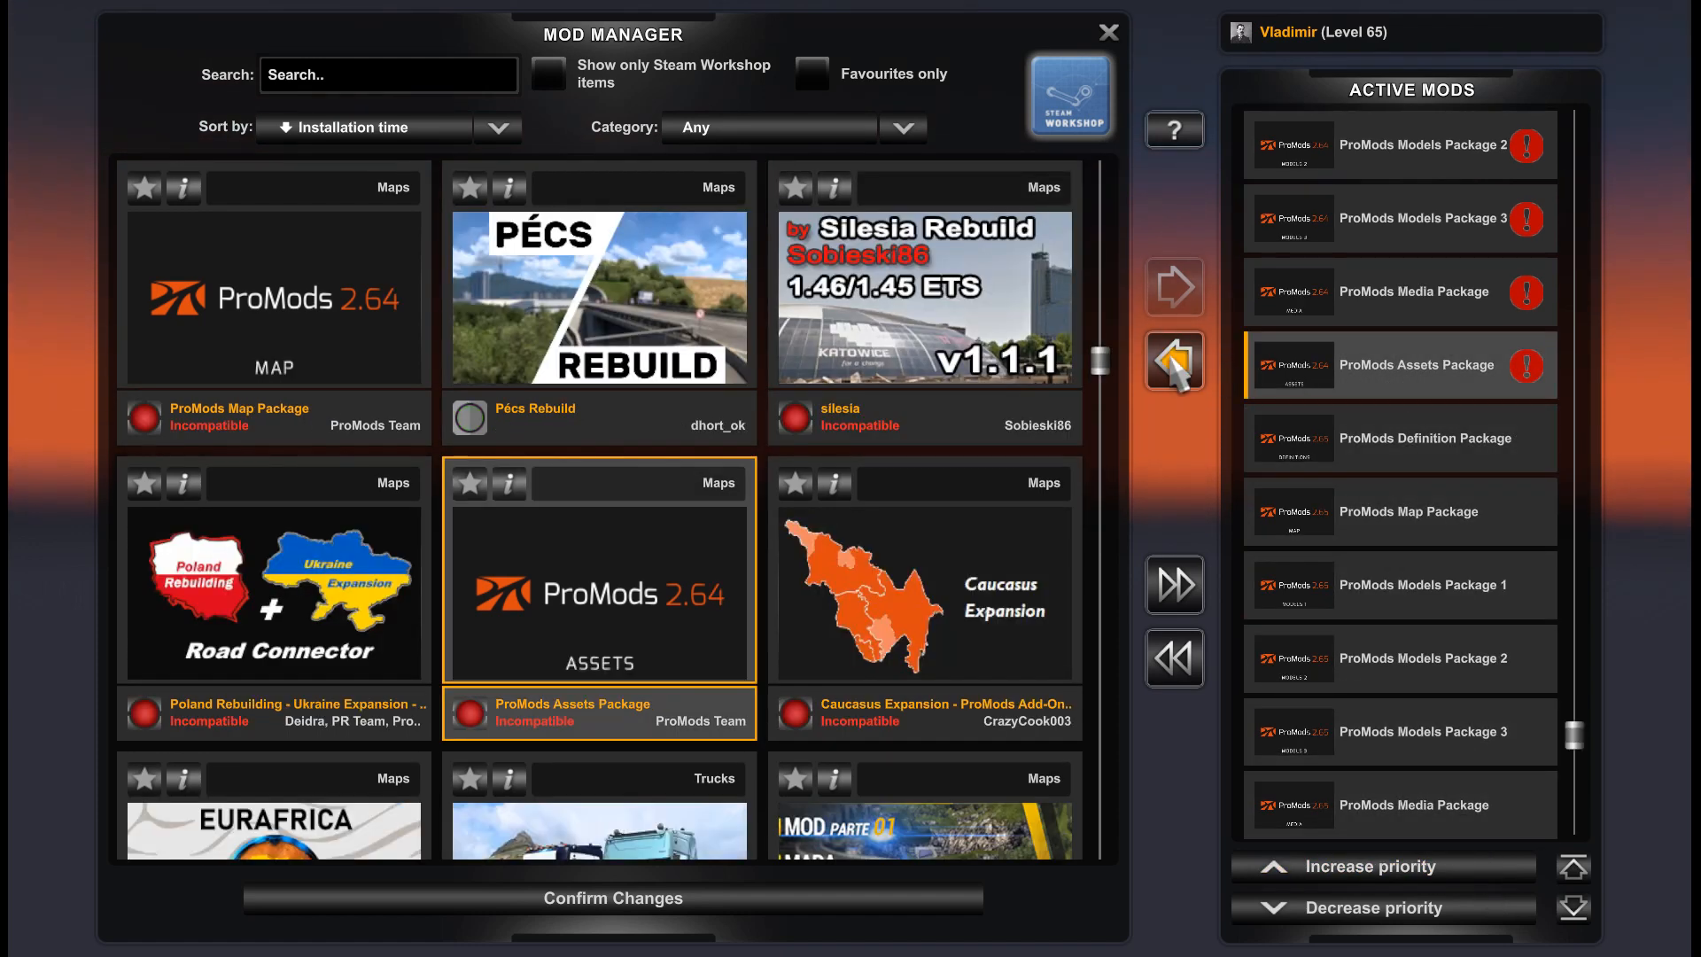
pyautogui.click(1174, 362)
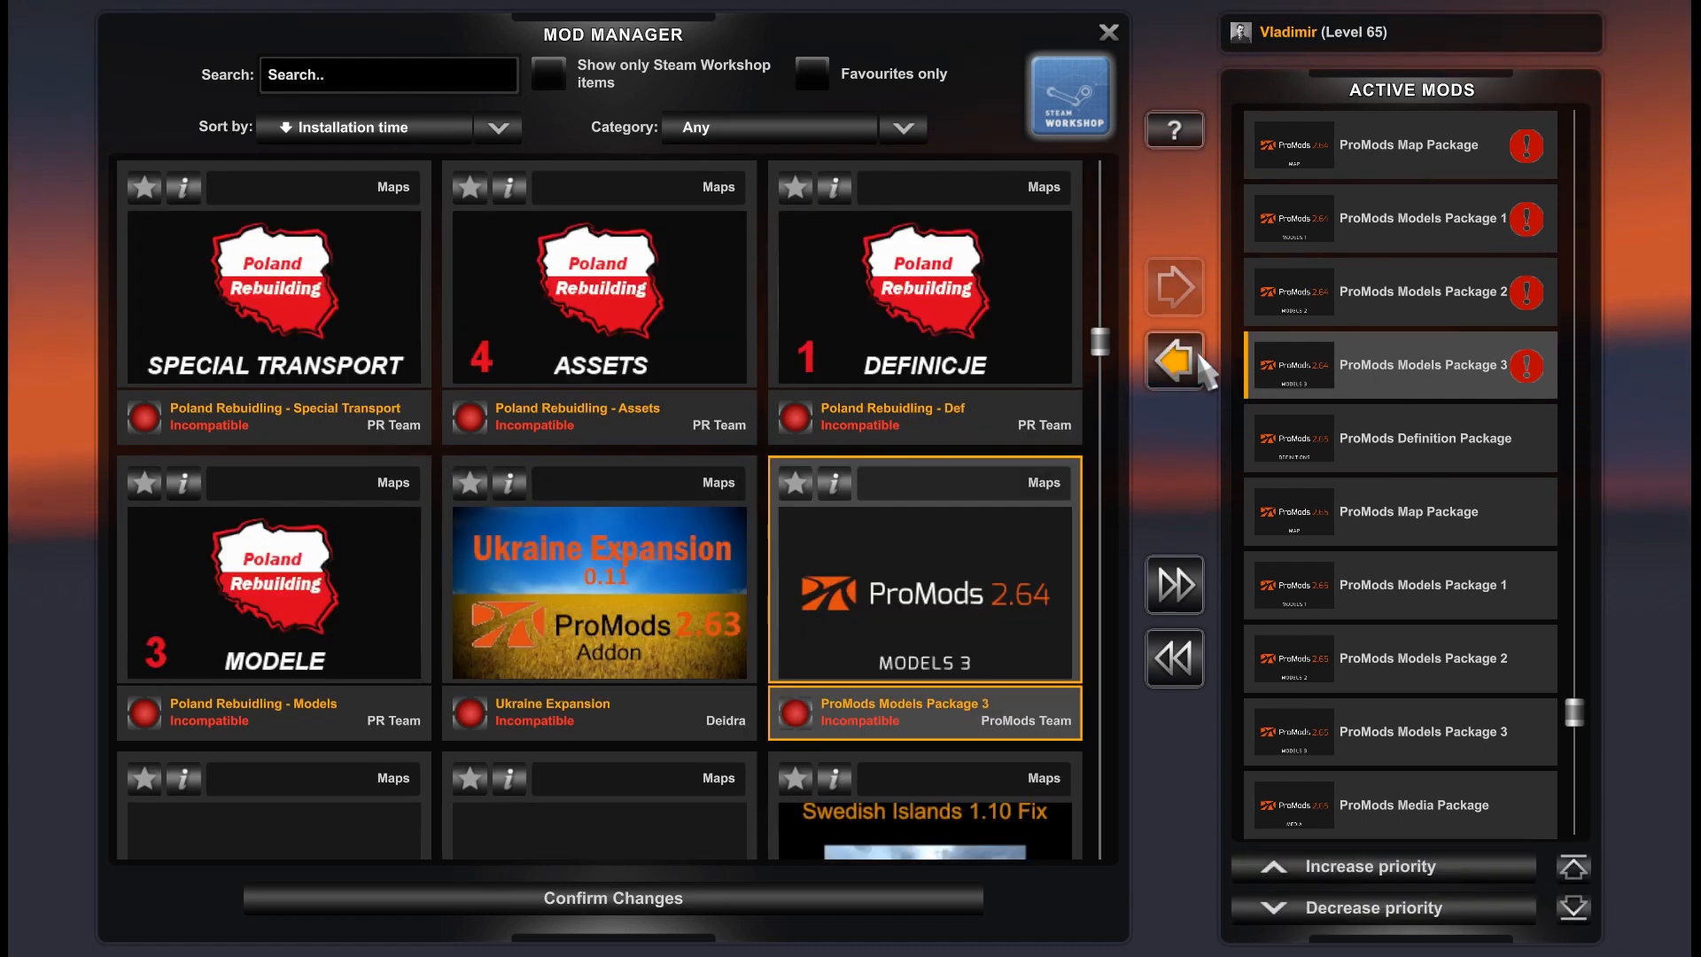
pyautogui.click(1174, 358)
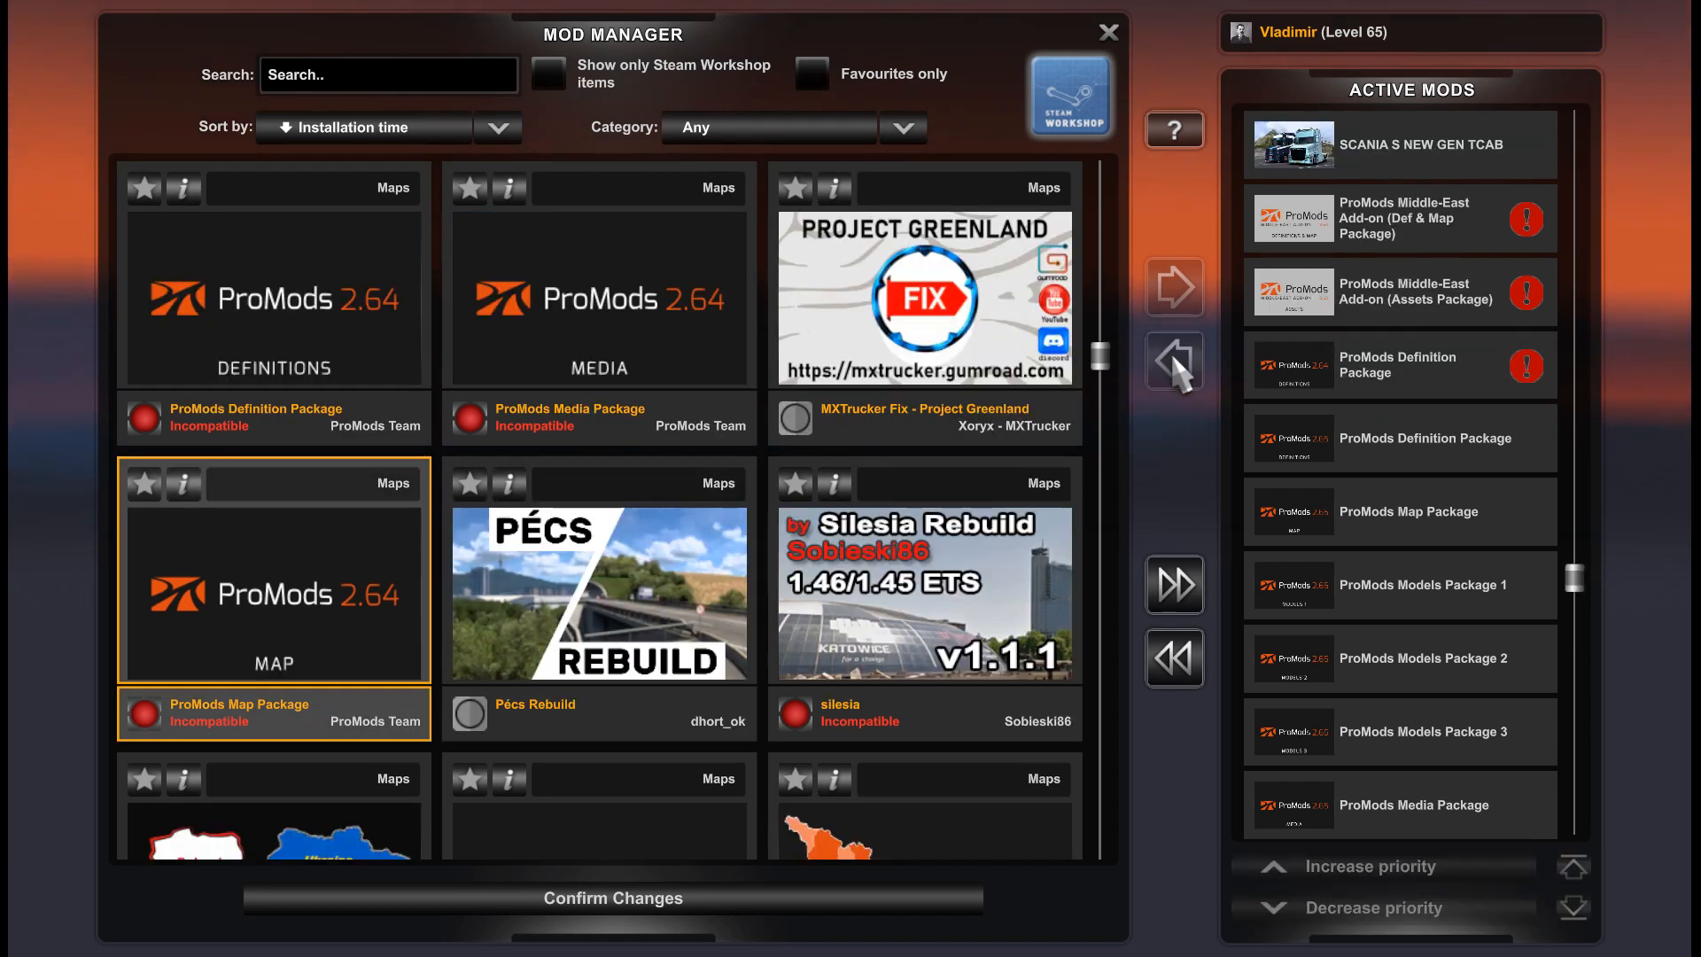
pyautogui.click(1173, 361)
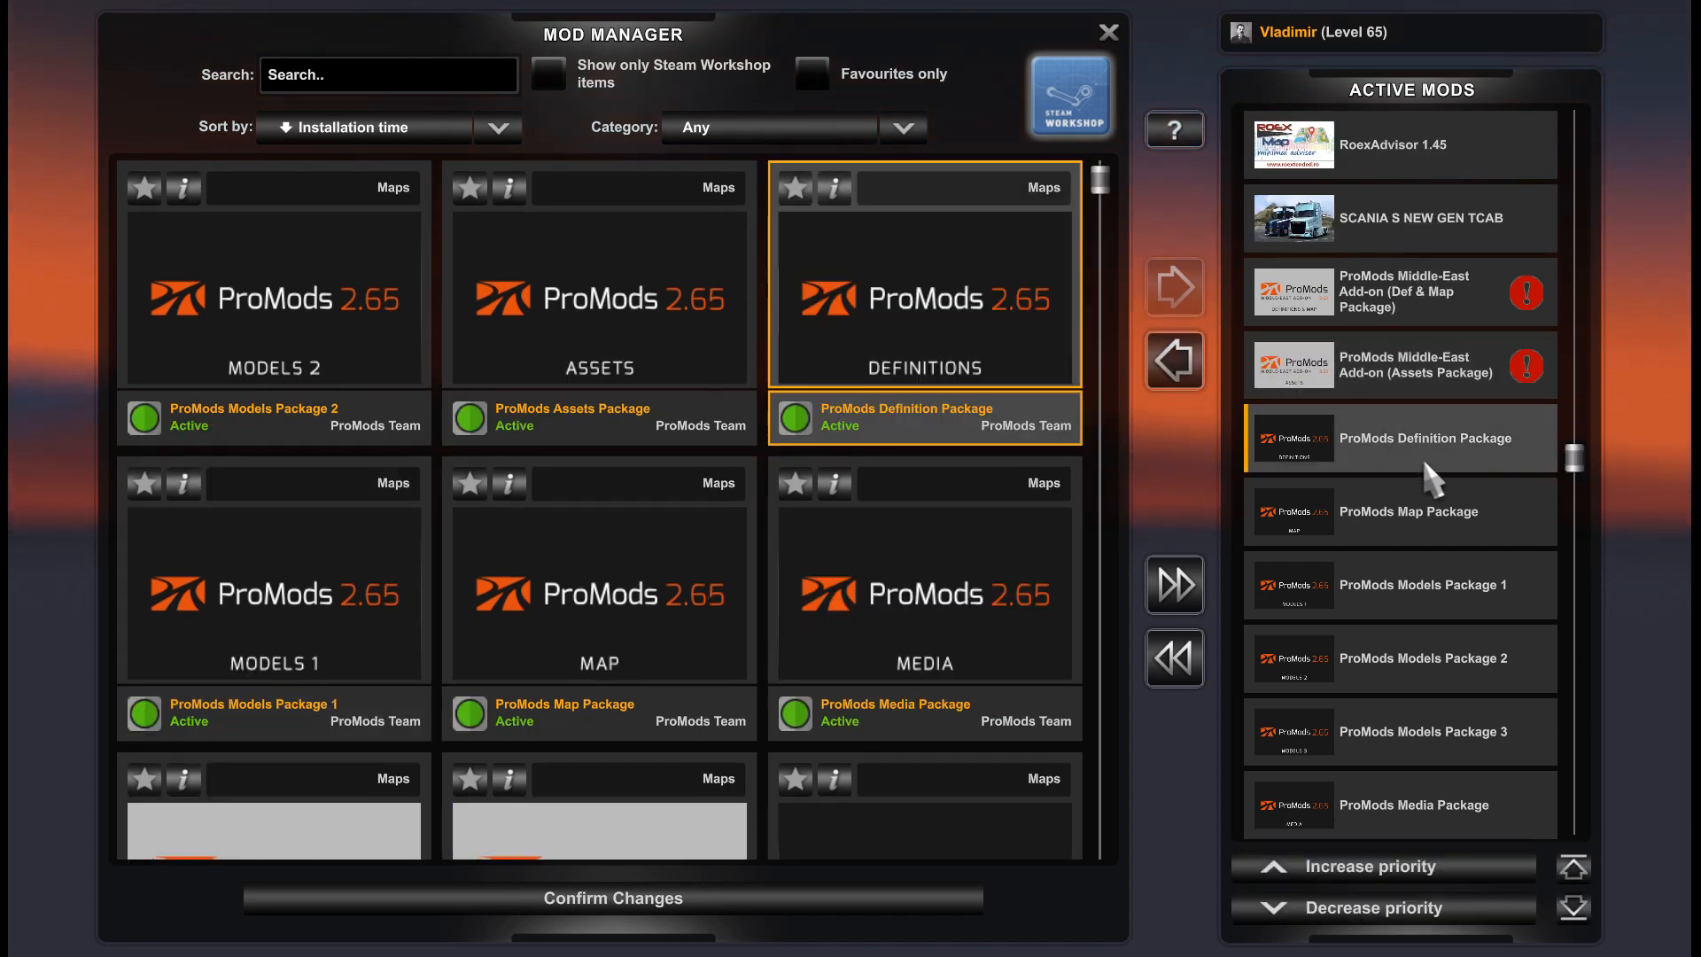
# Activate the 2.65 Middle-East Definitions & Map add-on.
pyautogui.scroll(-3)
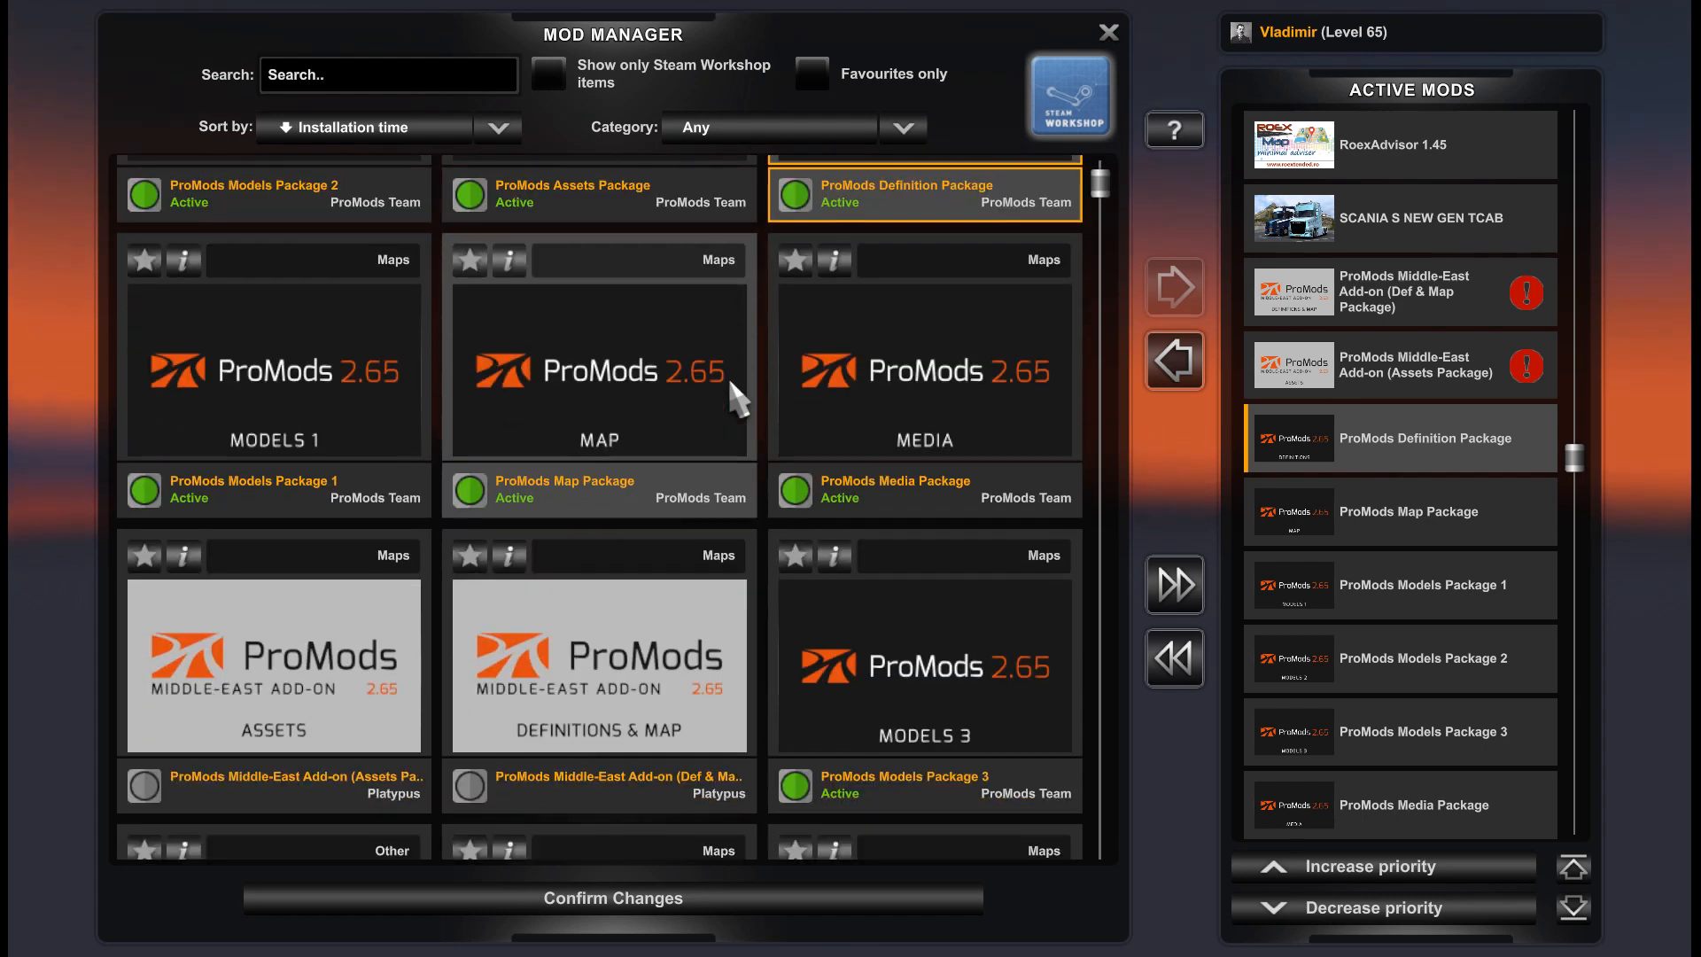
pyautogui.scroll(-3)
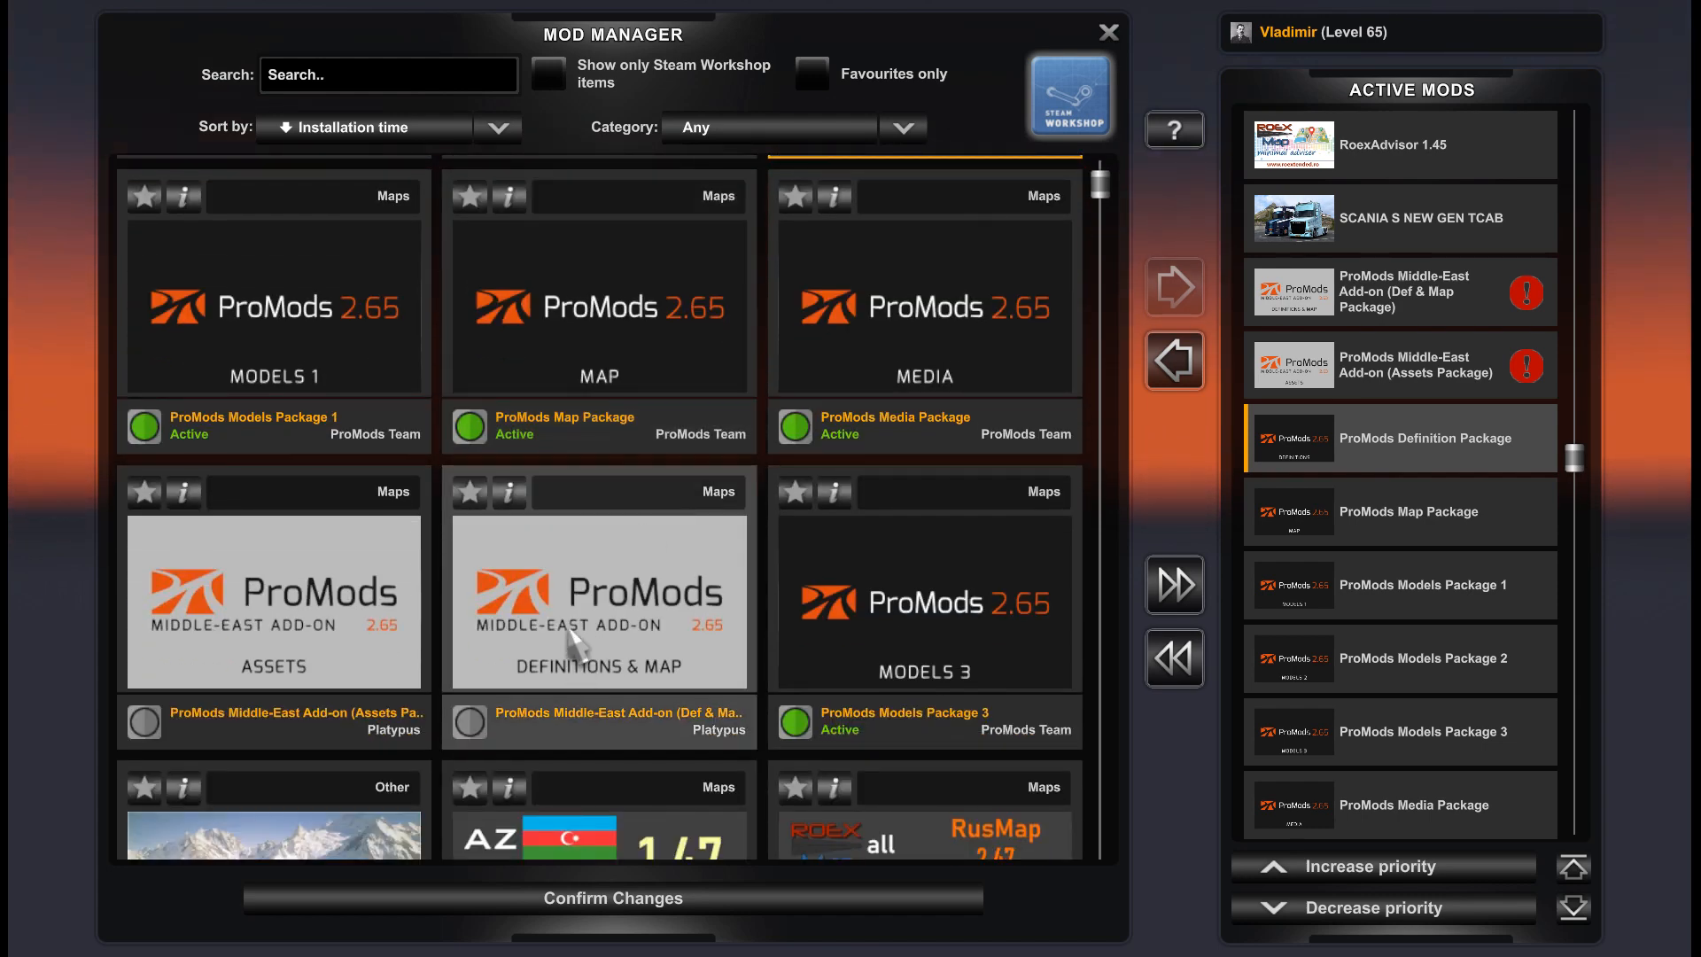
pyautogui.click(274, 603)
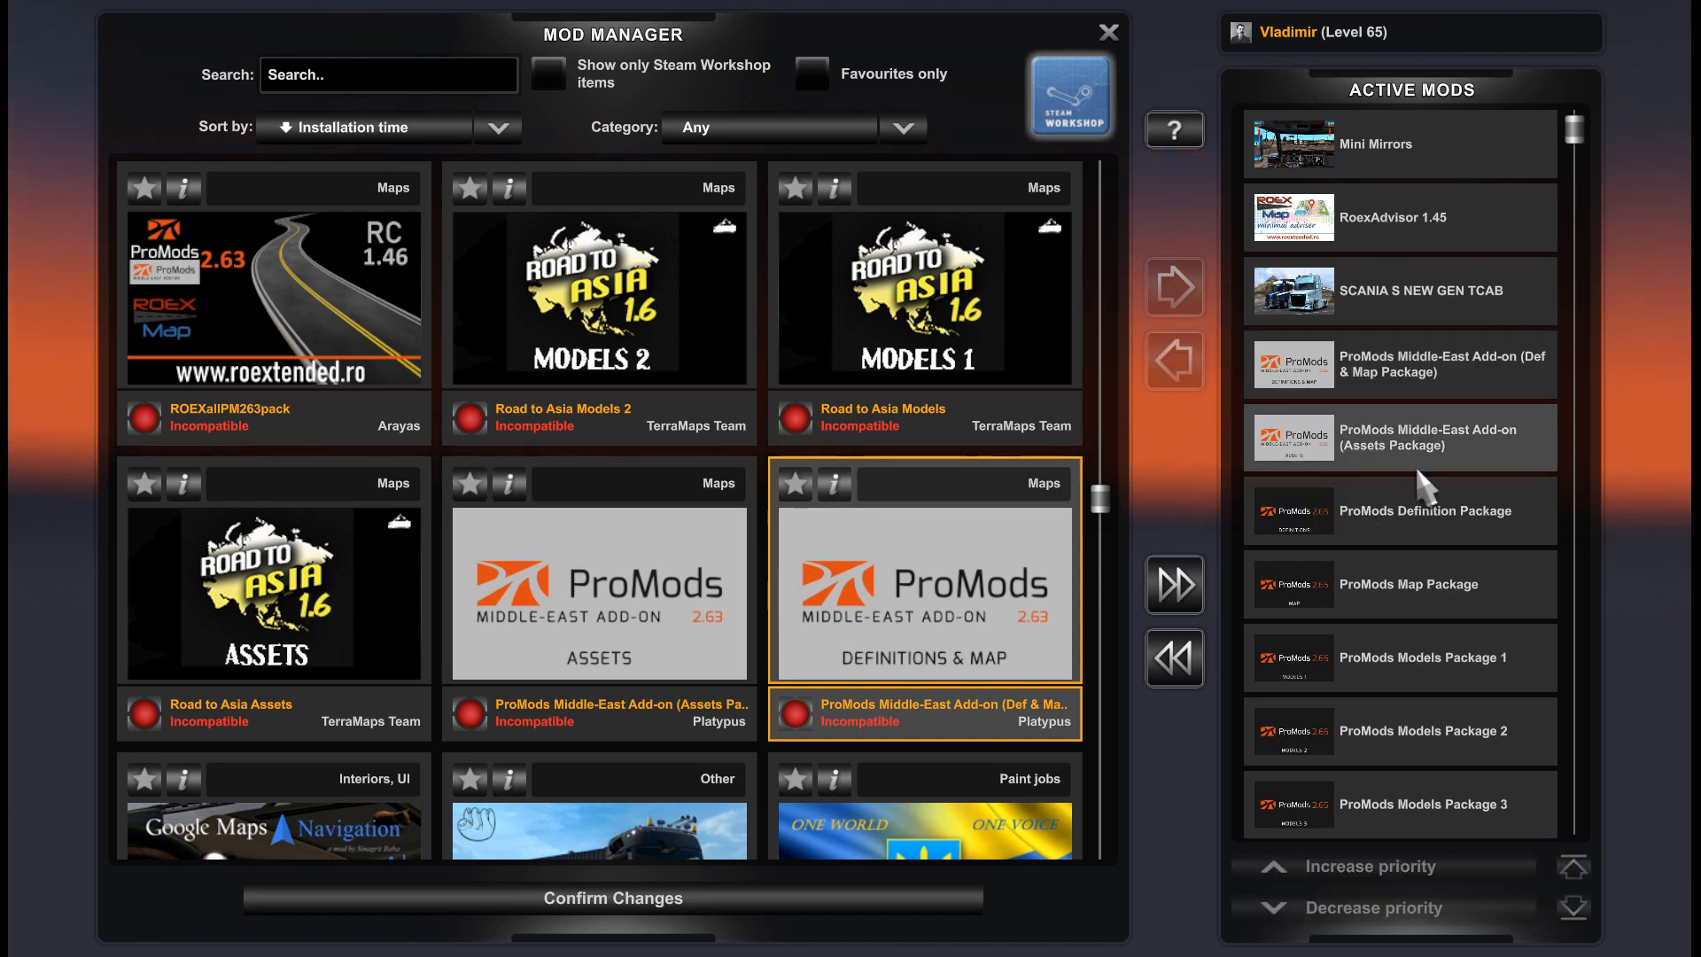
# View the Scania S New Gen TCAB mod's details, then close them.
pyautogui.scroll(-3)
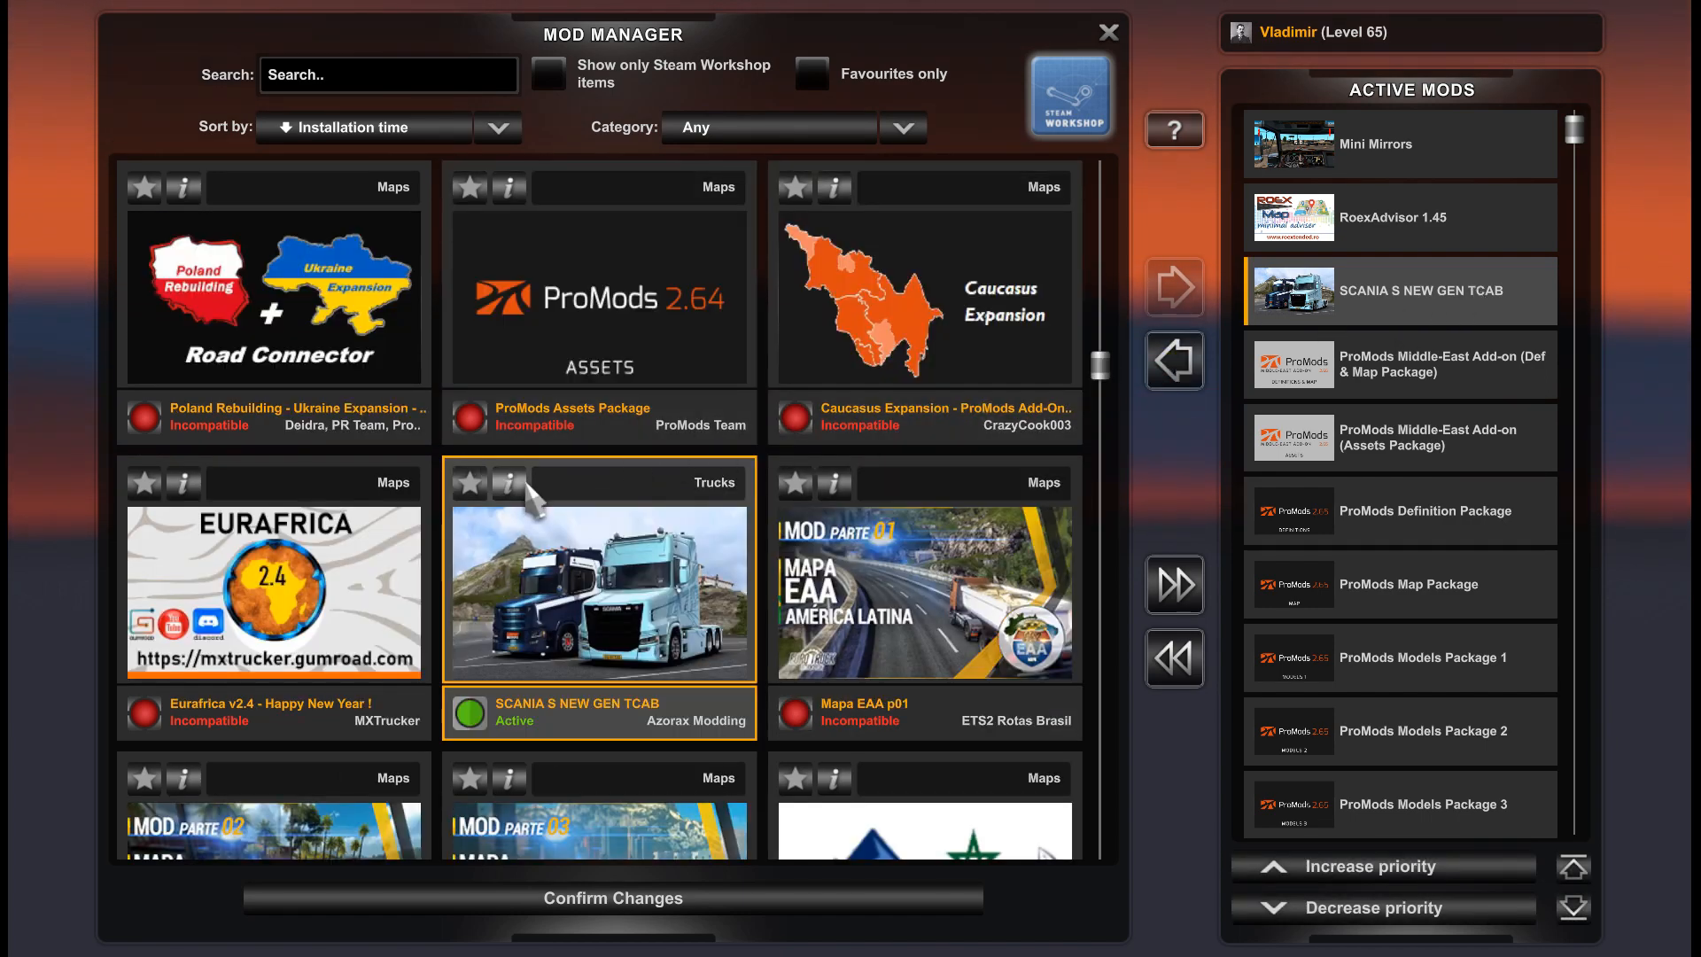
pyautogui.click(511, 483)
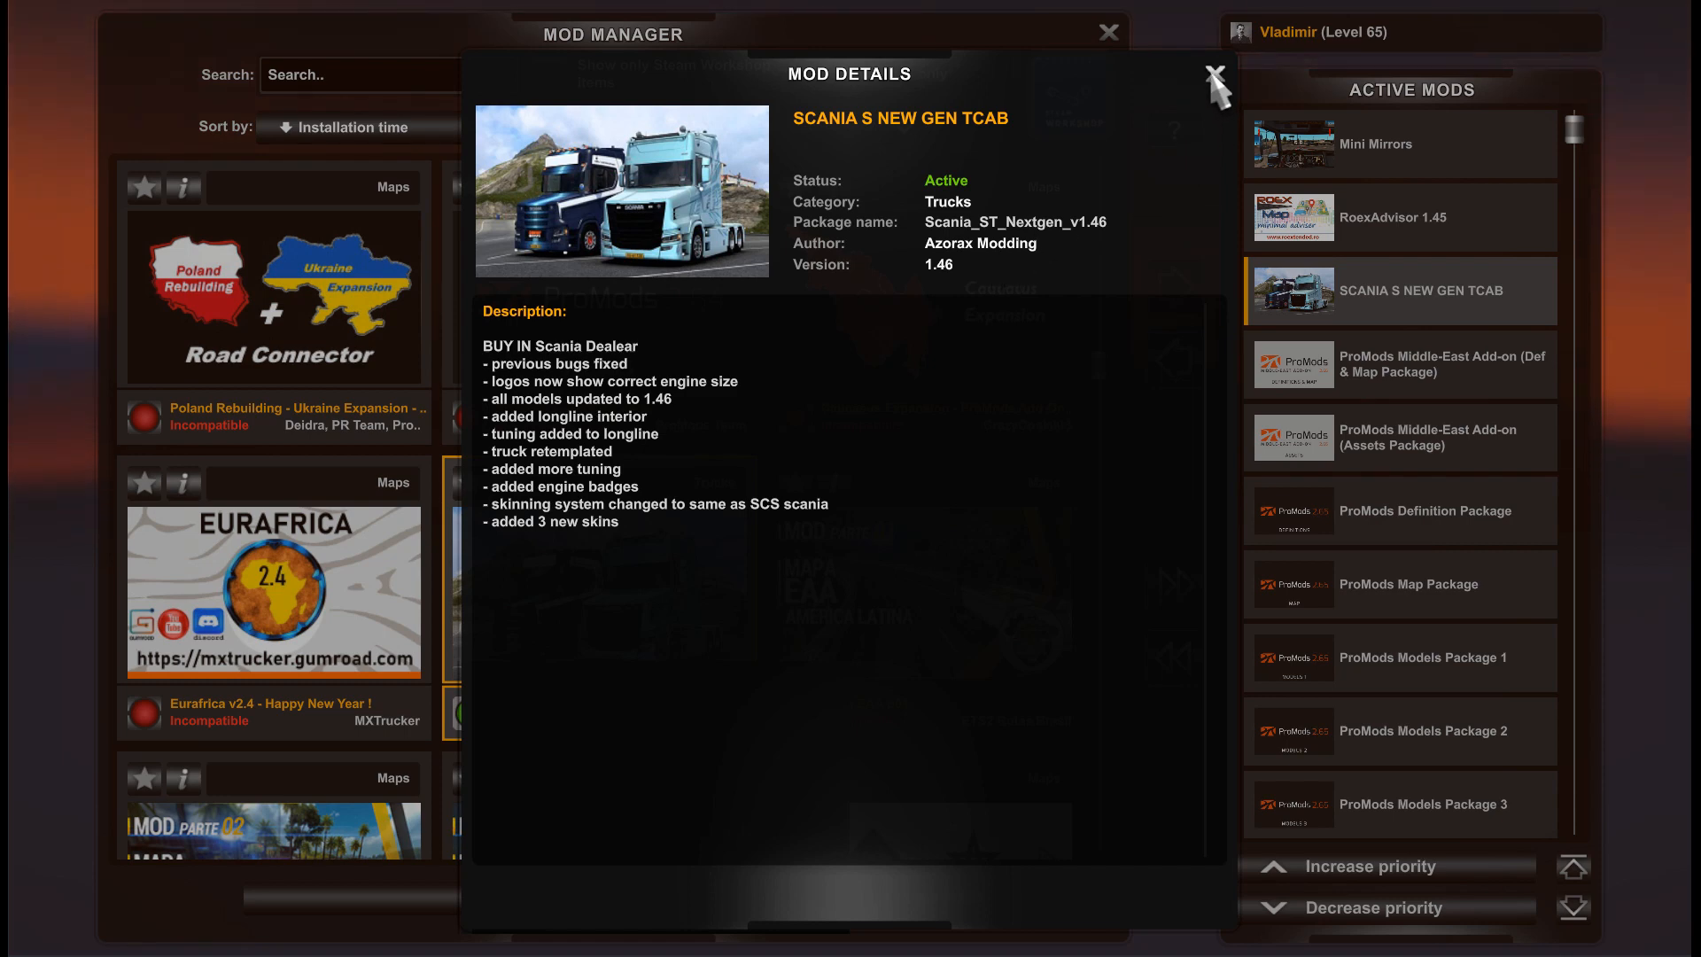
pyautogui.click(1215, 77)
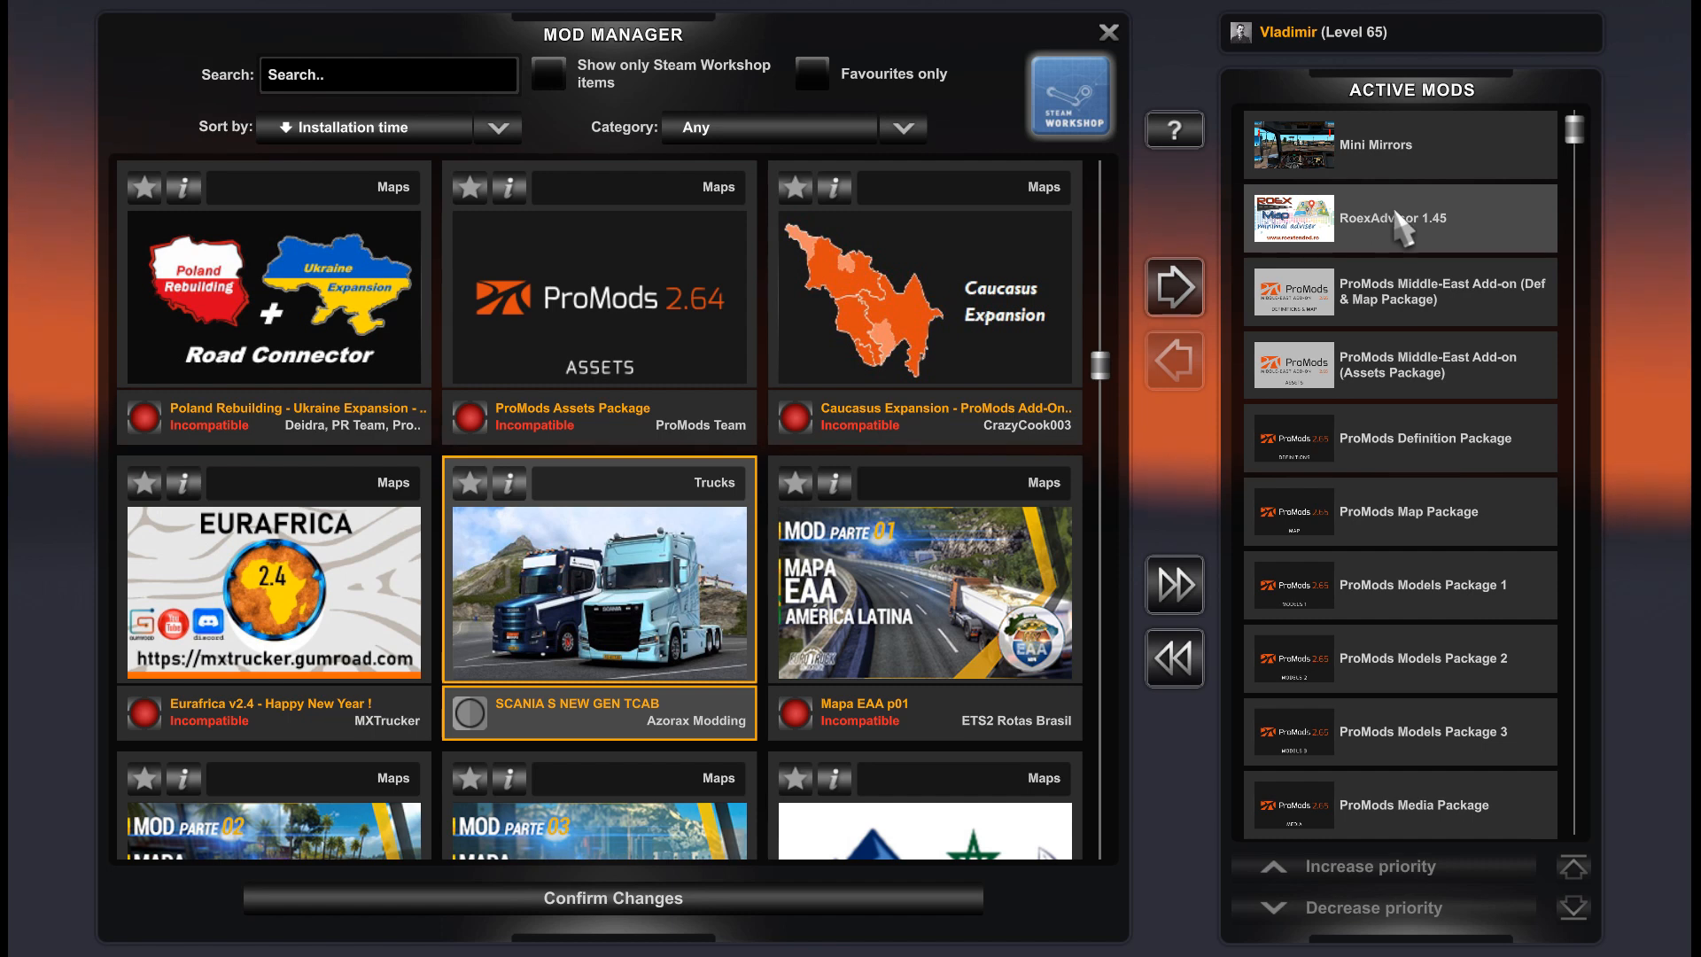
pyautogui.moveTo(1406, 232)
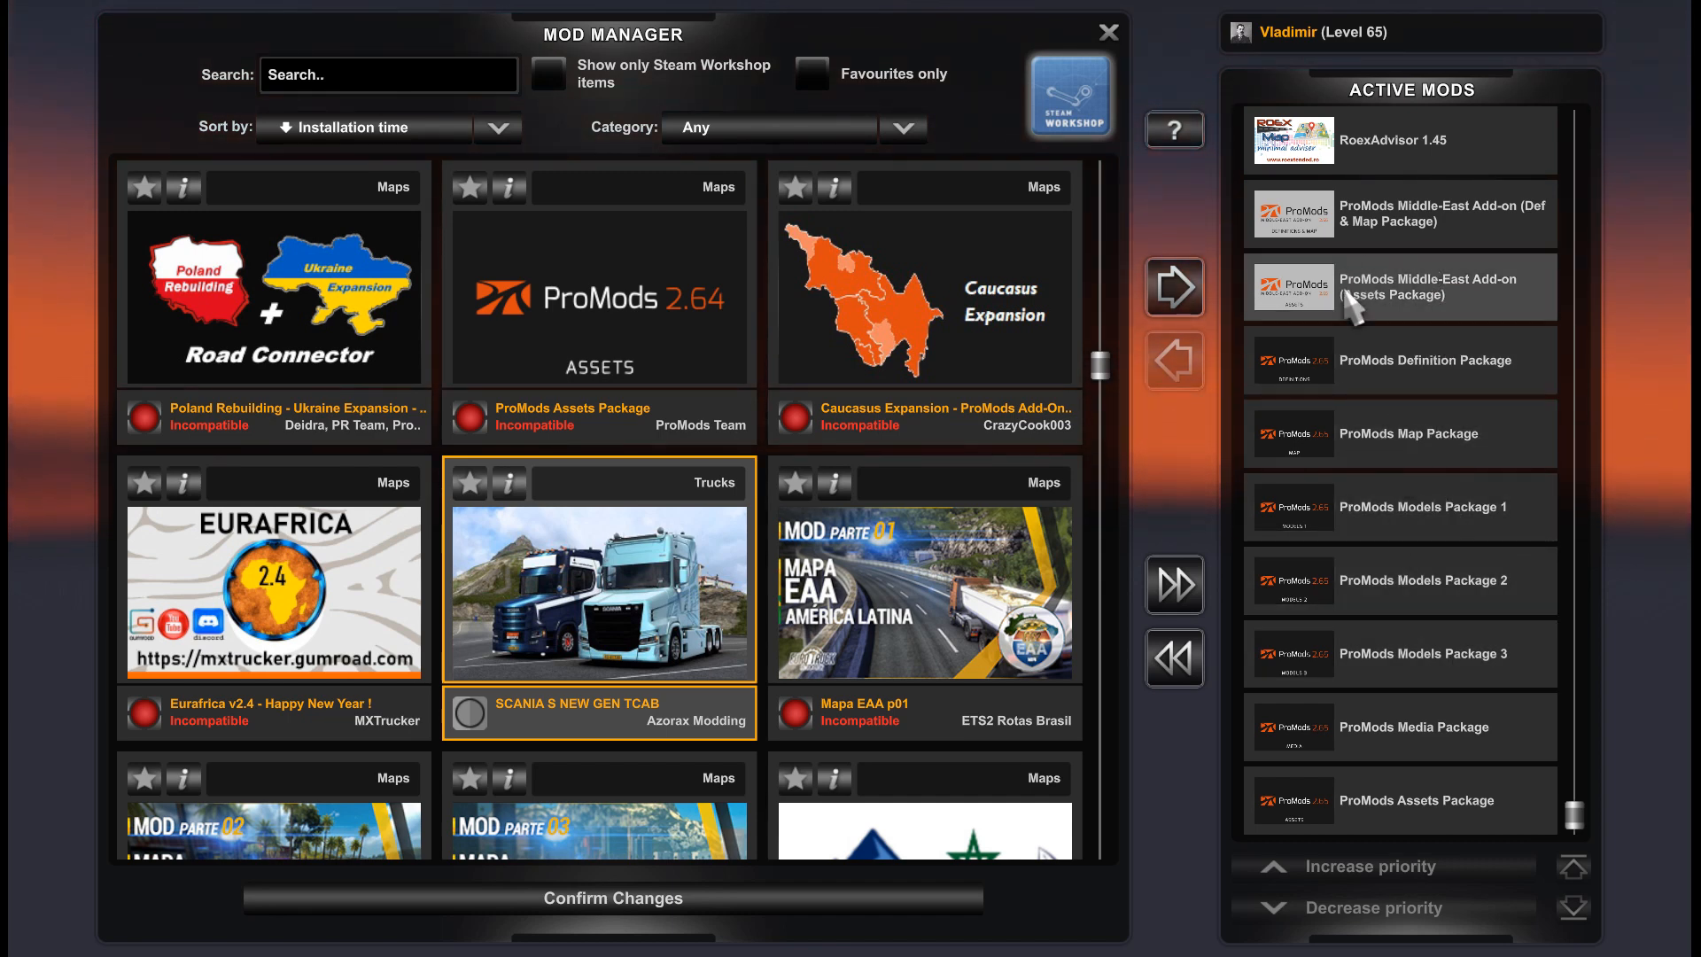
pyautogui.moveTo(1400, 214)
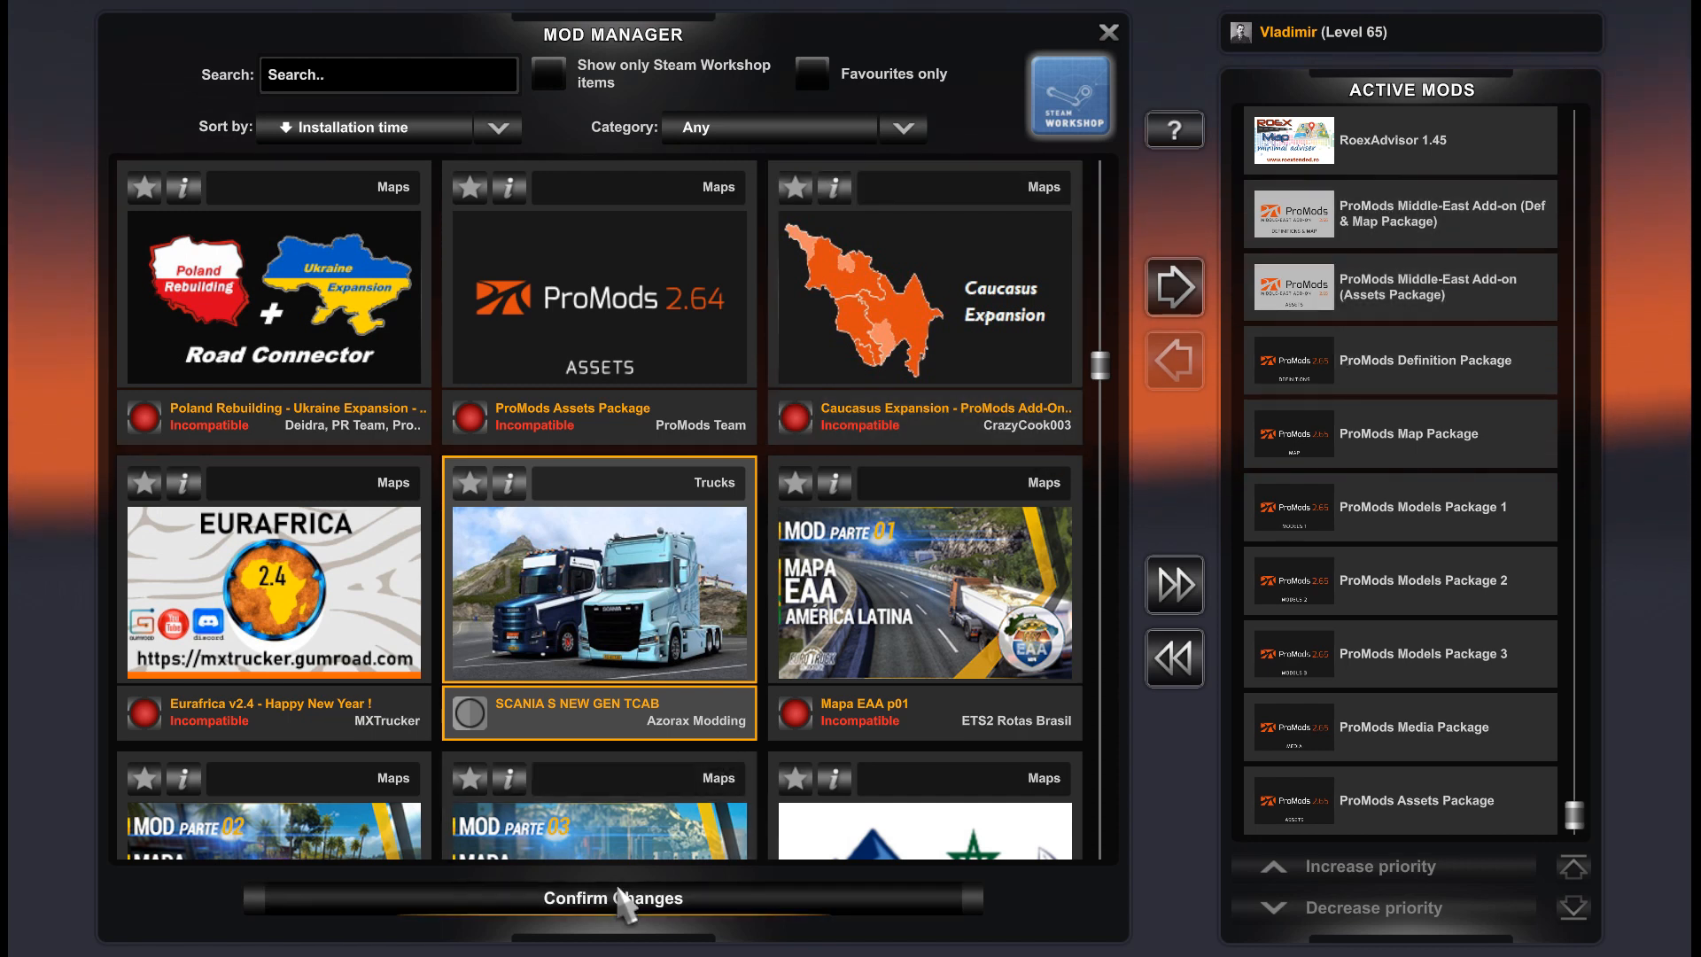
# Confirm the mod changes and load the save despite missing dependencies.
pyautogui.click(612, 897)
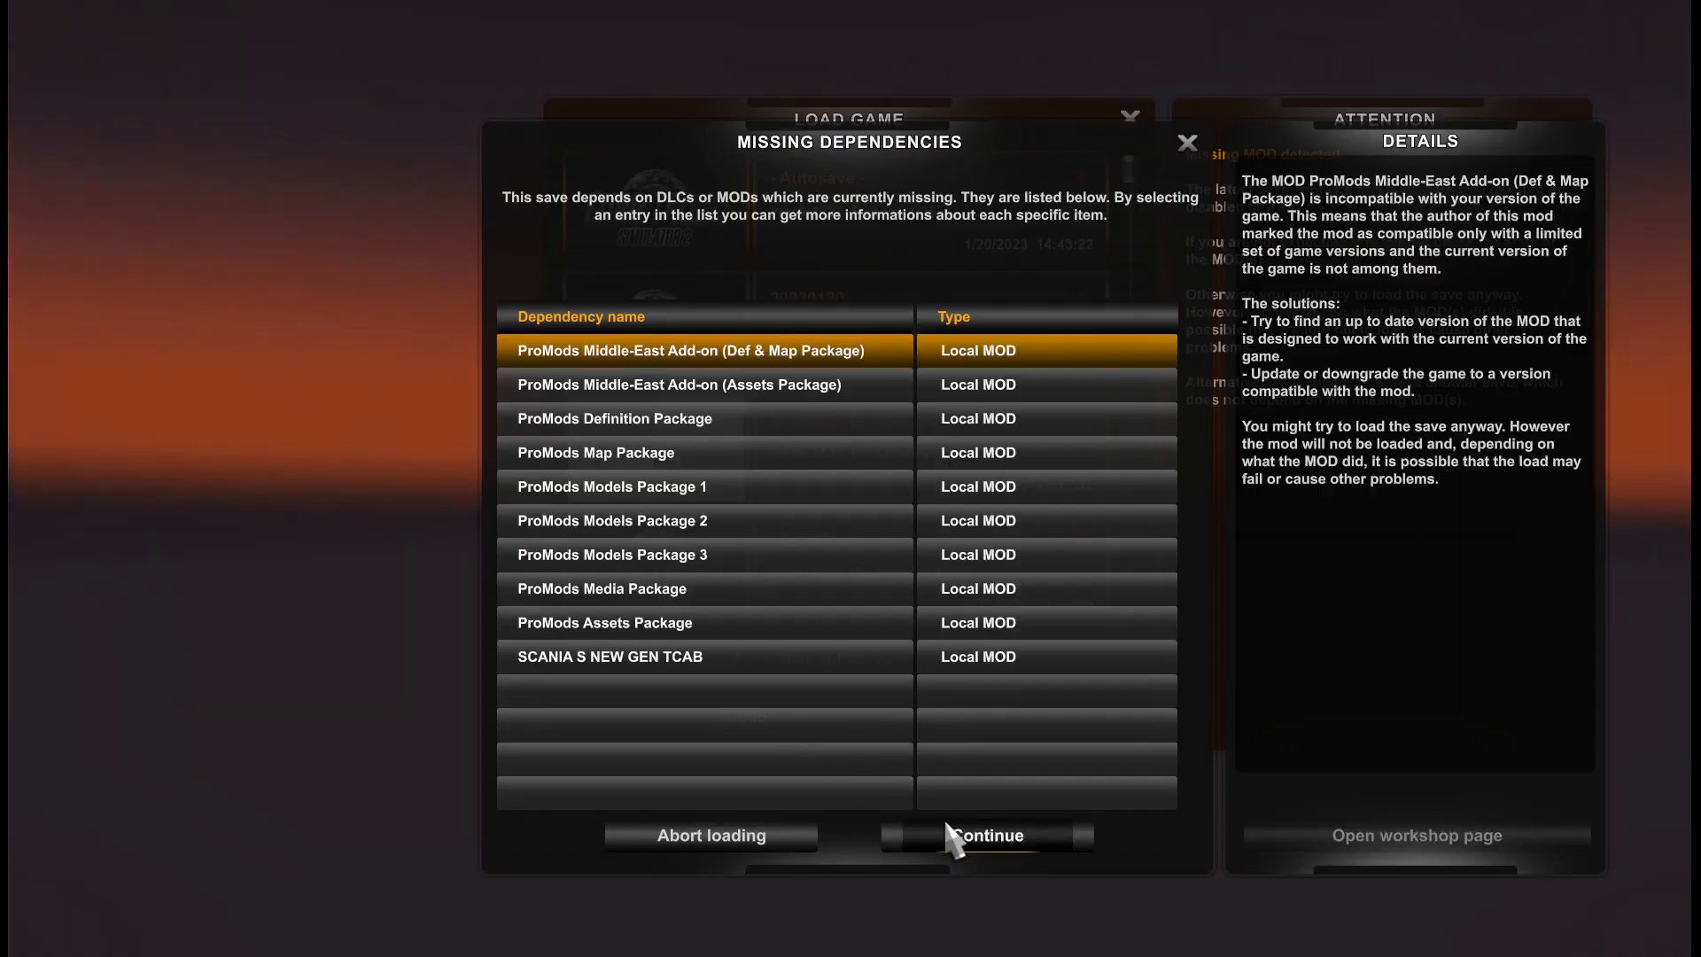
pyautogui.click(985, 835)
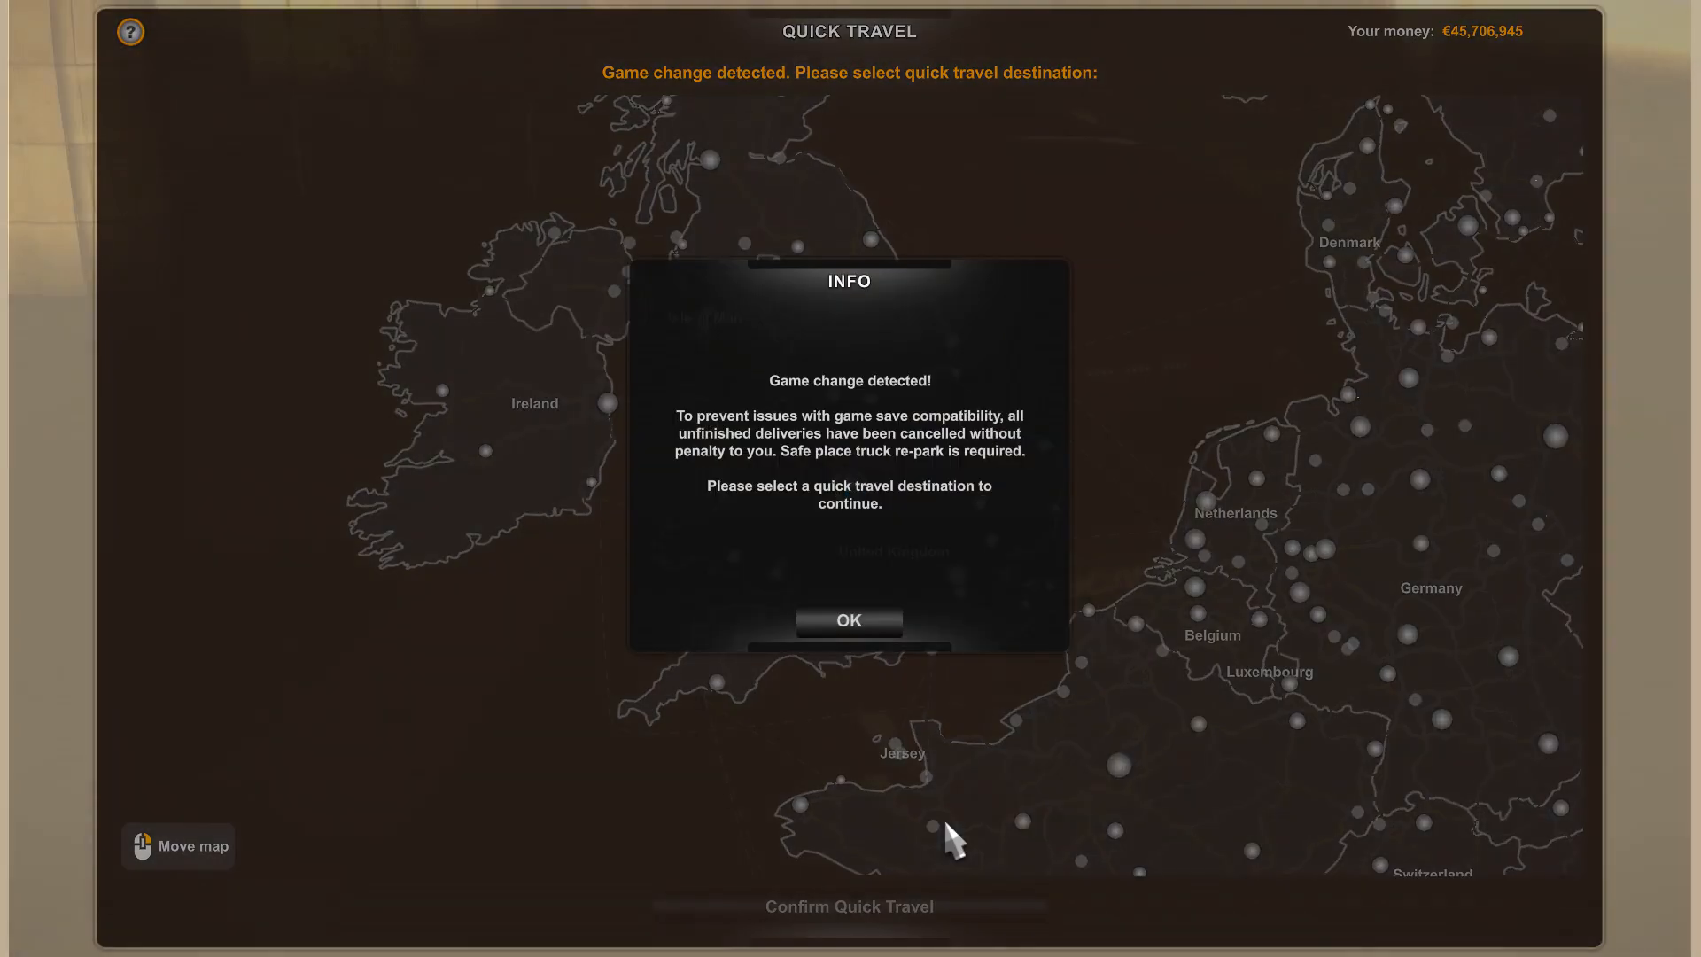
# Dismiss the game-change notice, open the world map, and pan toward the Balkans.
pyautogui.click(849, 619)
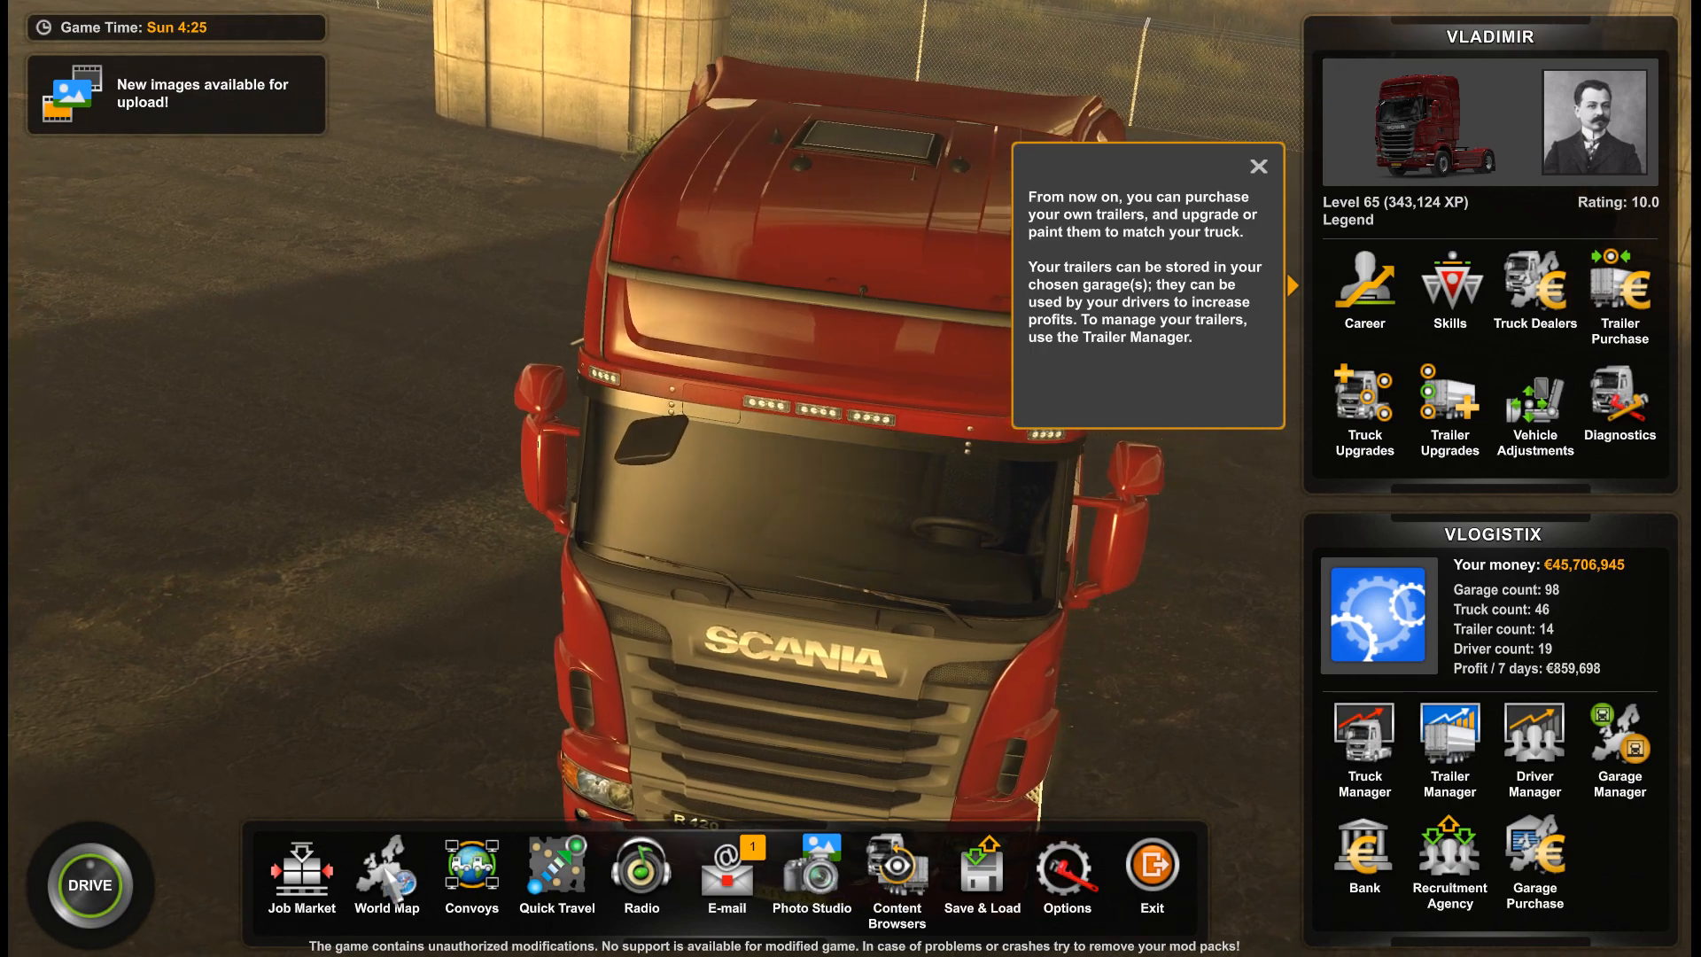
pyautogui.click(387, 876)
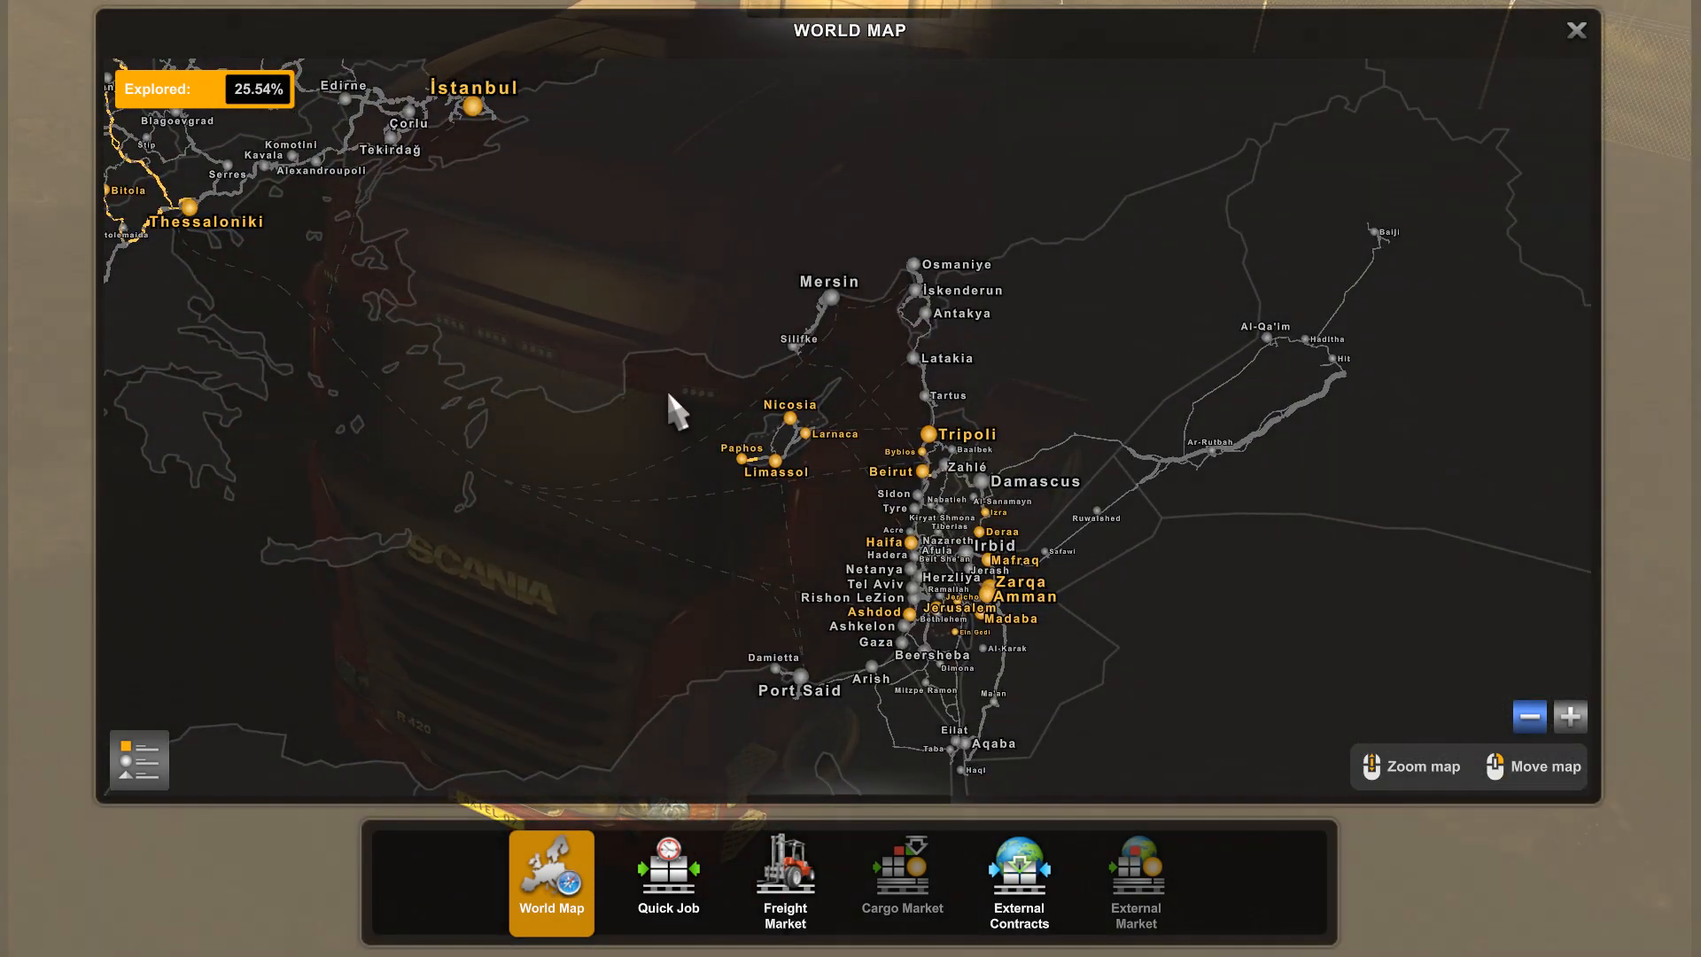
pyautogui.moveTo(673, 407); pyautogui.dragTo(1134, 488)
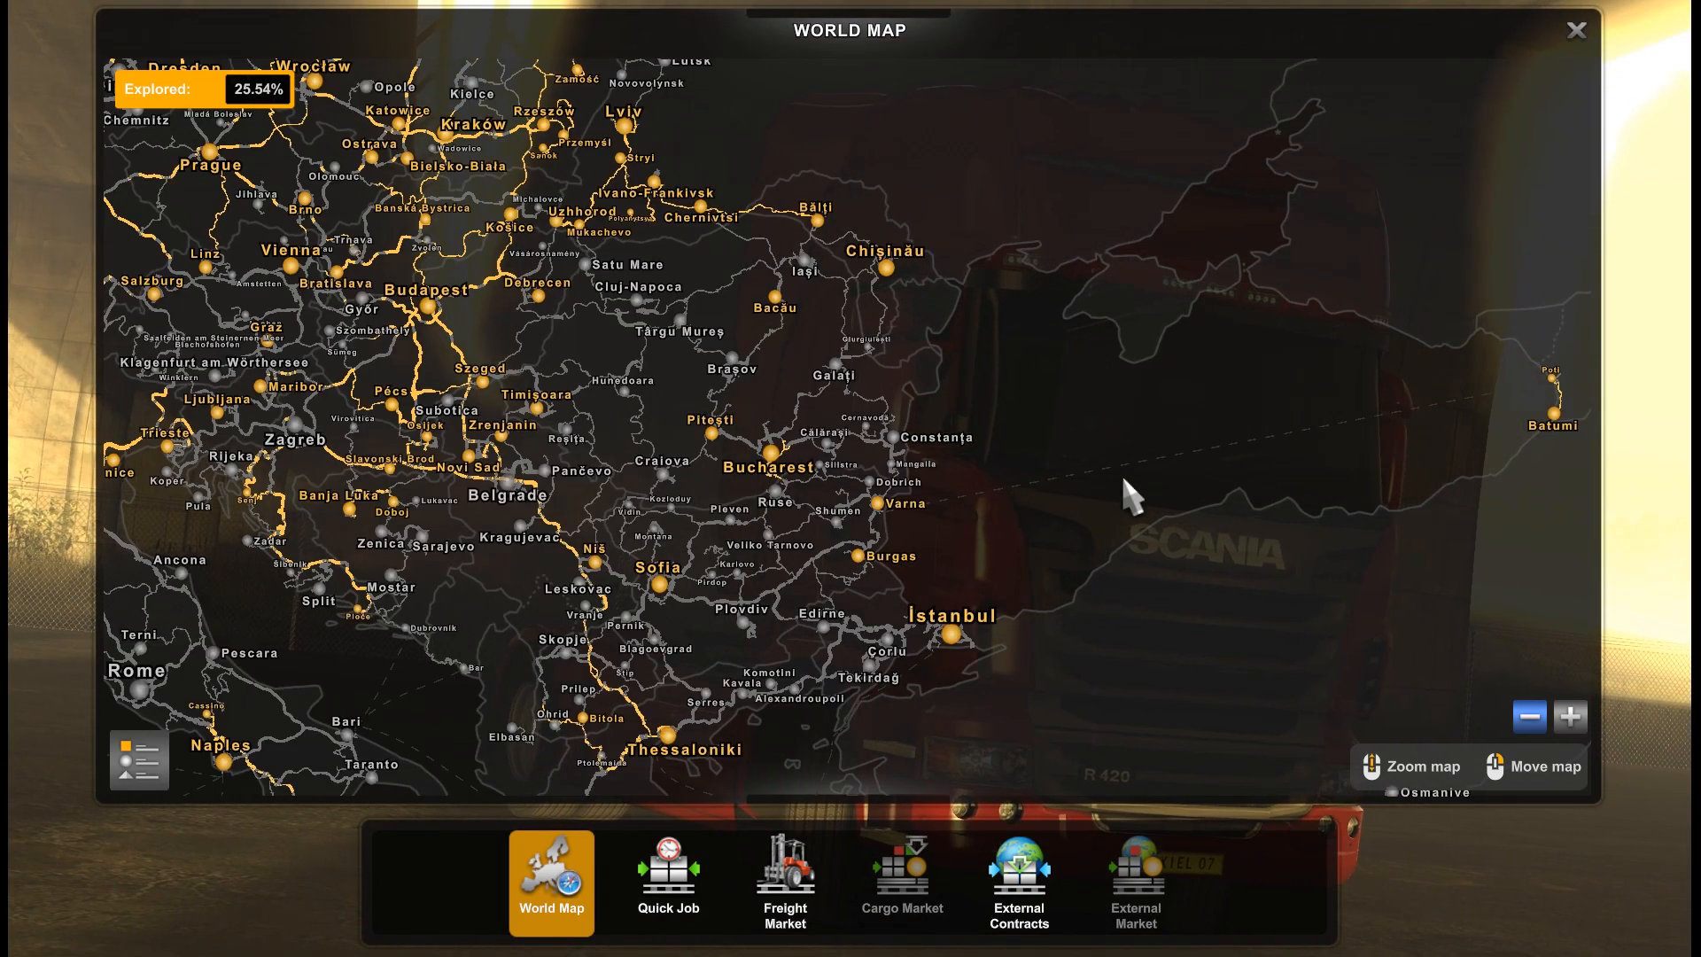